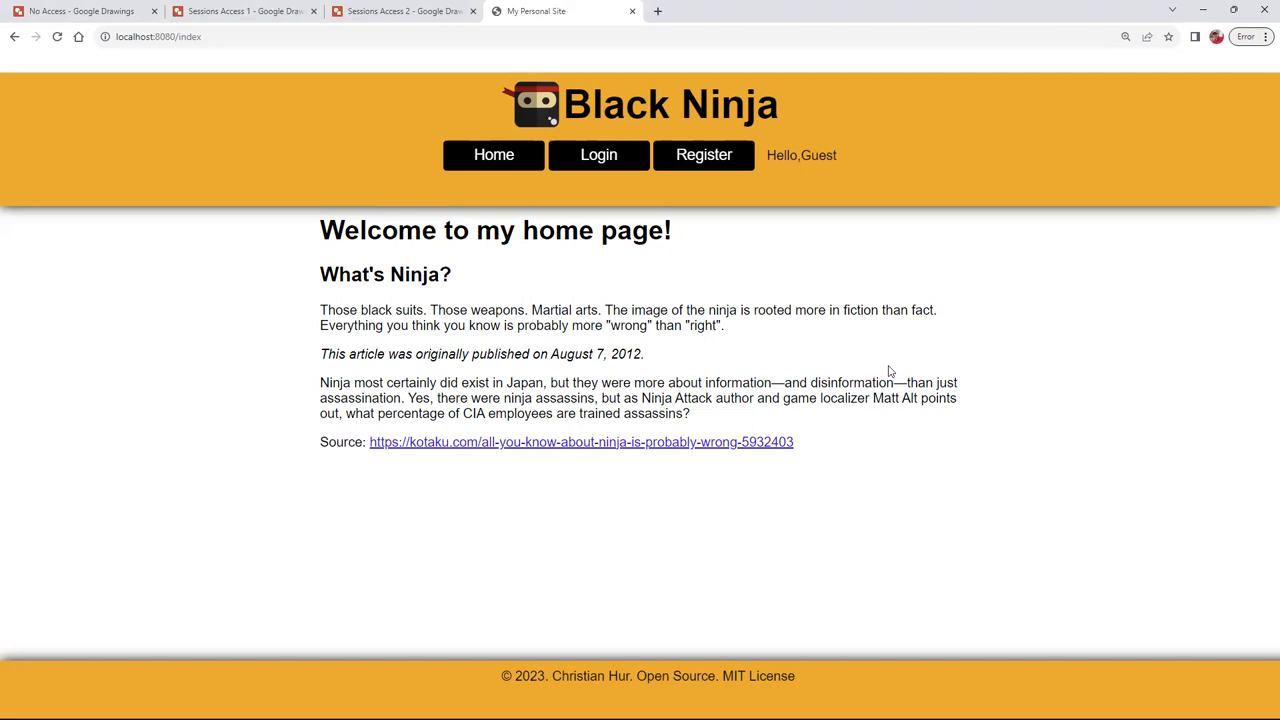
mouse_move(891, 372)
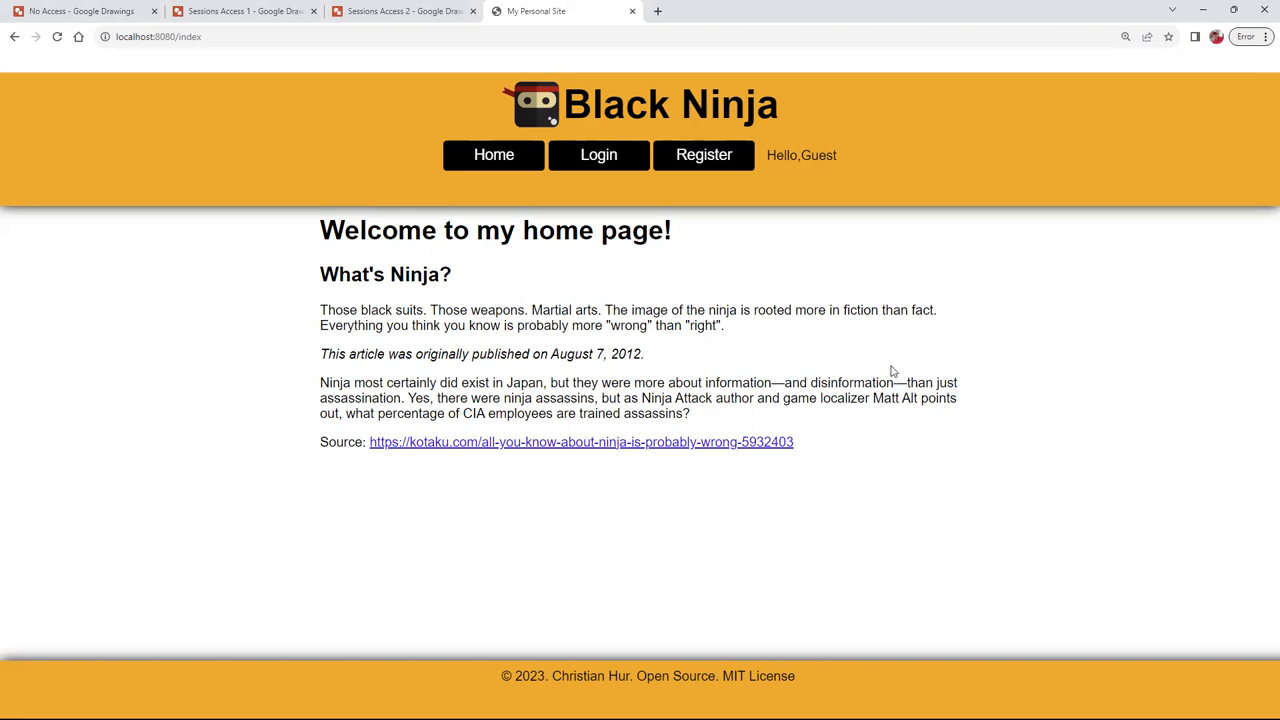
mouse_move(890, 352)
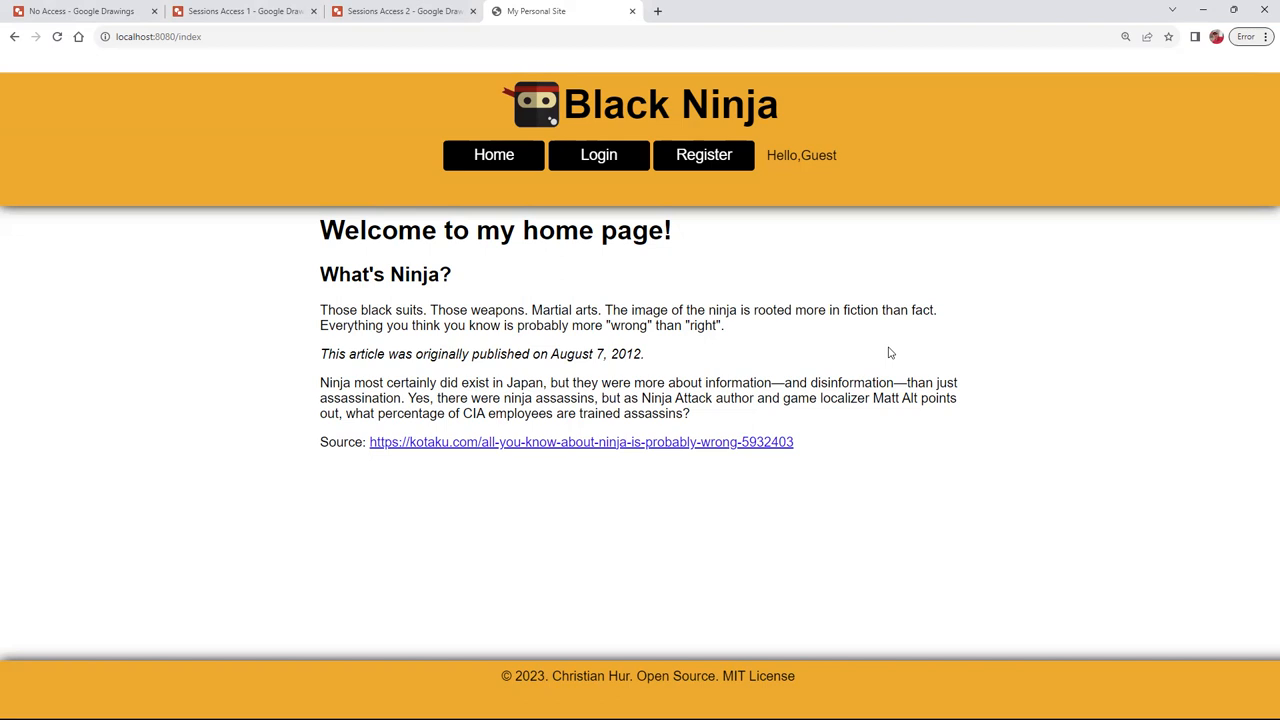
mouse_move(770, 302)
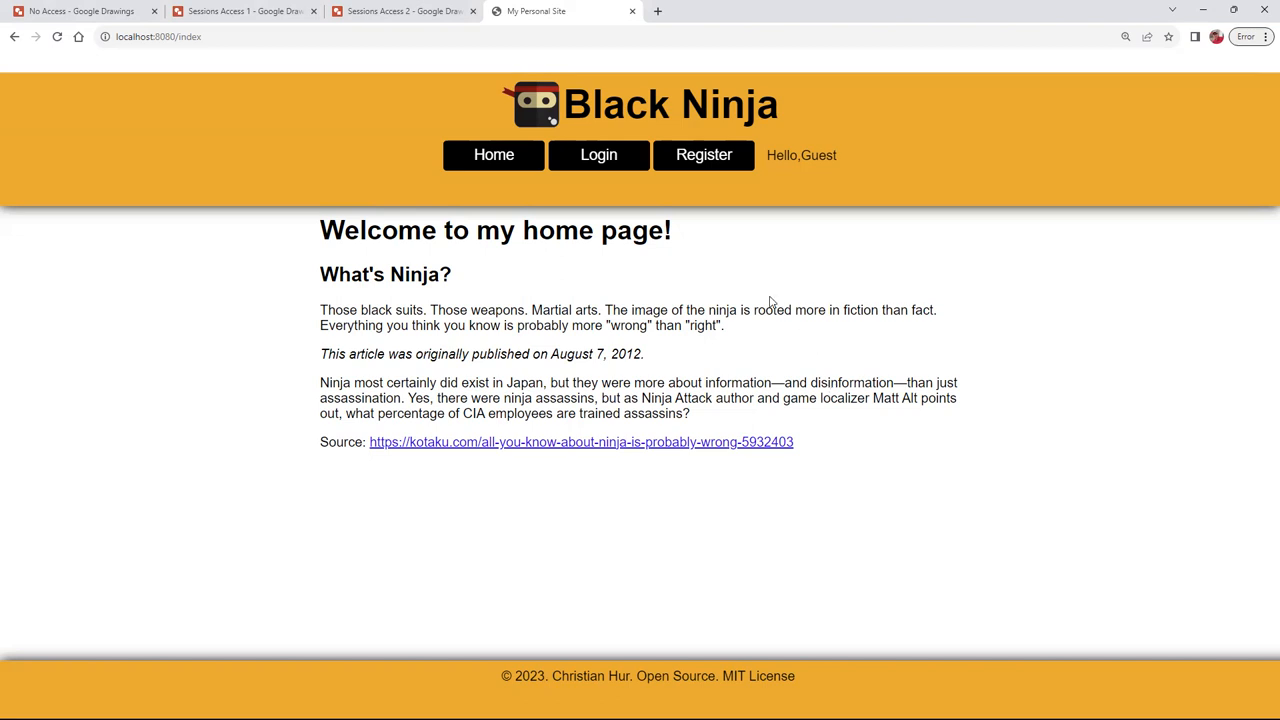
mouse_move(732, 237)
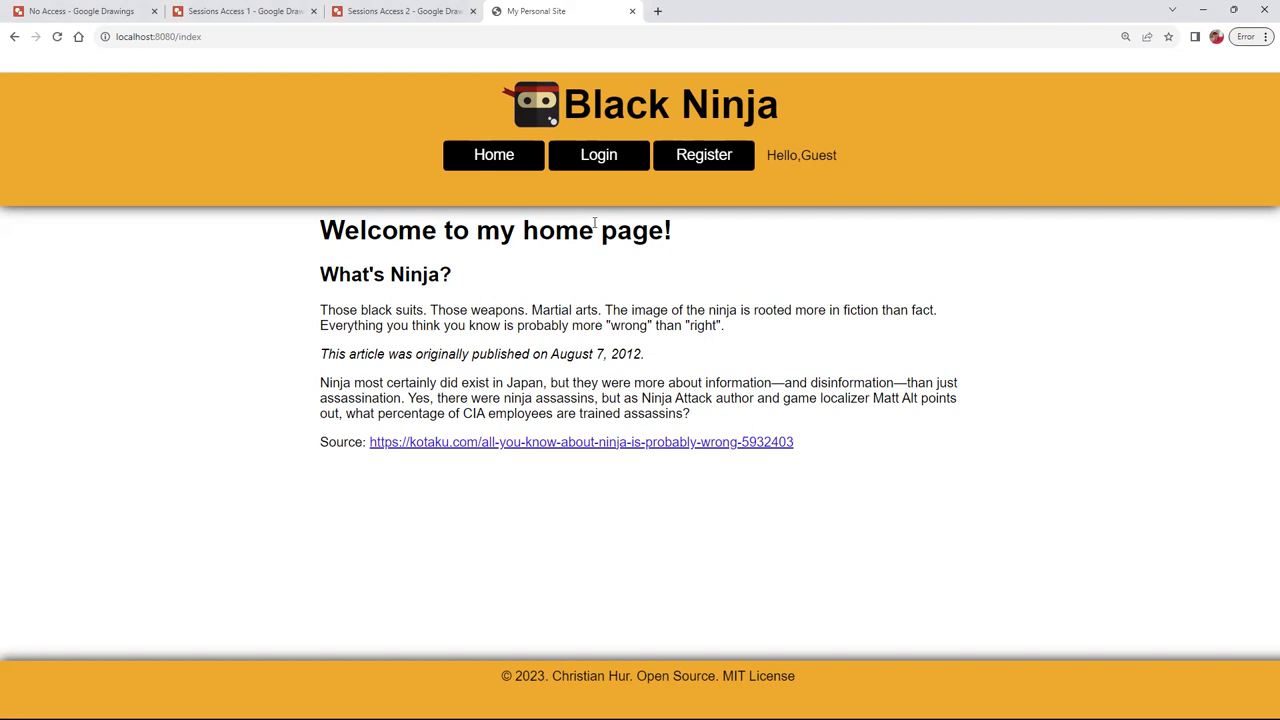
- Open the Black Ninja site's empty registration form from the Register button
click(704, 154)
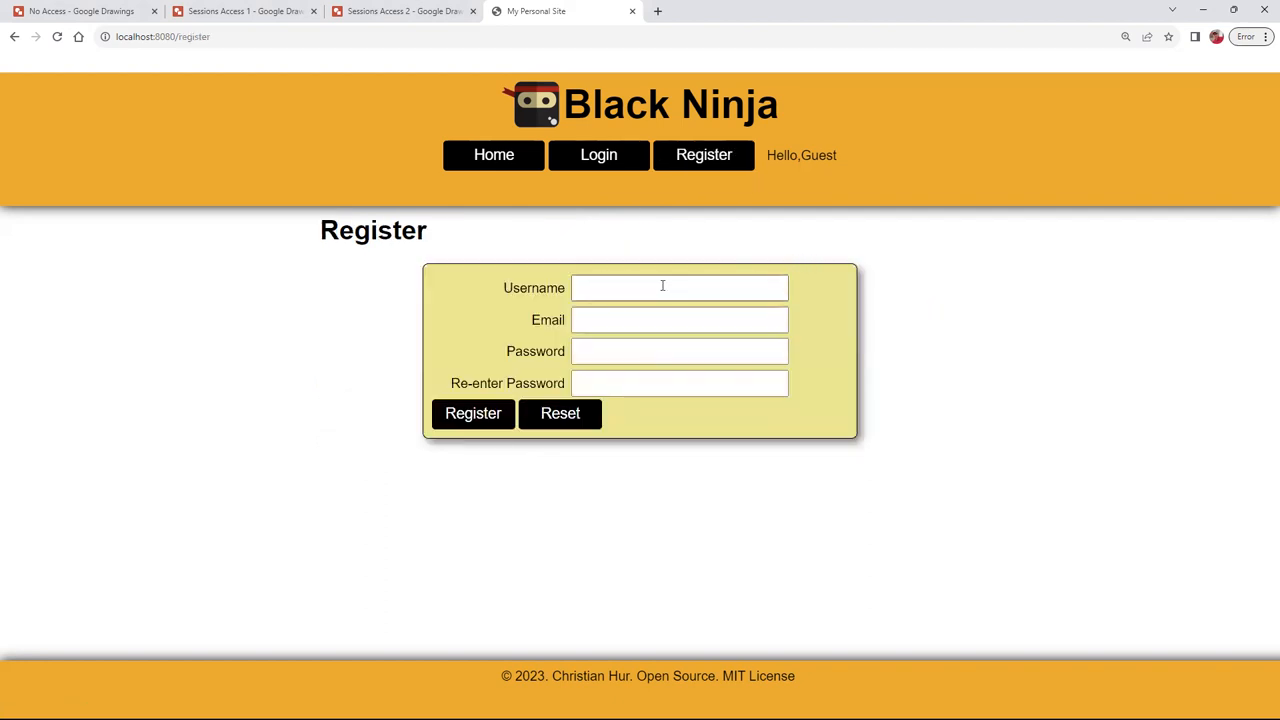
mouse_move(1032, 247)
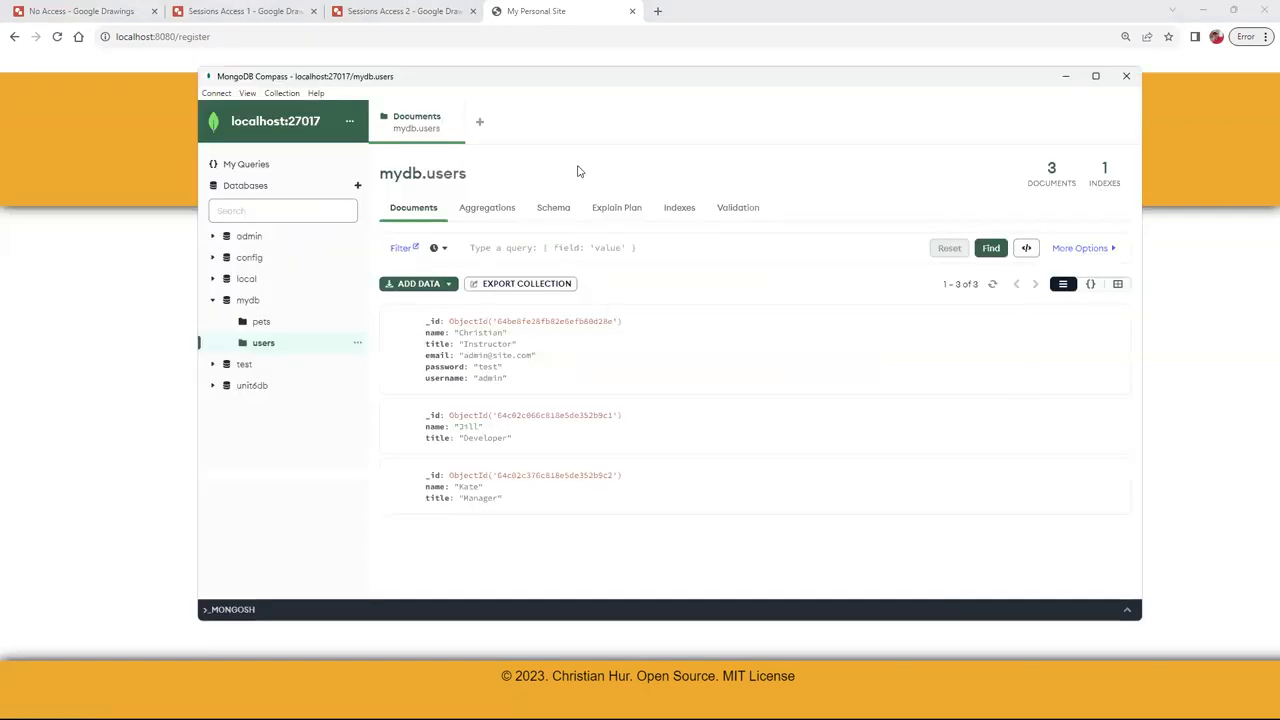
- Maximize Compass and delete the user documents in mydb.users
click(1095, 76)
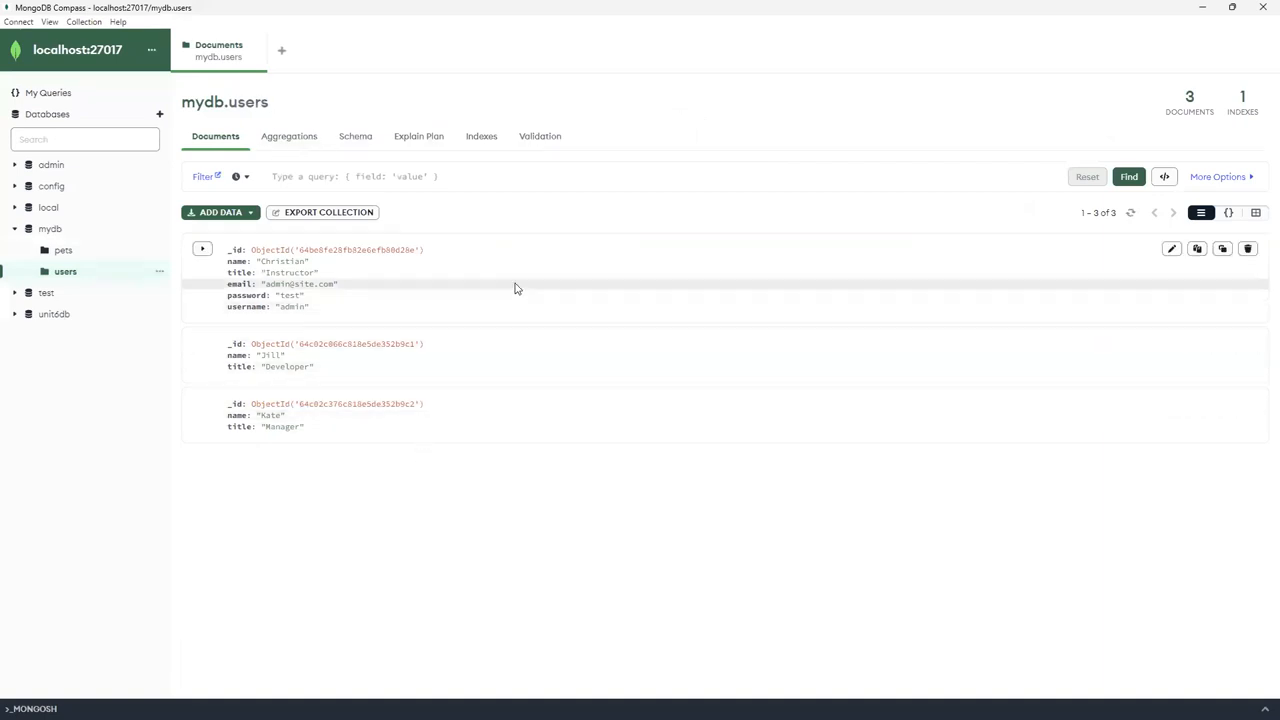
click(1247, 248)
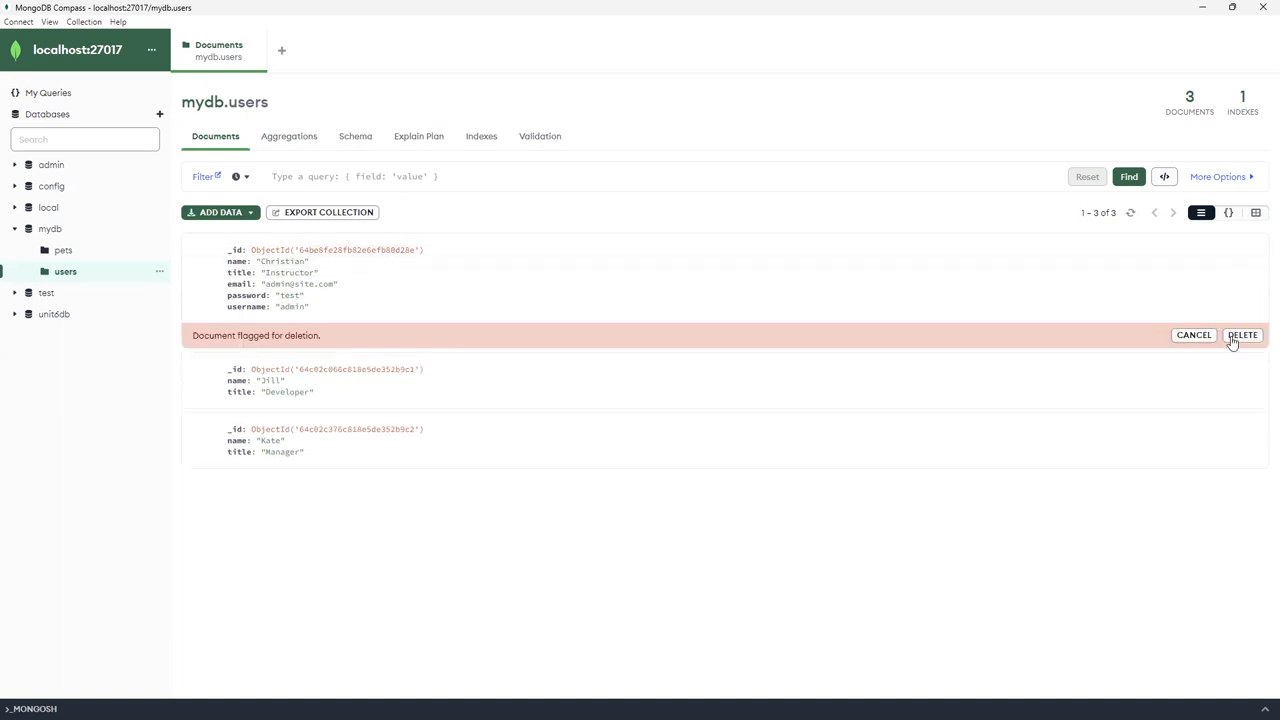
click(1242, 335)
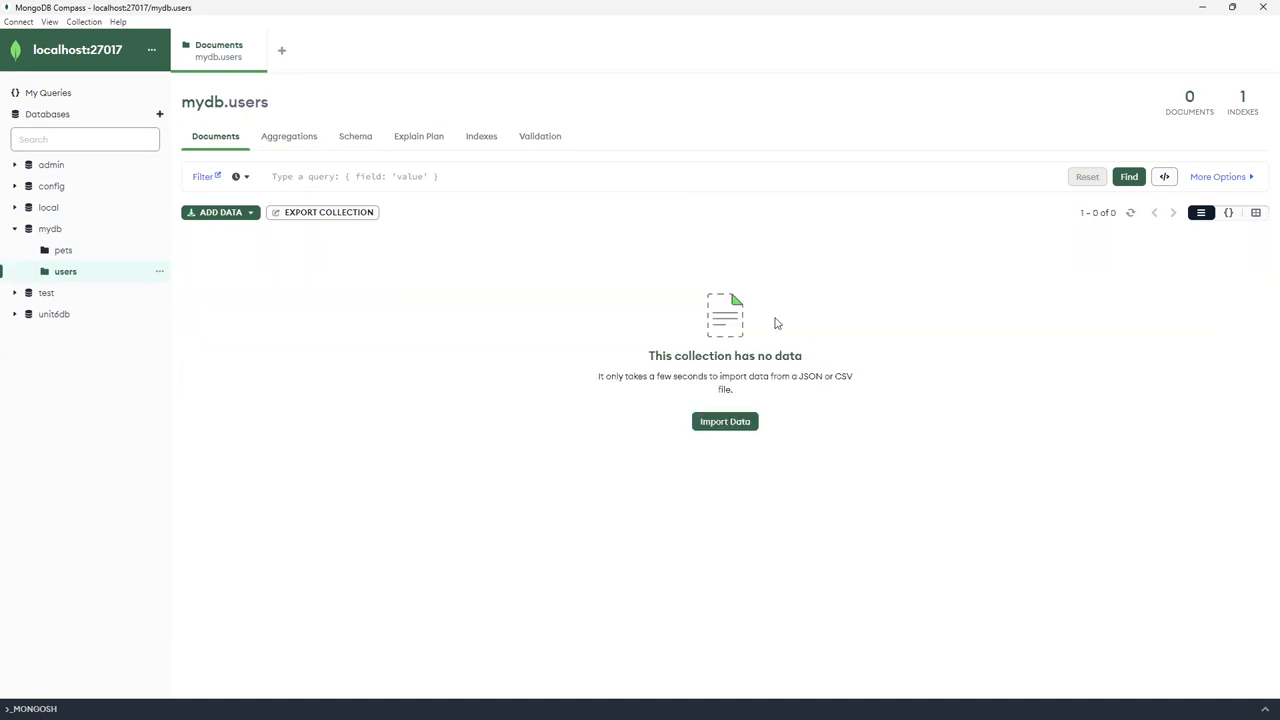
mouse_move(490, 363)
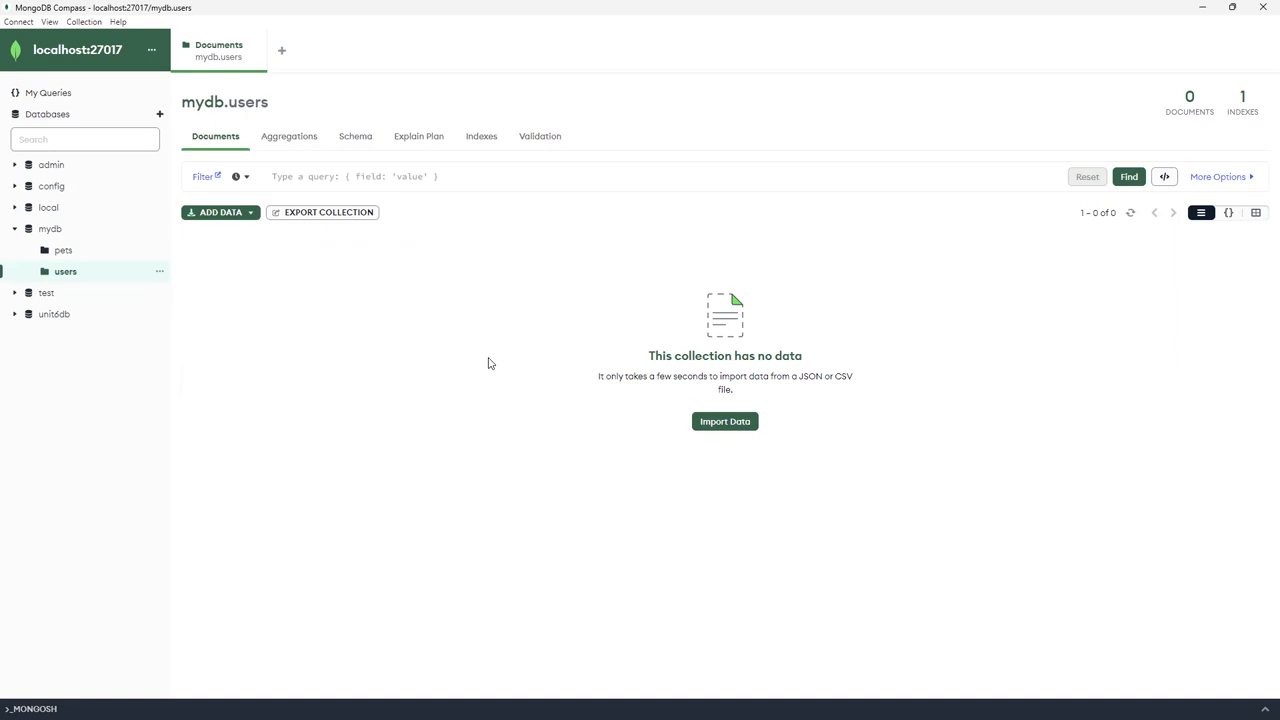
mouse_move(518, 313)
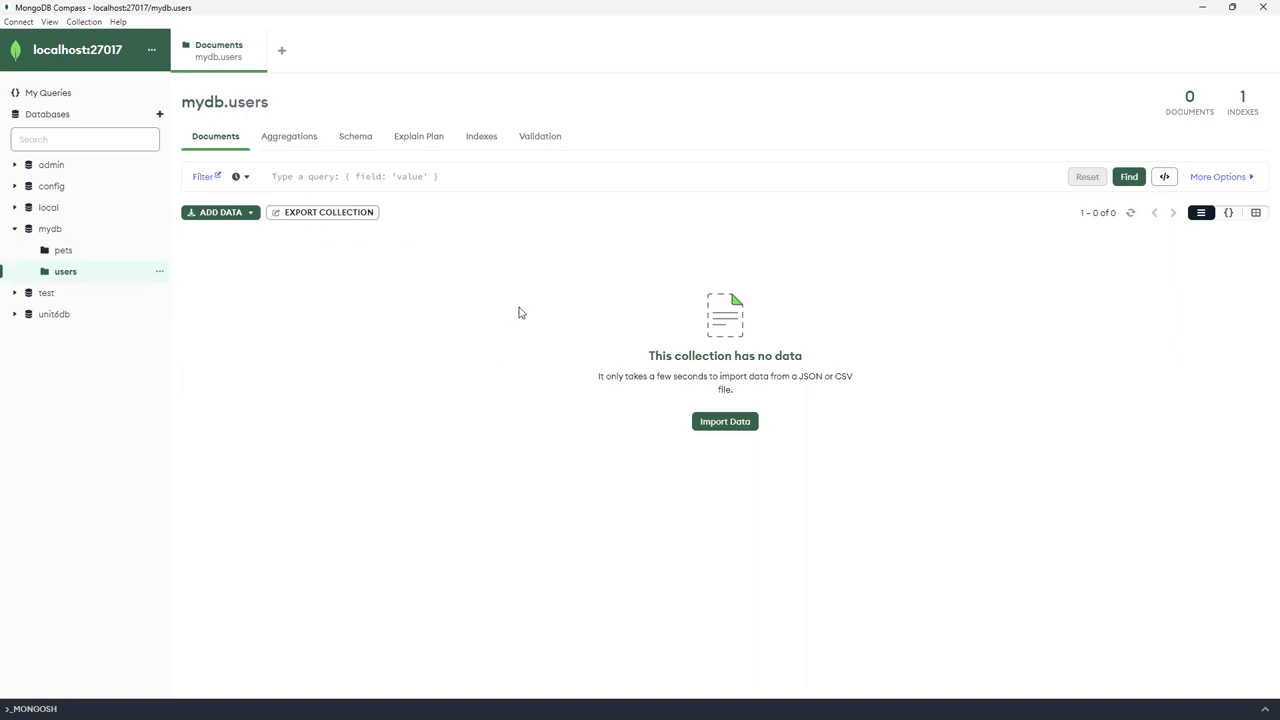
mouse_move(1203, 6)
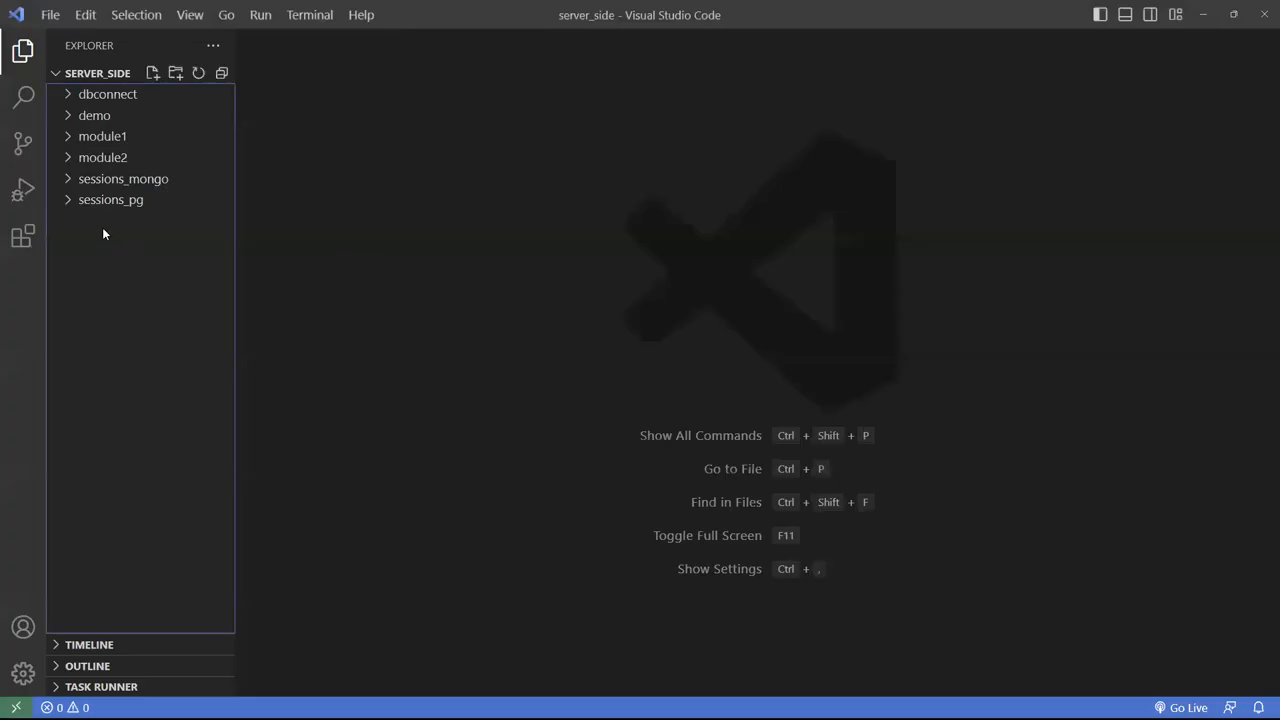
- Expand the sessions_mongo folder in the Explorer and open its index.js
click(110, 199)
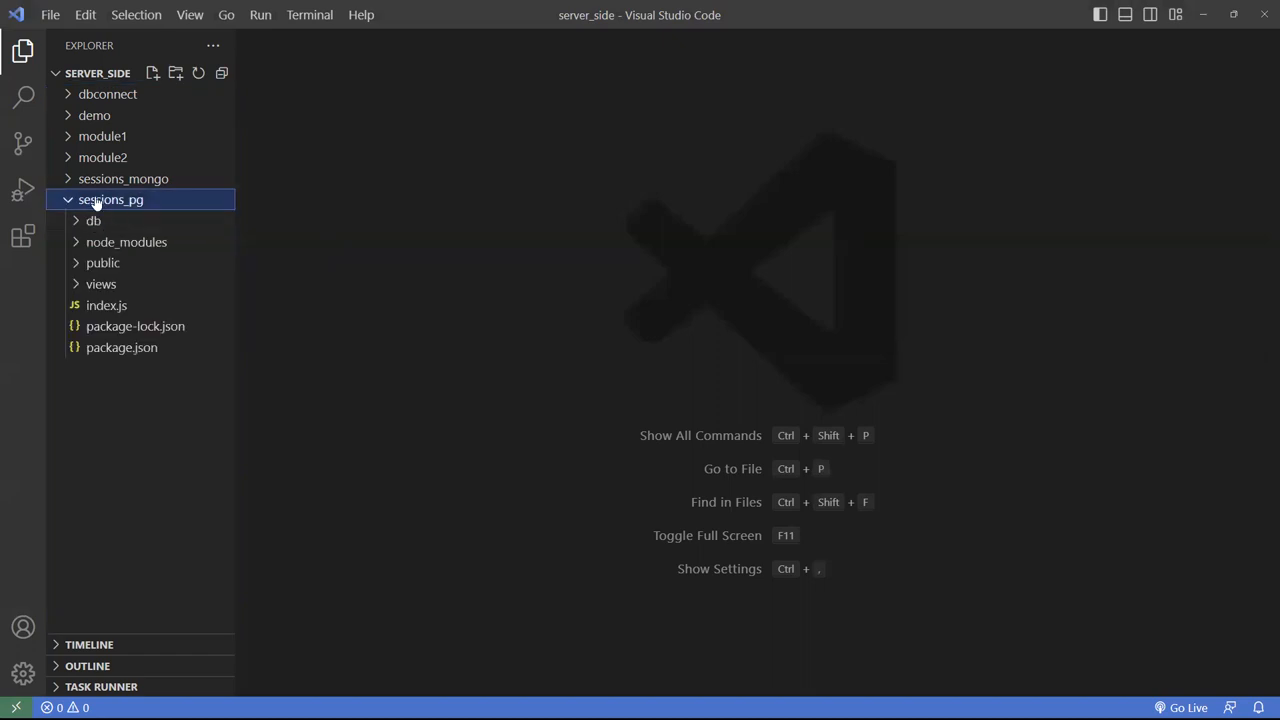
click(110, 199)
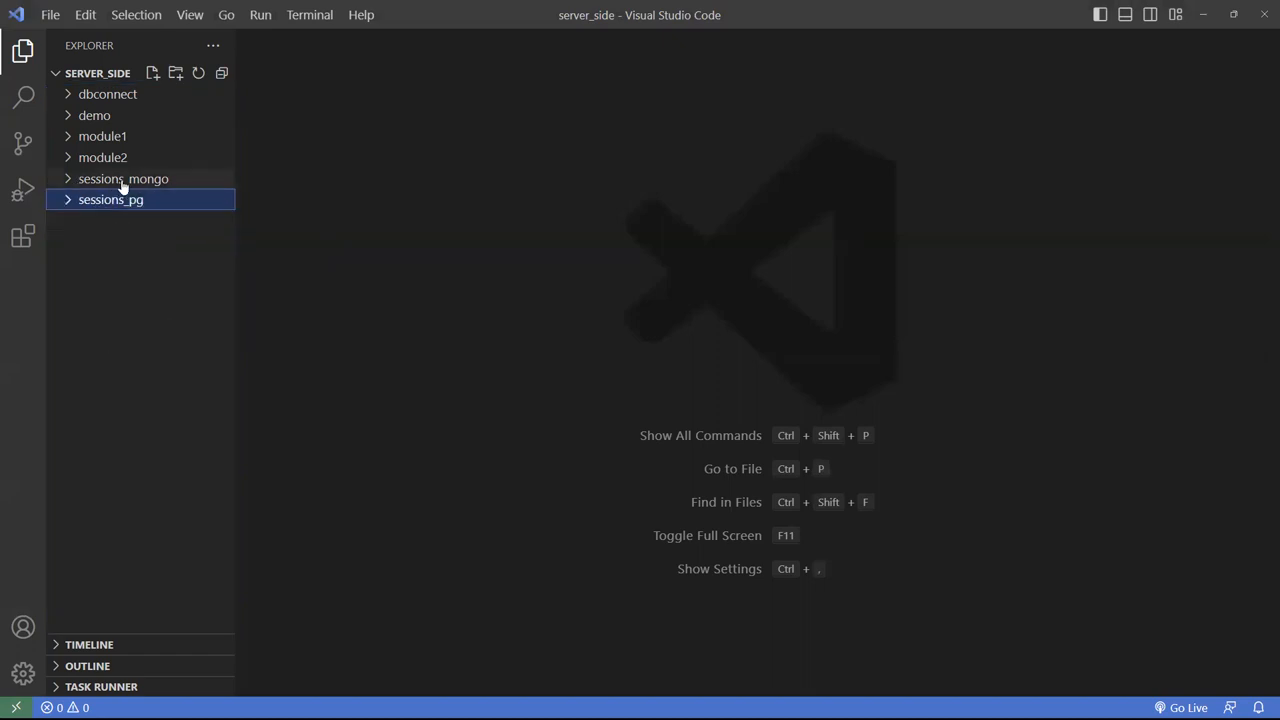
mouse_move(123, 178)
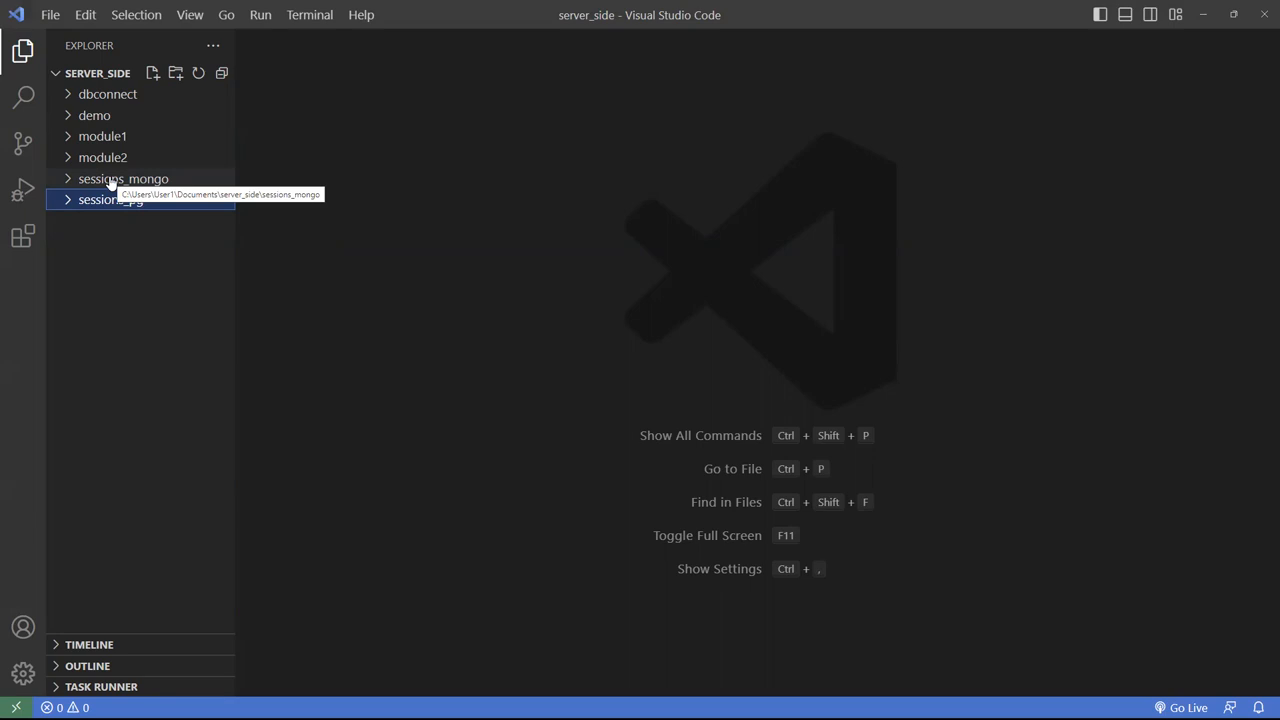
click(123, 178)
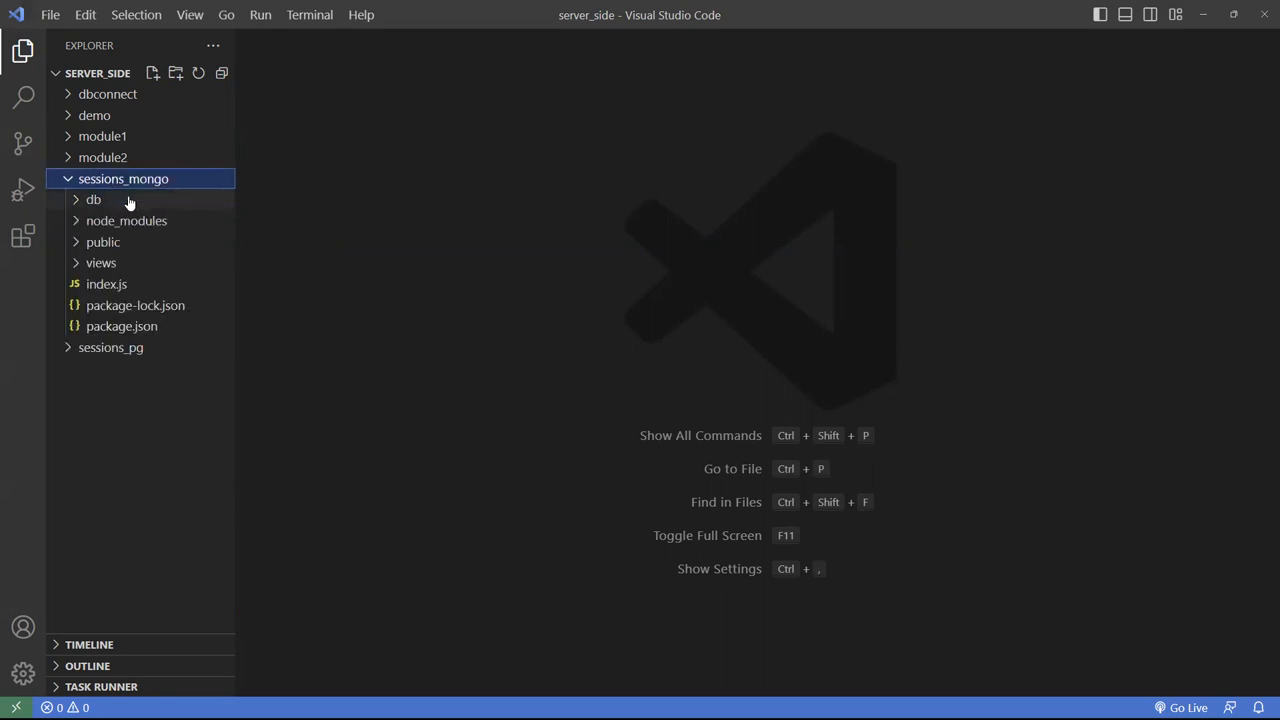
mouse_move(175, 204)
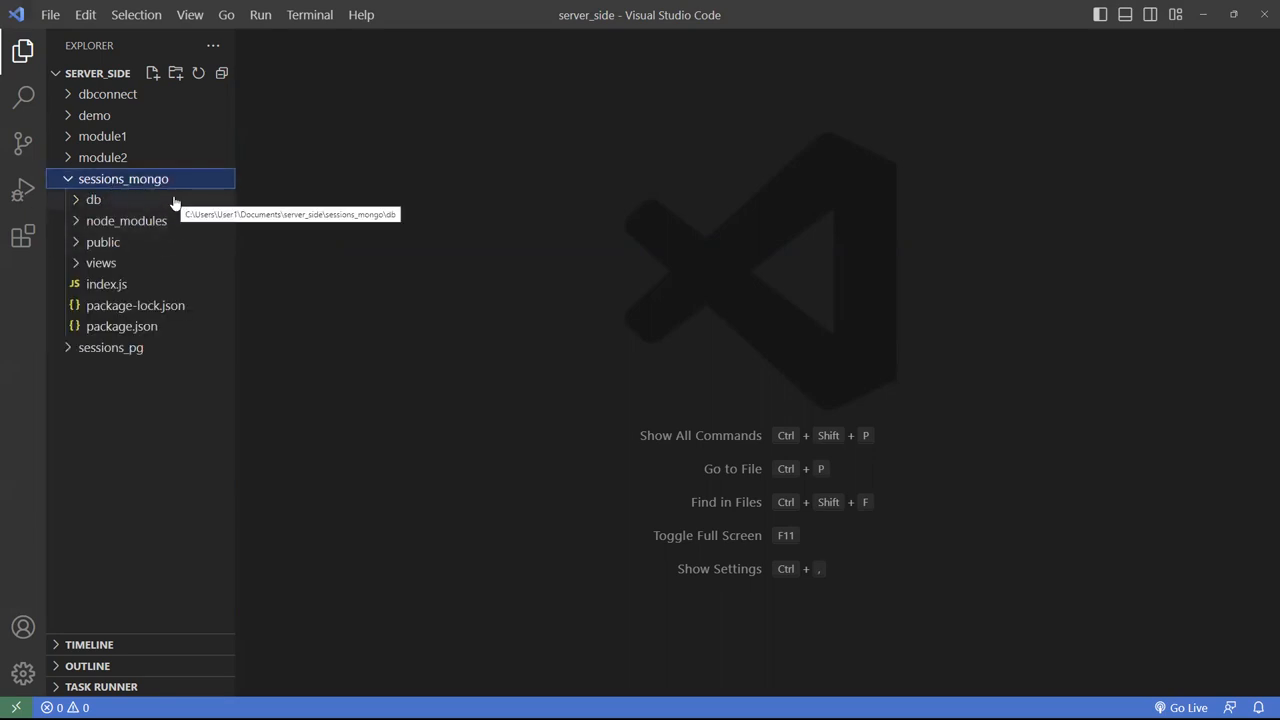
double_click(106, 283)
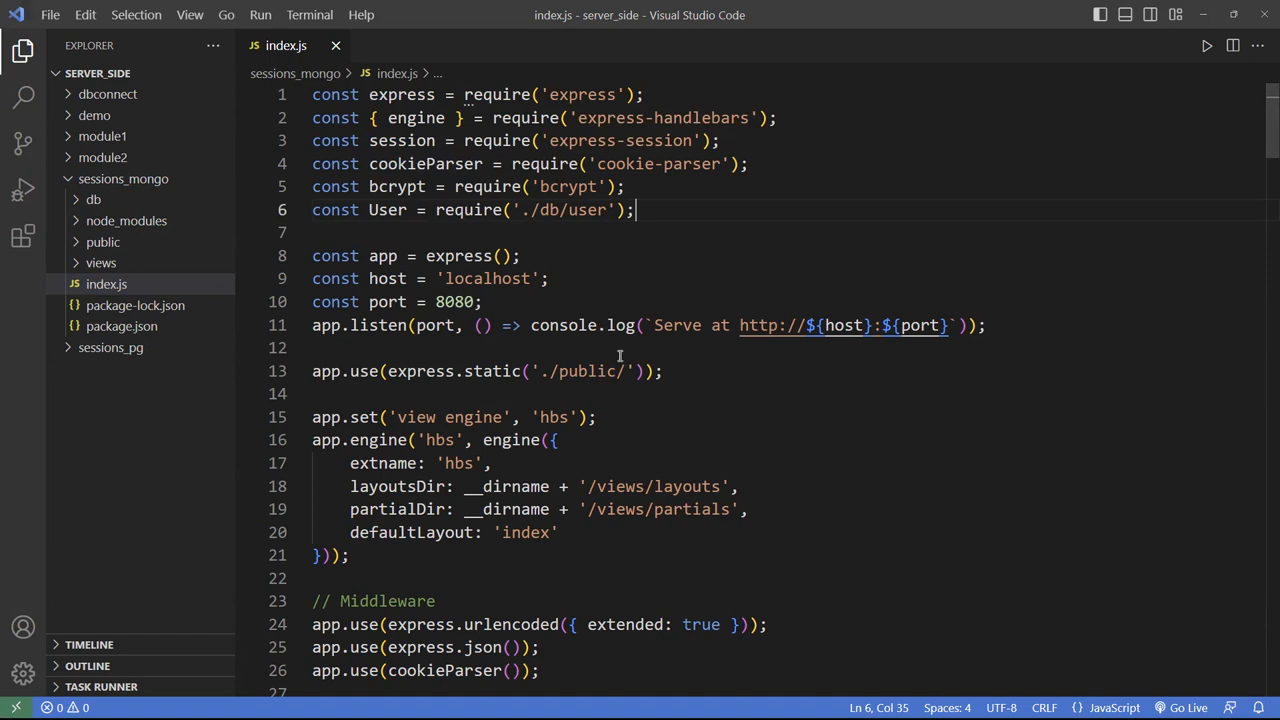
- Scroll through index.js, then open db/user.js with its PostgreSQL Pool code
scroll(down, 3)
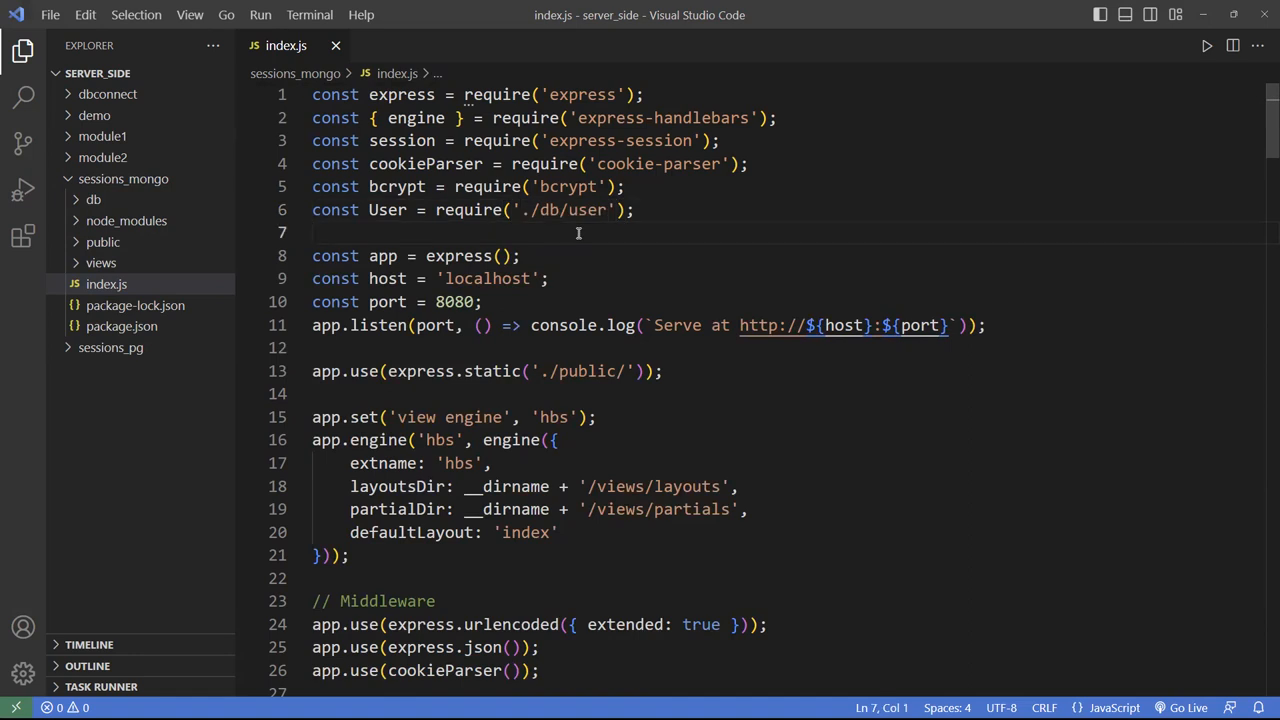
click(93, 199)
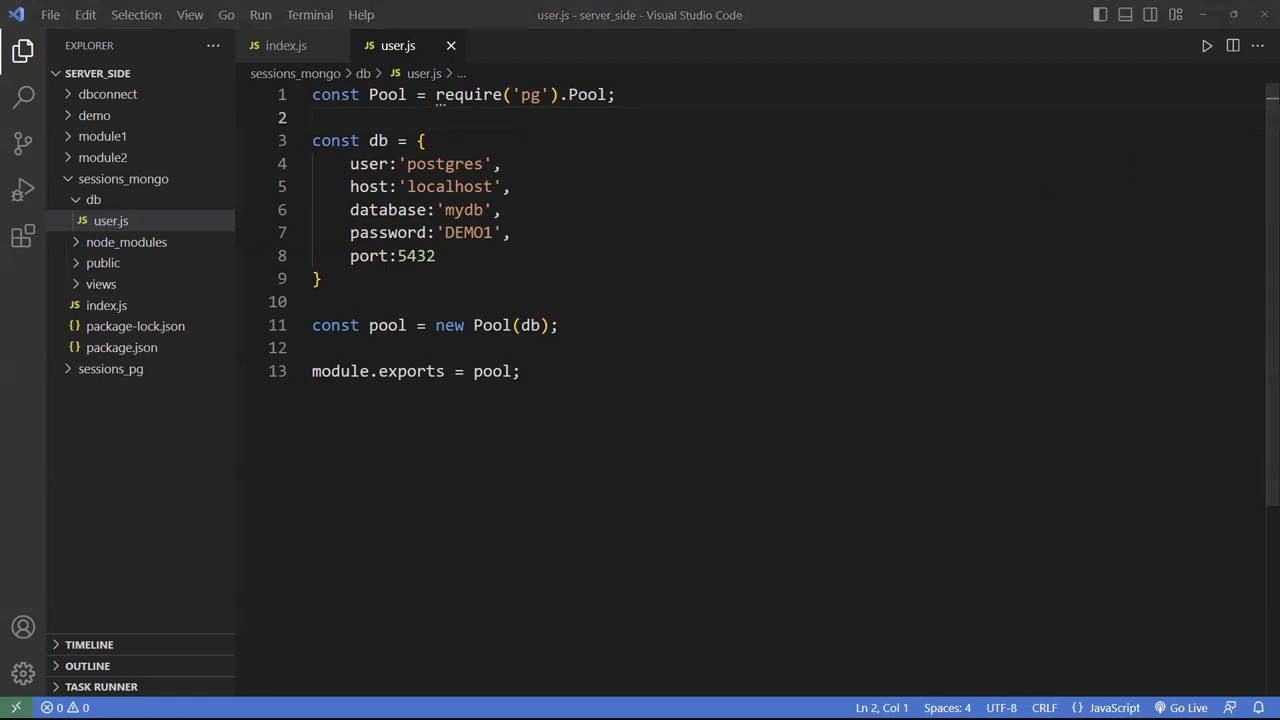
- Replace all of user.js with const mongoose = require('mongoose');
key(ctrl+a)
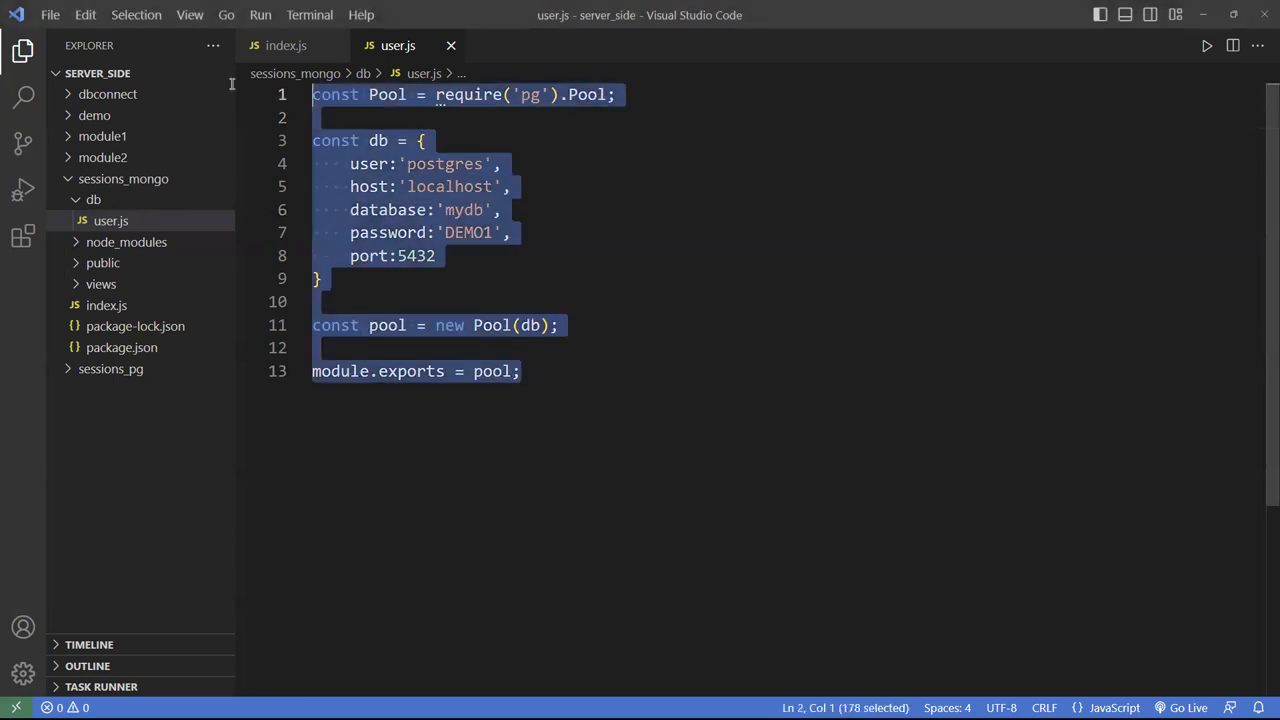
key(Delete)
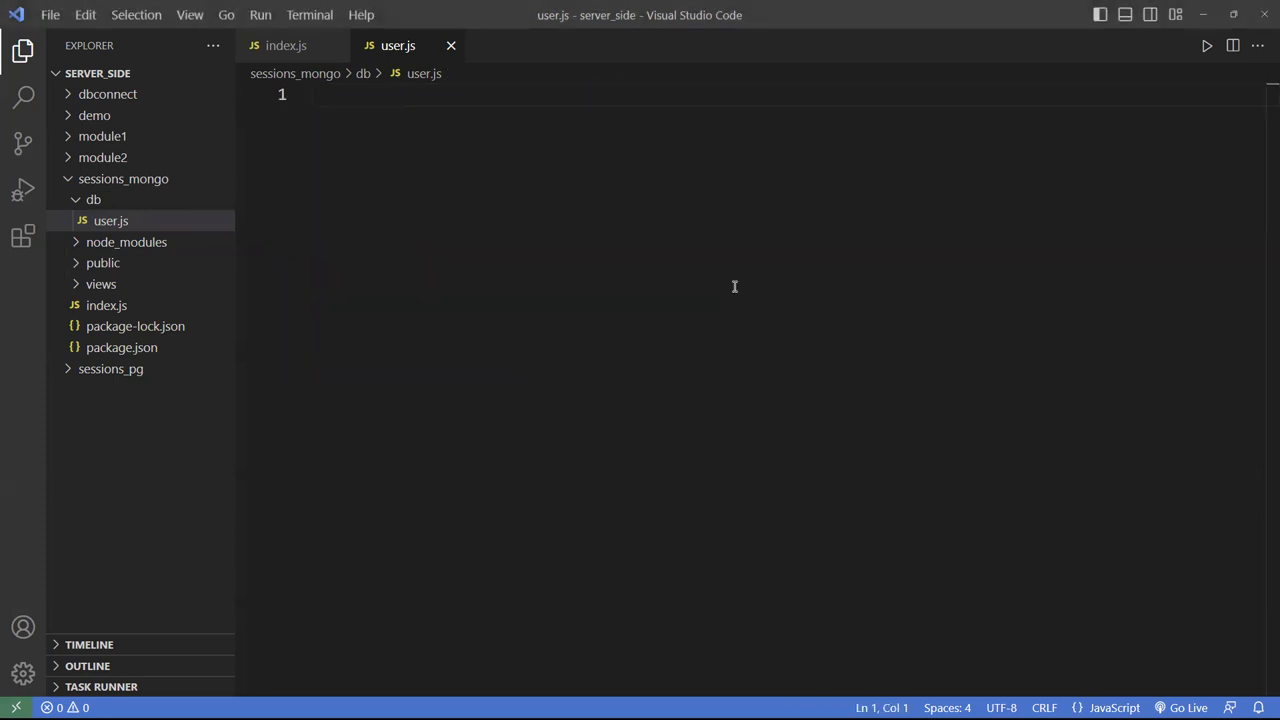
text(const monn)
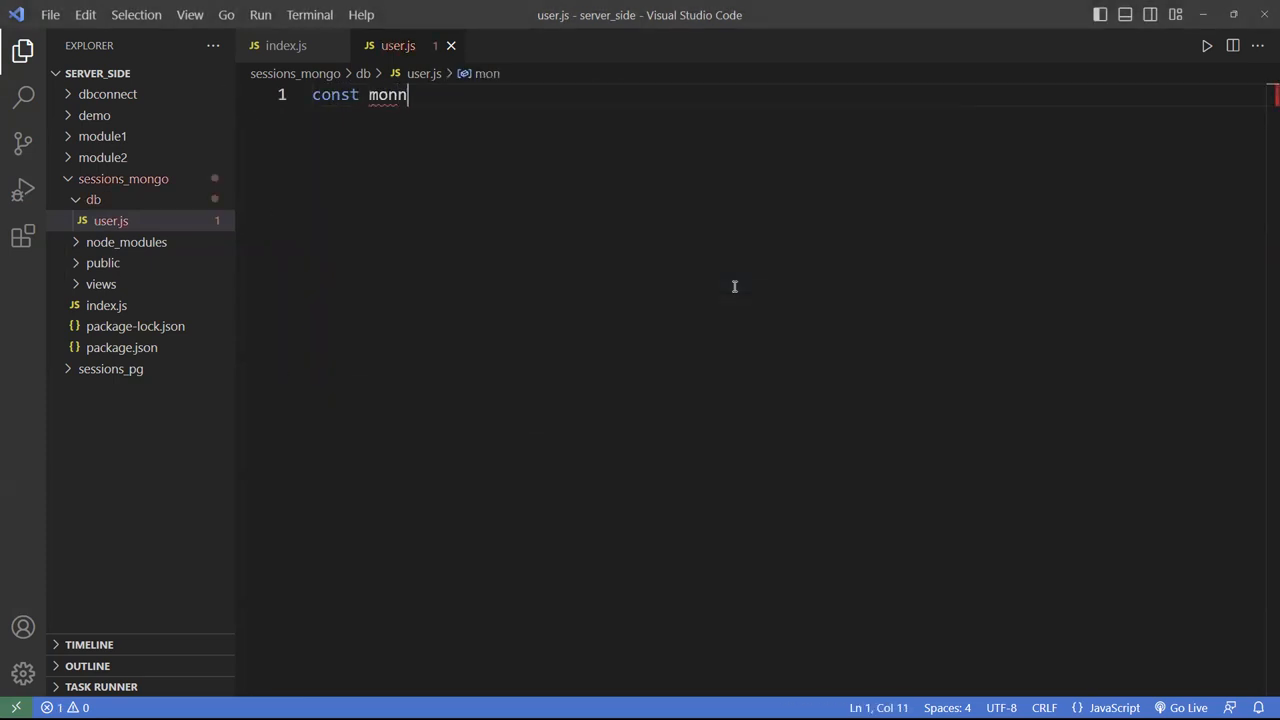
text(goose = requ)
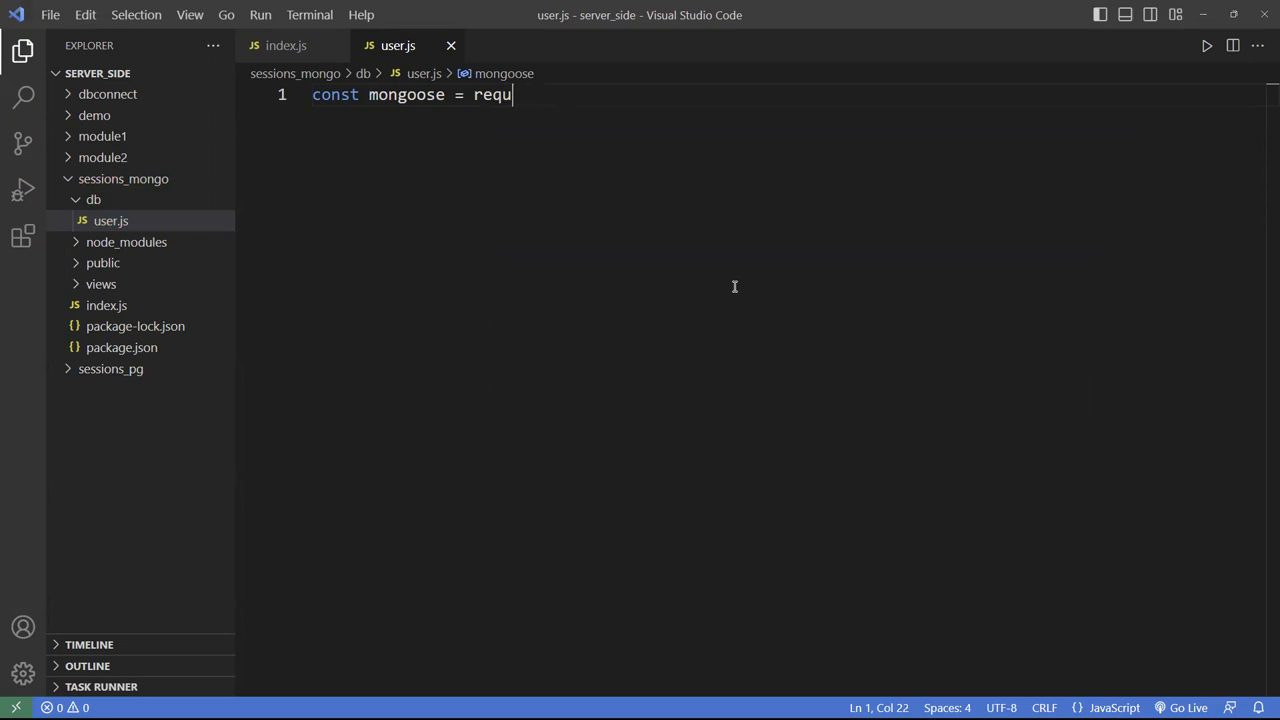
text(ire)
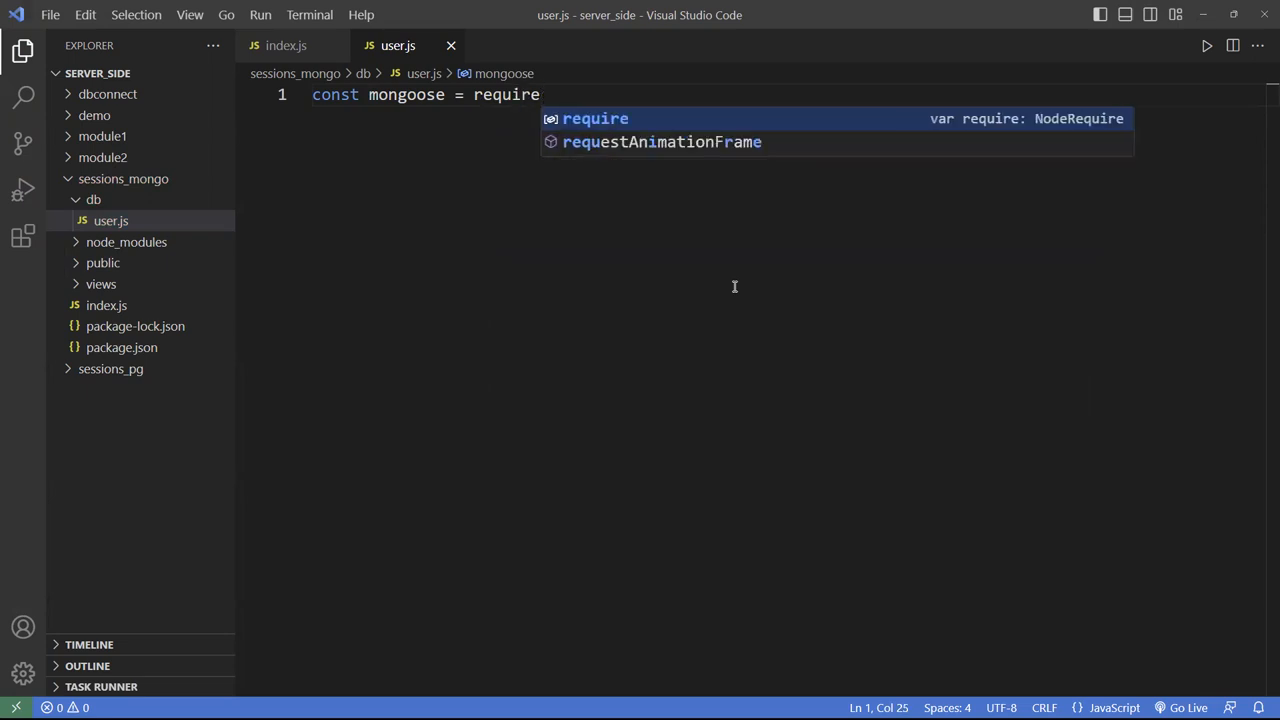
text(('mongoose)
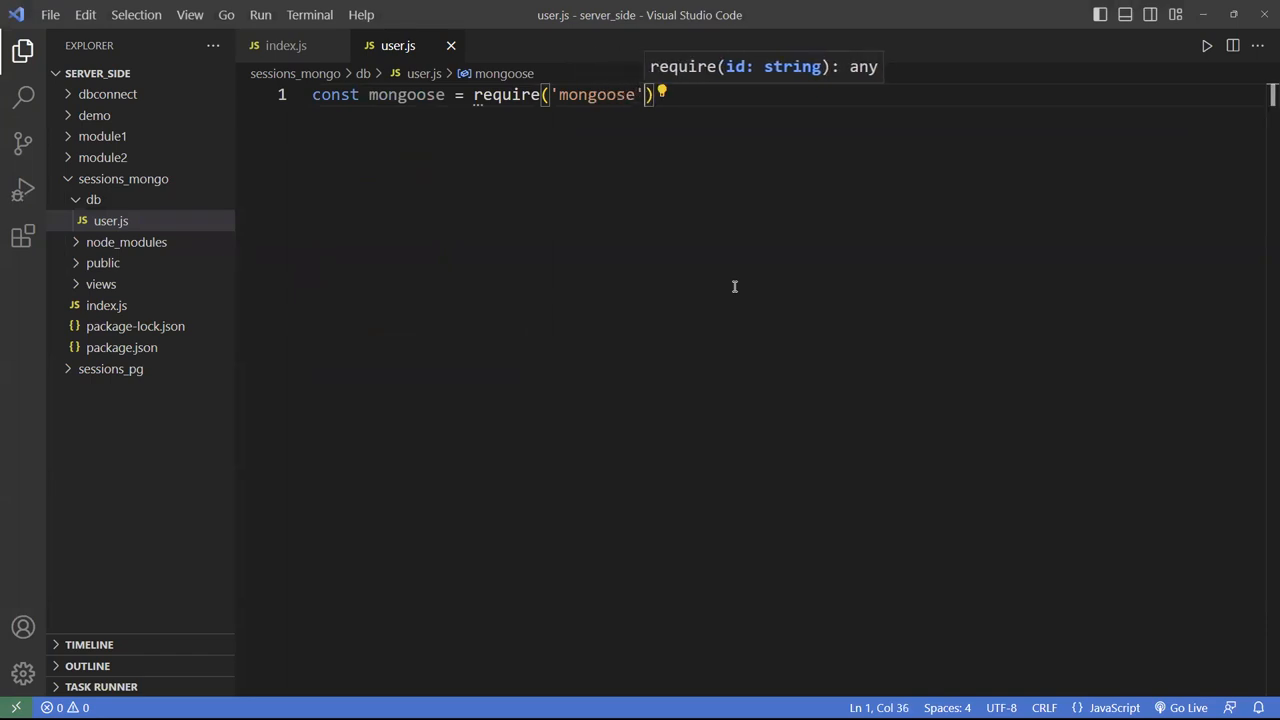
text(;)
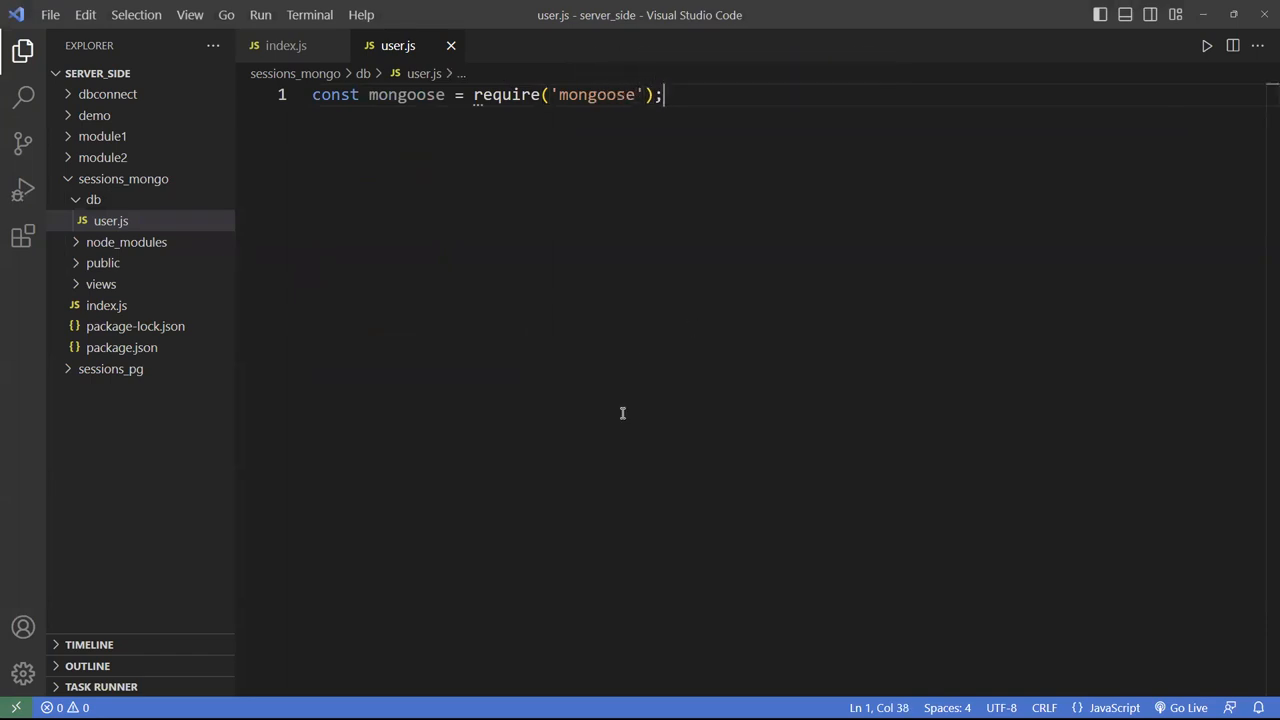
mouse_move(314, 240)
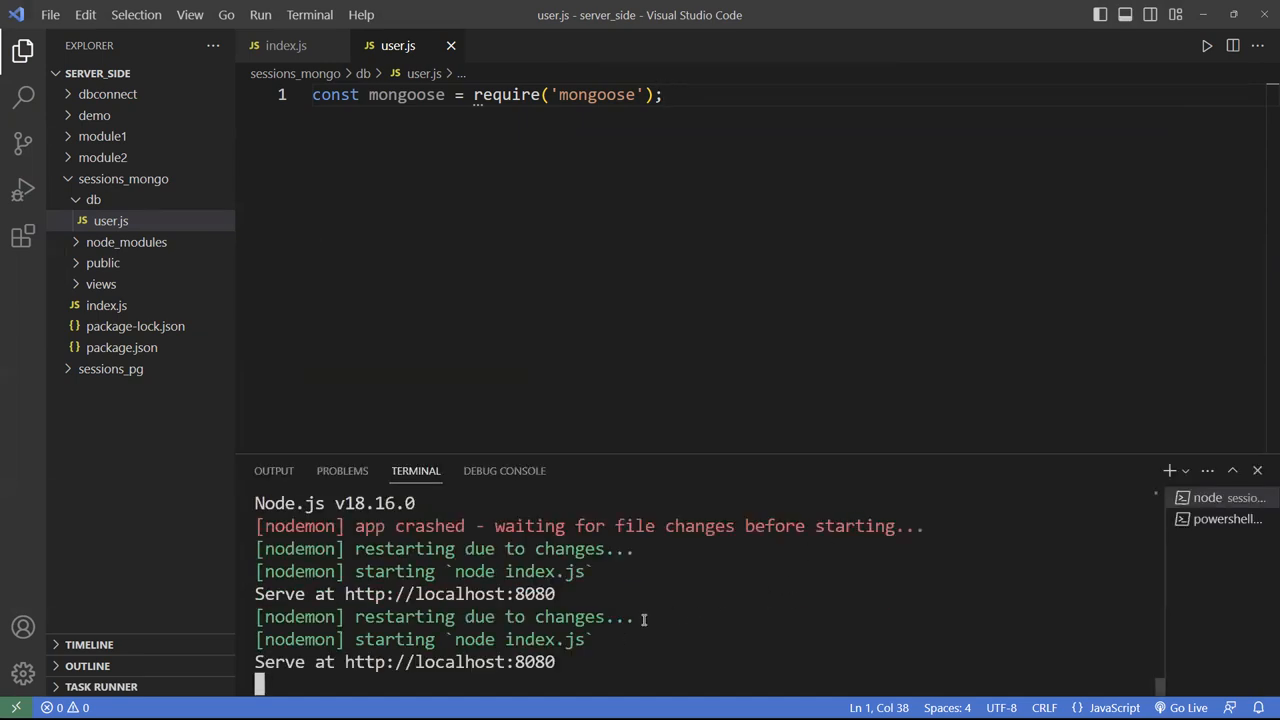
mouse_move(1028, 584)
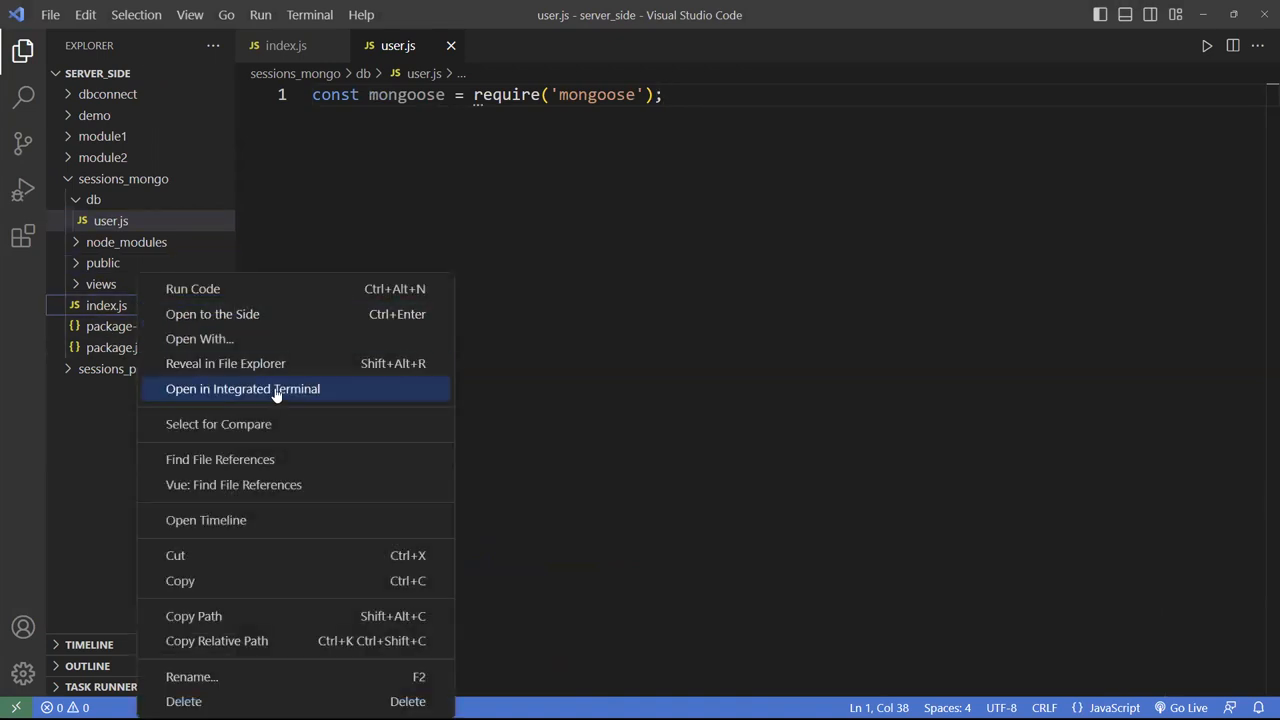
- Run 'npm i mongodb mongoose' in a terminal on the sessions_mongo folder
click(242, 388)
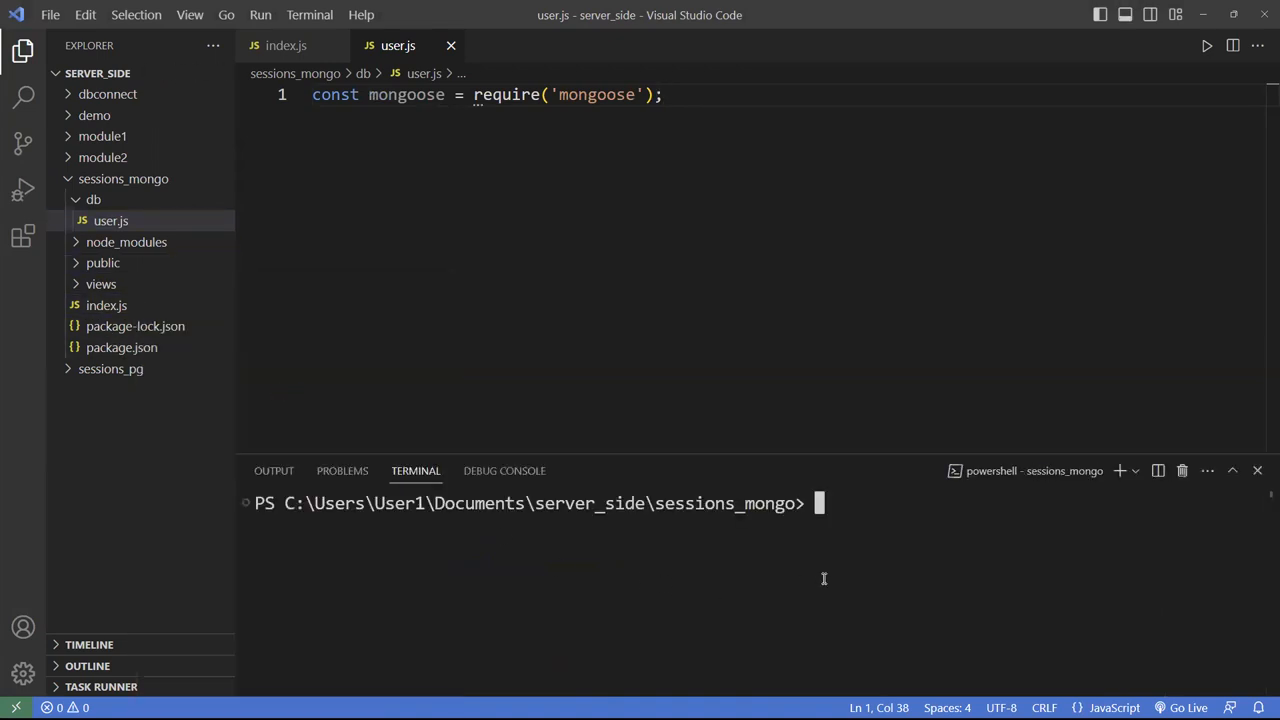
text(npm i)
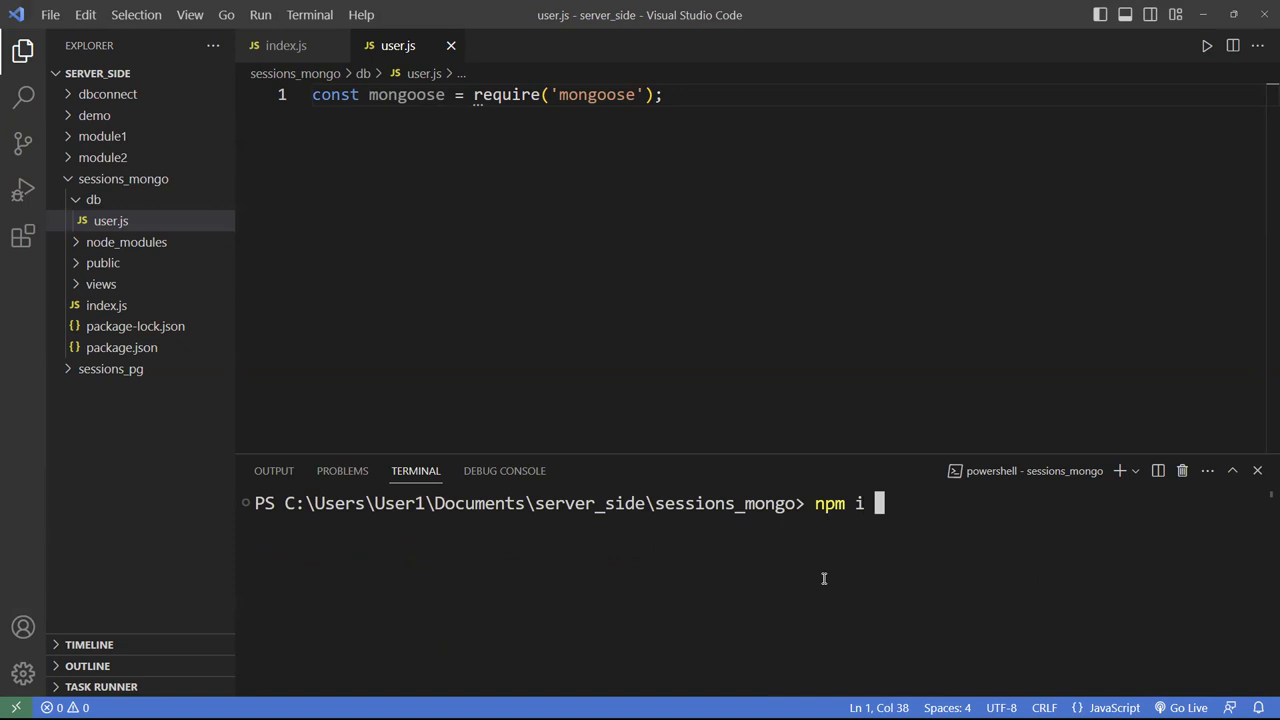
text(mongodb)
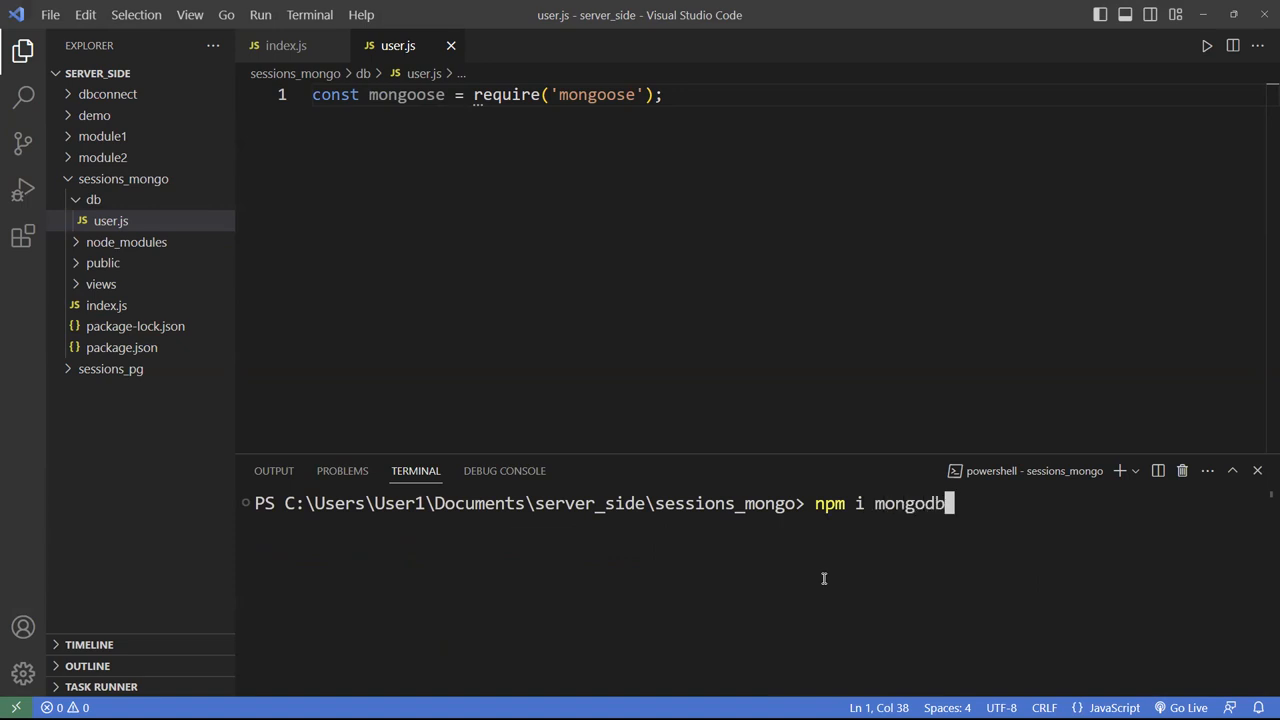
text(mongoose)
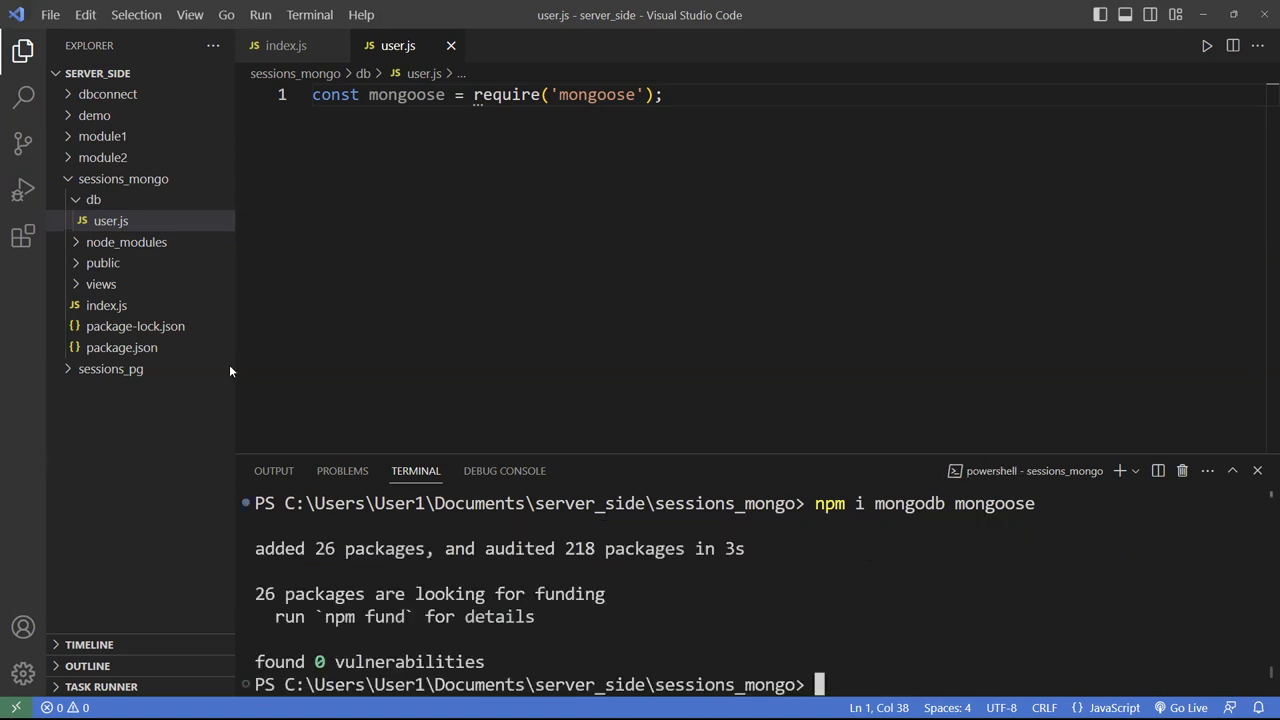
click(121, 347)
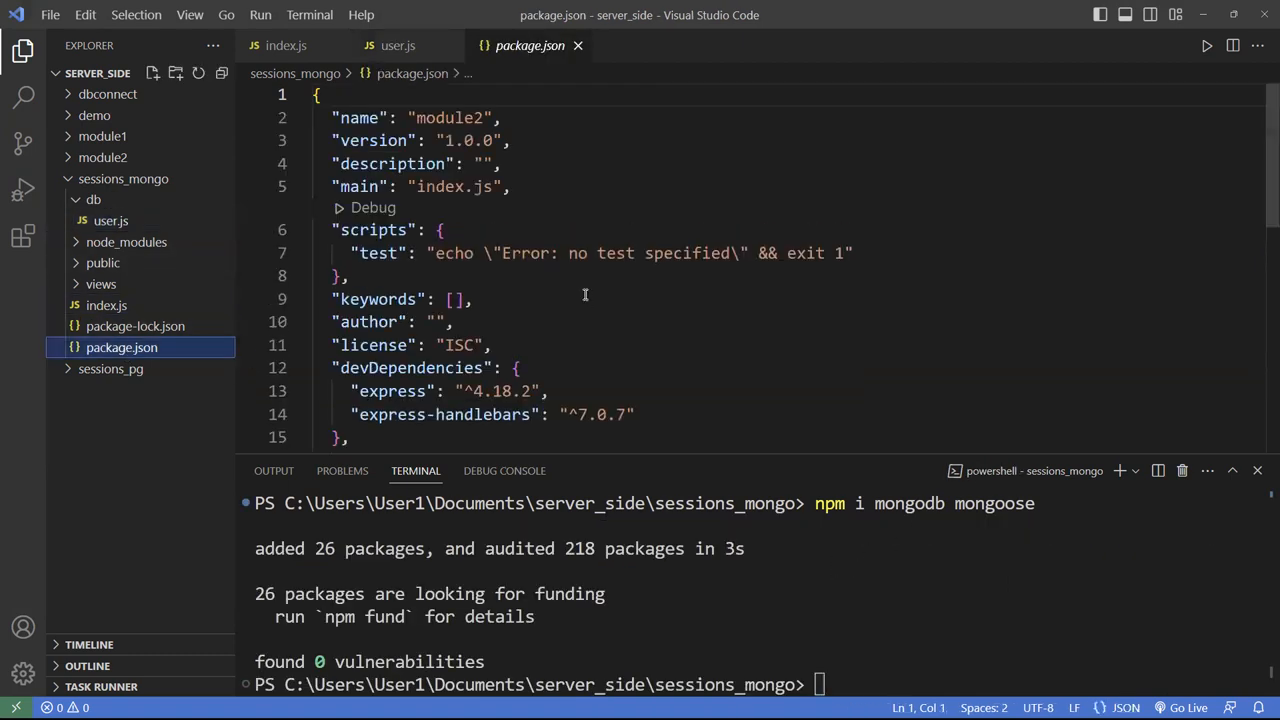
scroll(down, 3)
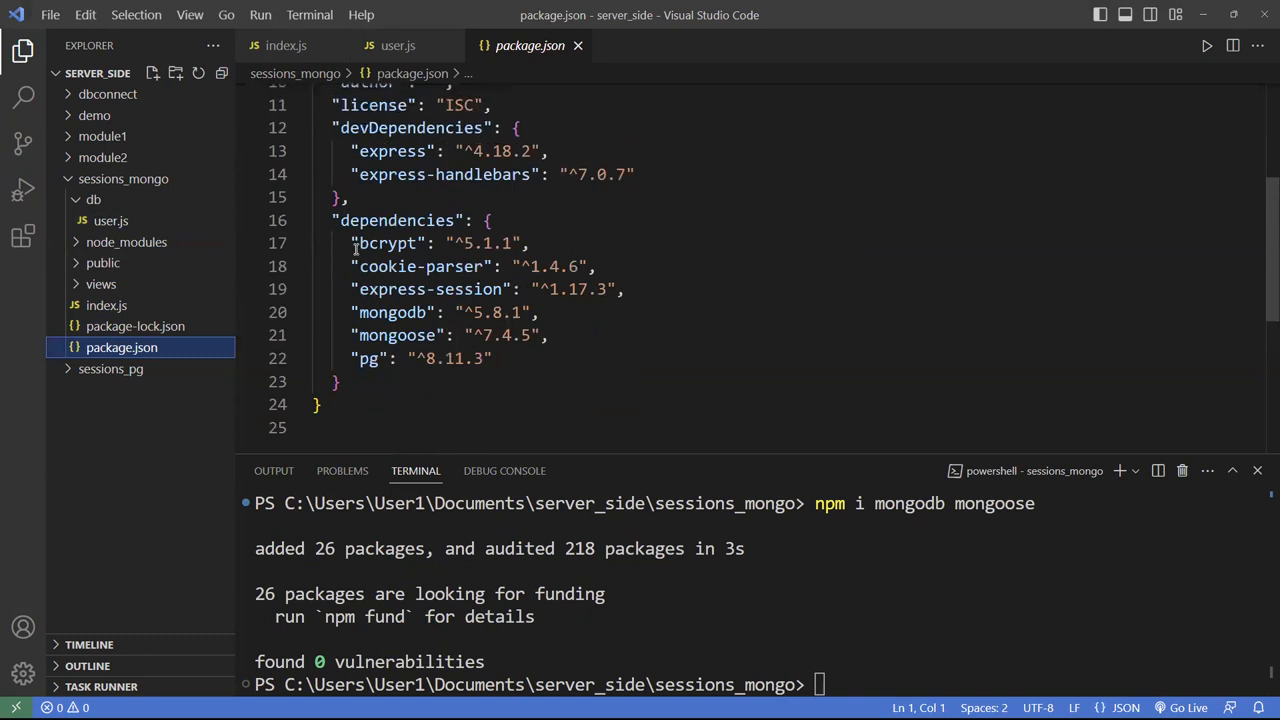
drag(355, 243, 545, 335)
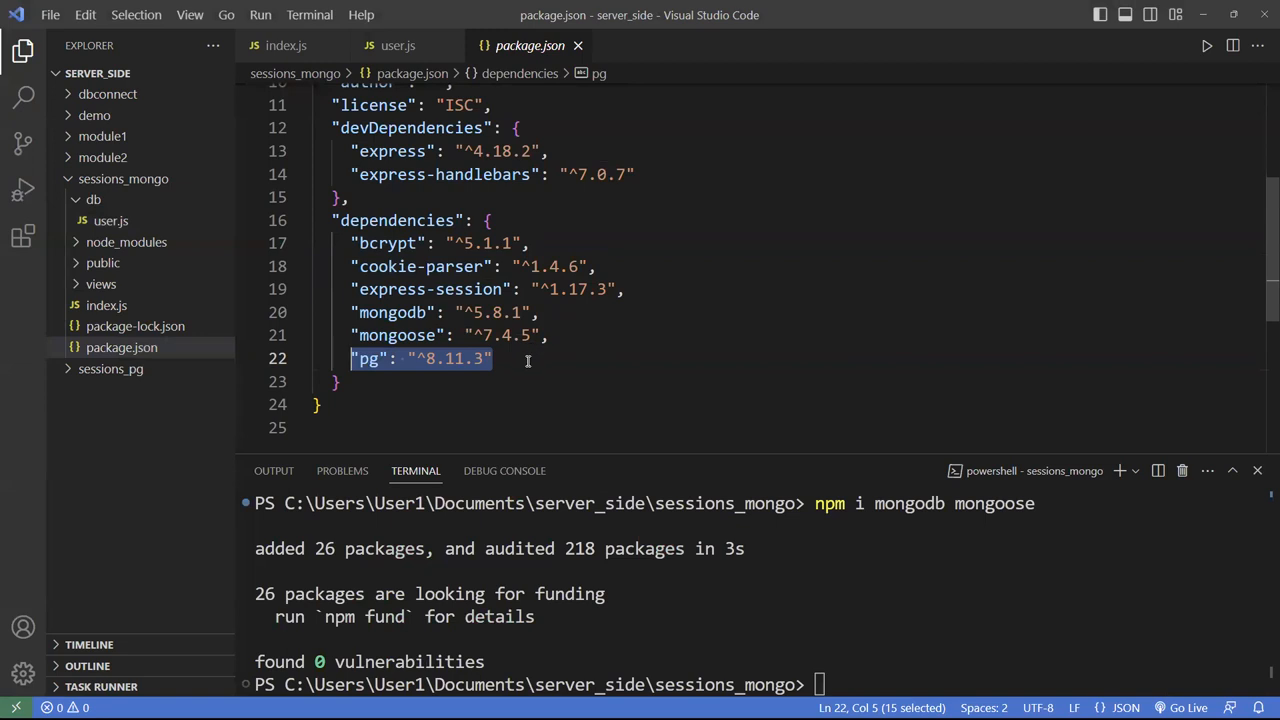
click(491, 358)
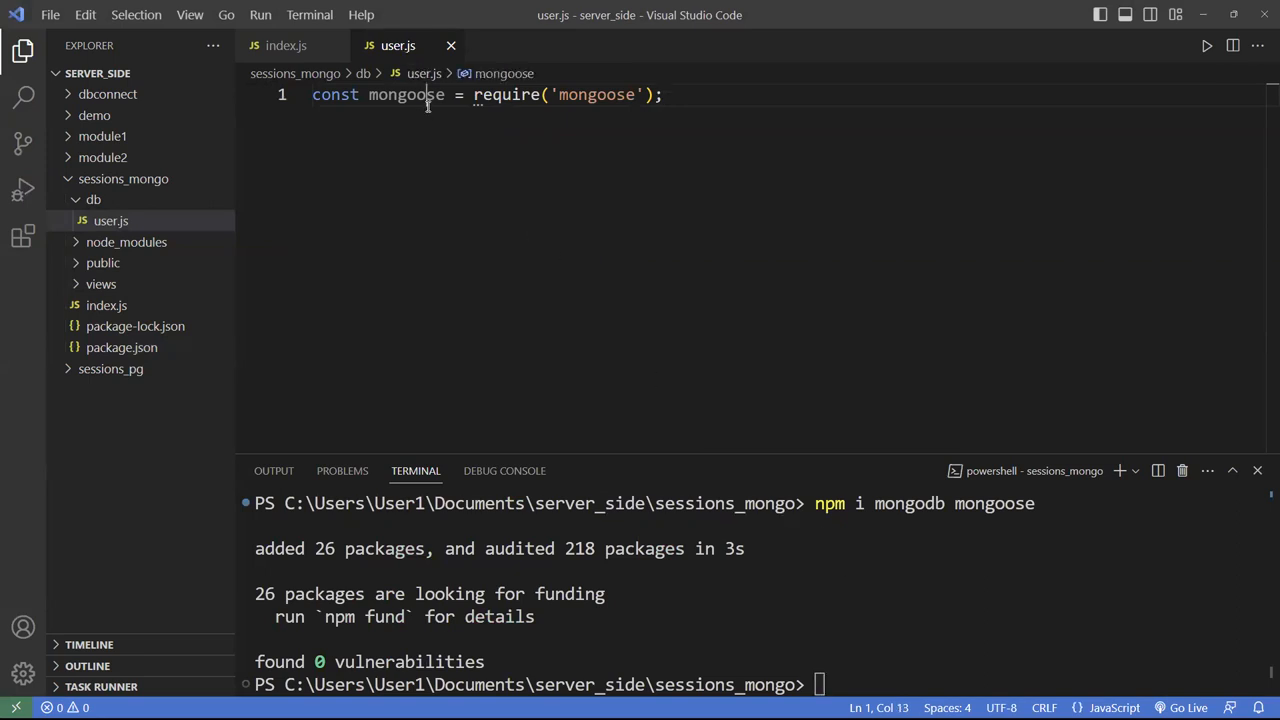
- Add mongoose.connect('mongodb://127.0.0.1:27017/mydb') below the mongoose import
double_click(406, 94)
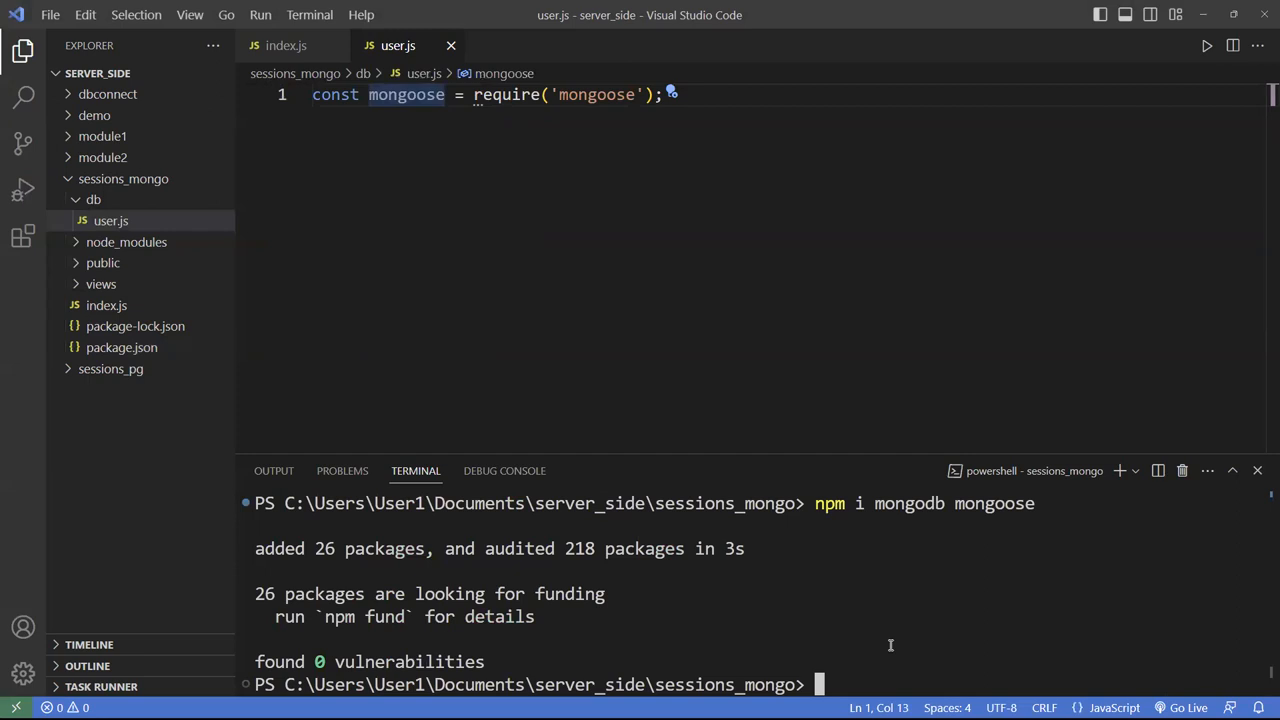
text(nodemon)
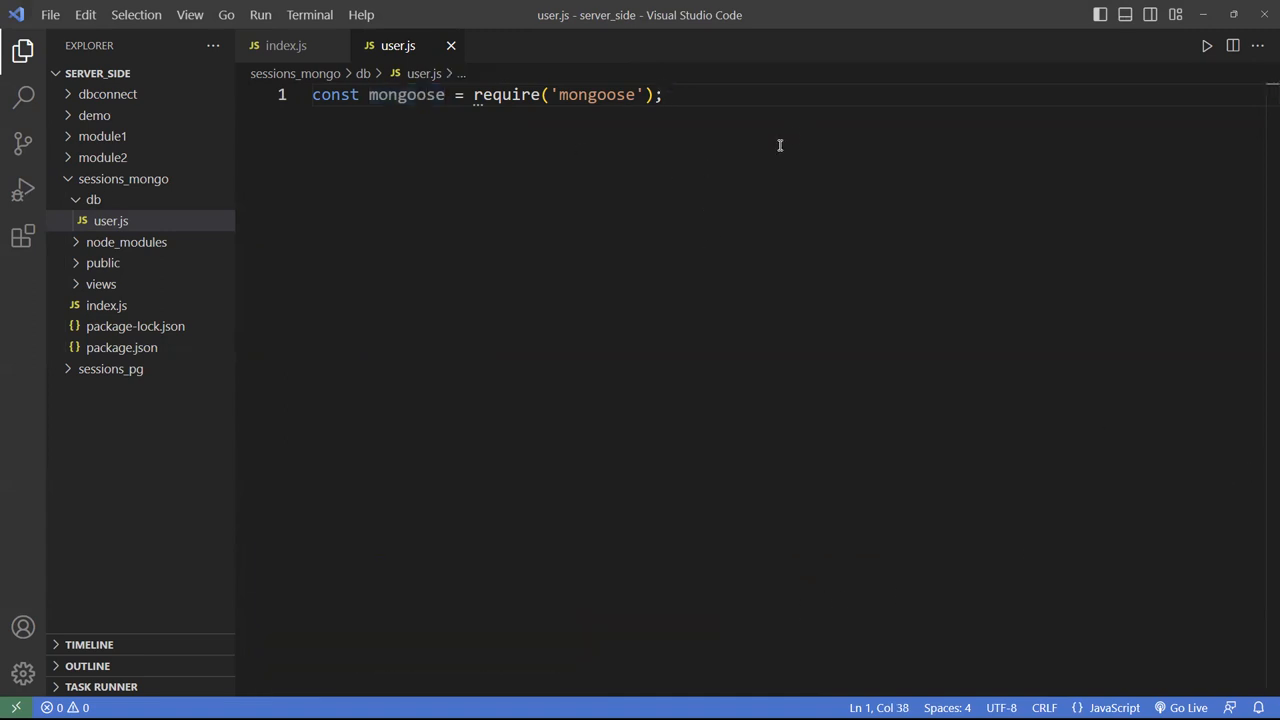
key(Enter)
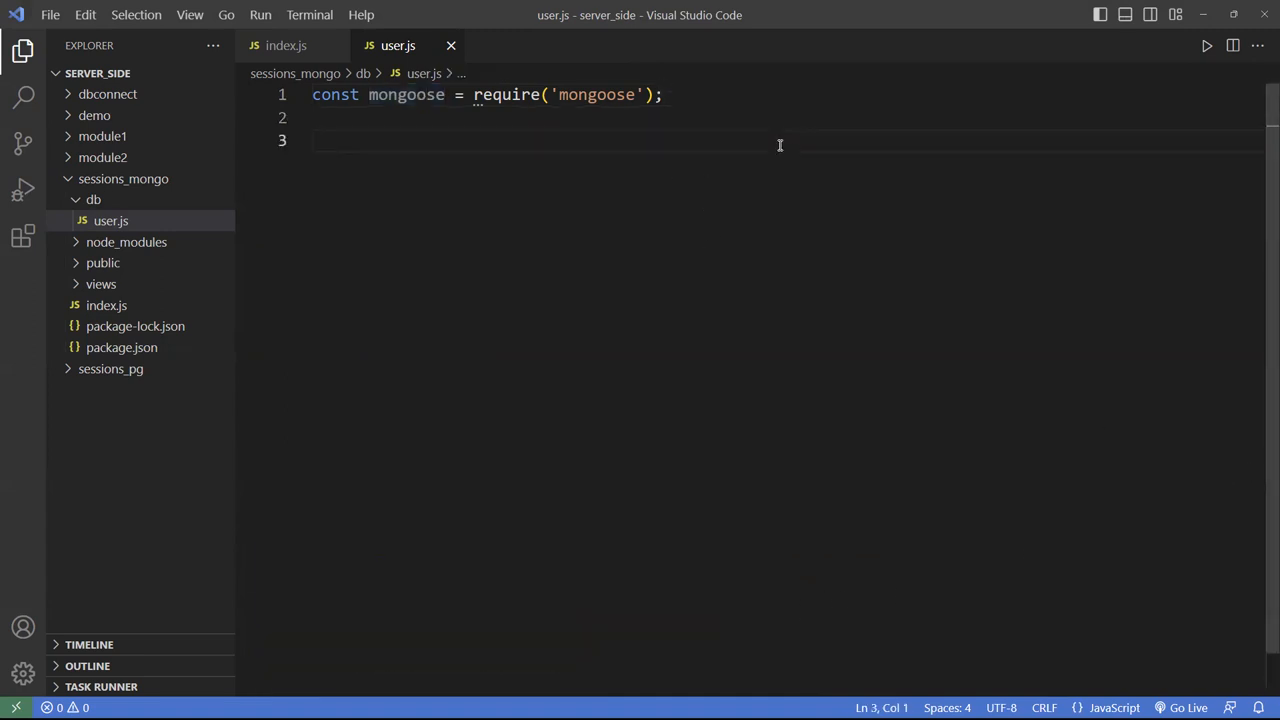
text(mongoose.connect()
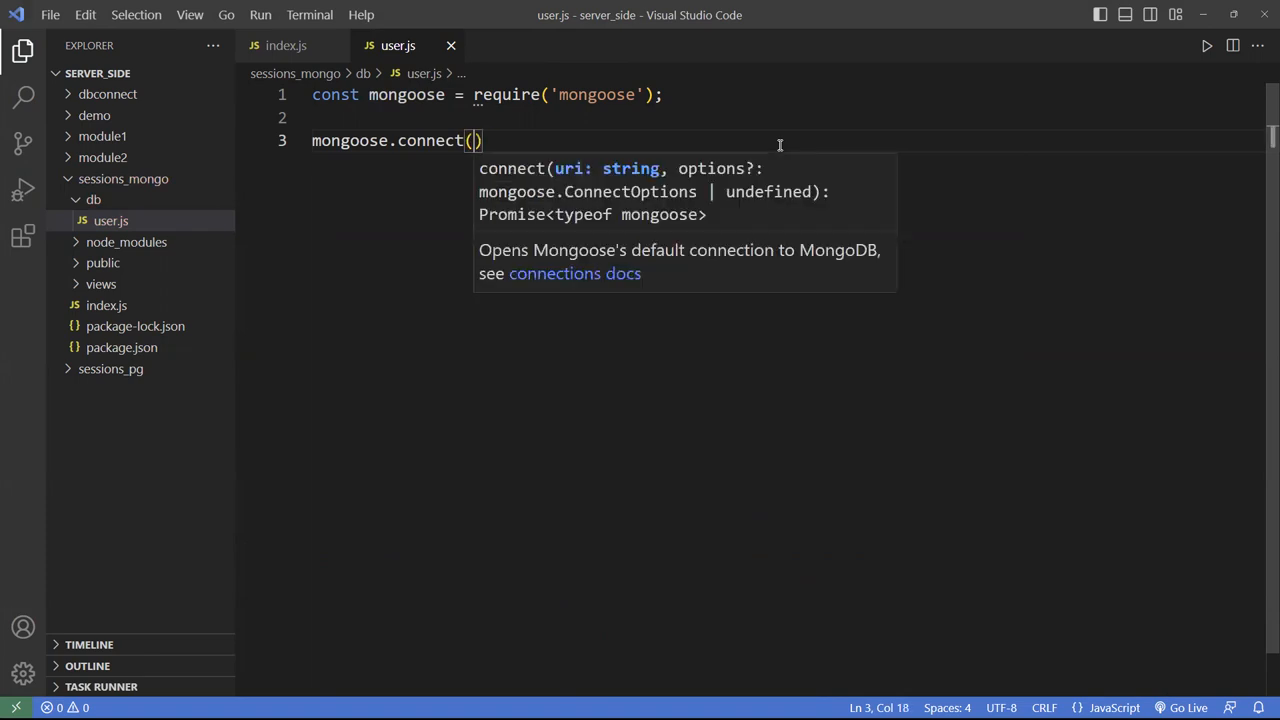
text('mongodb')
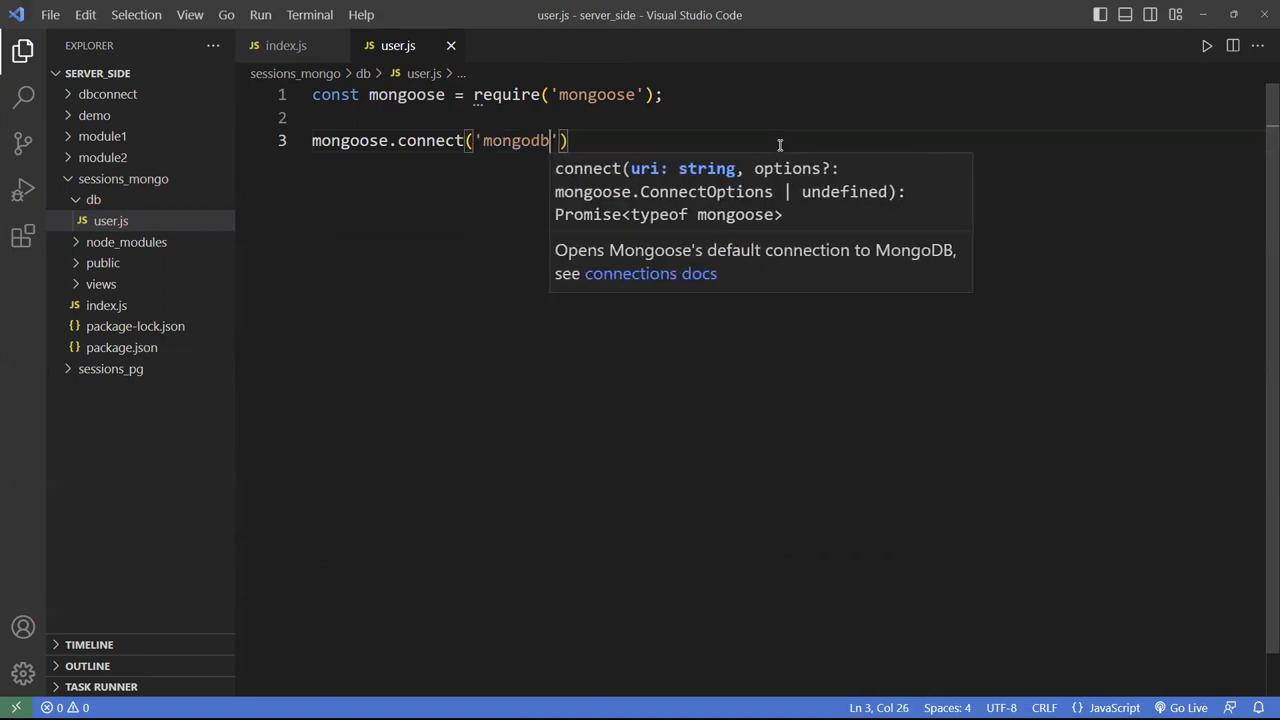
text(://127)
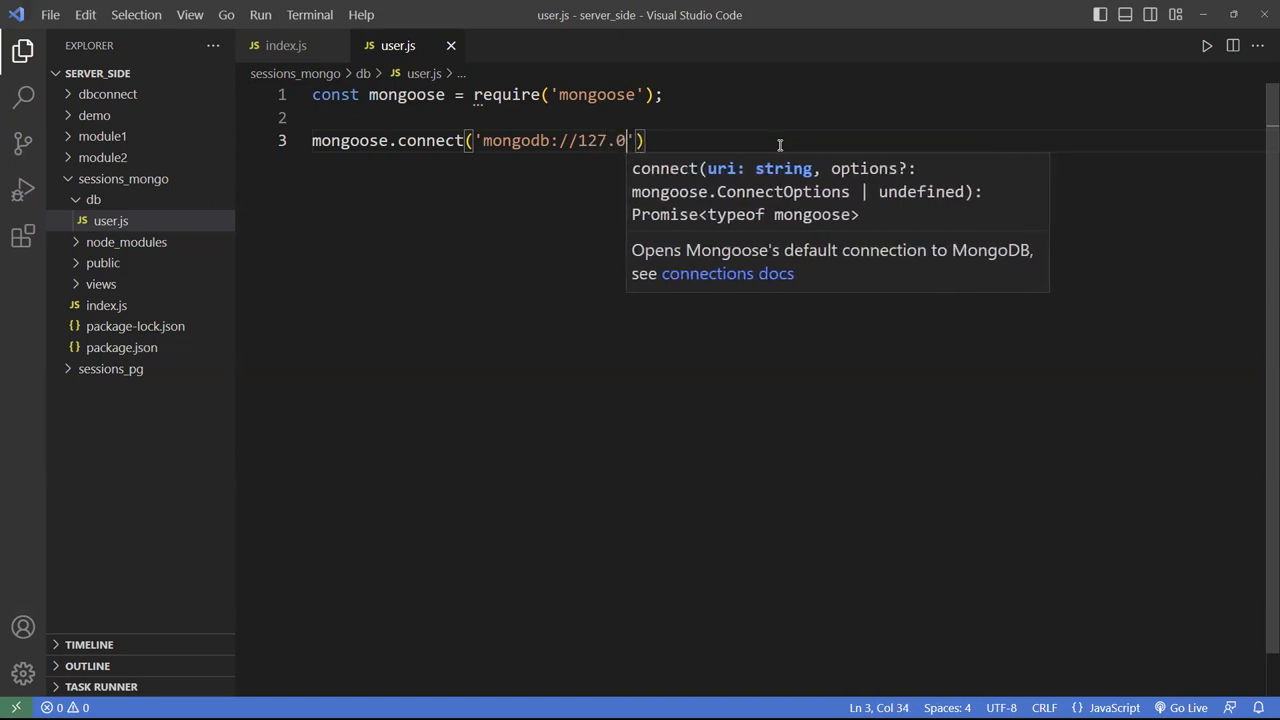
text(.0.1:)
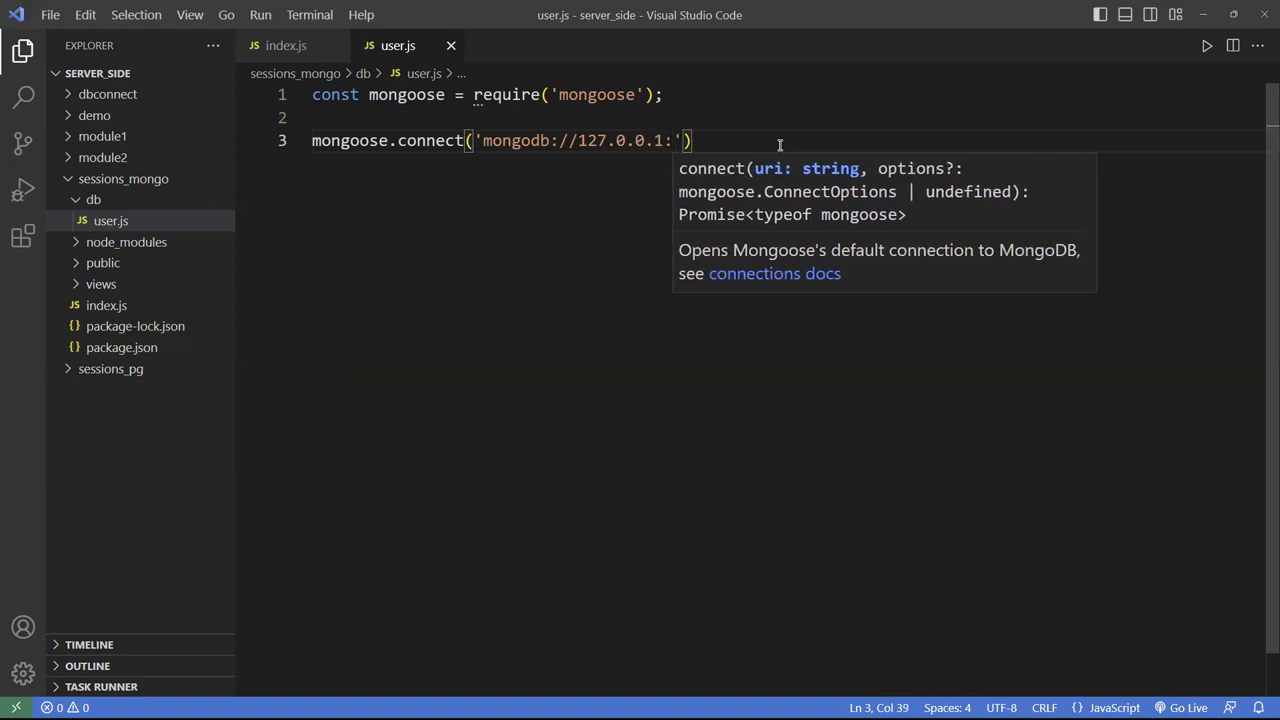
text(2)
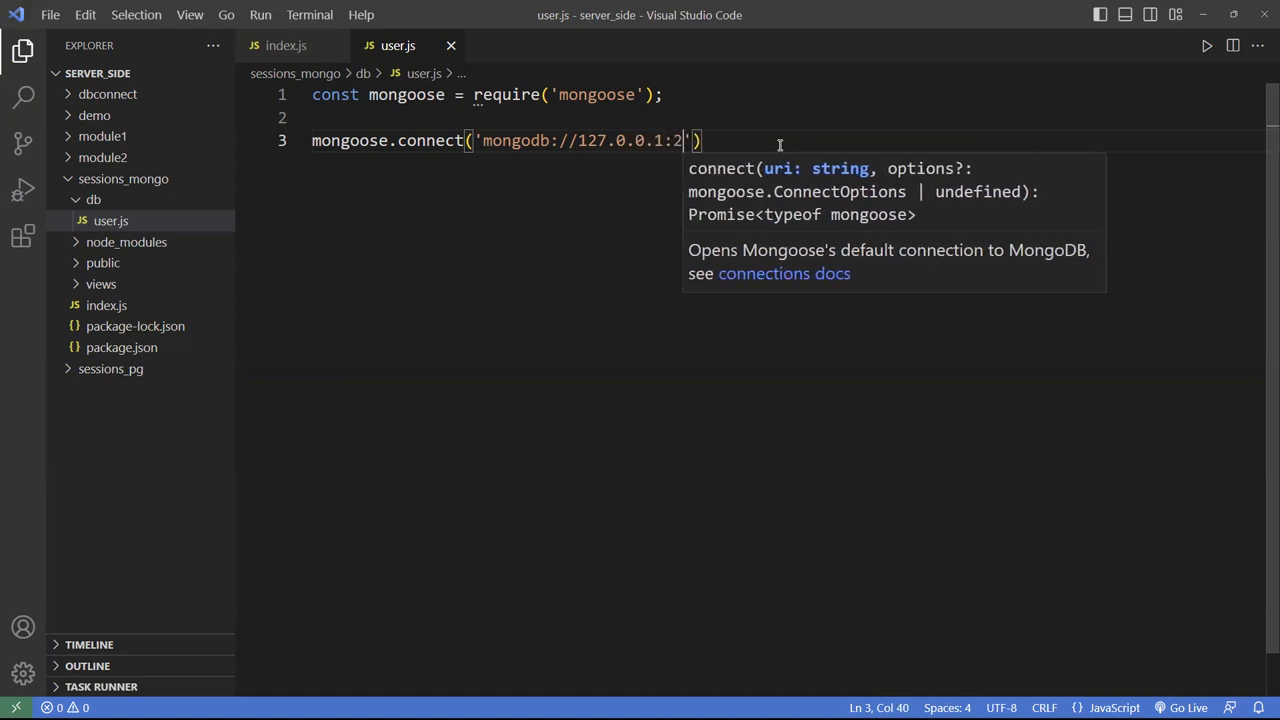
text(702)
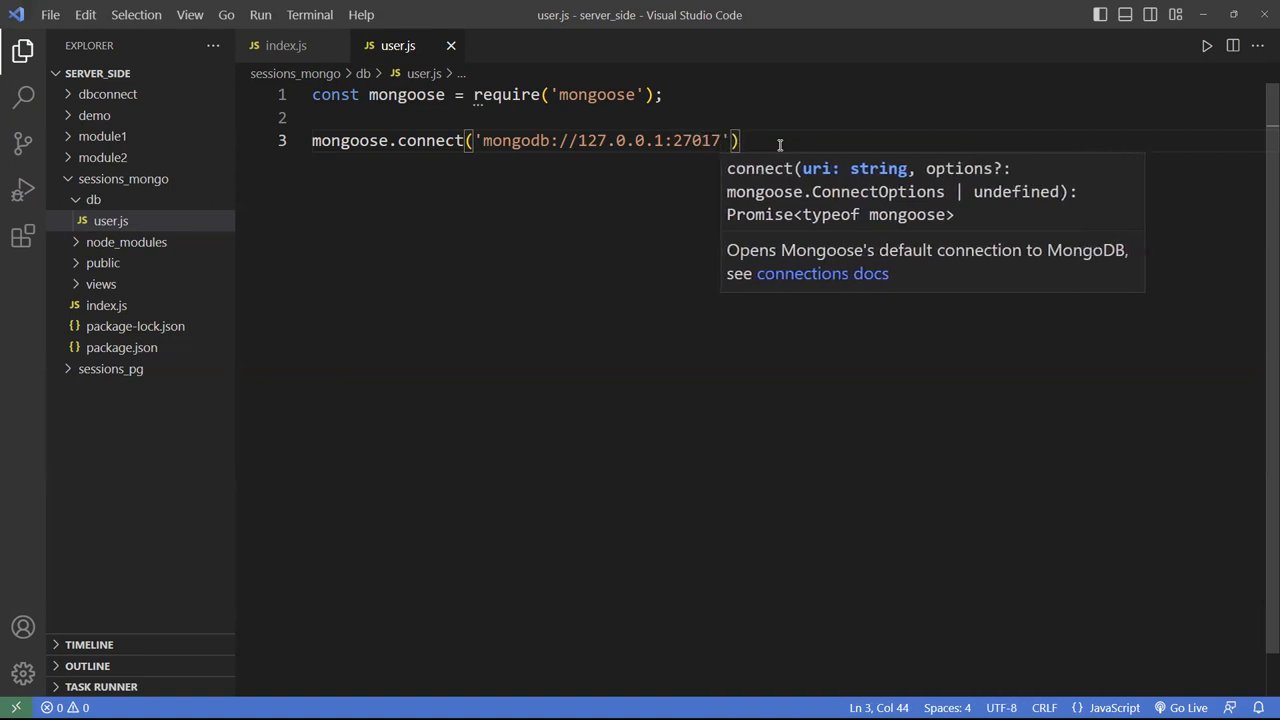
text(/mydb)
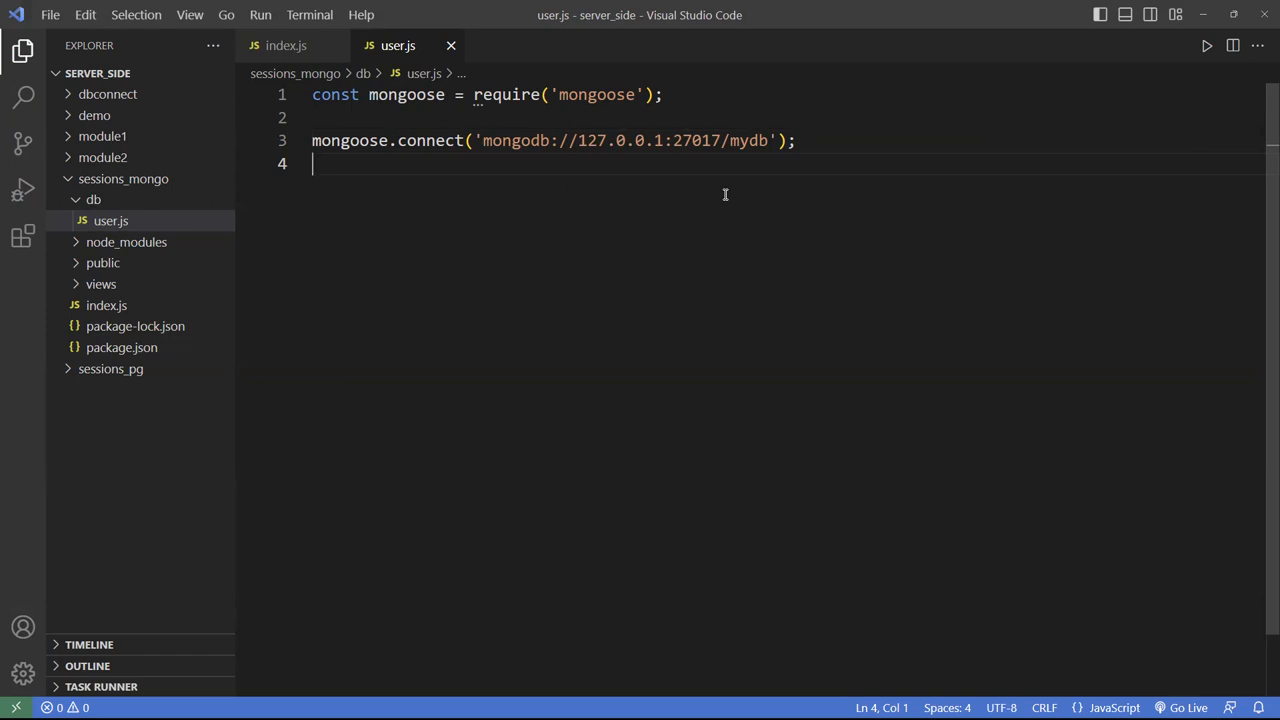
- Chain .then logging '** CONNECTED **' and .catch logging the error
text(.then(result)
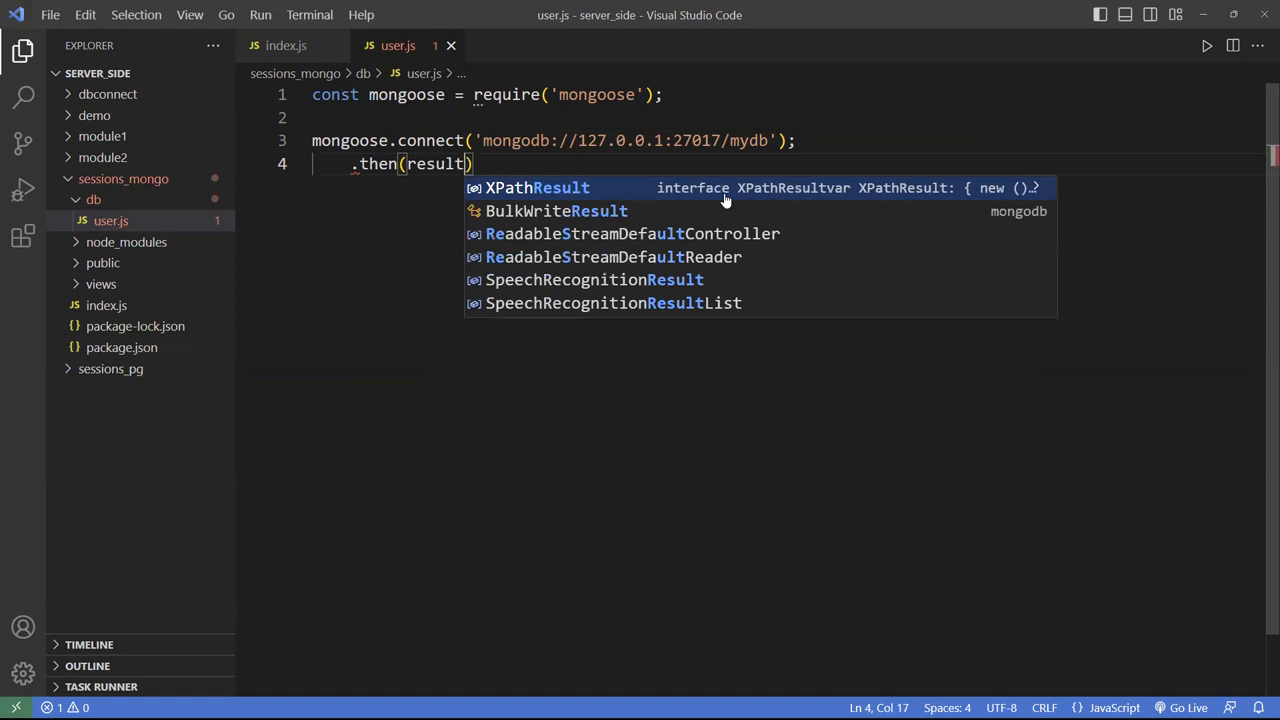
text(=> console.)
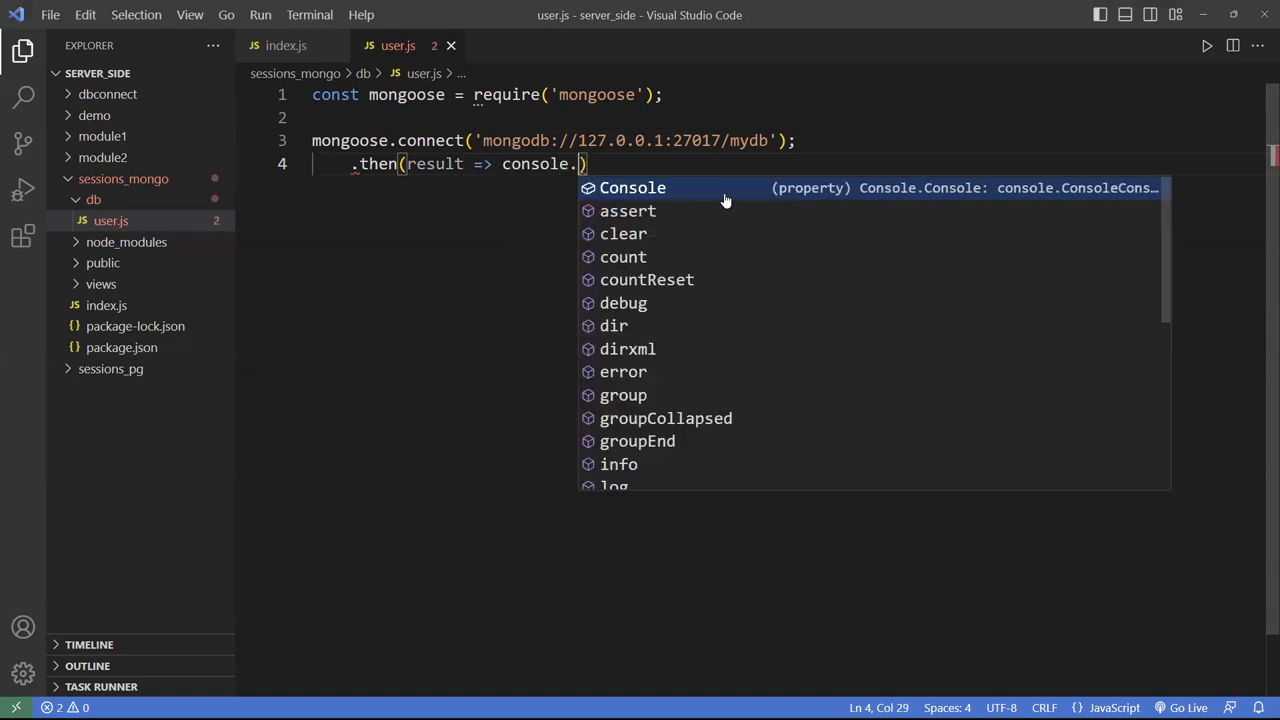
text(log('**)
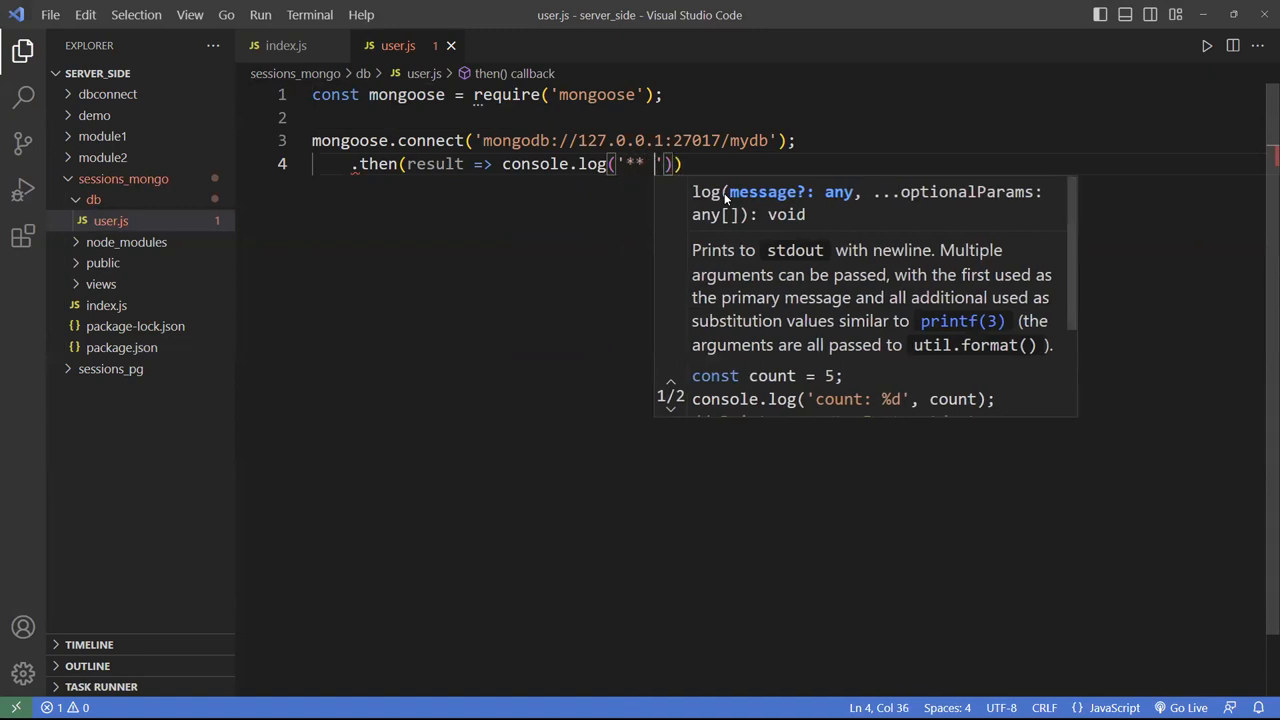
text(CONNECTED)
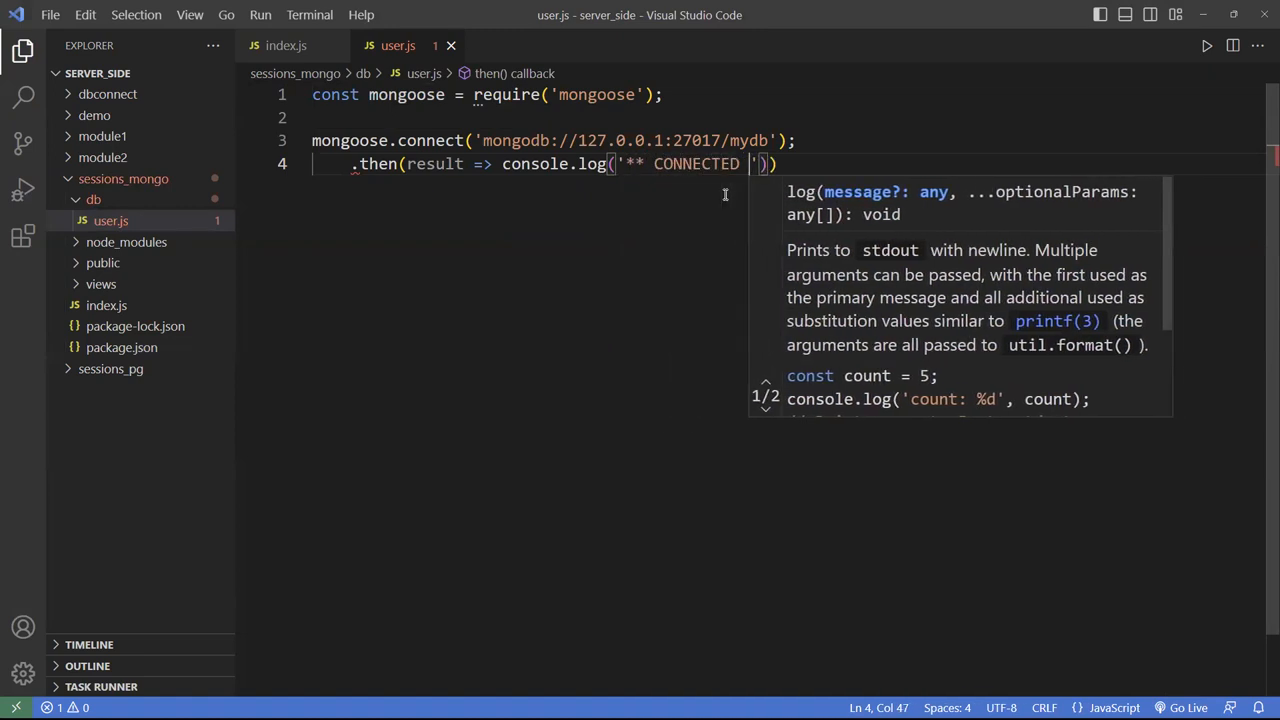
text(**)
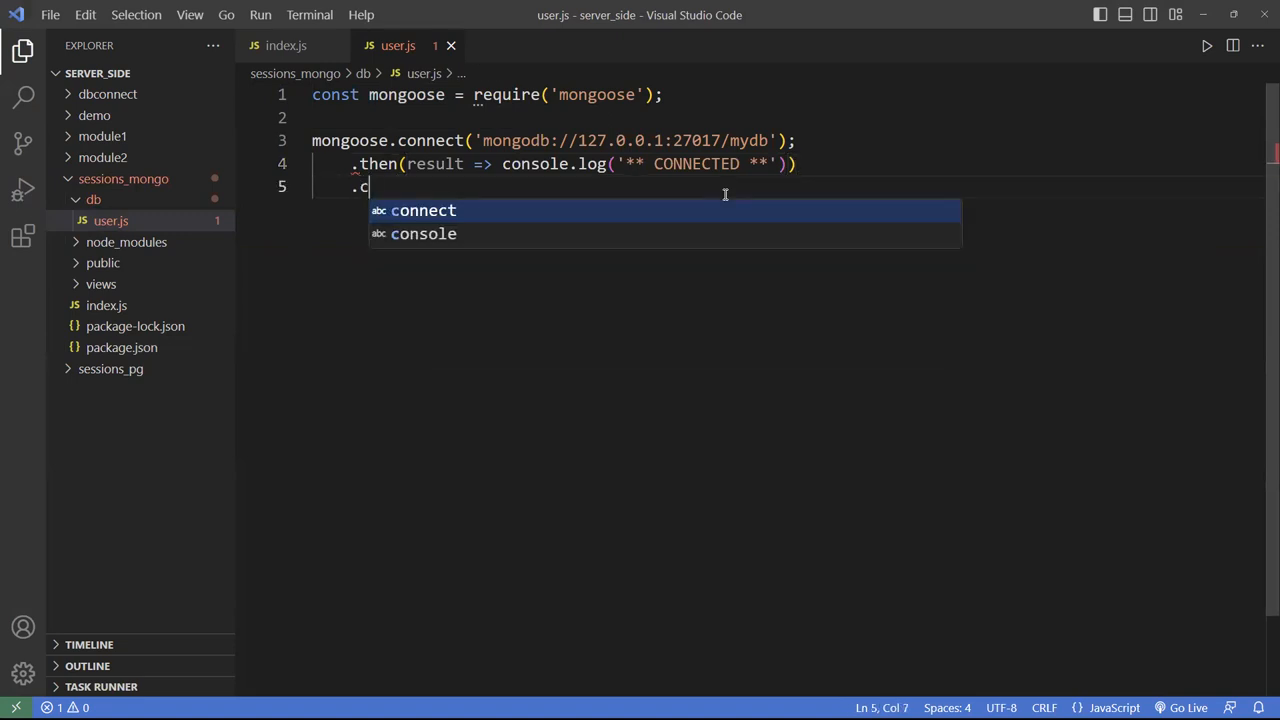
text(at)
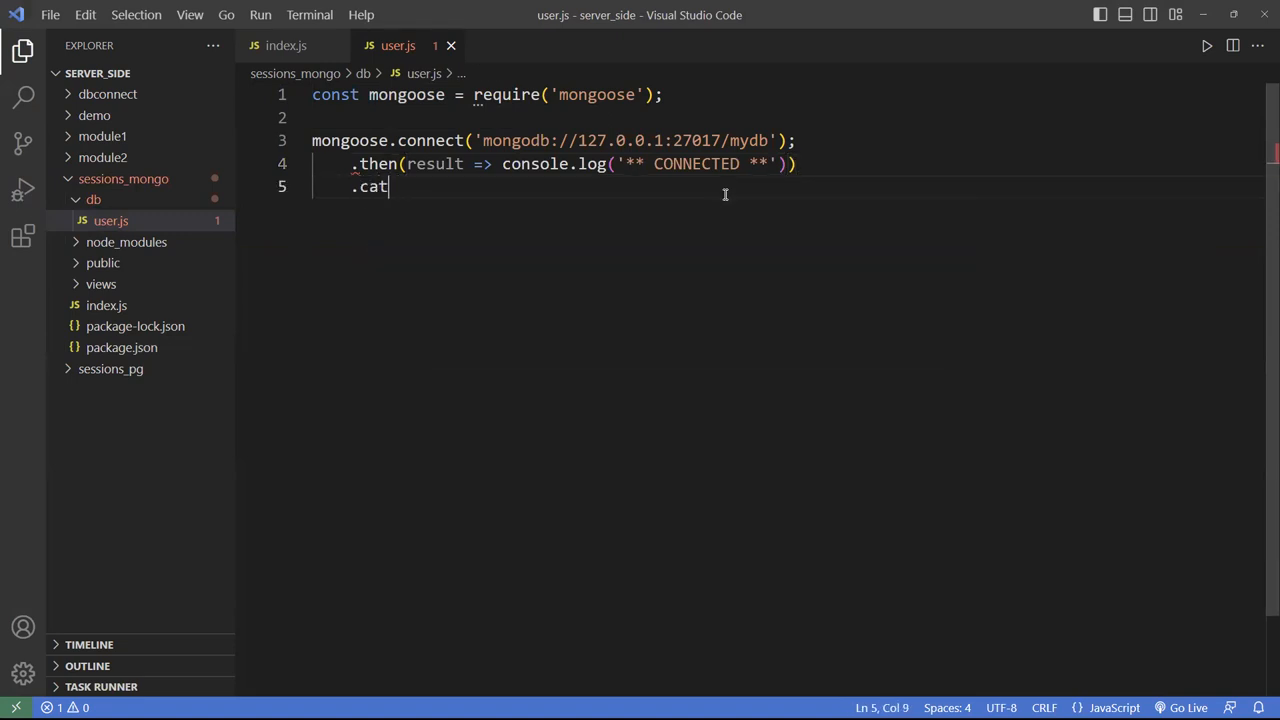
text(ch(err-)
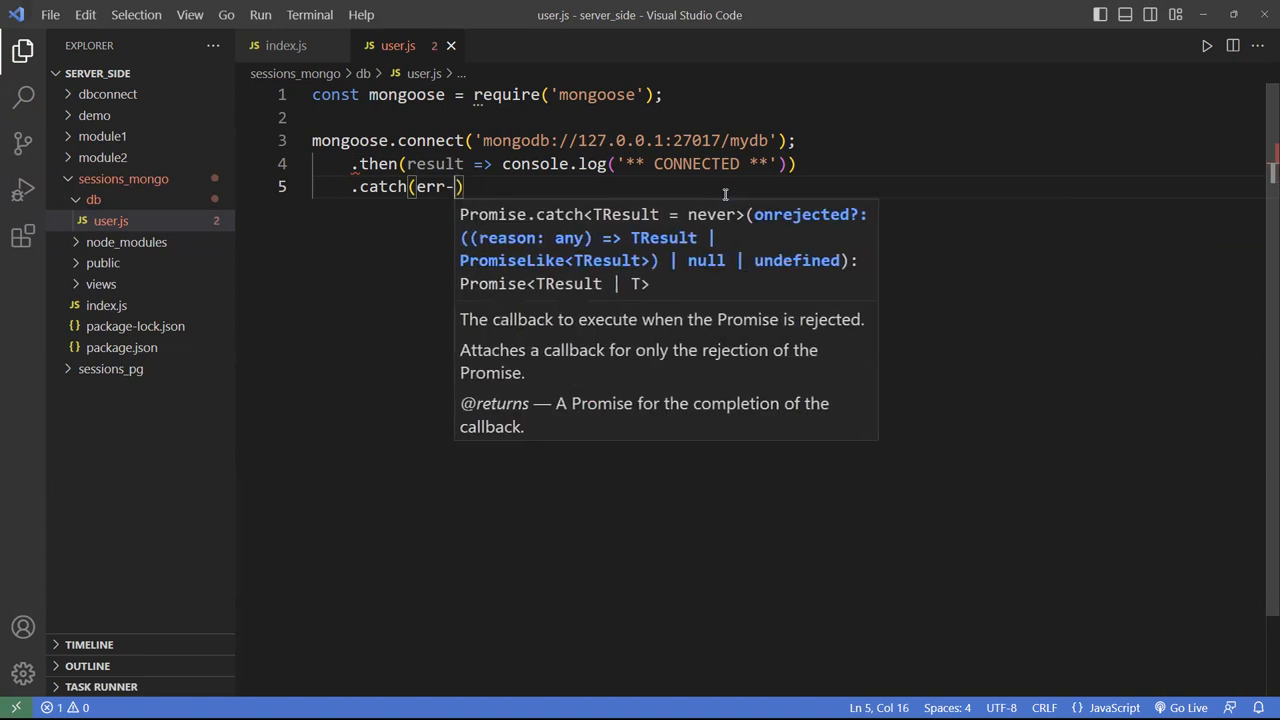
key(Backspace)
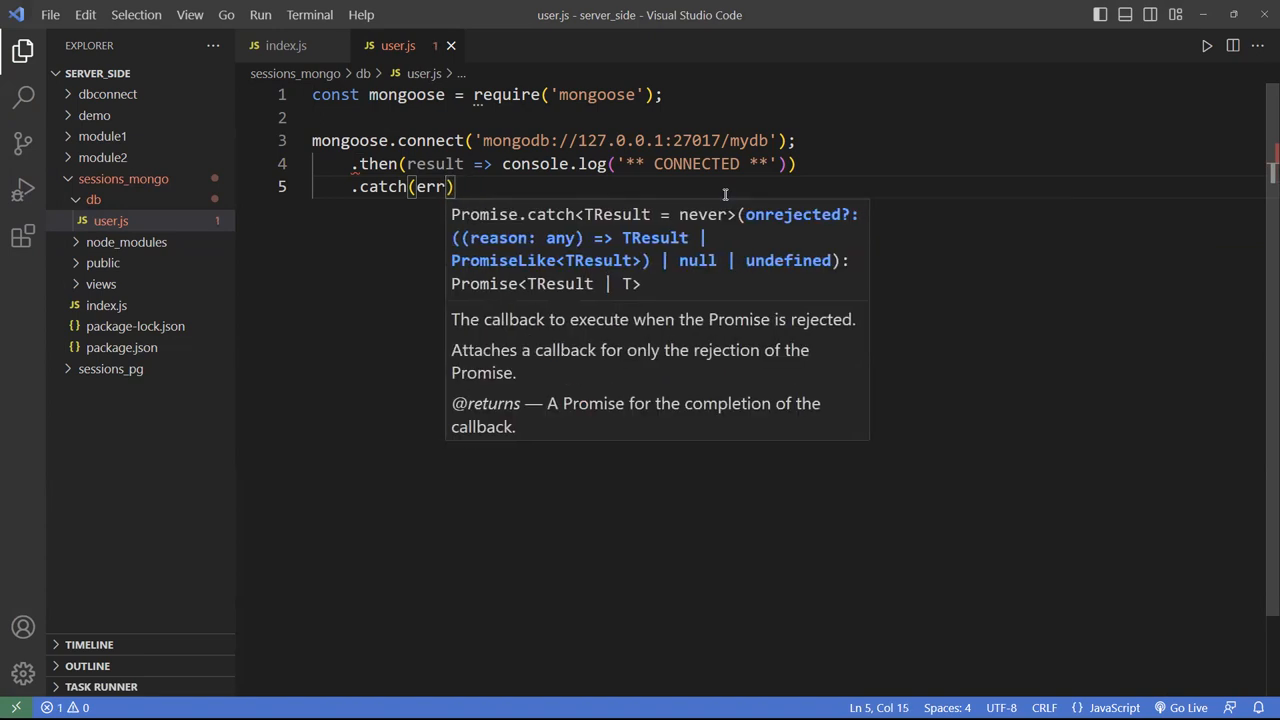
text(or =>)
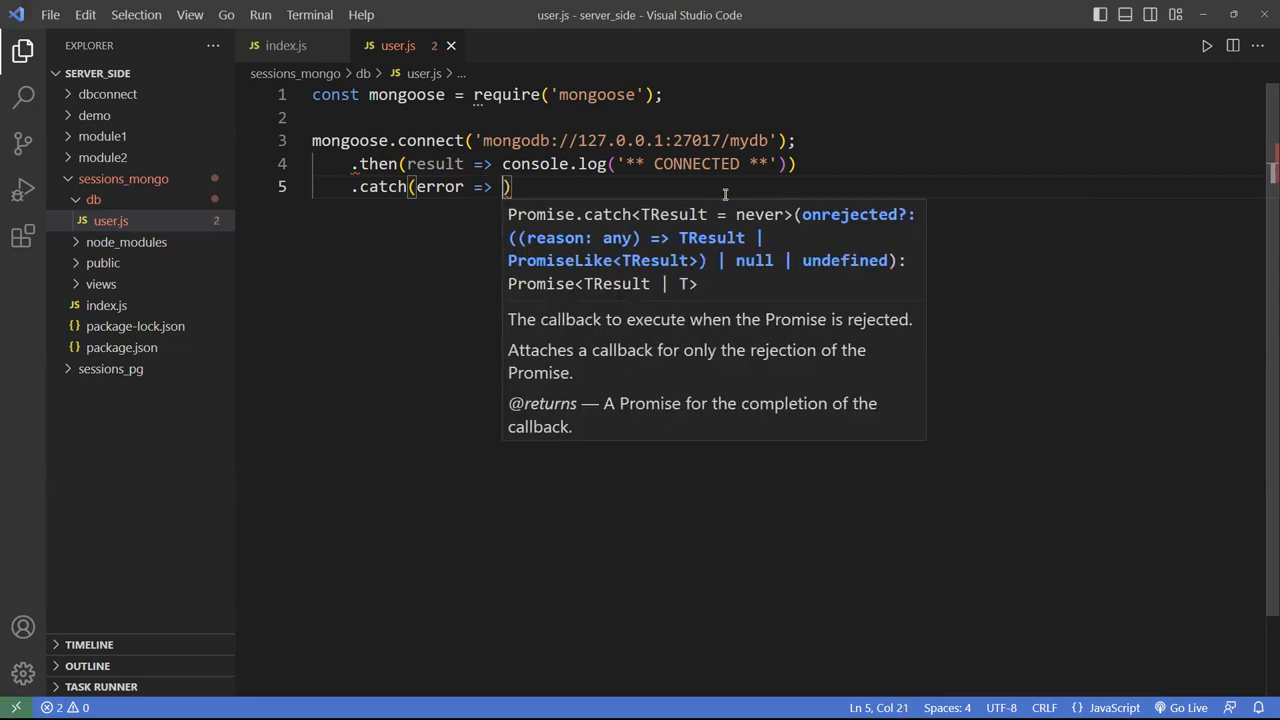
text(console.log()
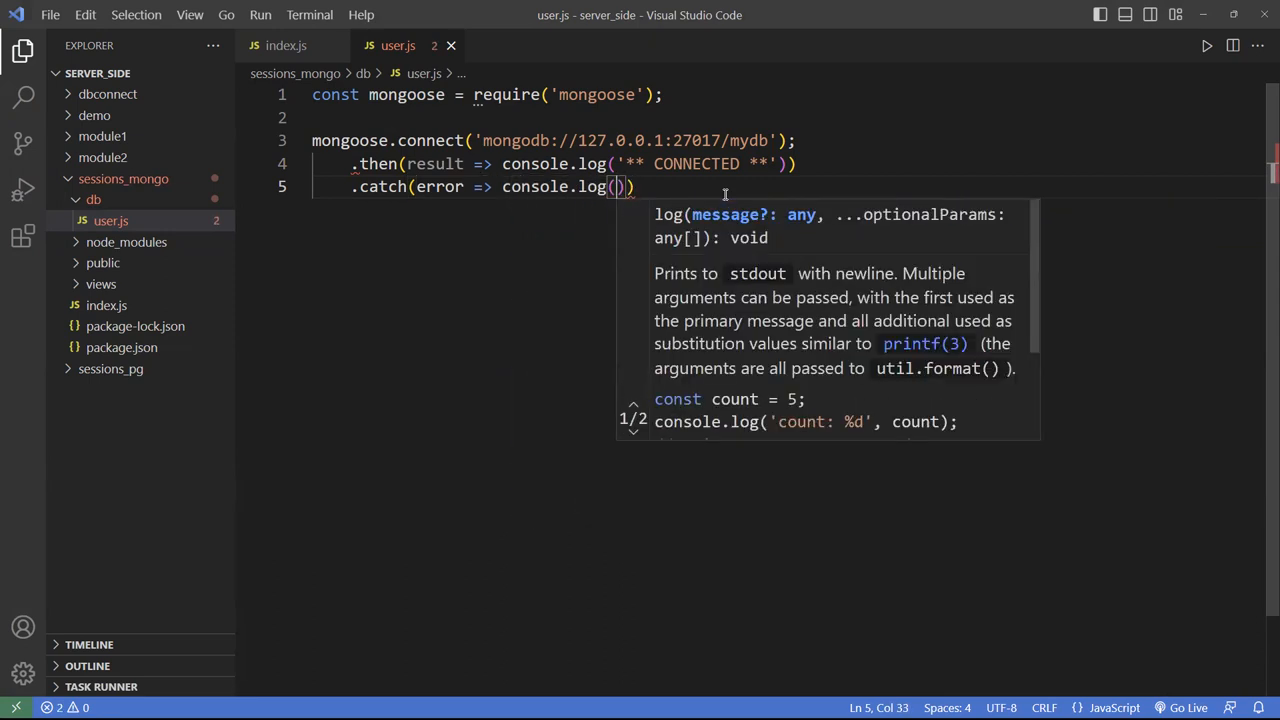
text(error)
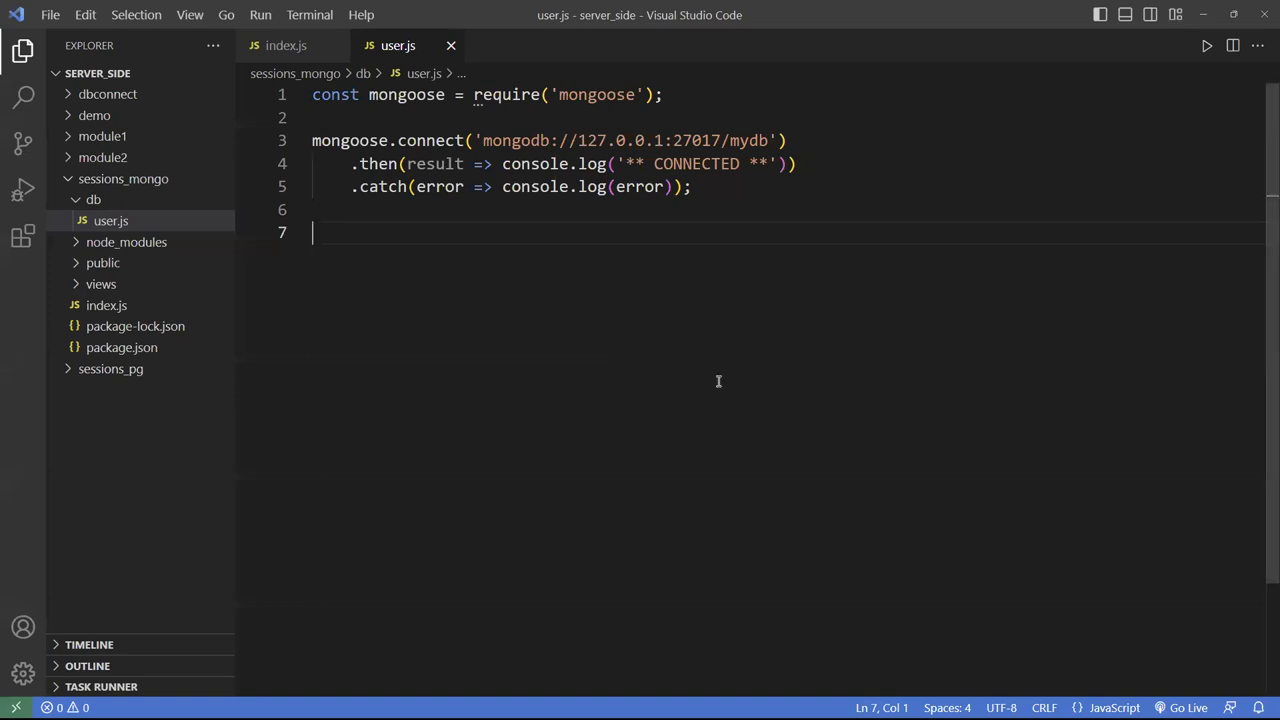
- Start userSchema as new mongoose.Schema with a required, unique String username field
text(const user)
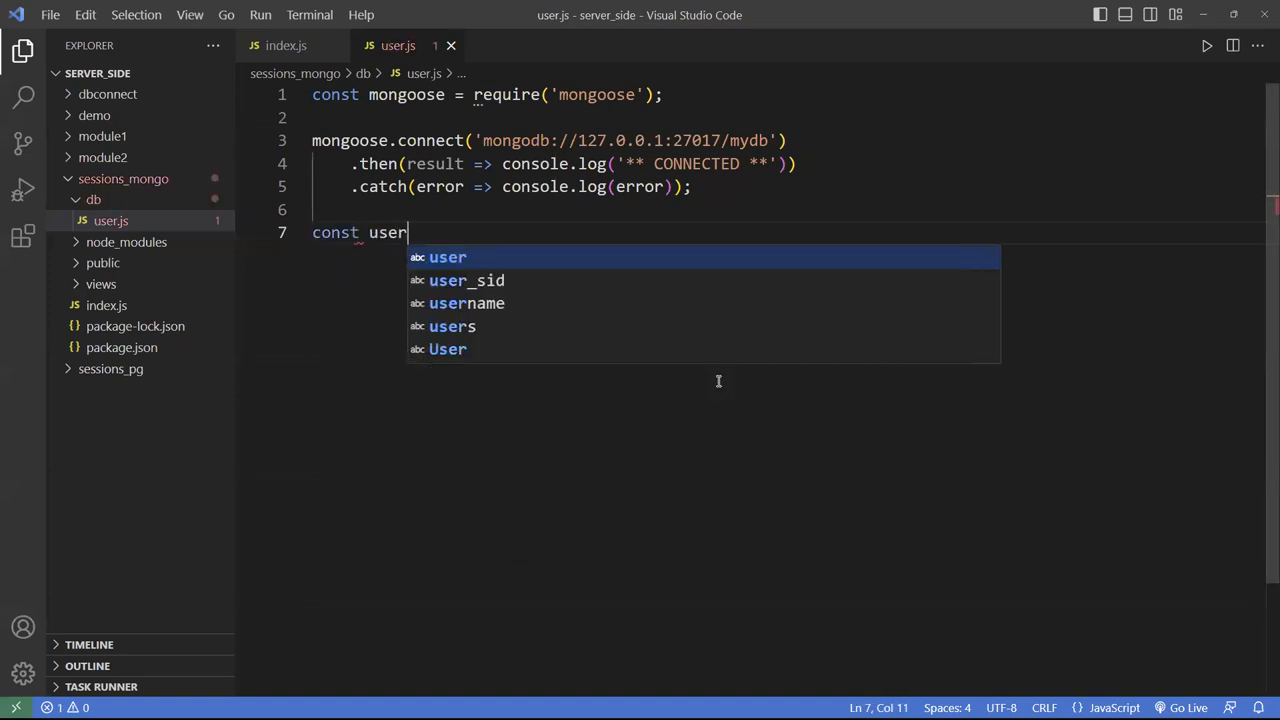
text(Schema = n)
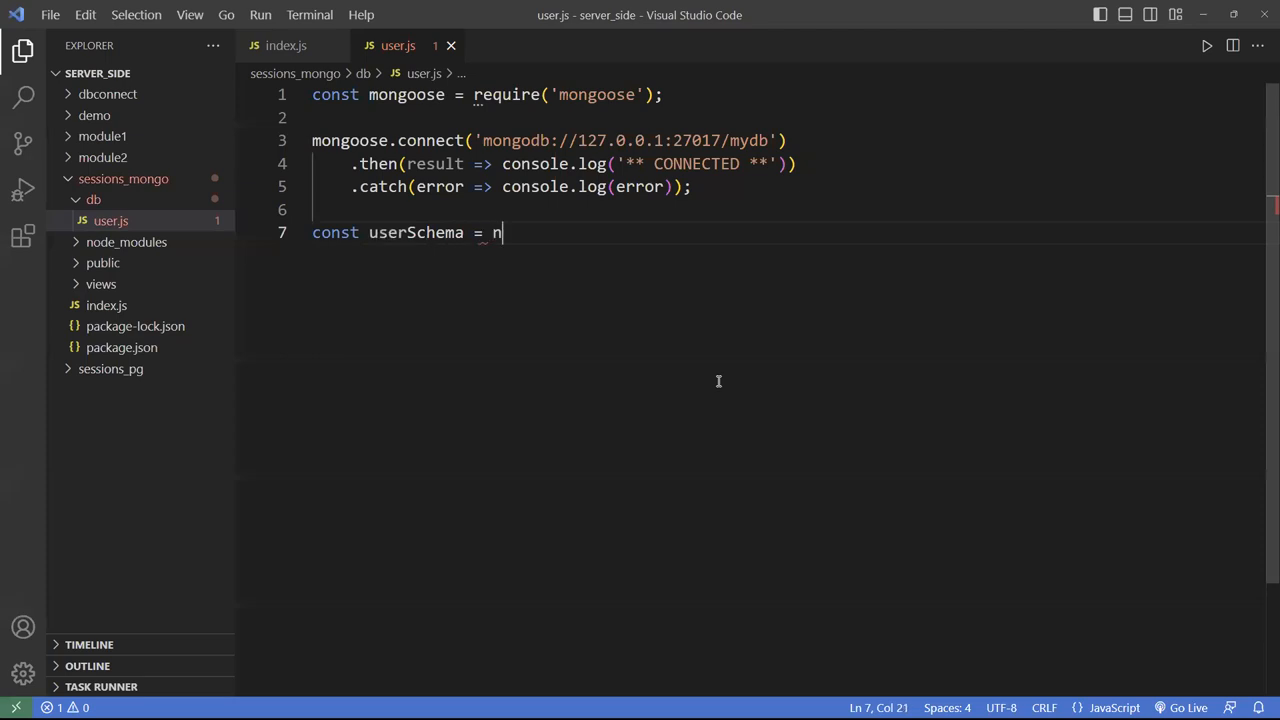
text(e)
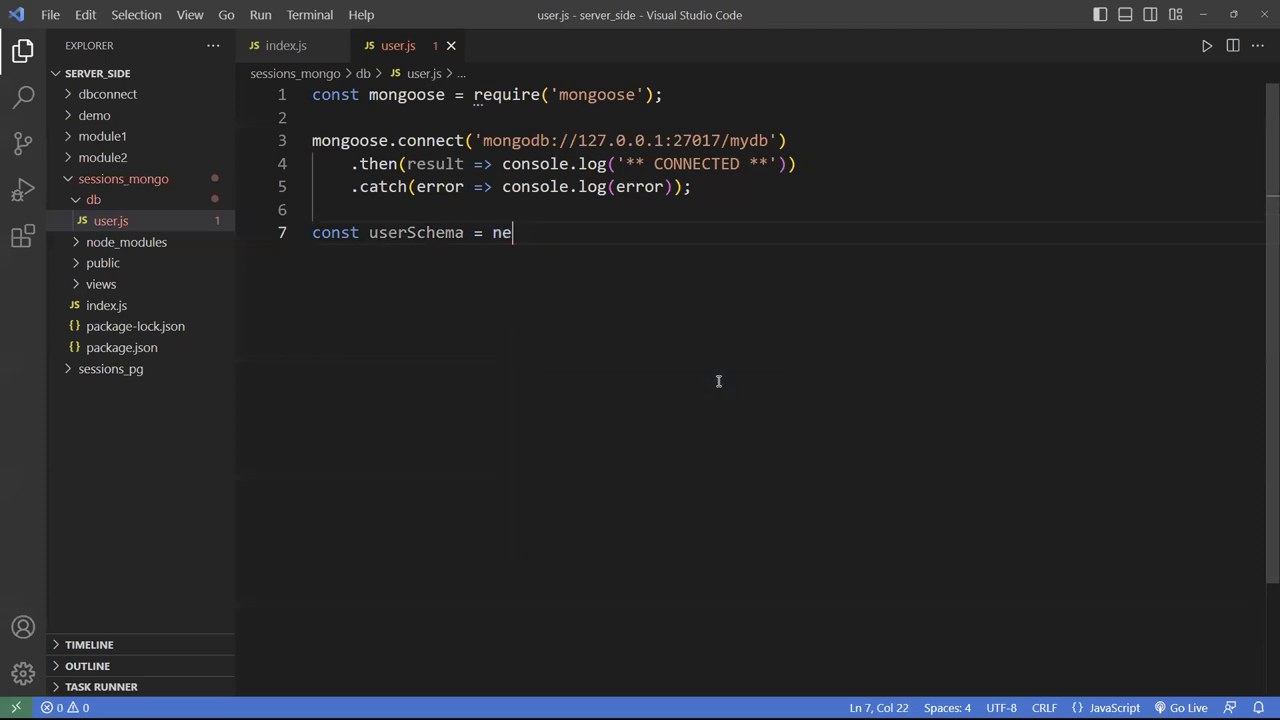
key(BackSpace)
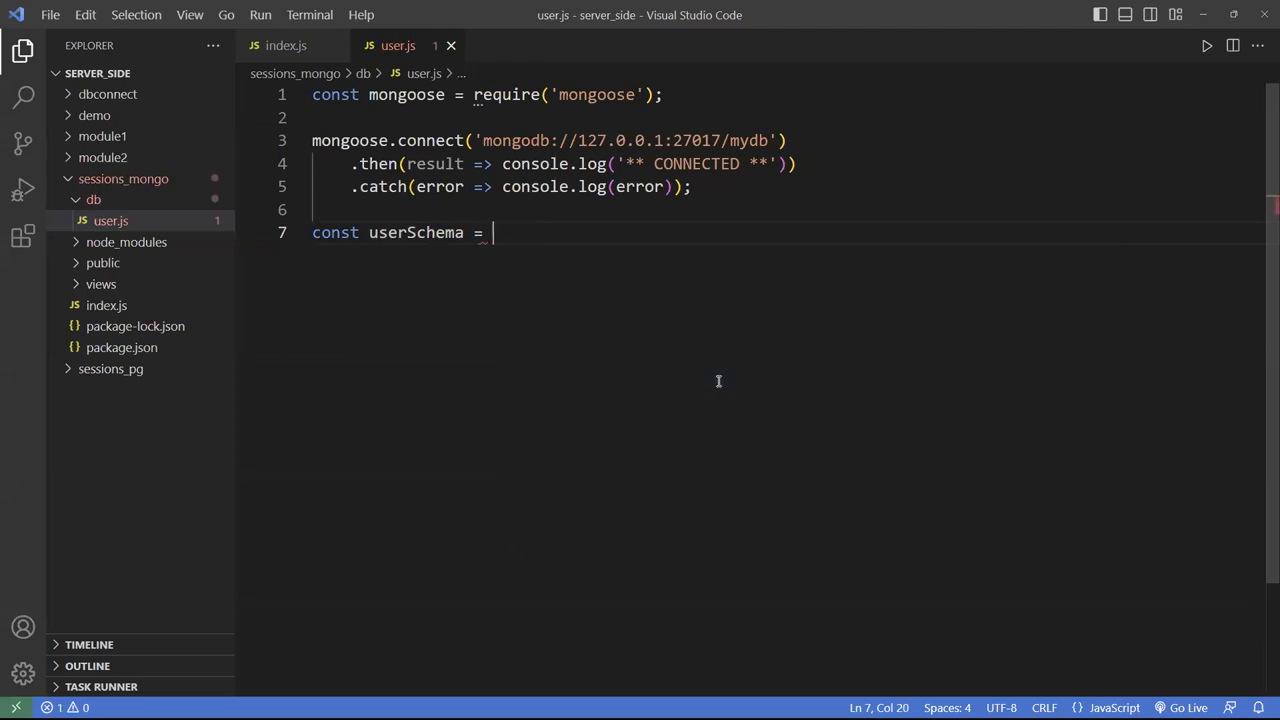
text(new)
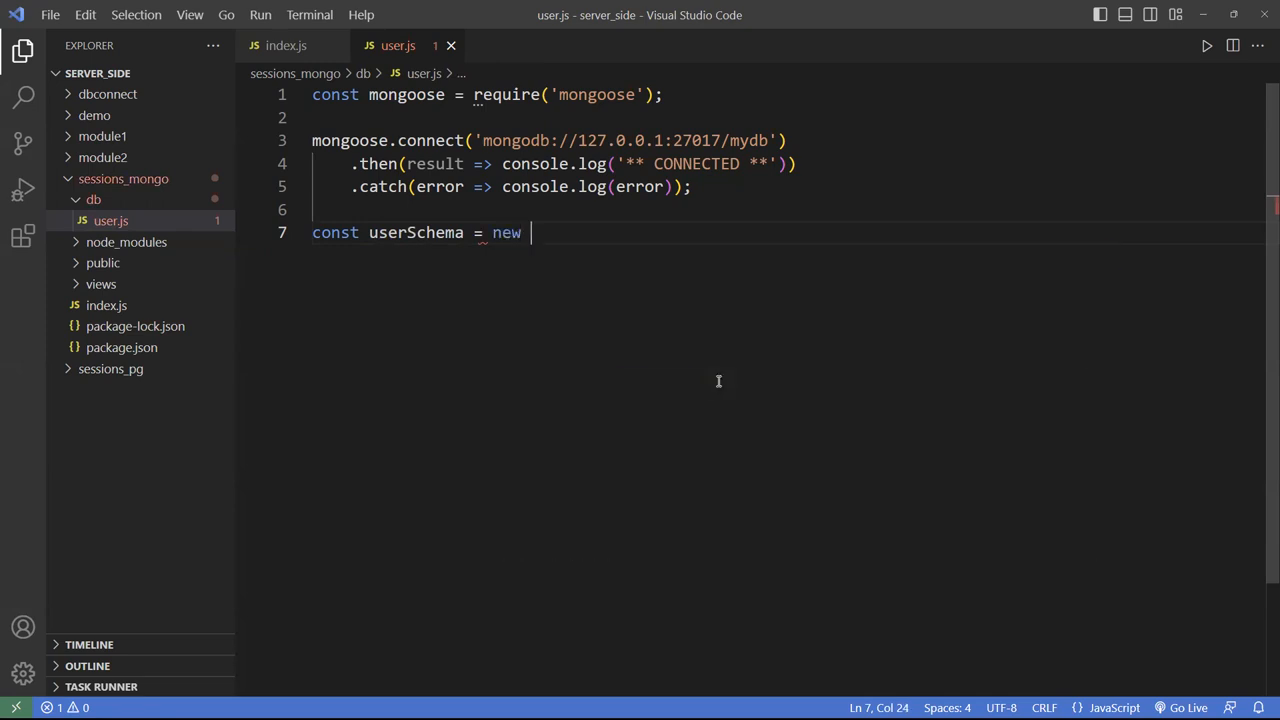
text(m)
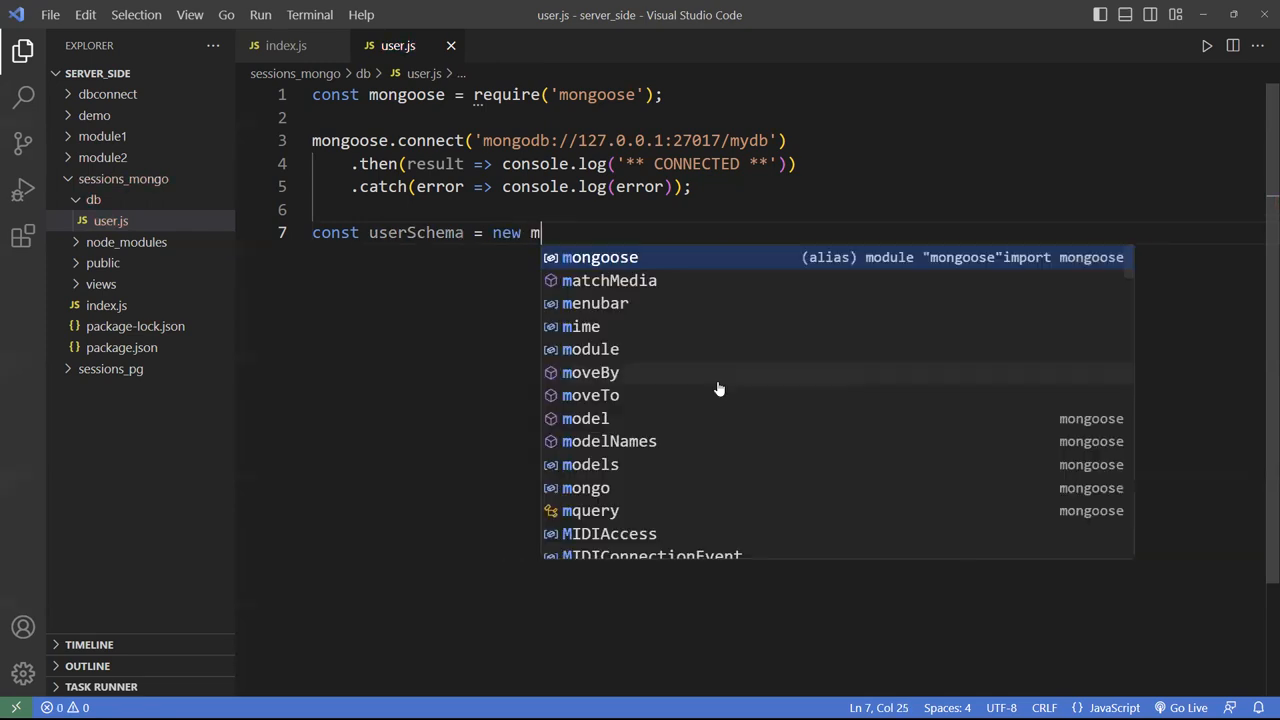
text(ongoose.Schema()
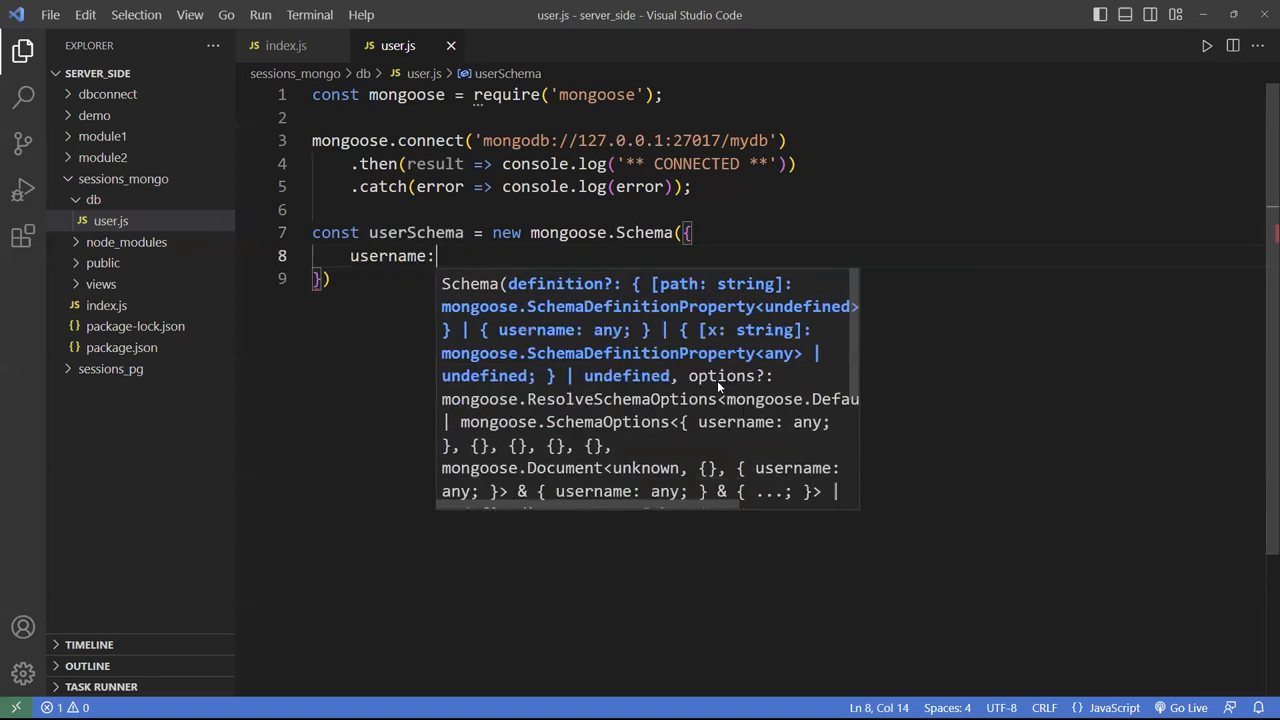
text({type: Stri)
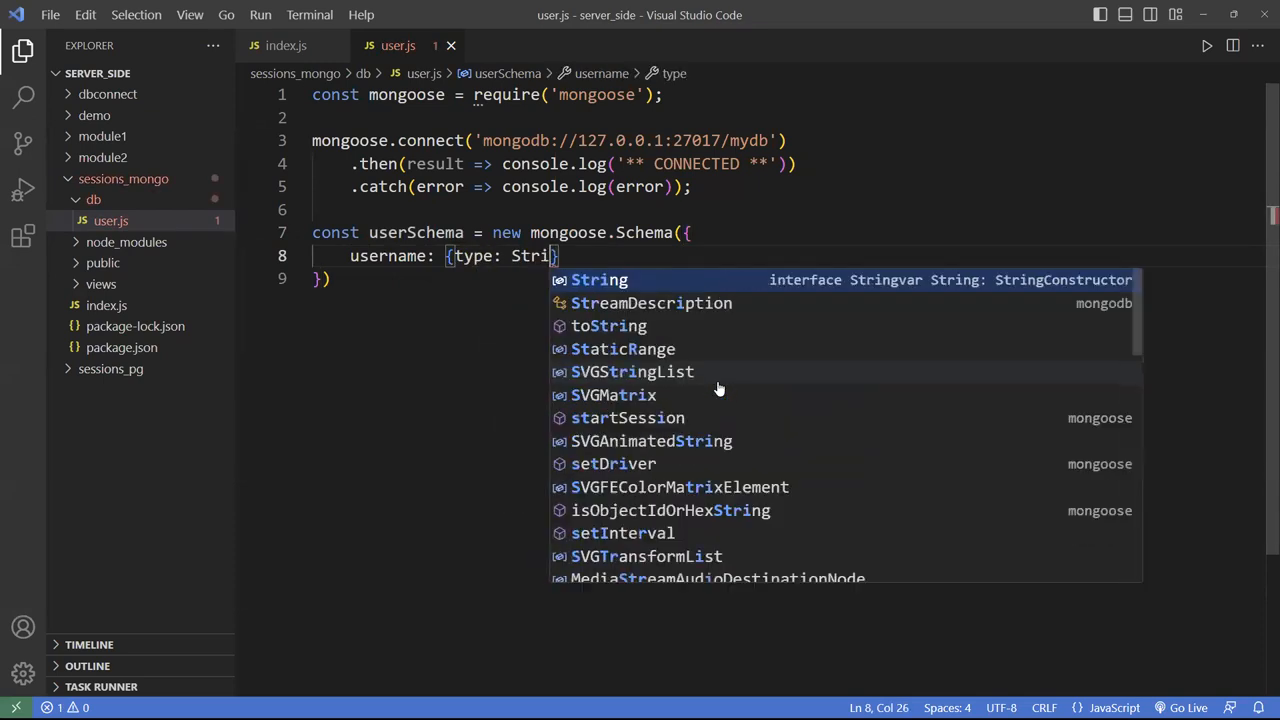
text(, u)
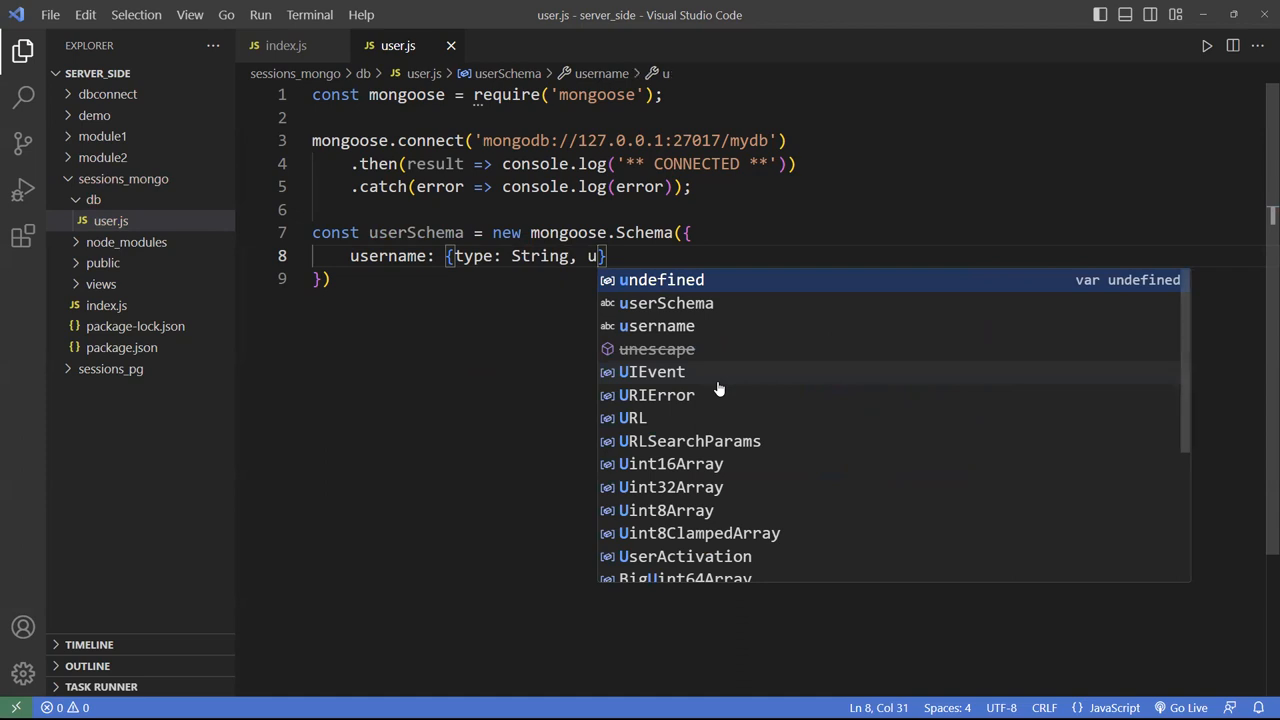
text(nique:true)
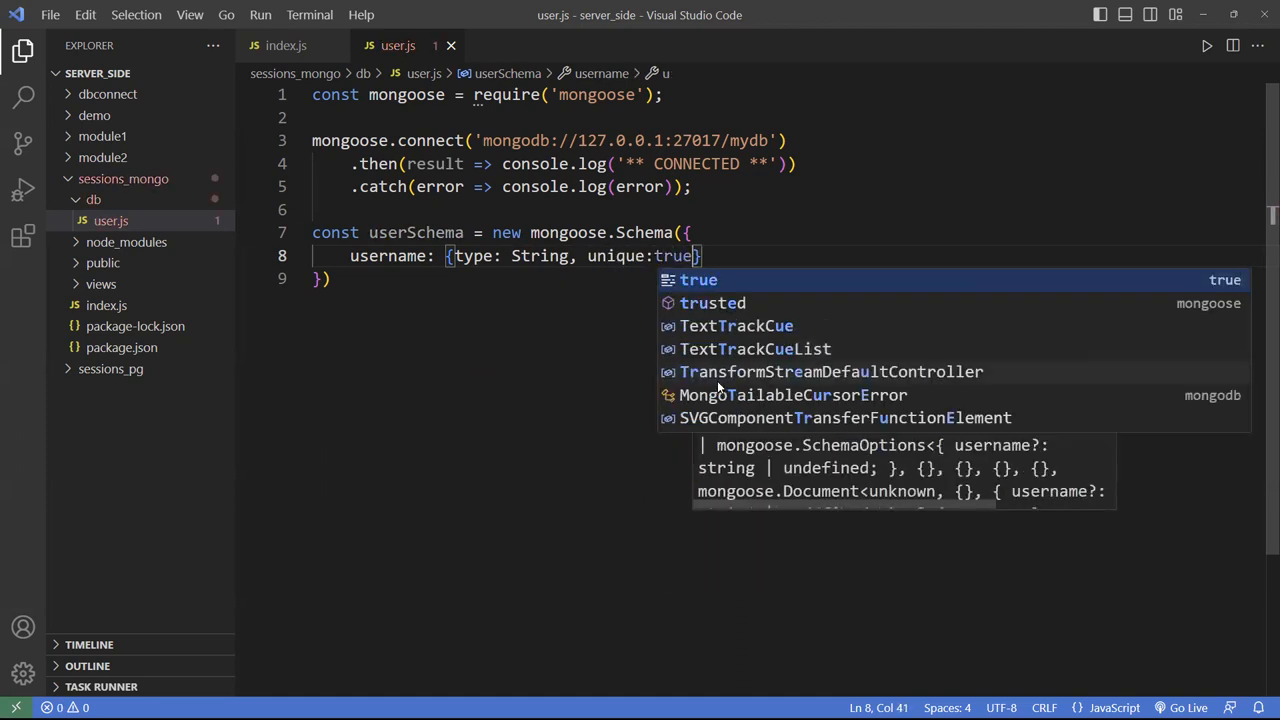
text(, required:)
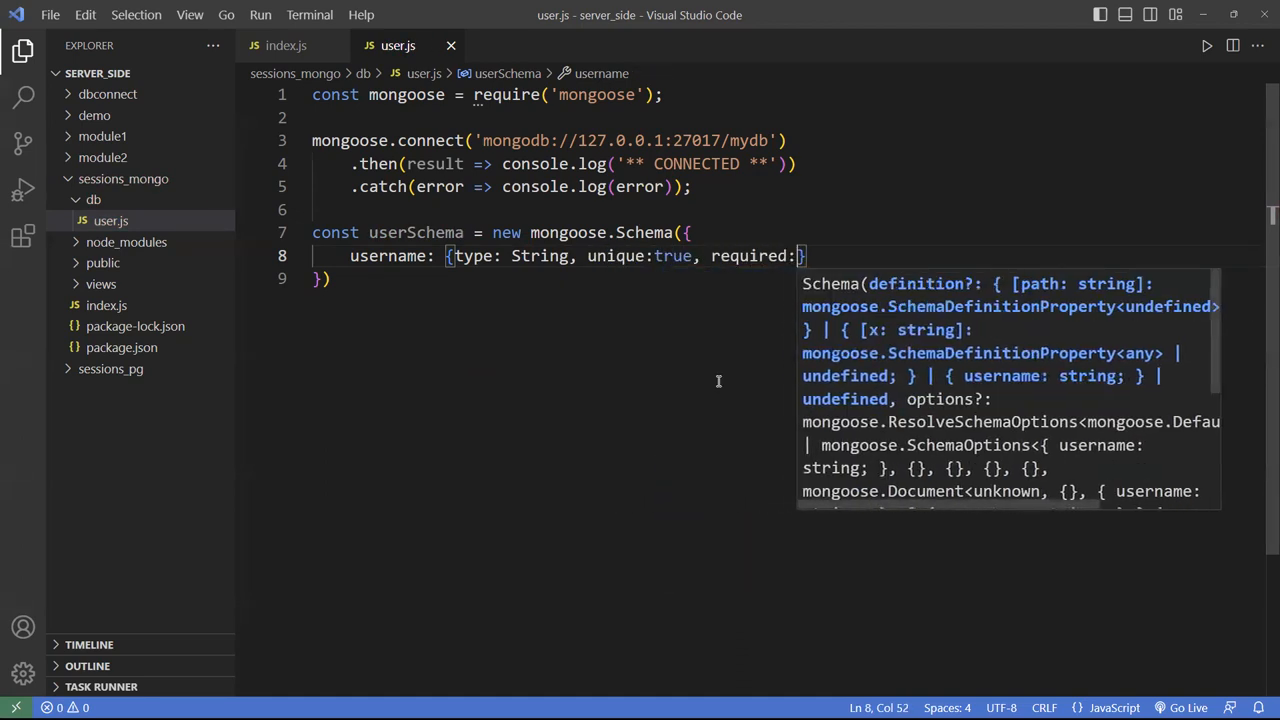
text(true)
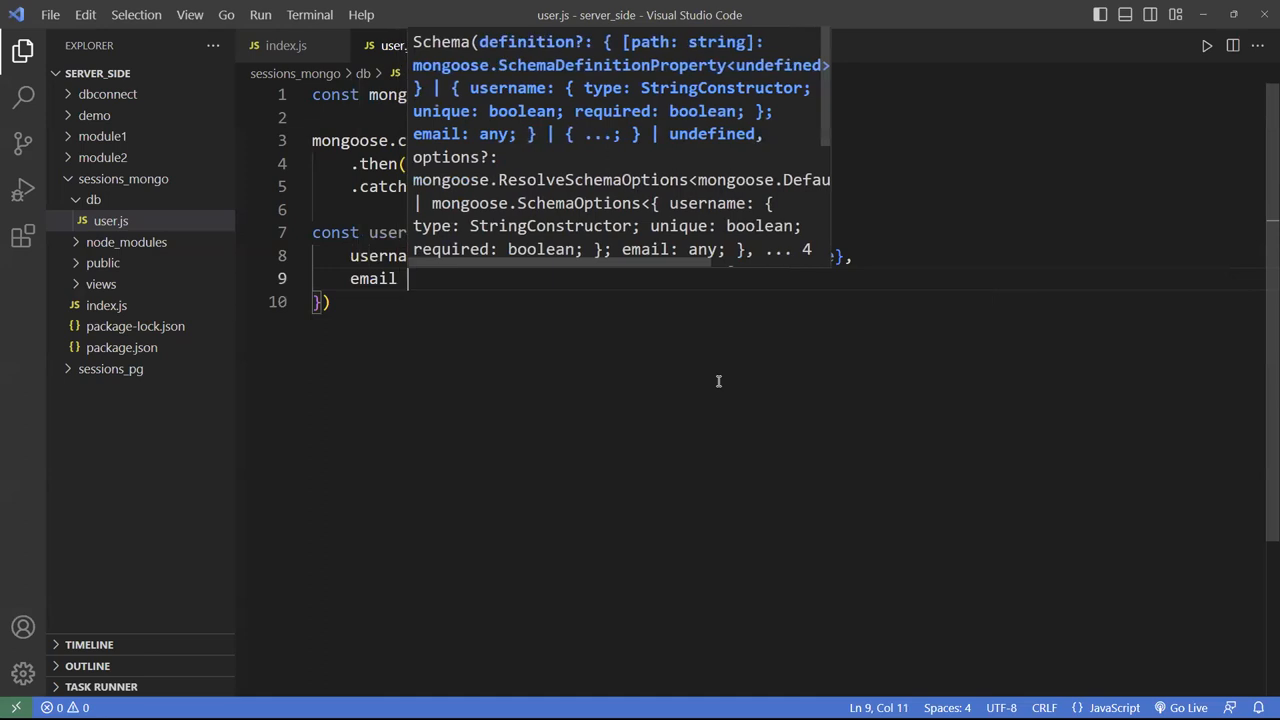
- Add required String email and password fields, removing unique from password
text(:)
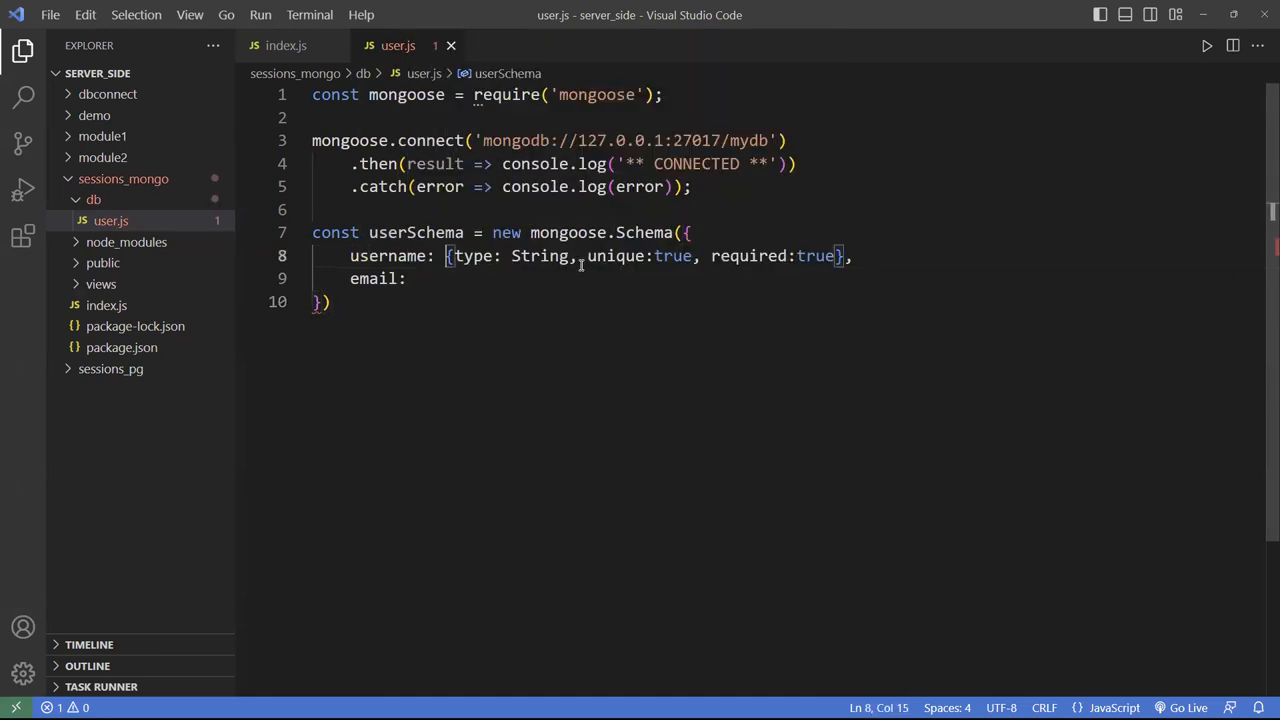
text({type: String, unique:true, required:true},)
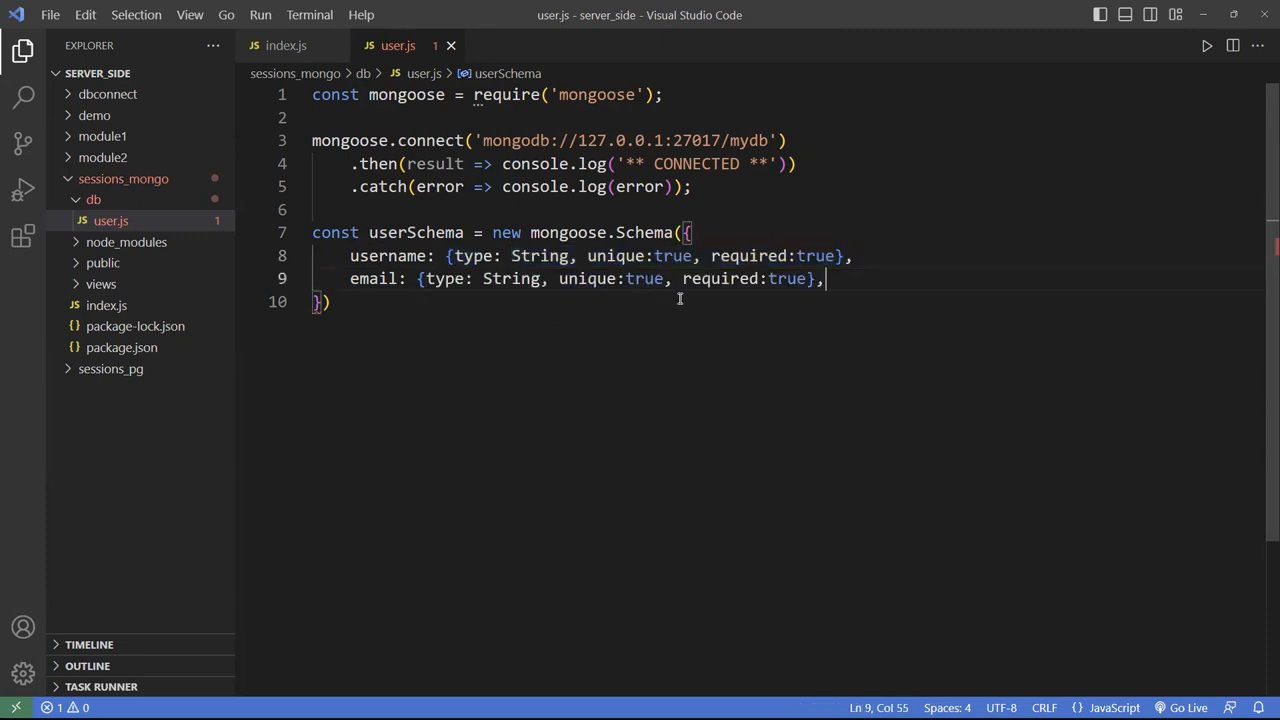
text(passwor)
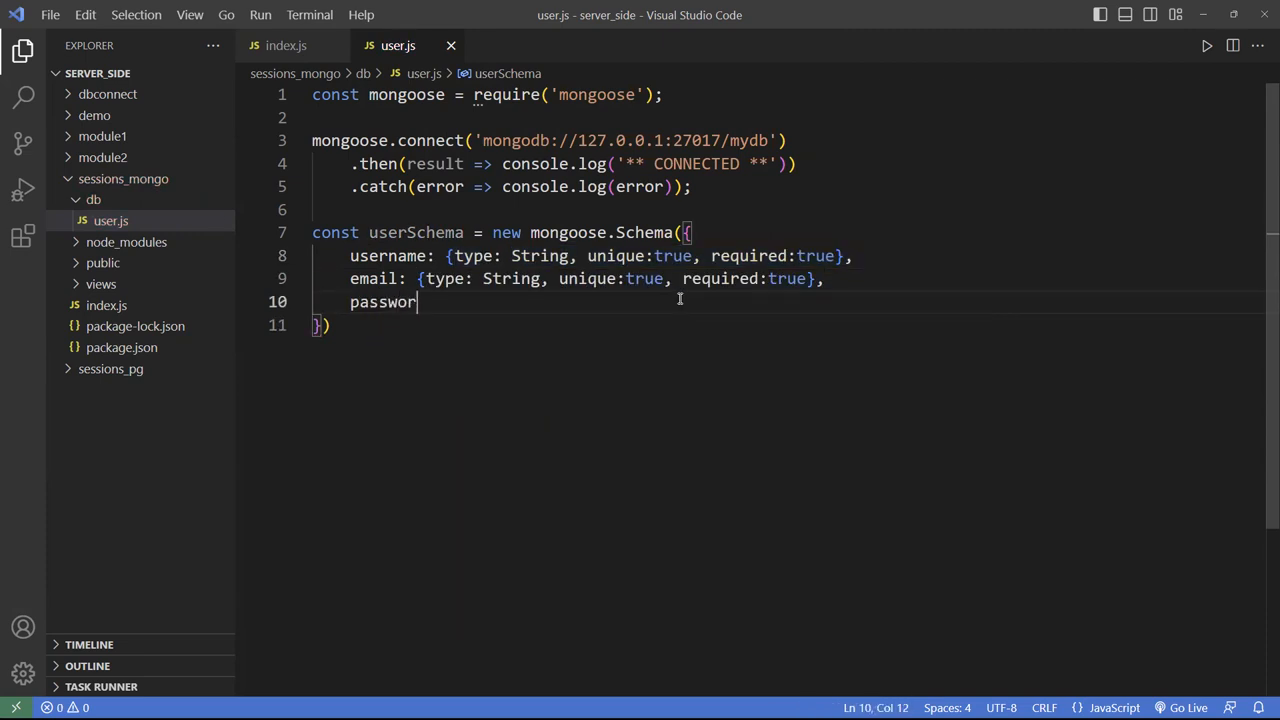
text(d: {type: String, unique:true, required:true},)
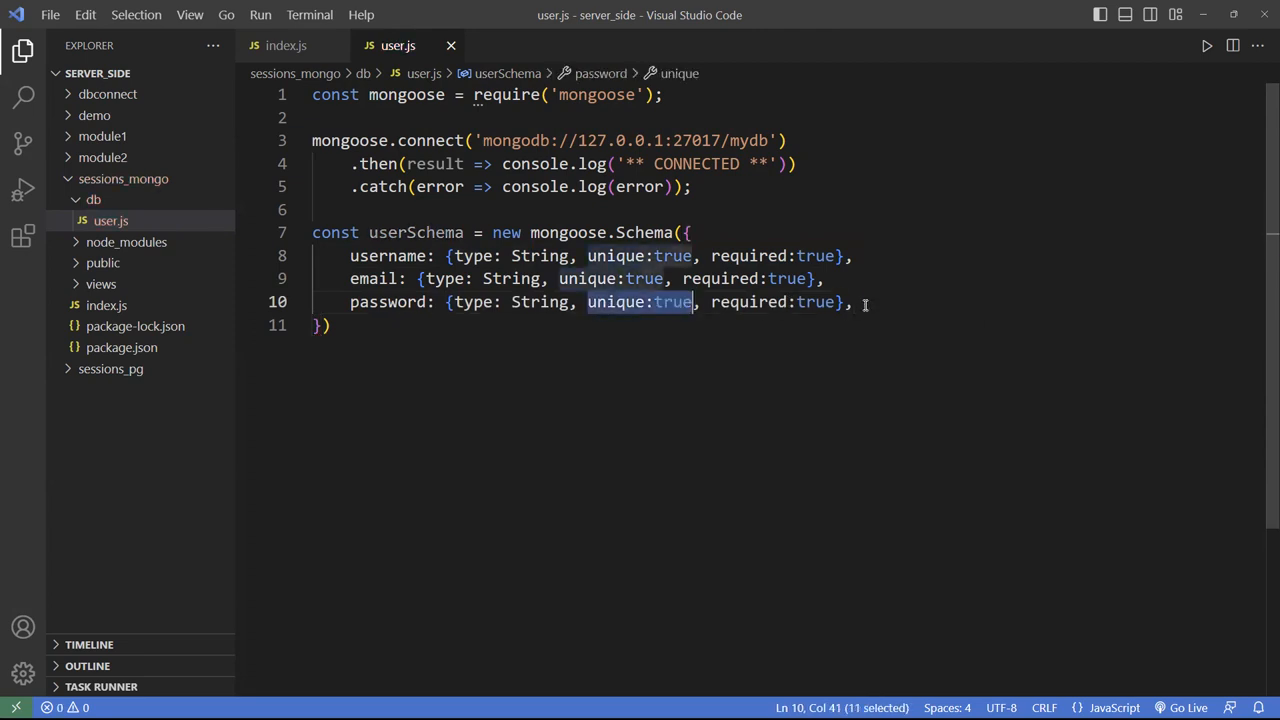
key(Delete)
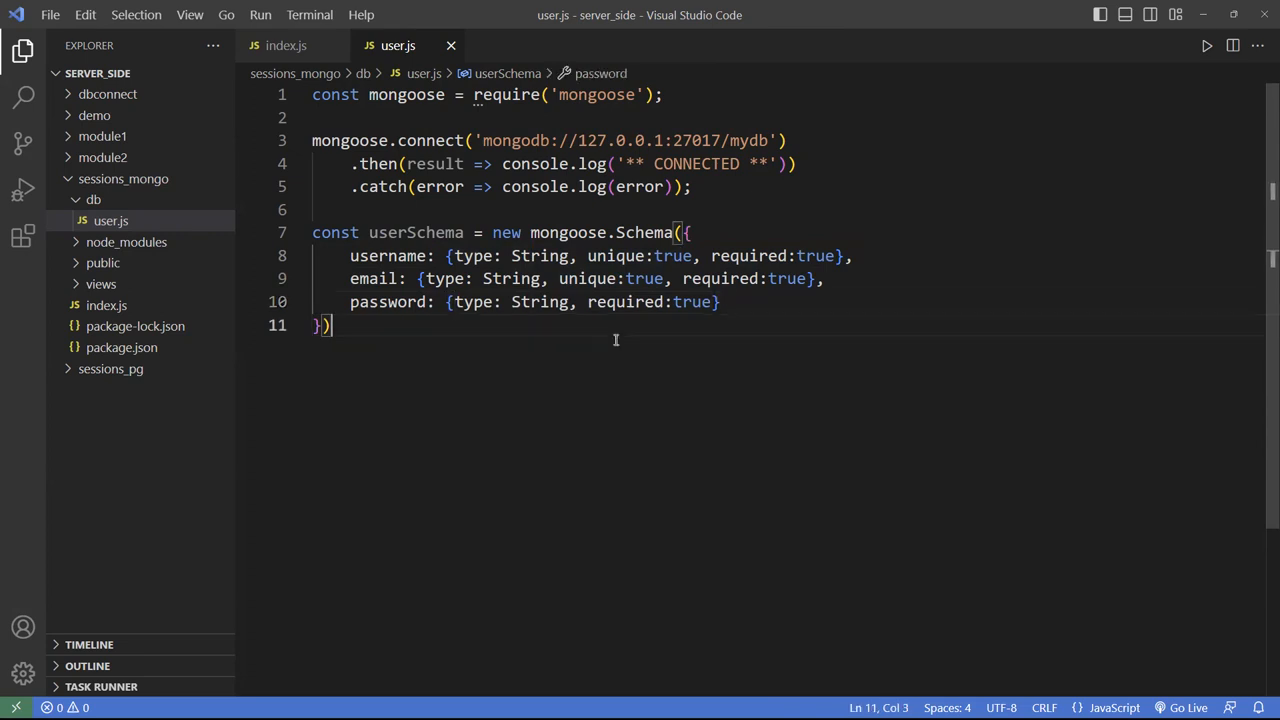
text(;)
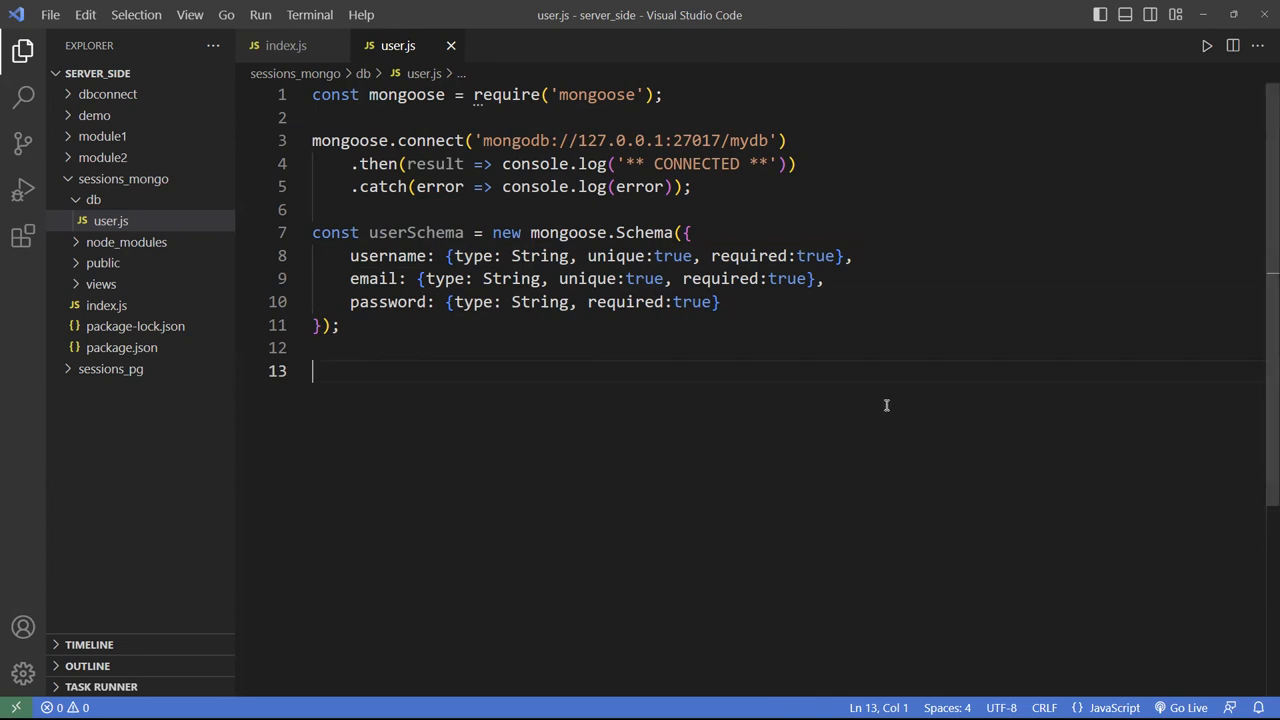
- Define userModel = mongoose.model('user', userSchema), export it, and fix the userModle typo
text(const)
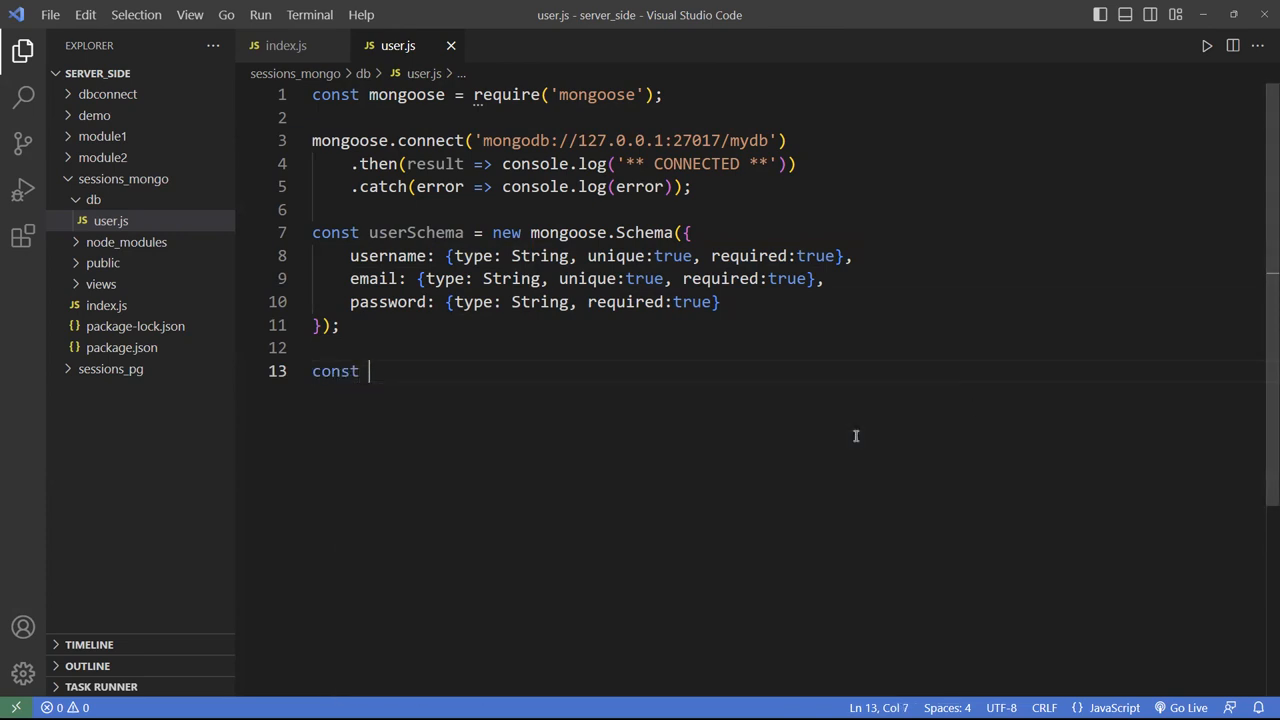
text(userModle = mongoose.model()
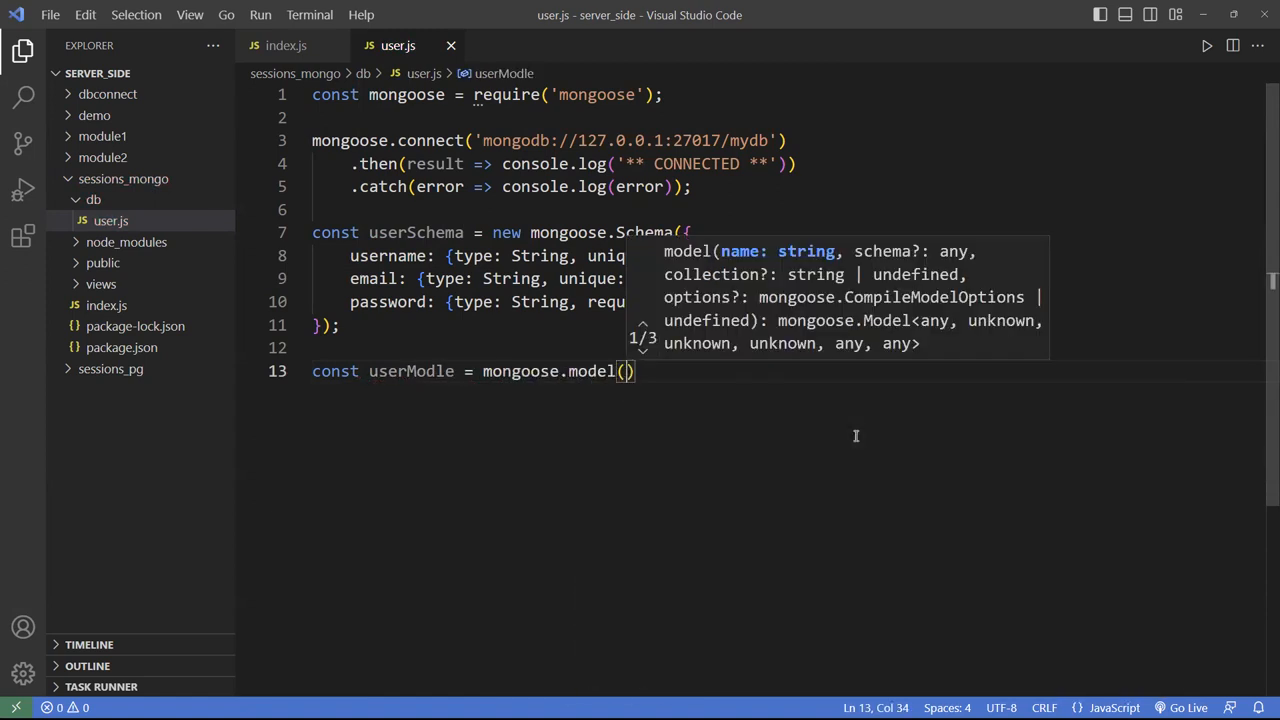
text('users')
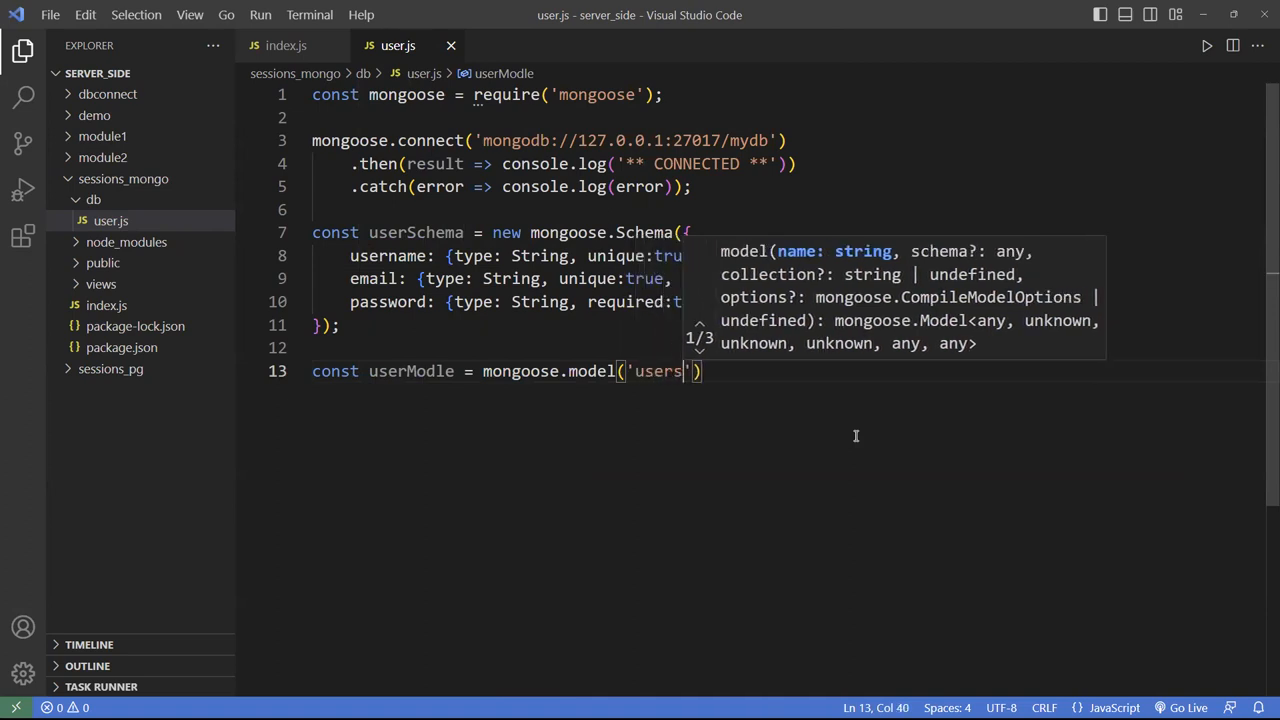
text(,)
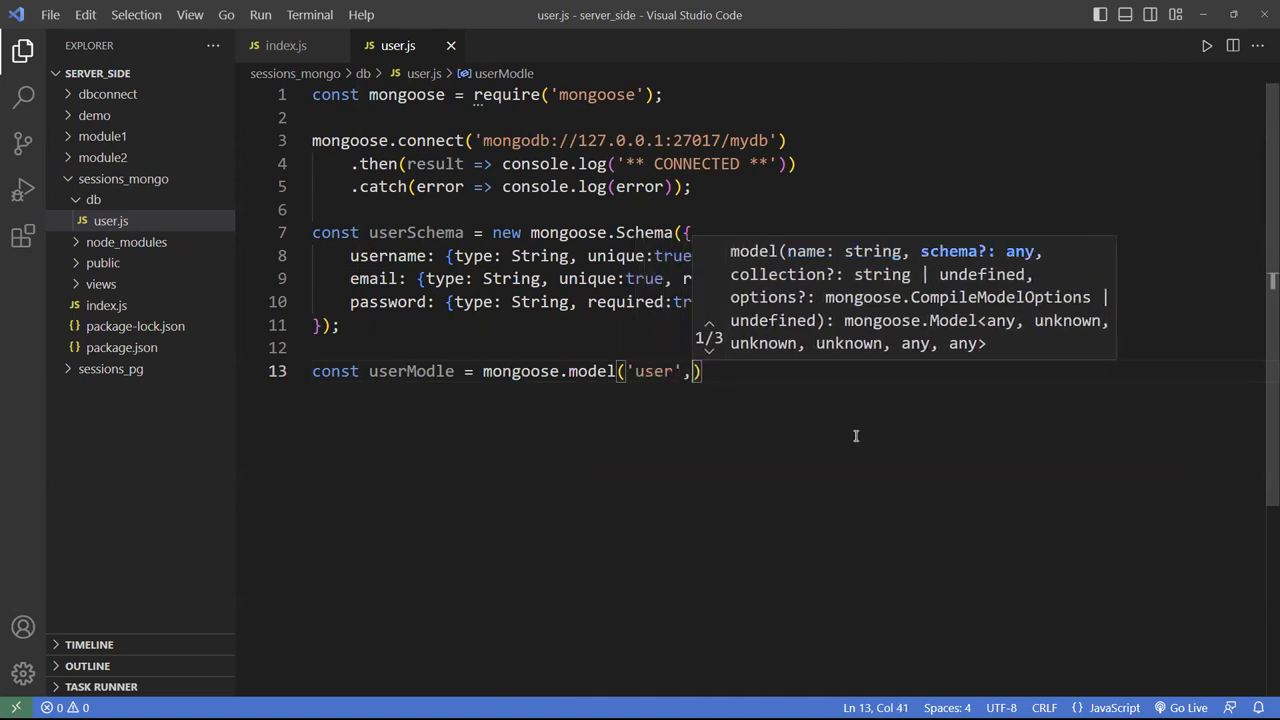
text(userSchema)
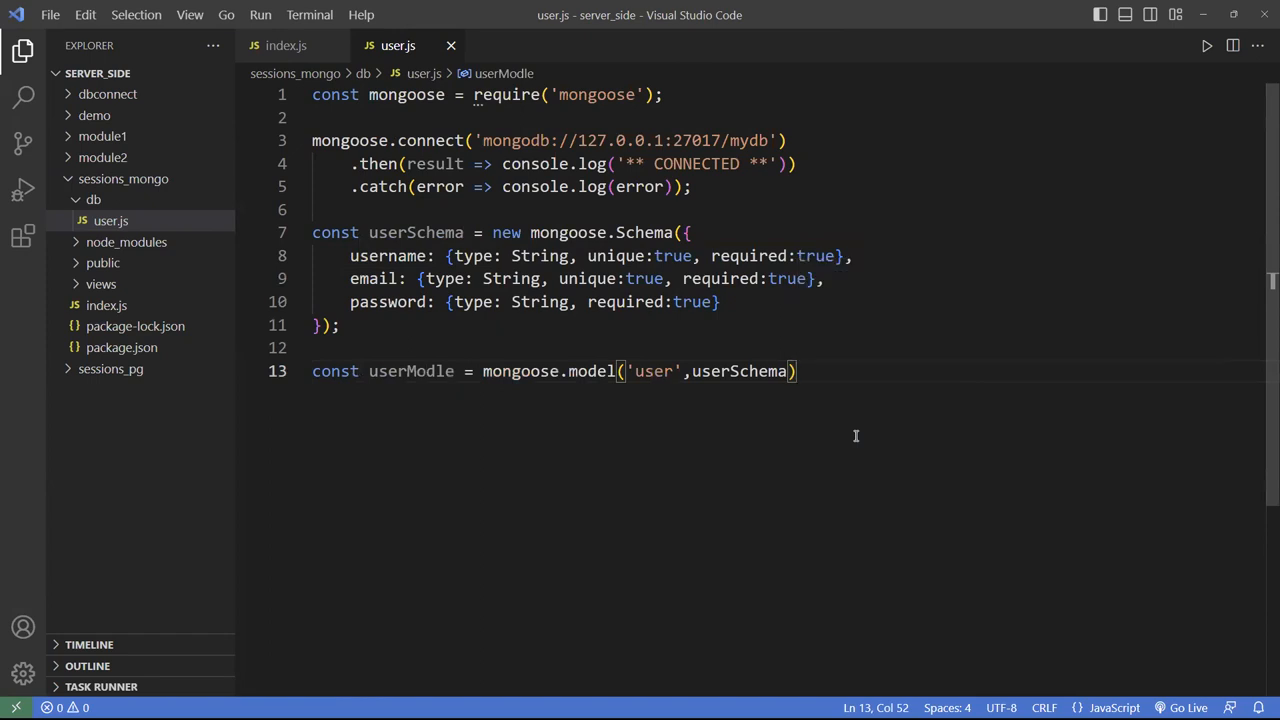
text(module.exports =)
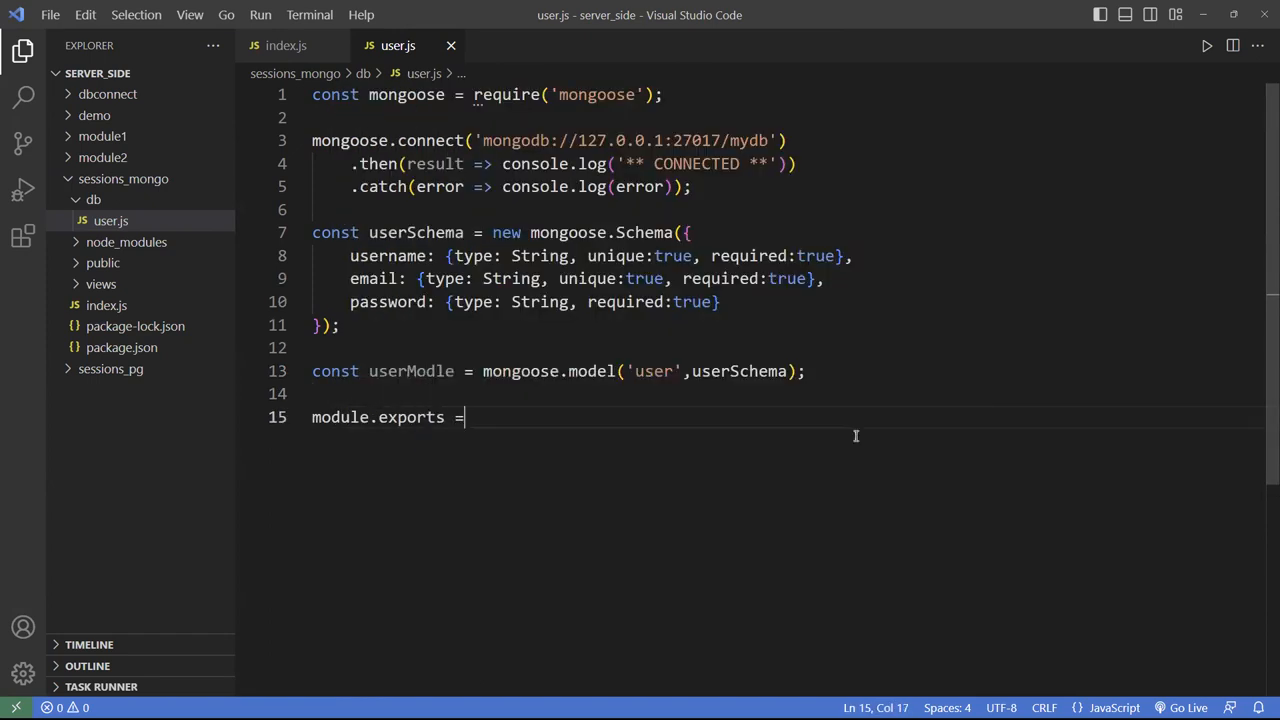
text(userModel;)
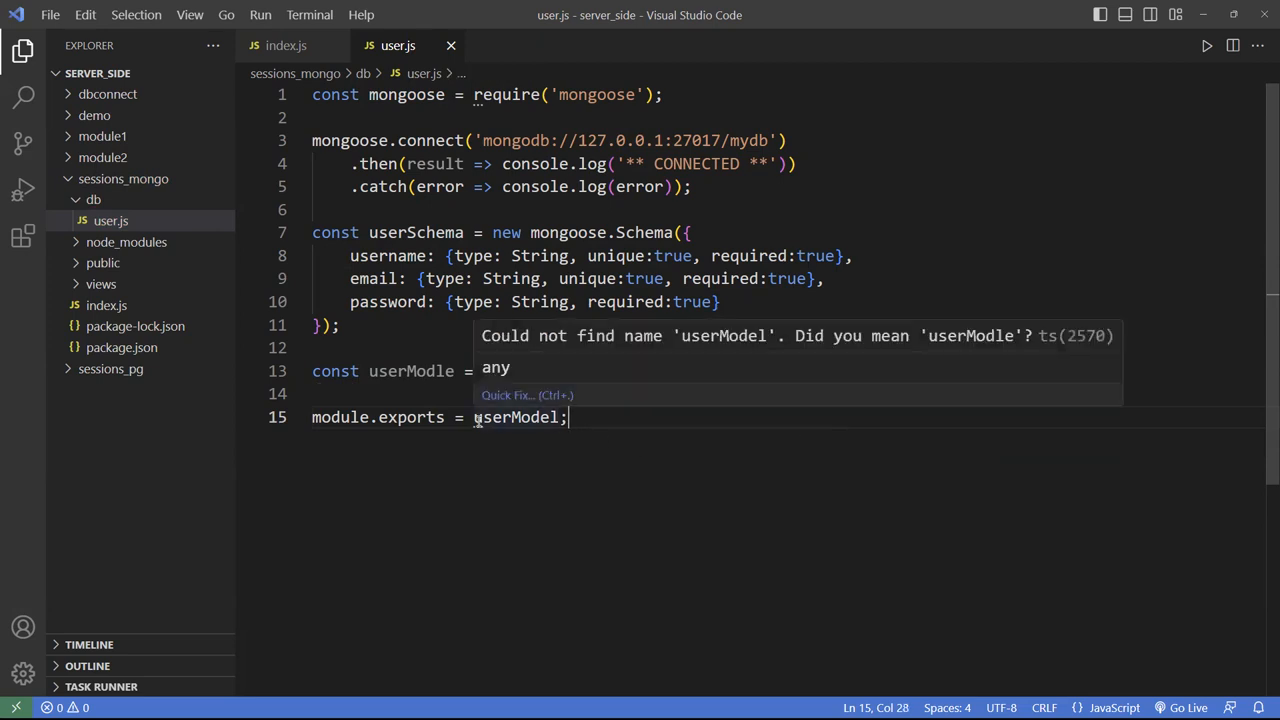
text(mongoose.model('user',userSchema);)
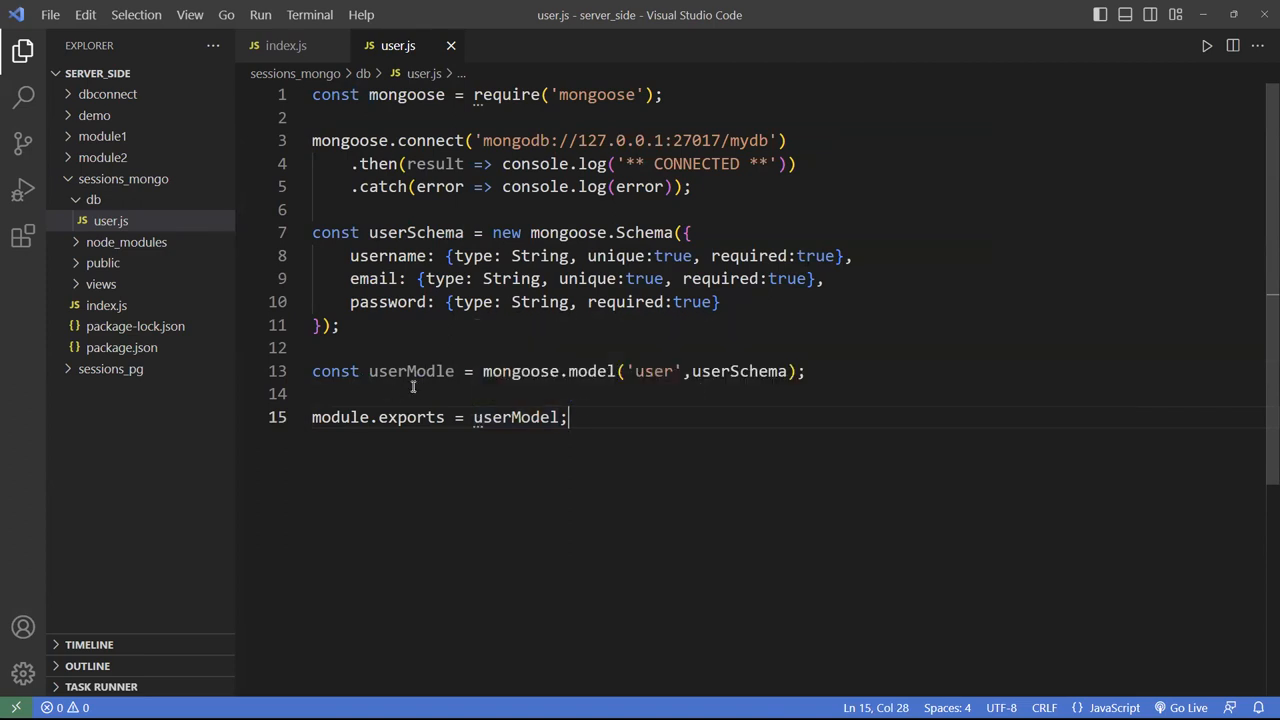
double_click(410, 371)
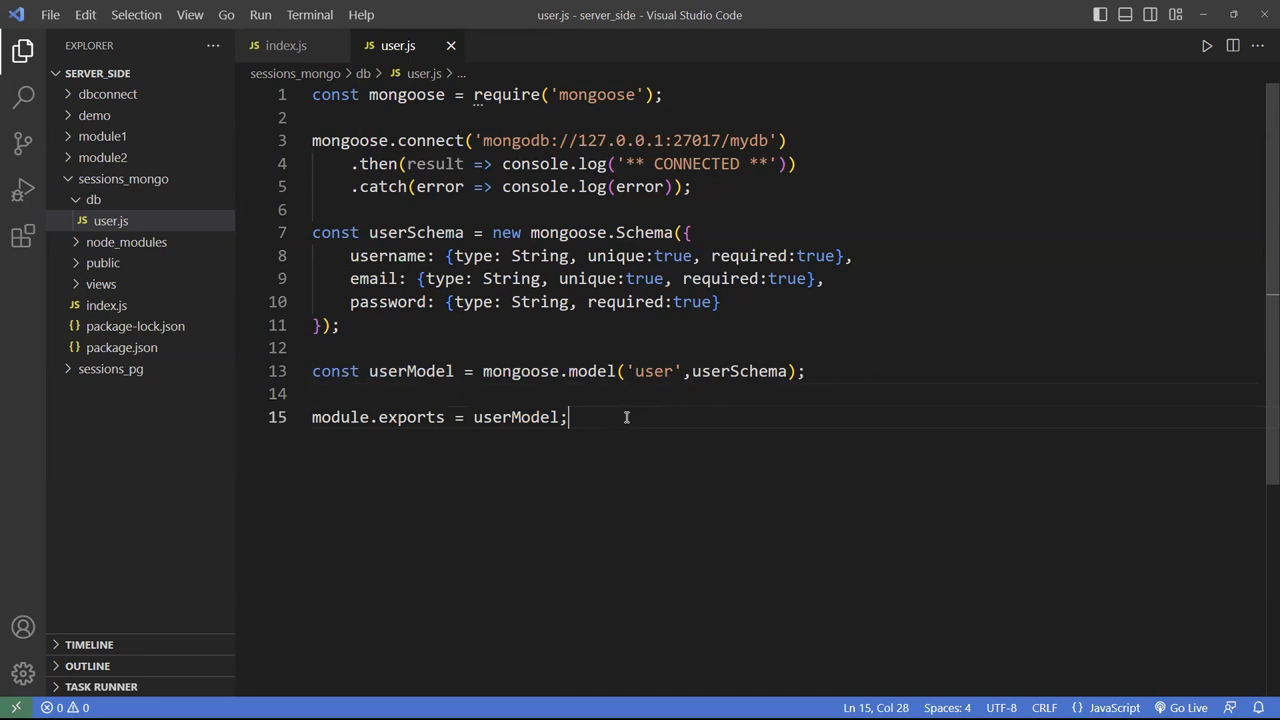
click(711, 209)
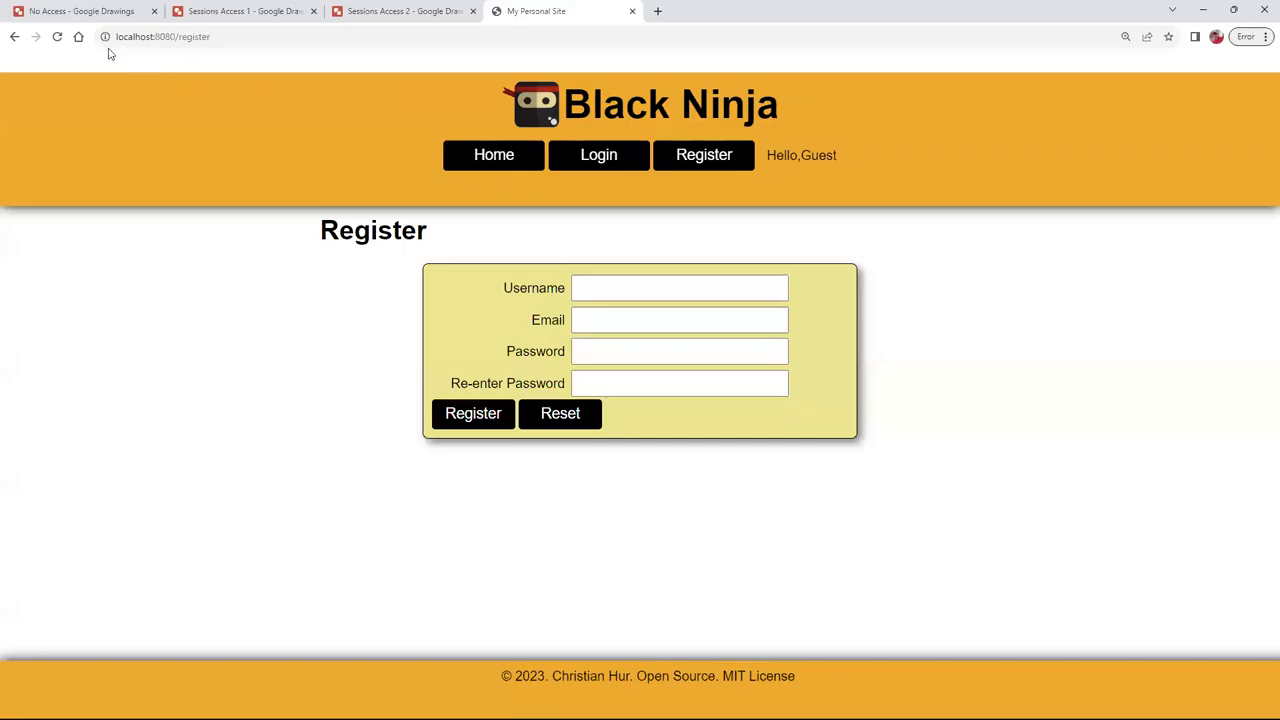
click(493, 155)
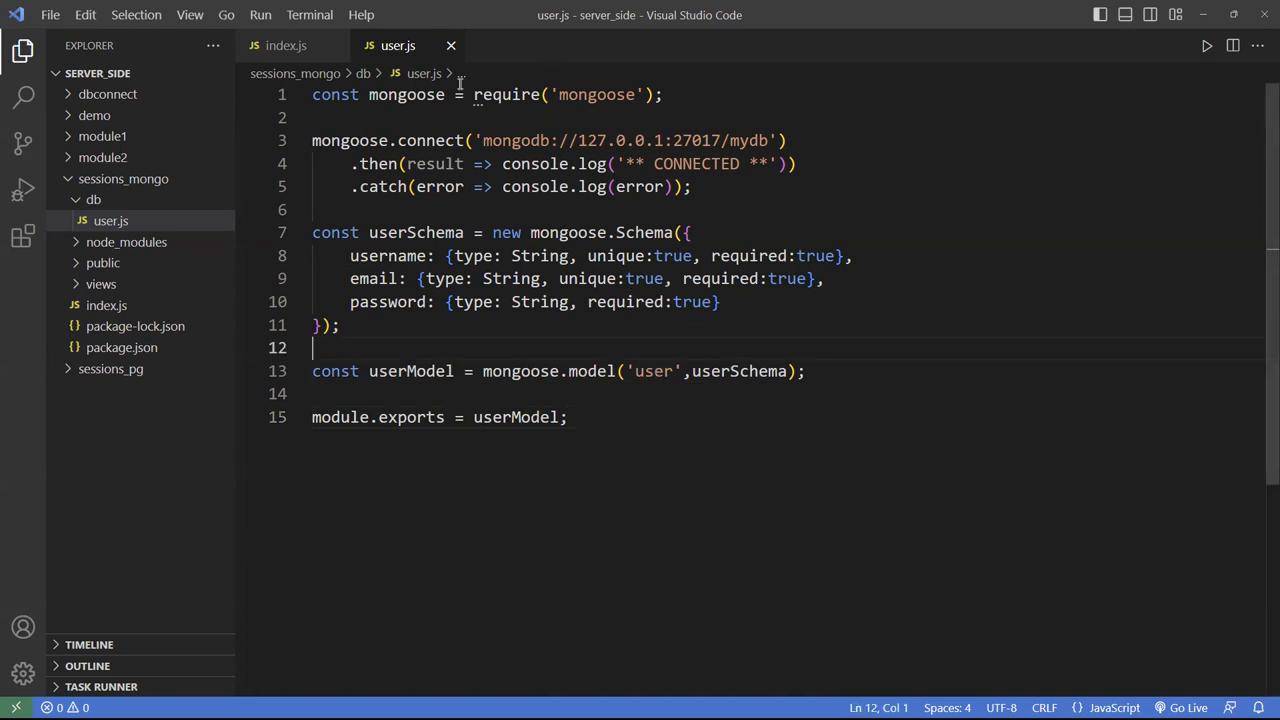
- Delete the PostgreSQL query and callback from index.js's POST /login handler
click(286, 45)
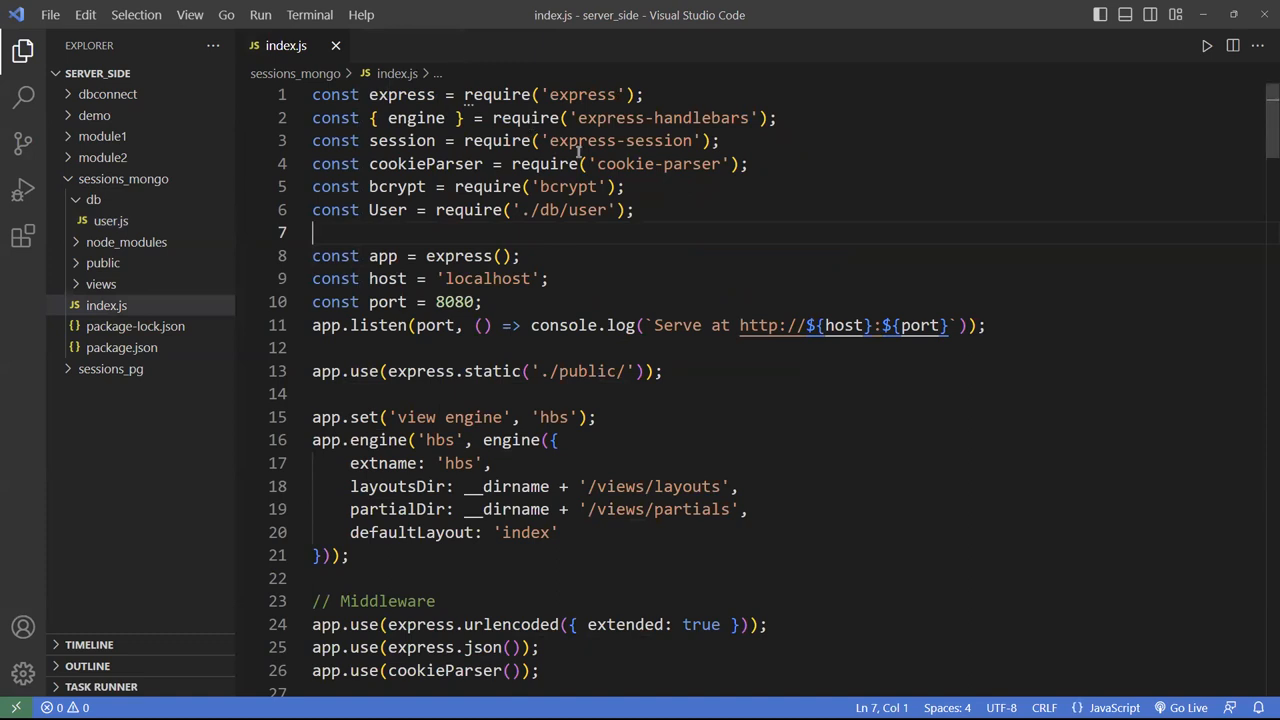
double_click(387, 210)
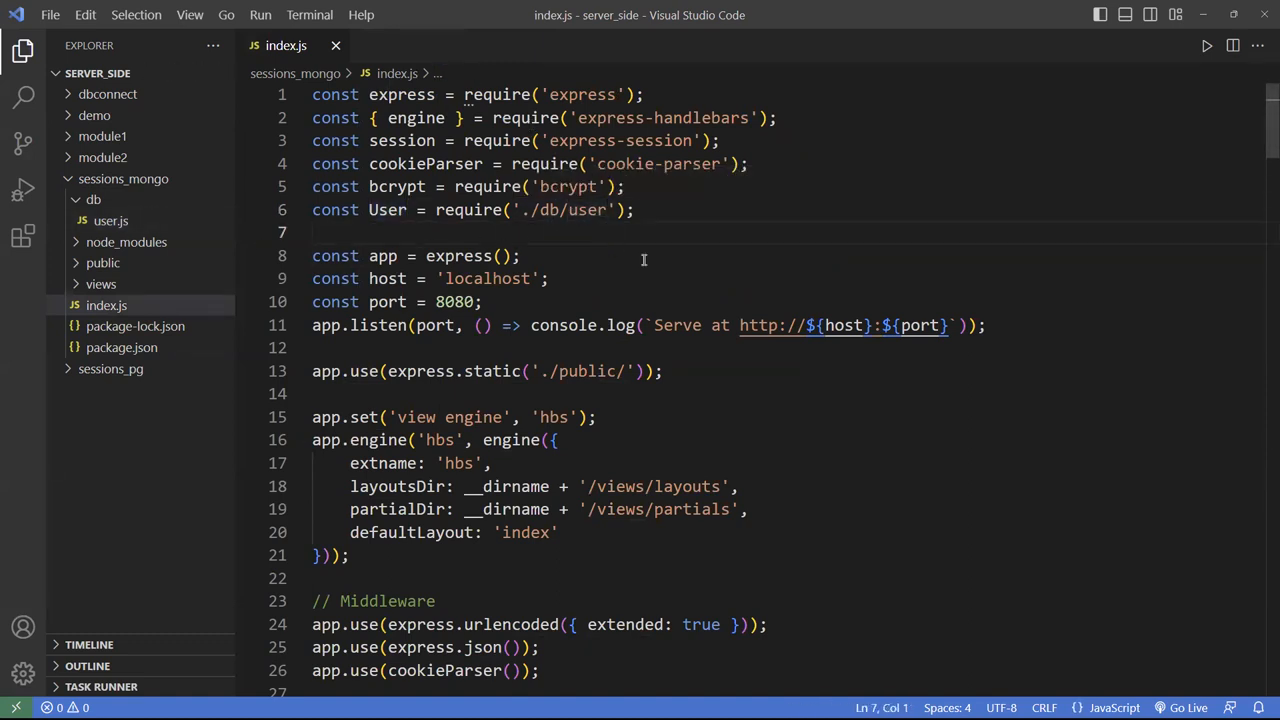
mouse_move(424, 371)
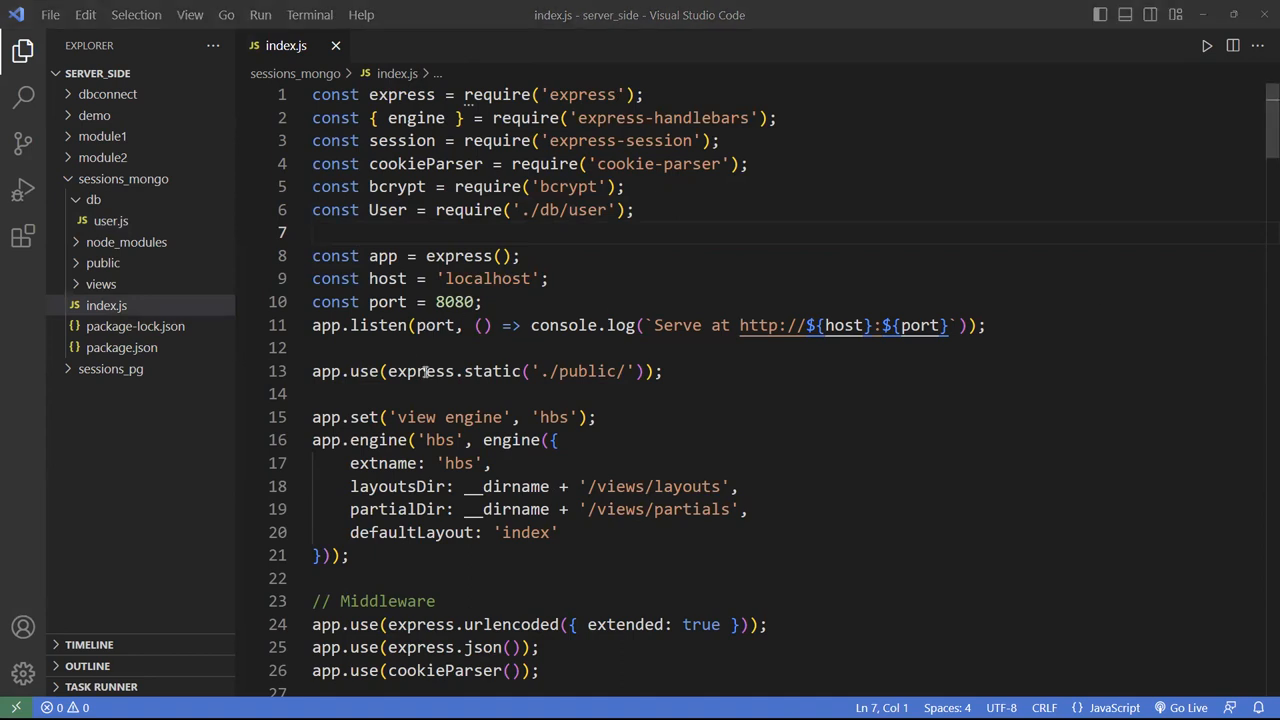
scroll(down, 3)
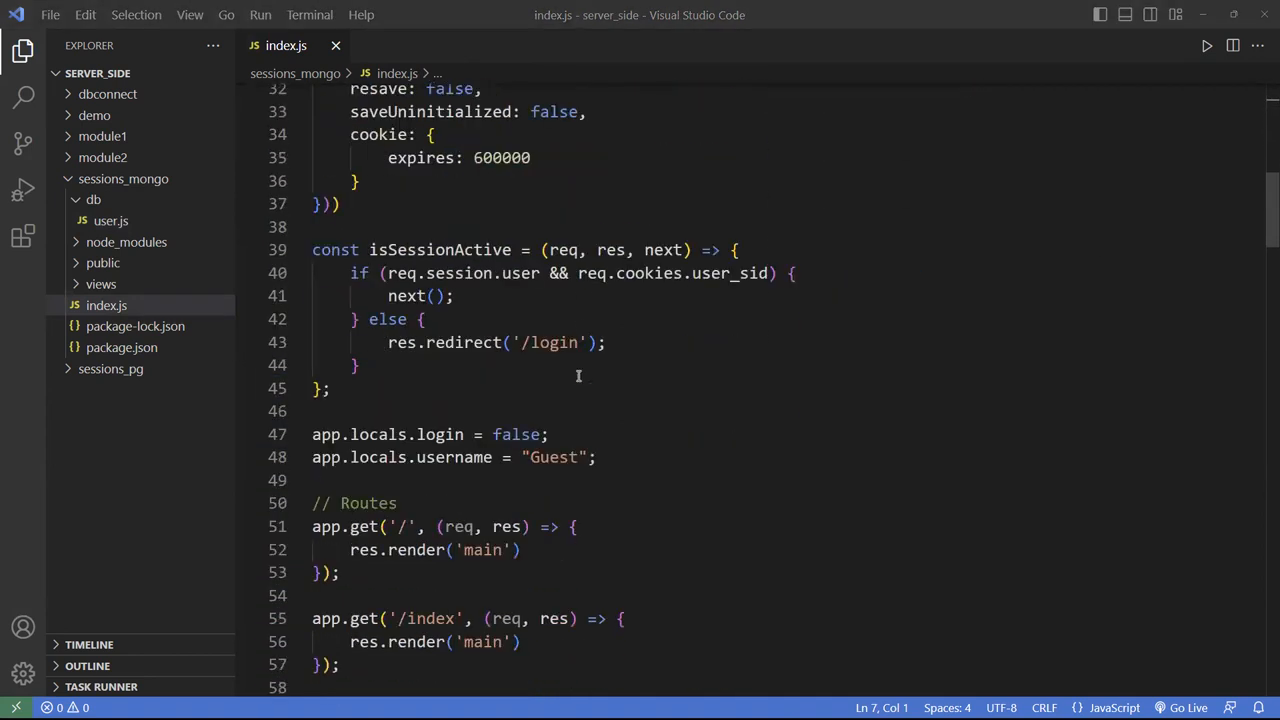
mouse_move(660, 383)
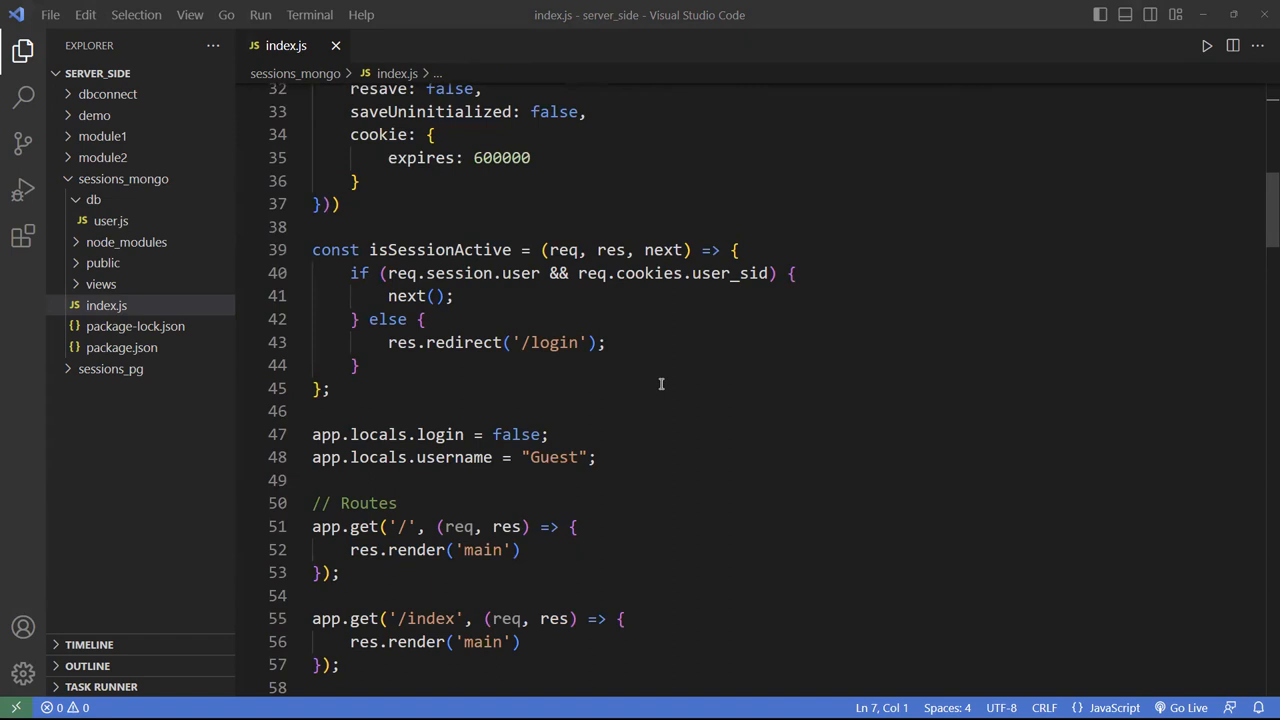
scroll(down, 3)
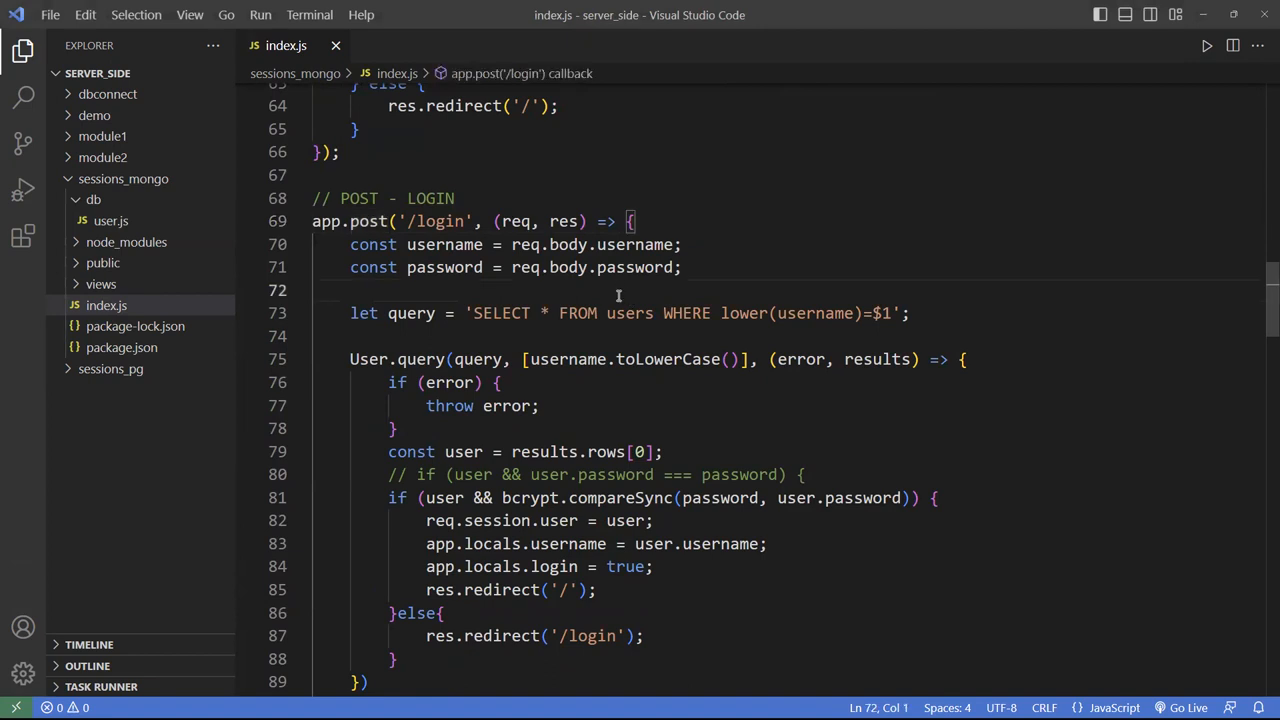
scroll(down, 3)
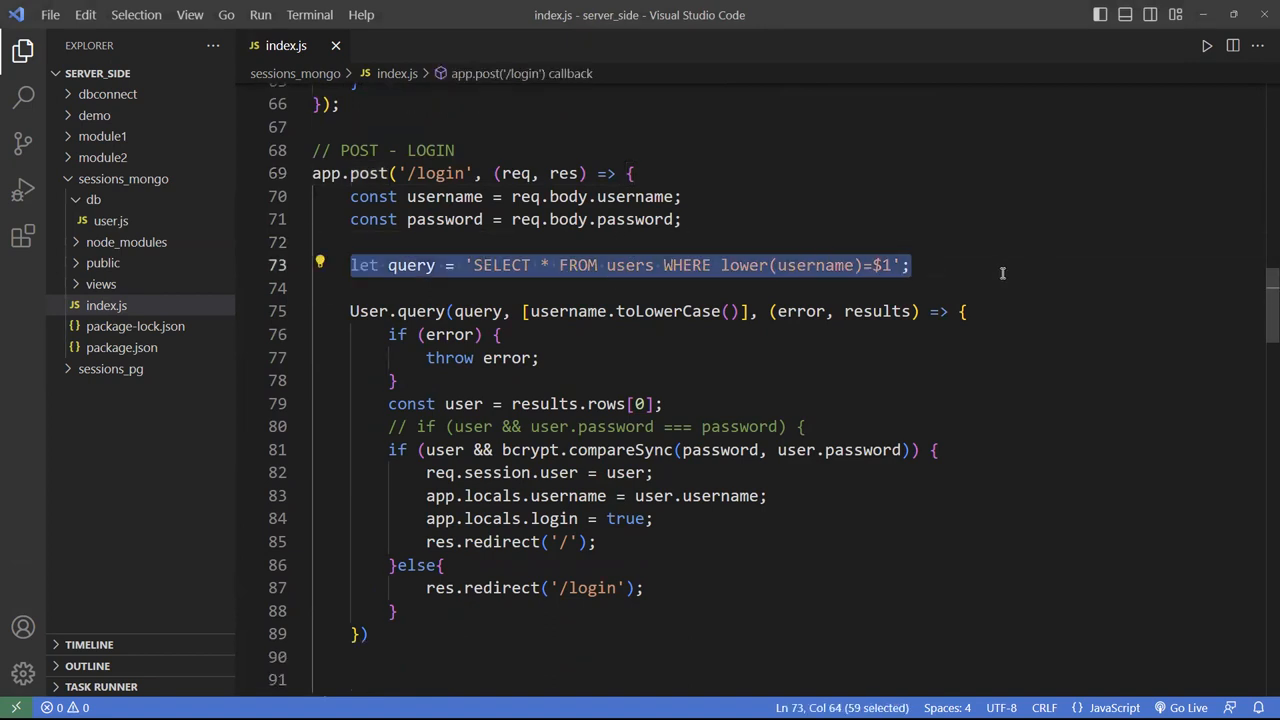
scroll(down, 3)
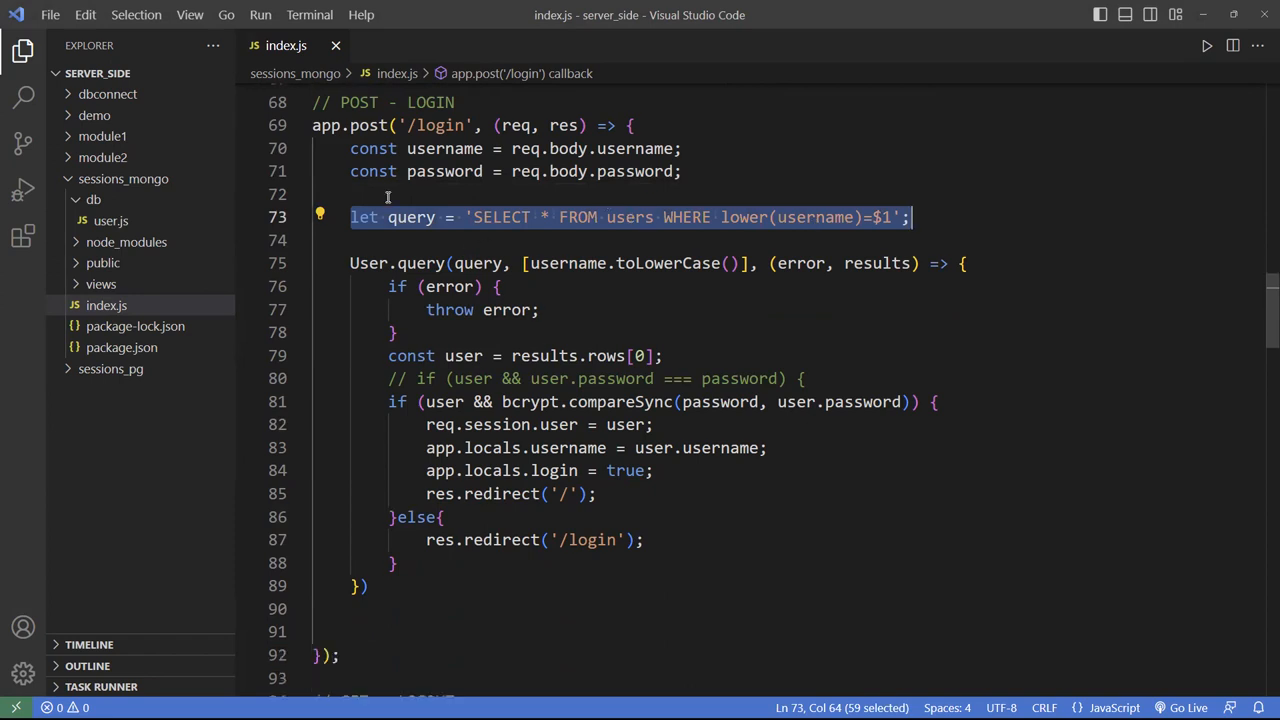
click(402, 608)
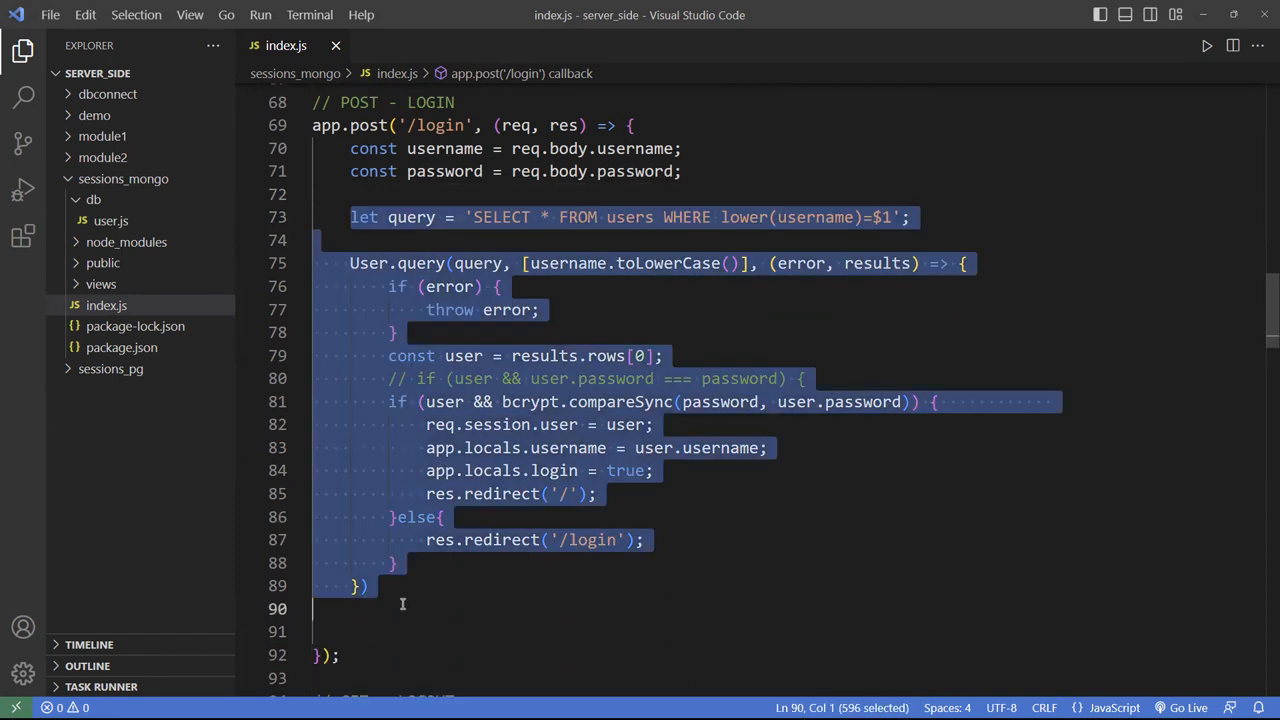
key(Delete)
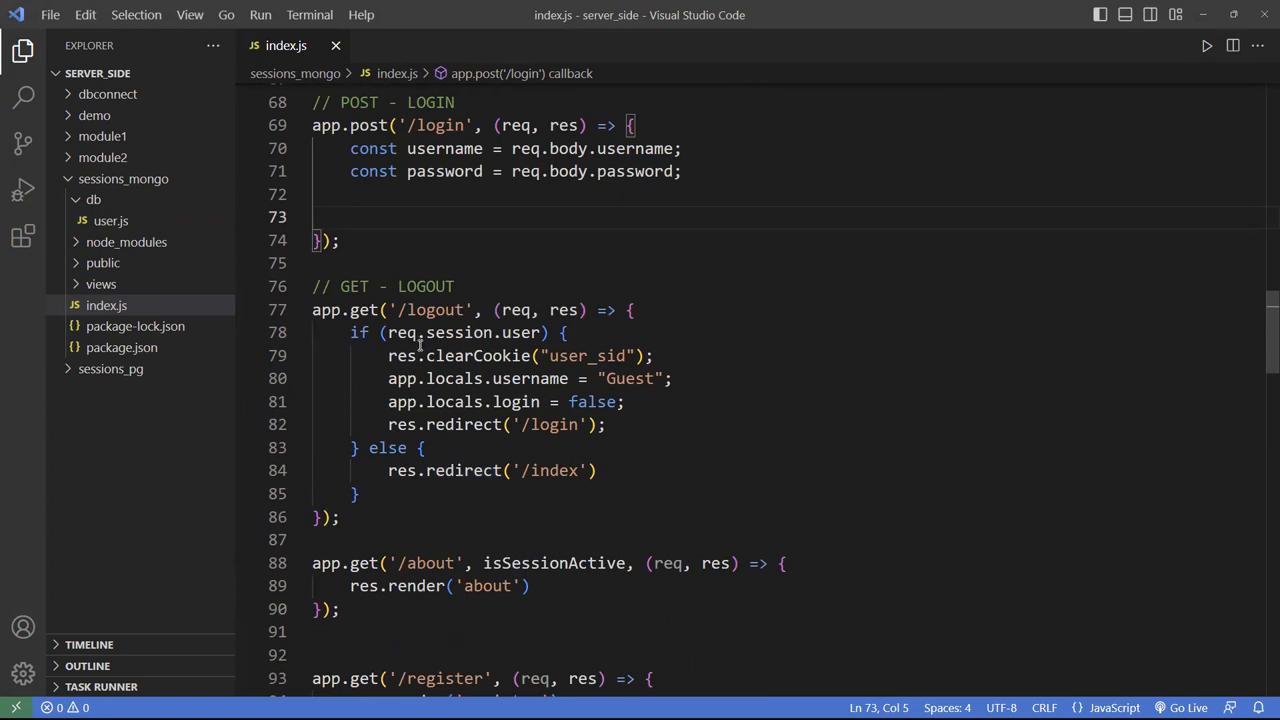
- Open a try block in the login handler and mark the handler async
scroll(up, 3)
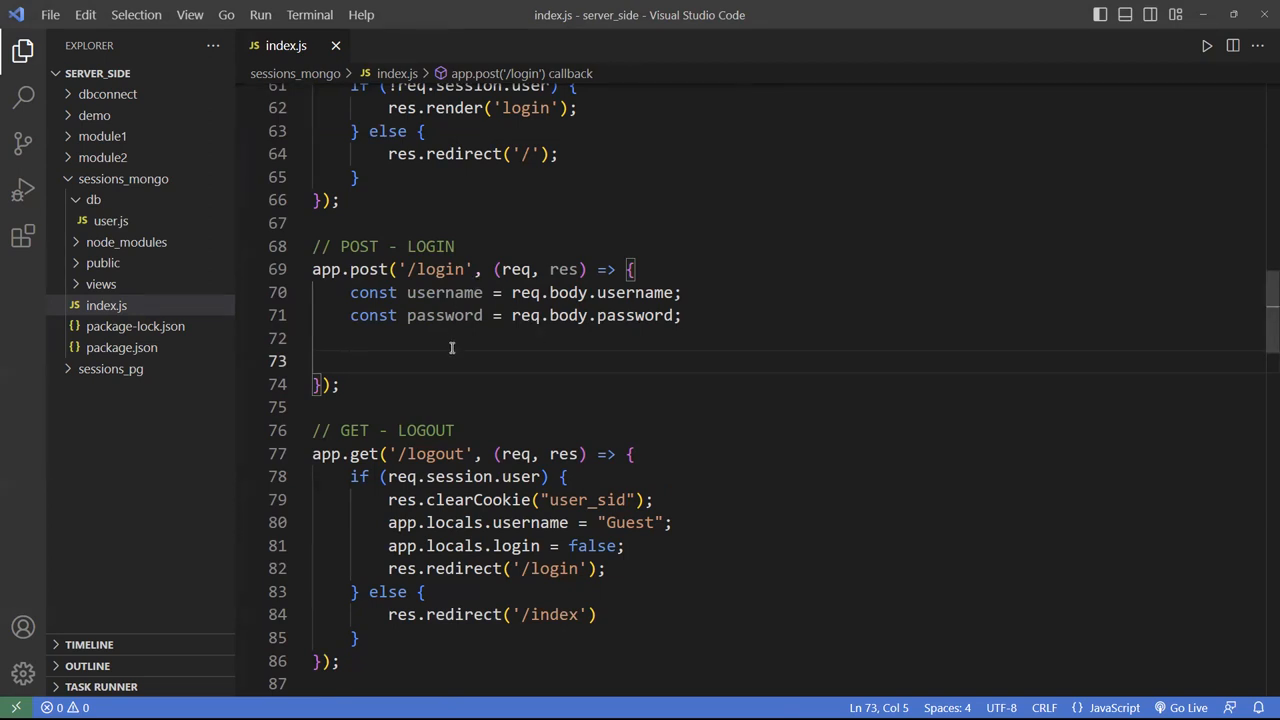
text(t)
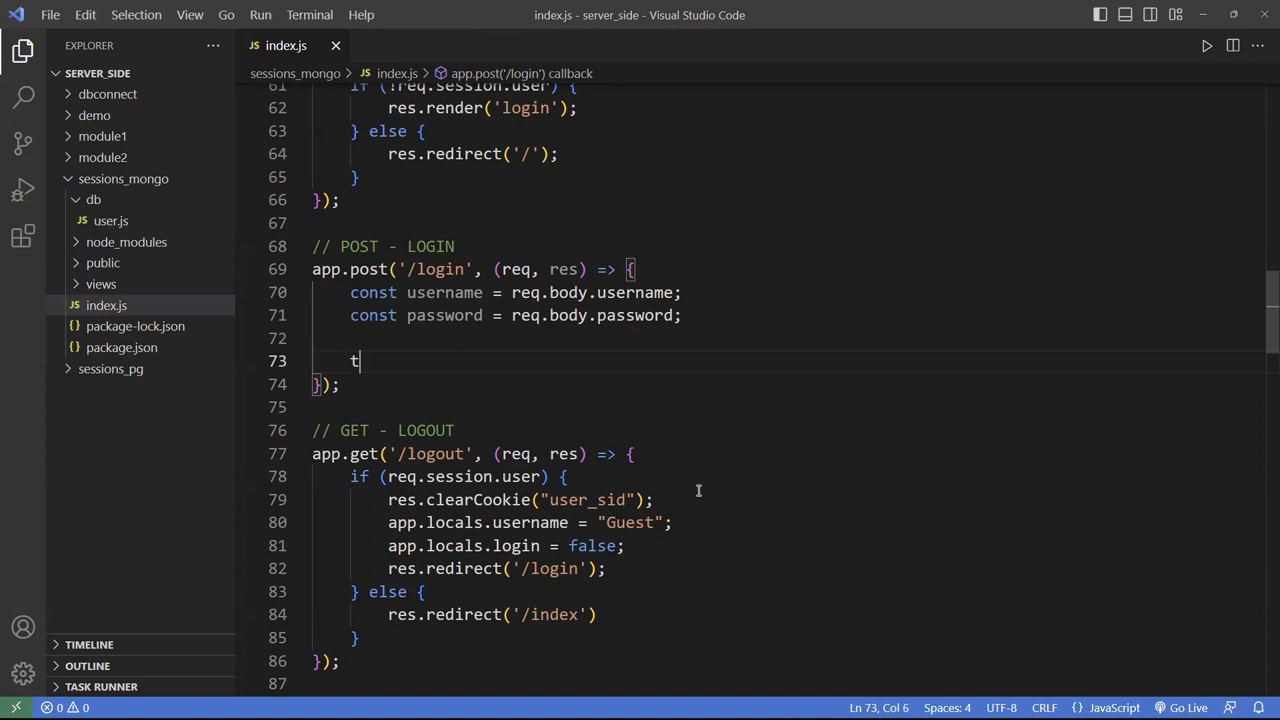
text(ry{)
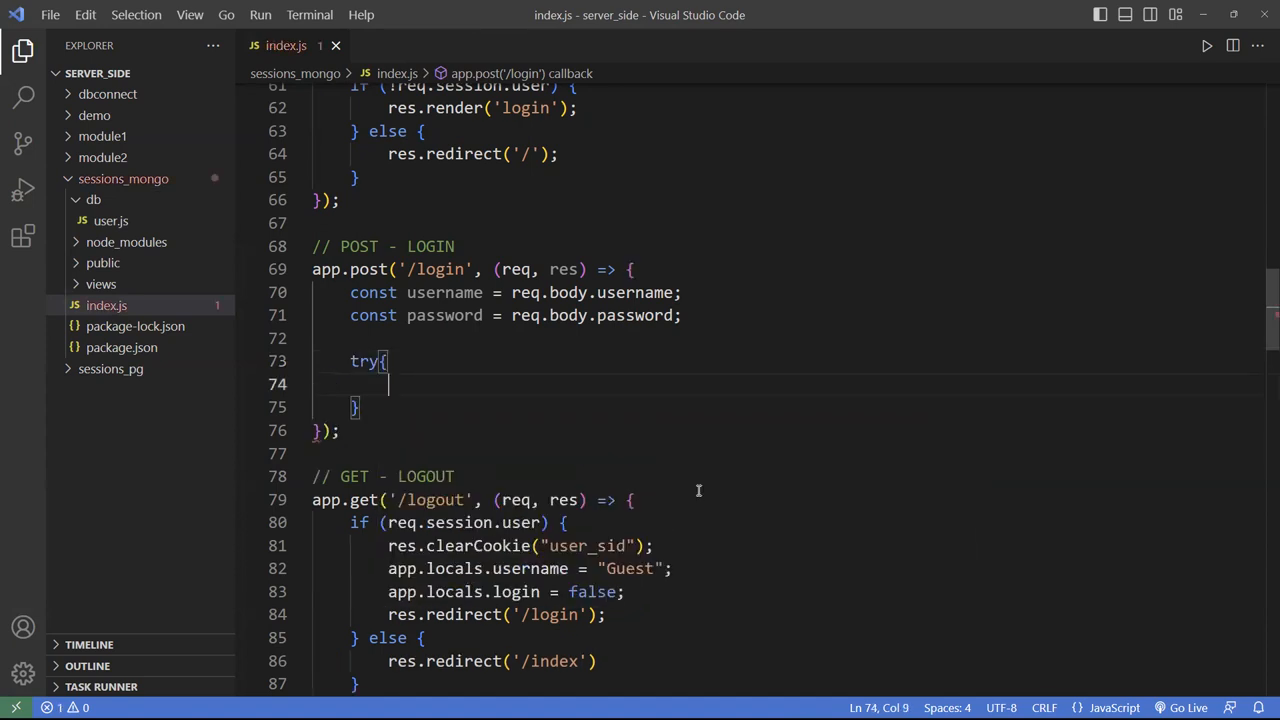
click(585, 269)
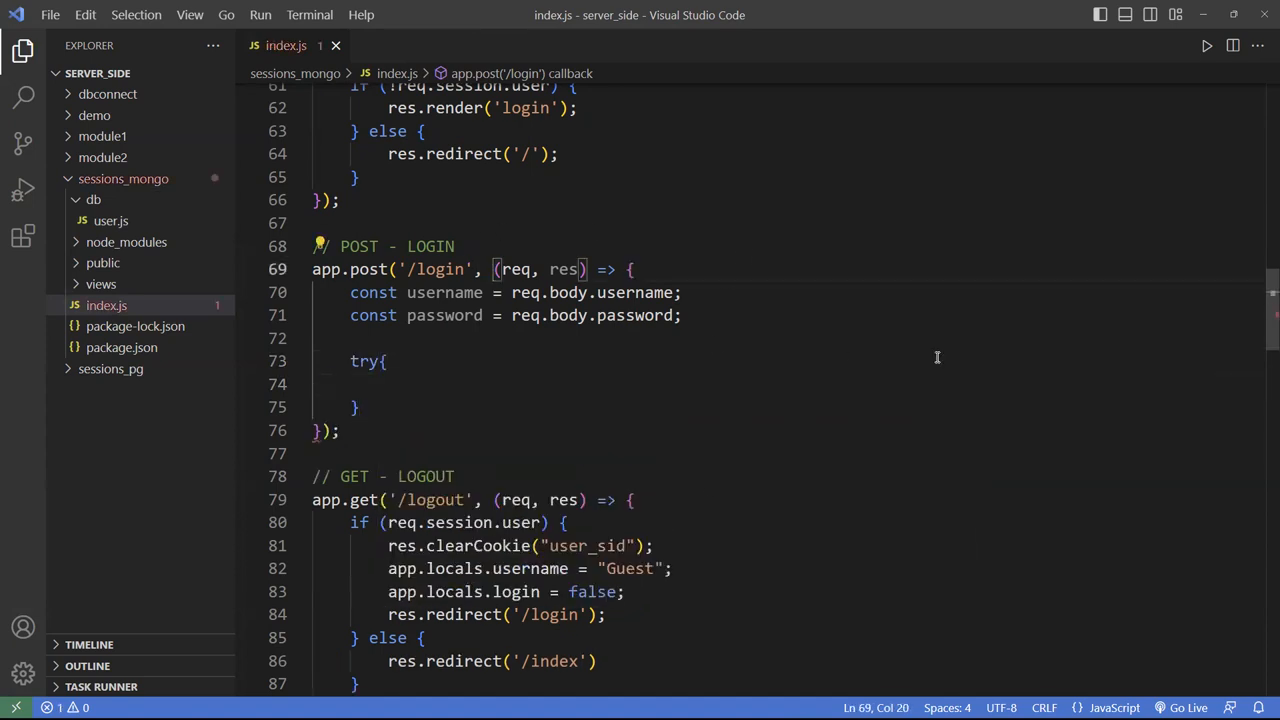
text(asyn)
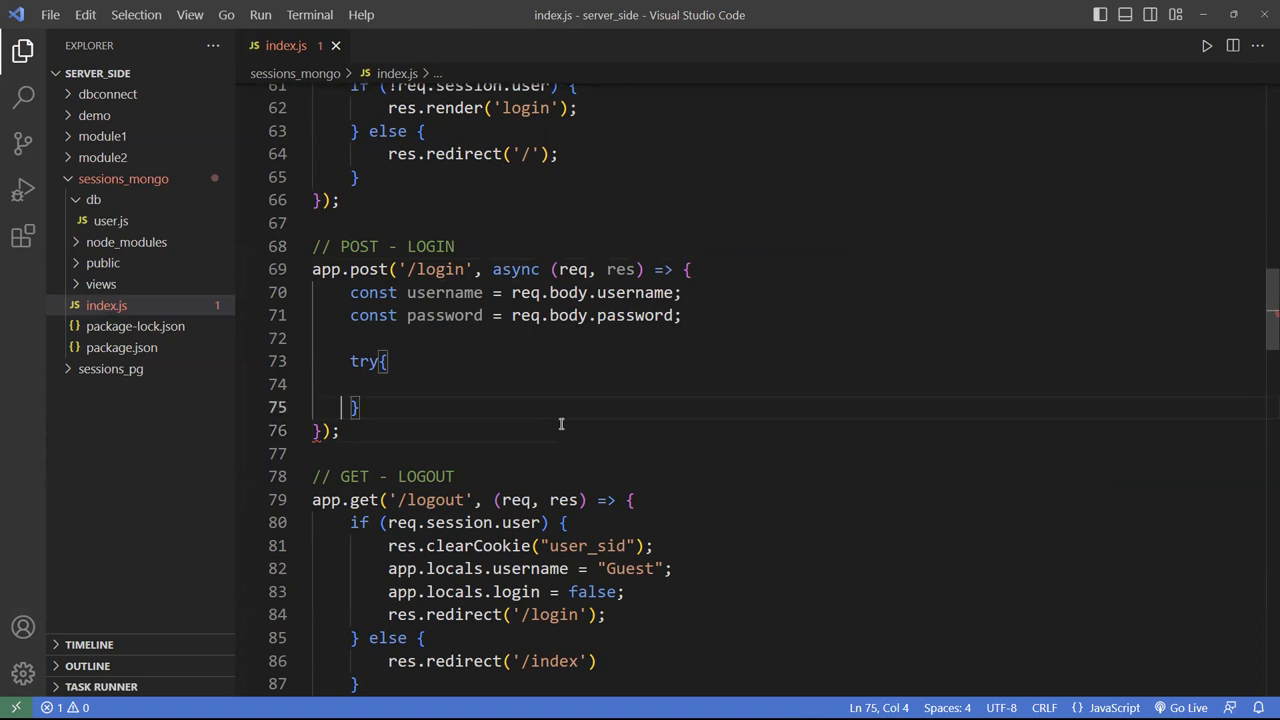
- Add a catch(error) that logs the error, leaving a blank line inside try
text(cach)
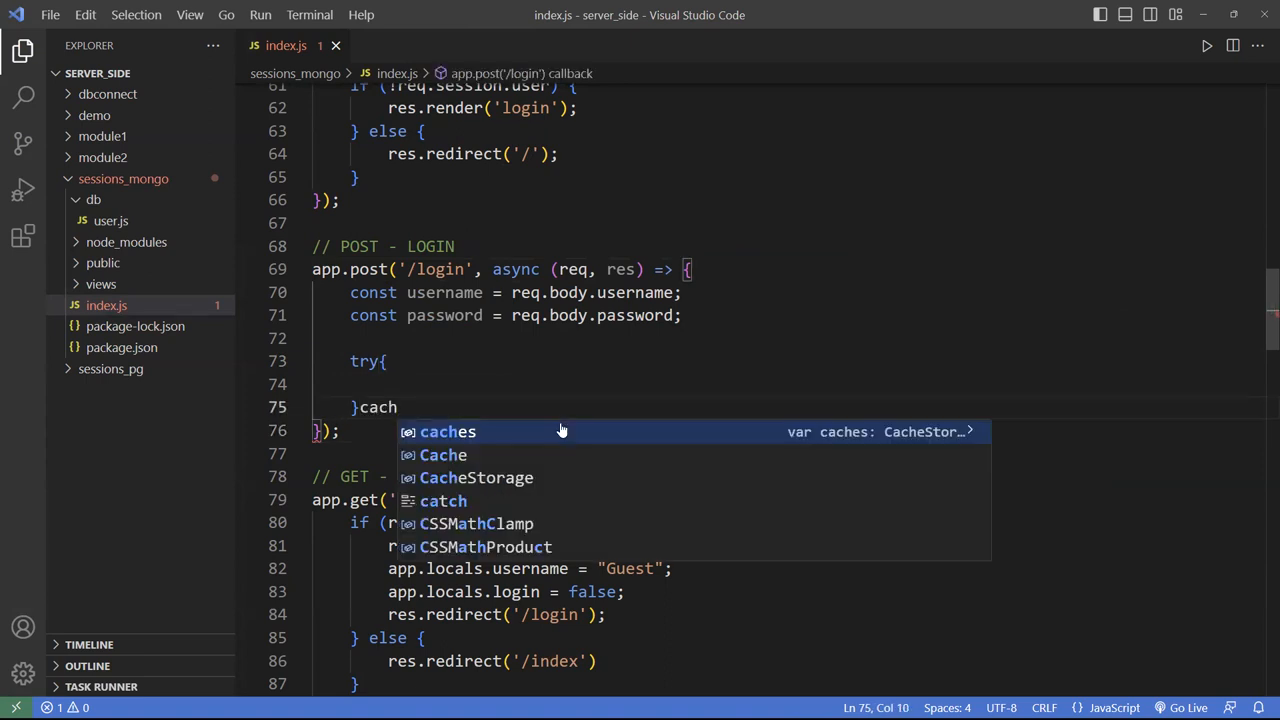
text(h)
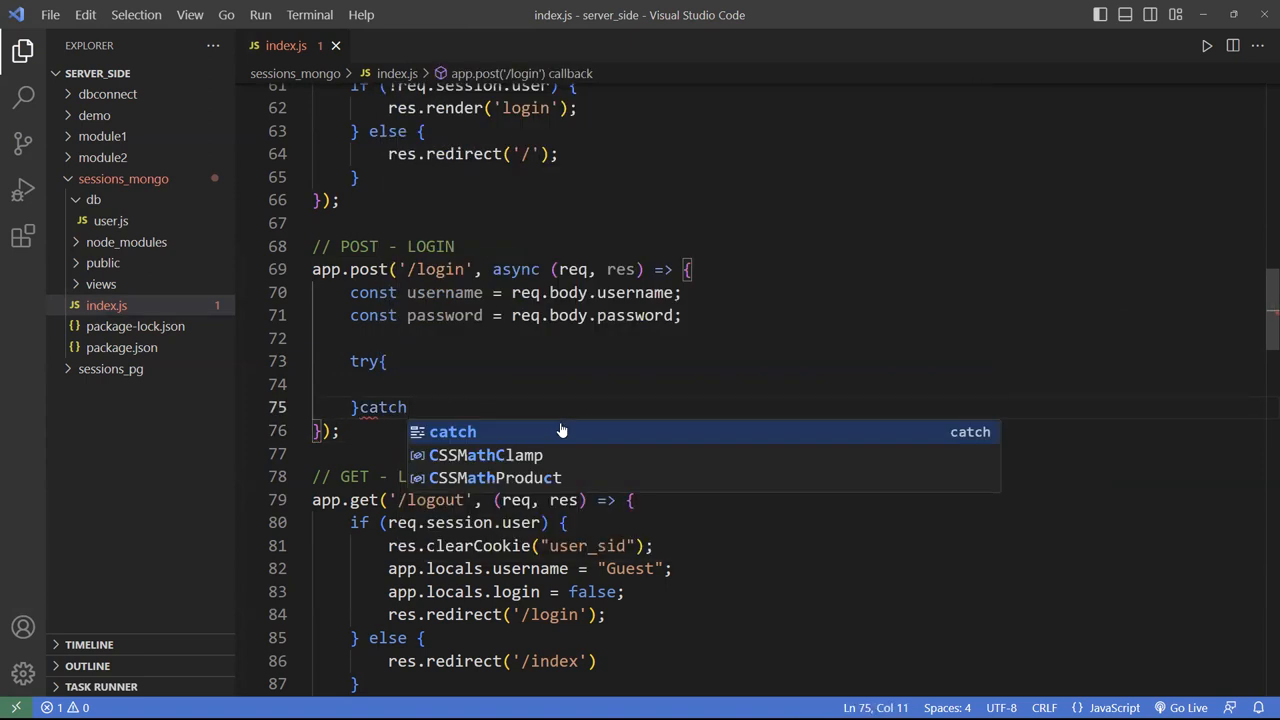
text((error){)
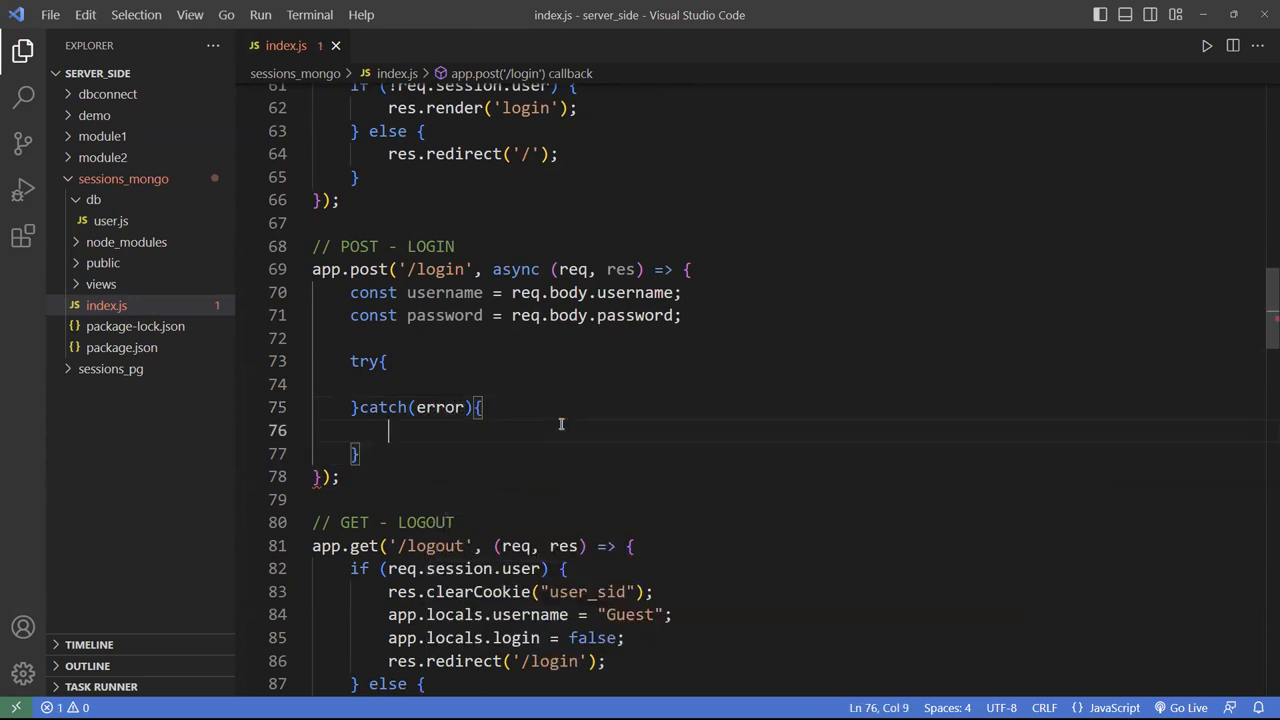
text(console.log)
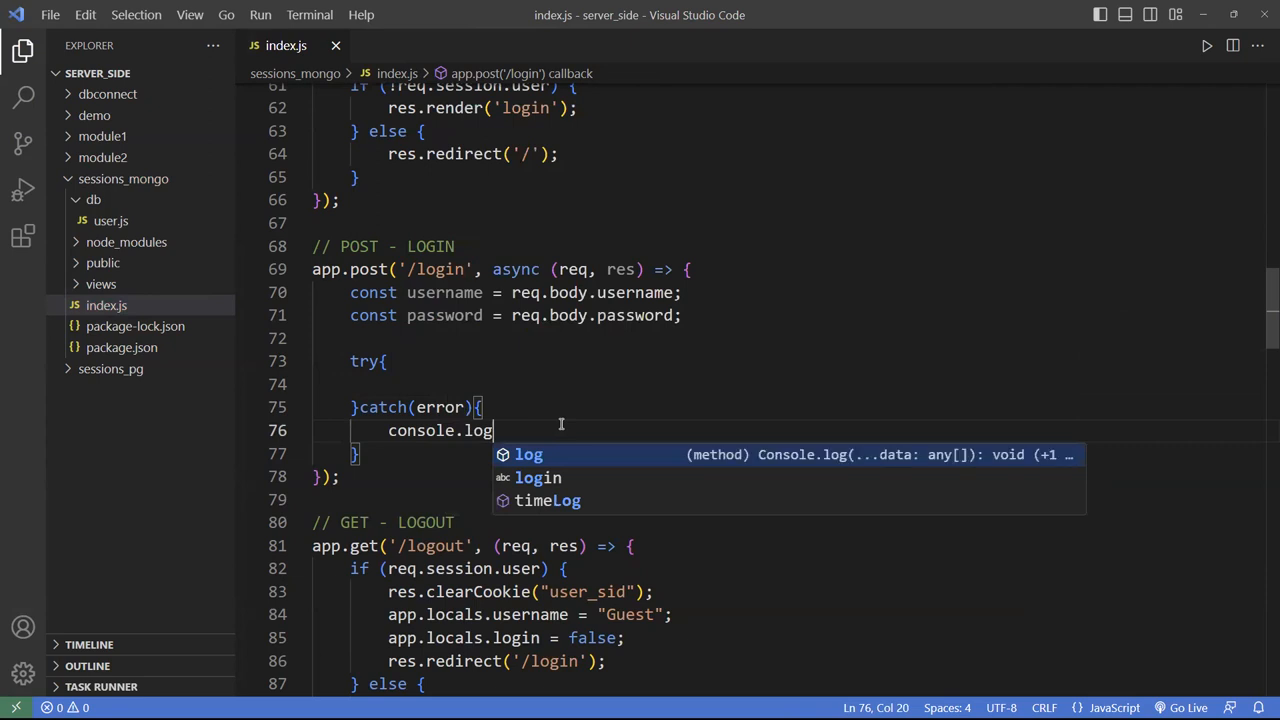
text((err0r);)
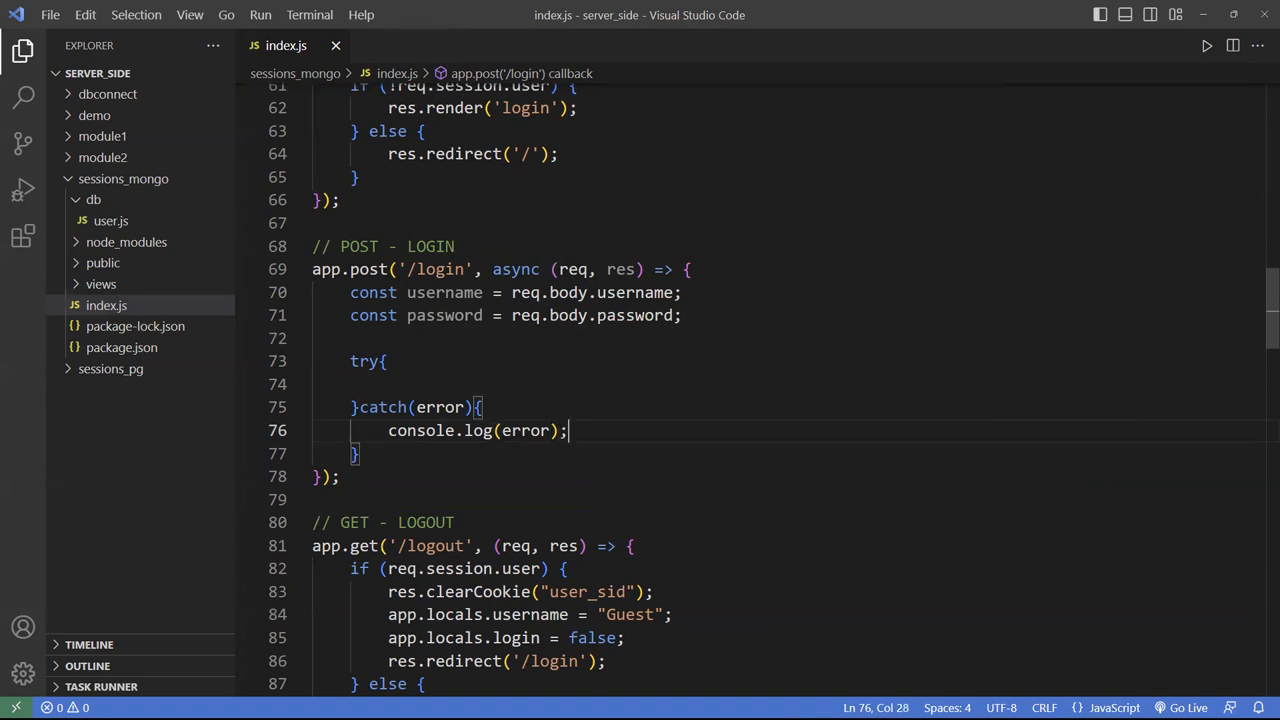
mouse_move(483, 367)
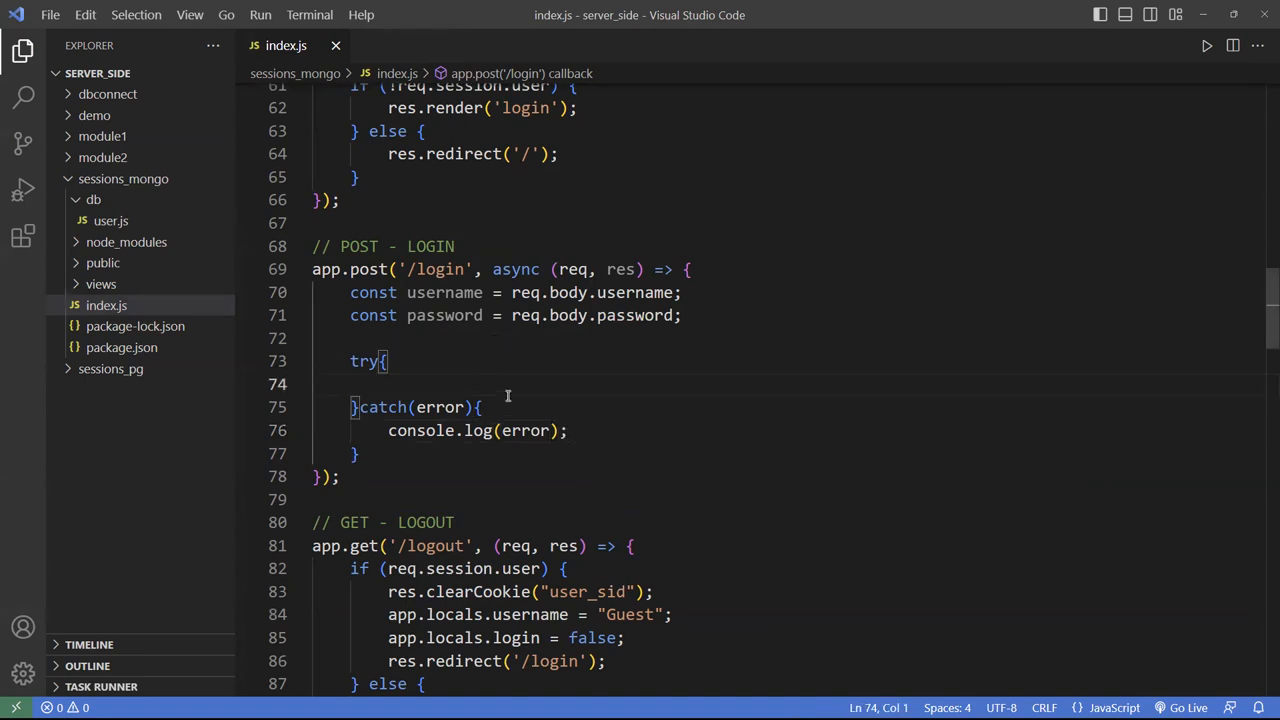
key(Enter)
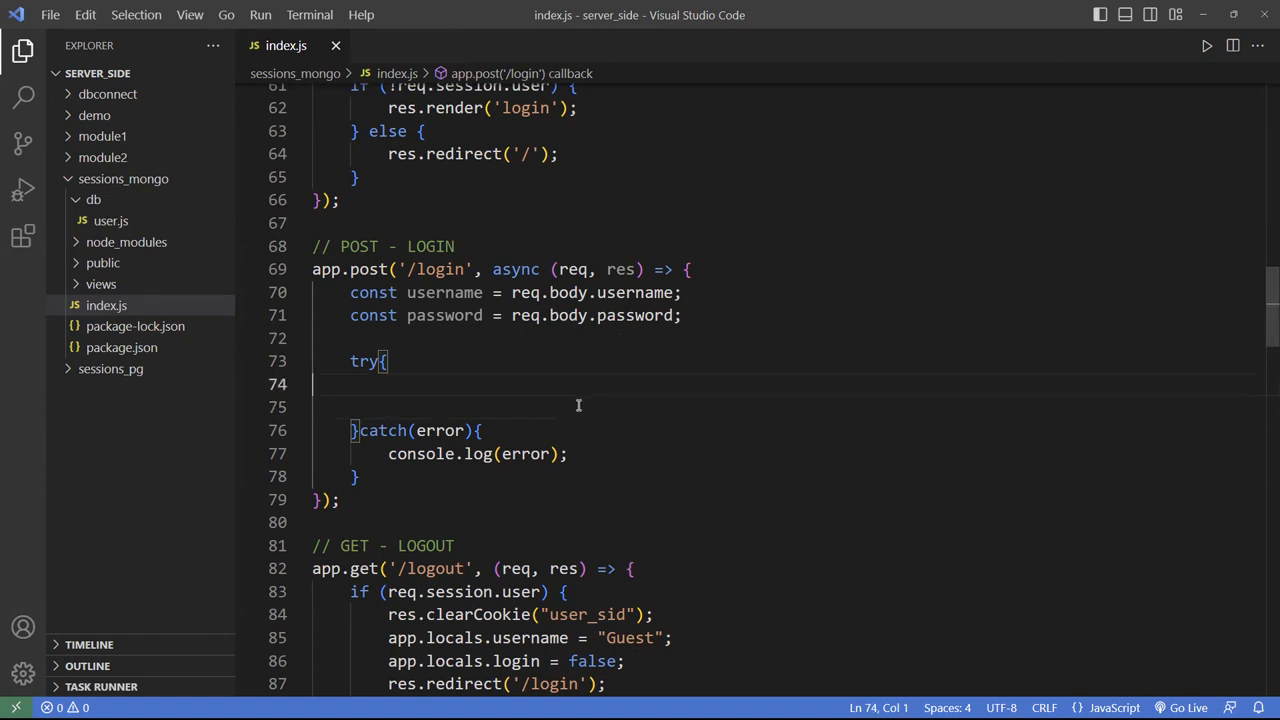
- Write const user = await User.find() with .collation({locale:'en', strength:1})
text(const)
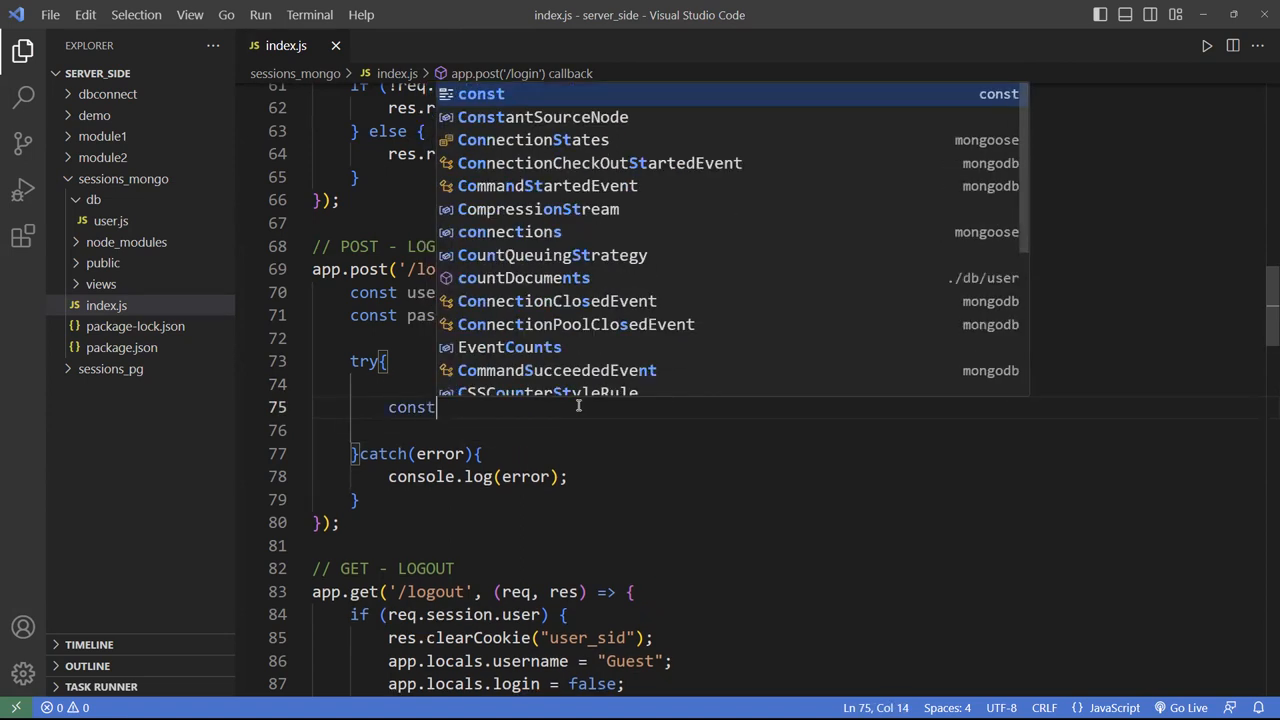
text(user =)
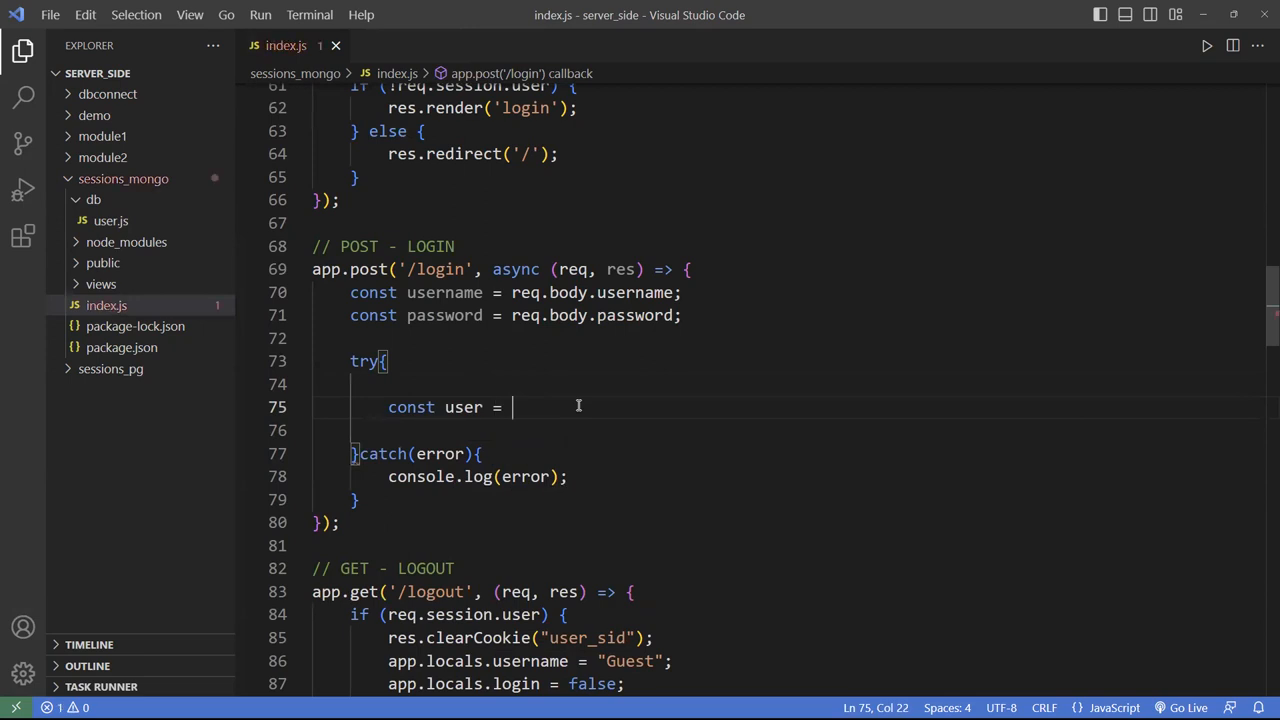
text(await U)
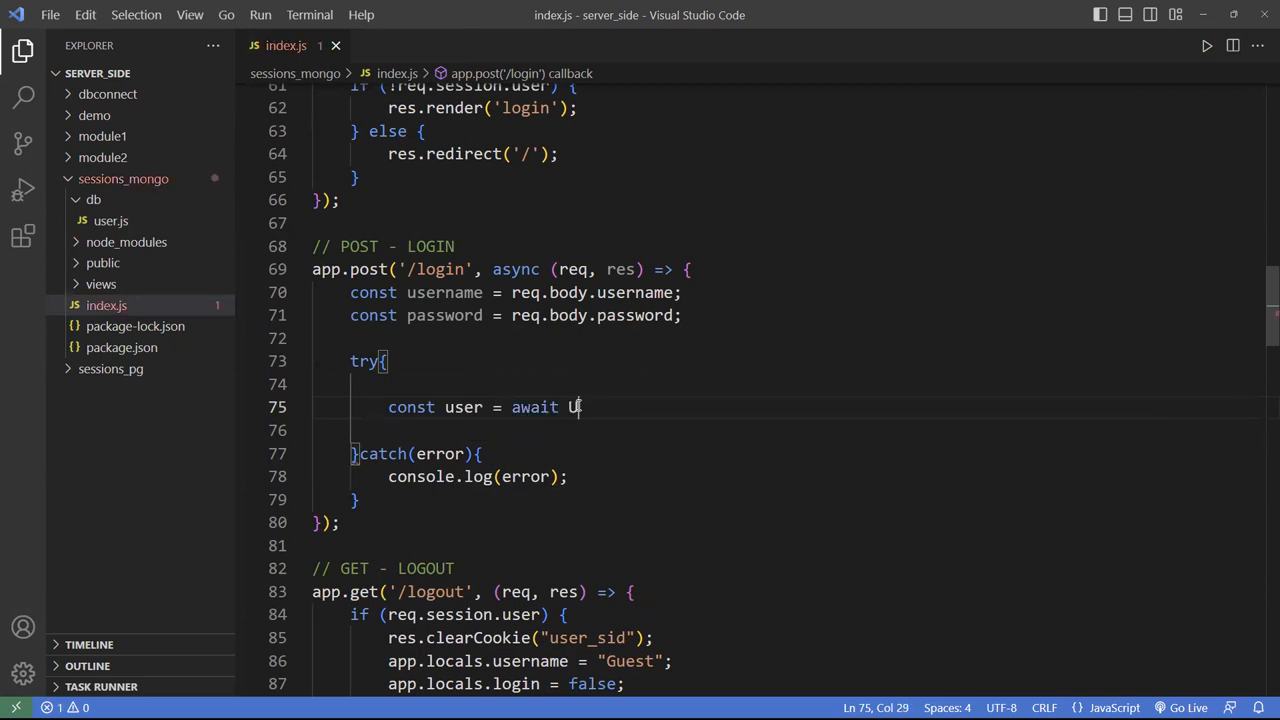
text(ser.find())
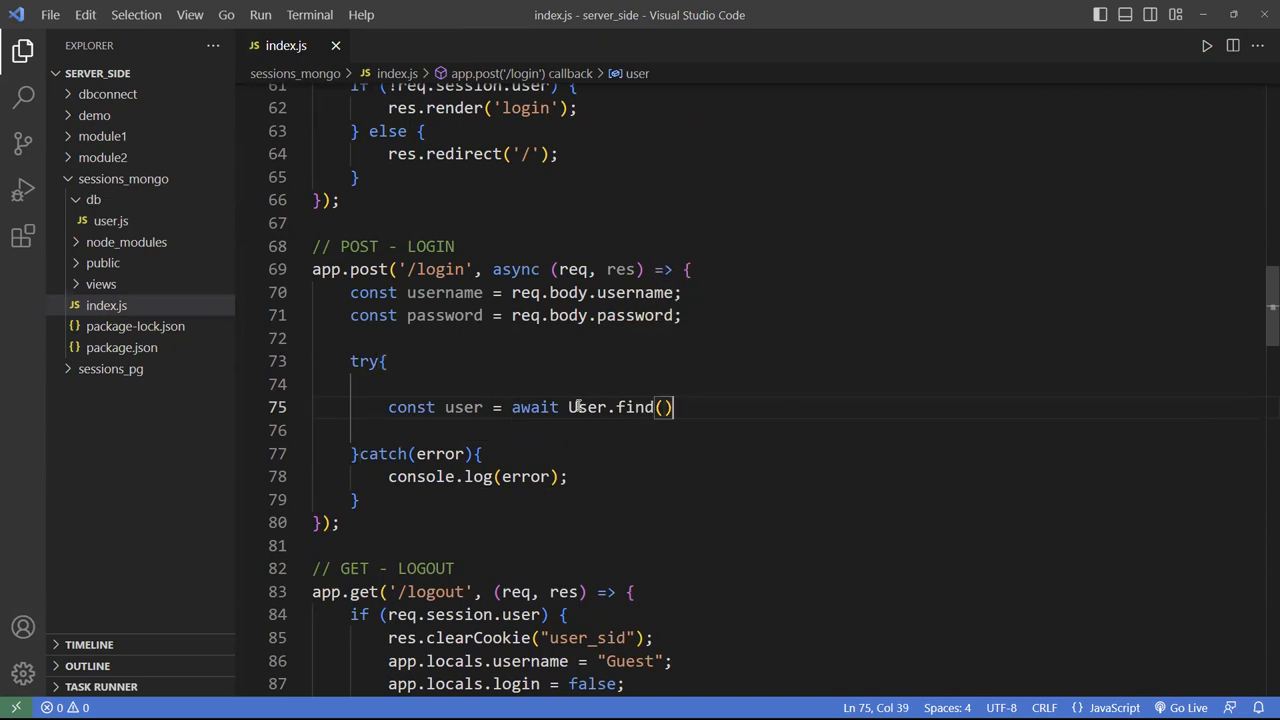
text(.collation())
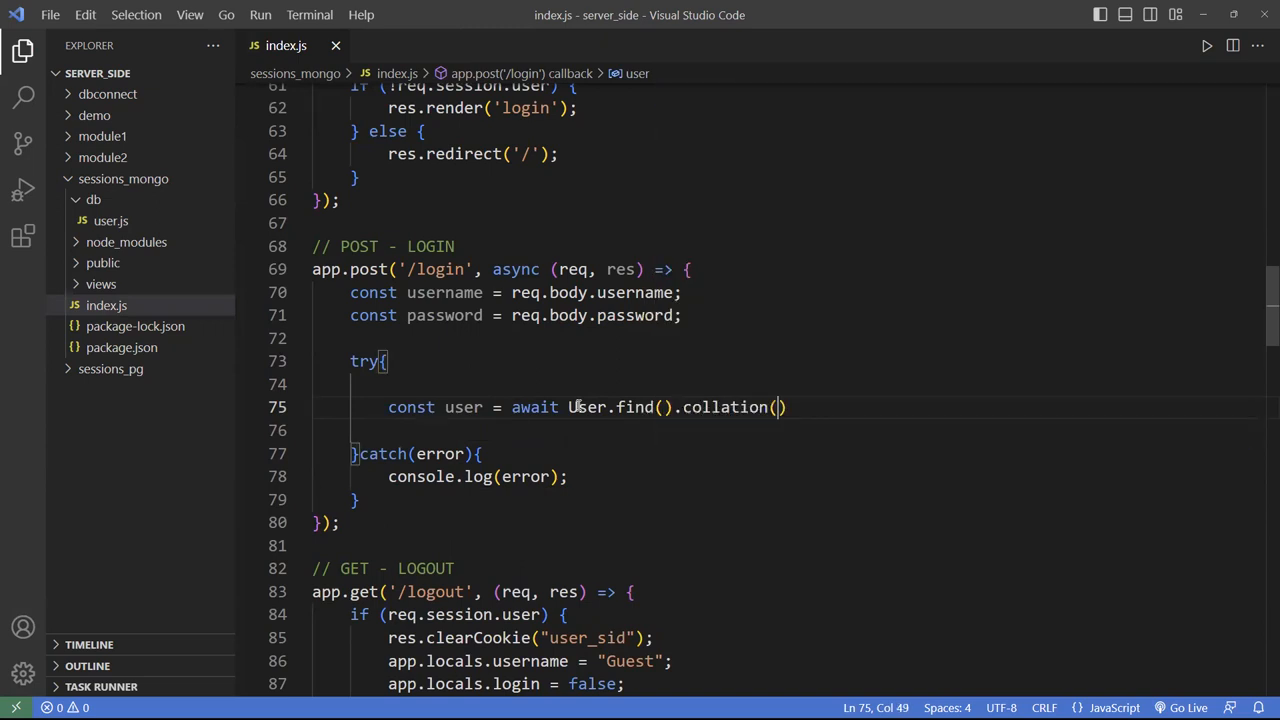
text({"")
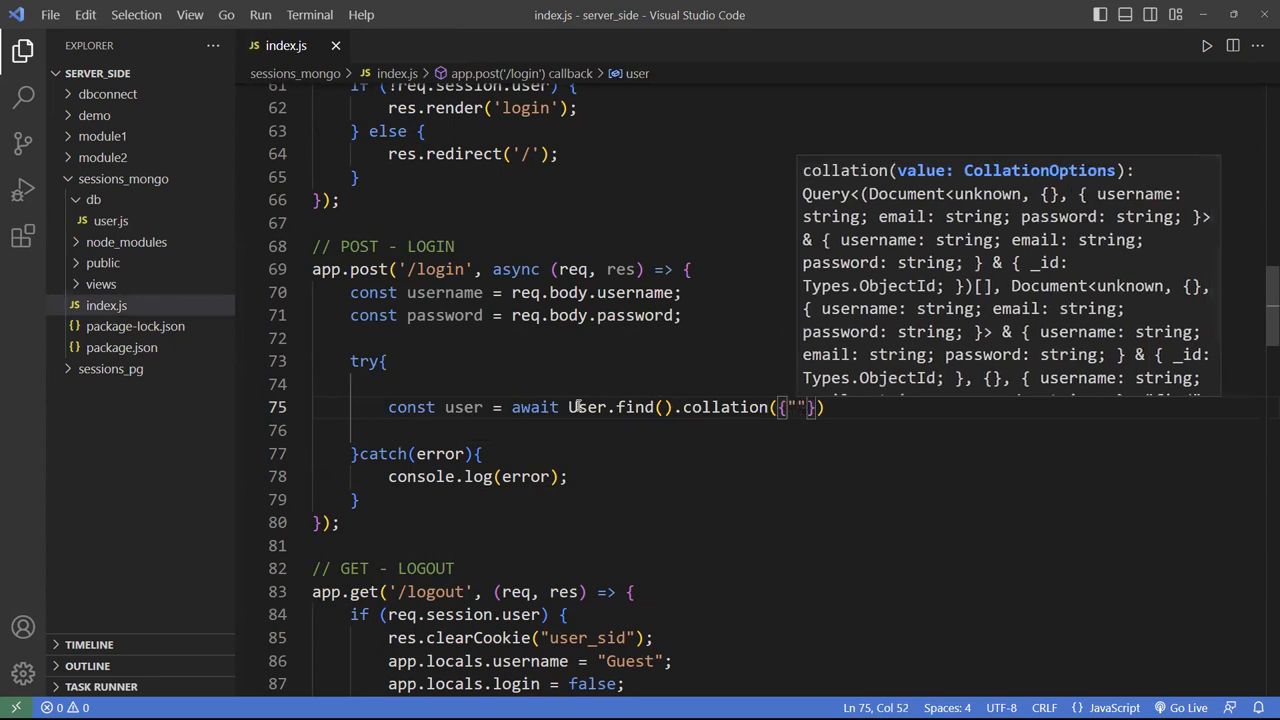
text(1)
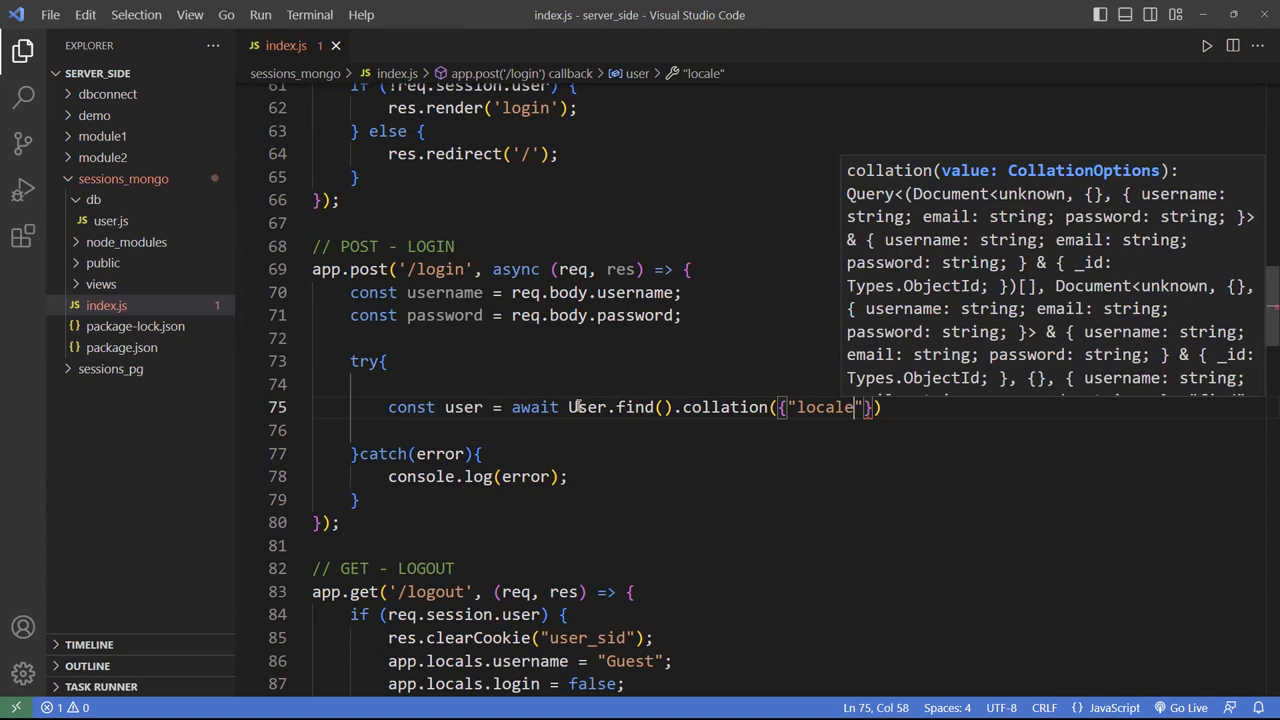
text(":)
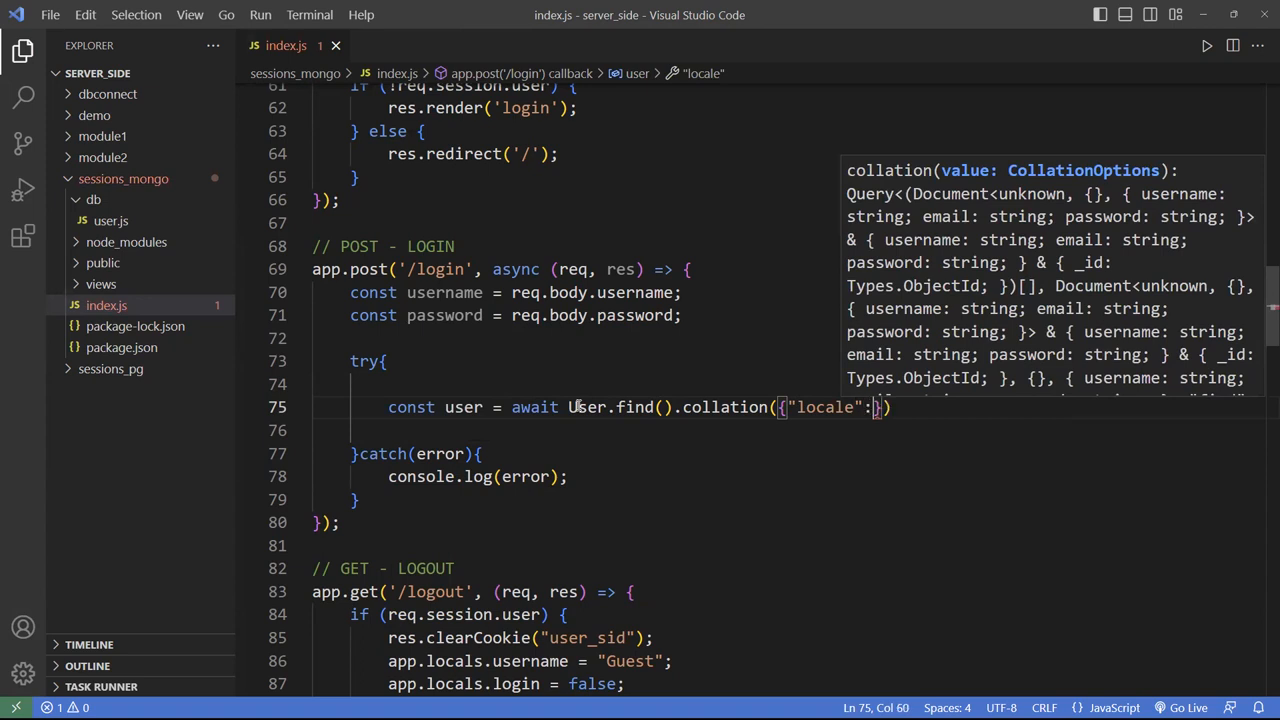
text(en",)
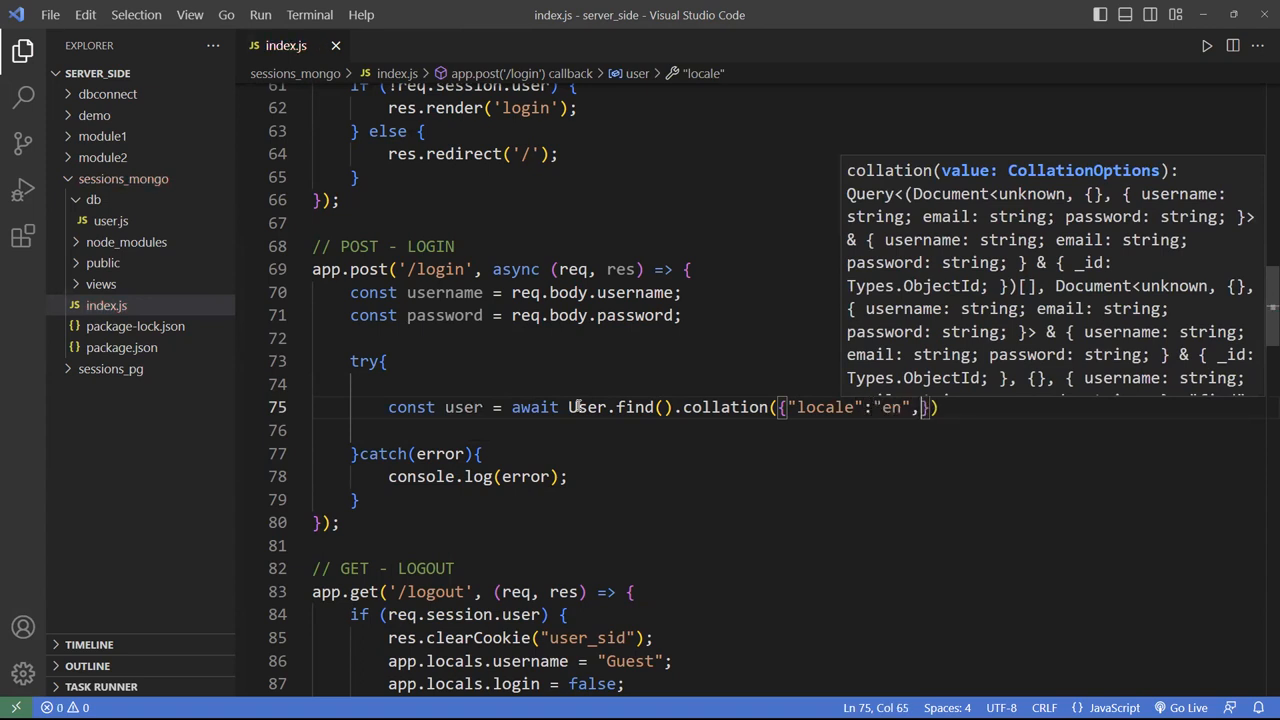
text(se)
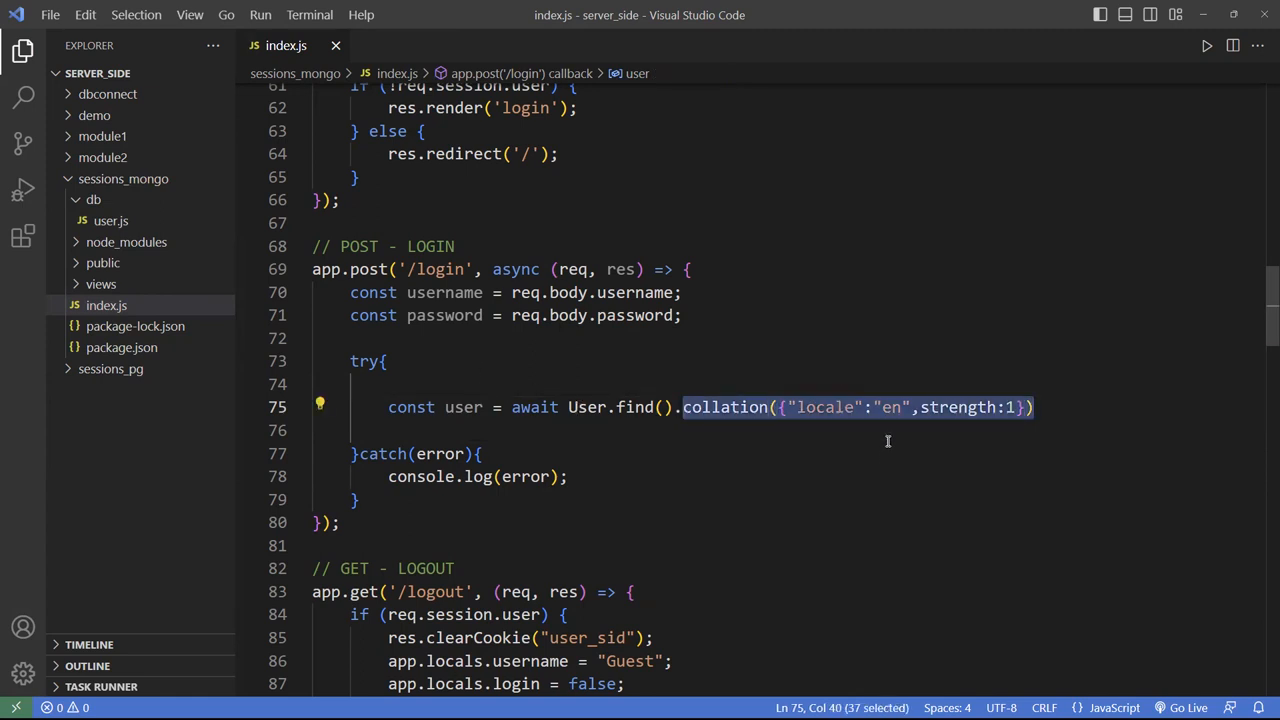
mouse_move(854, 444)
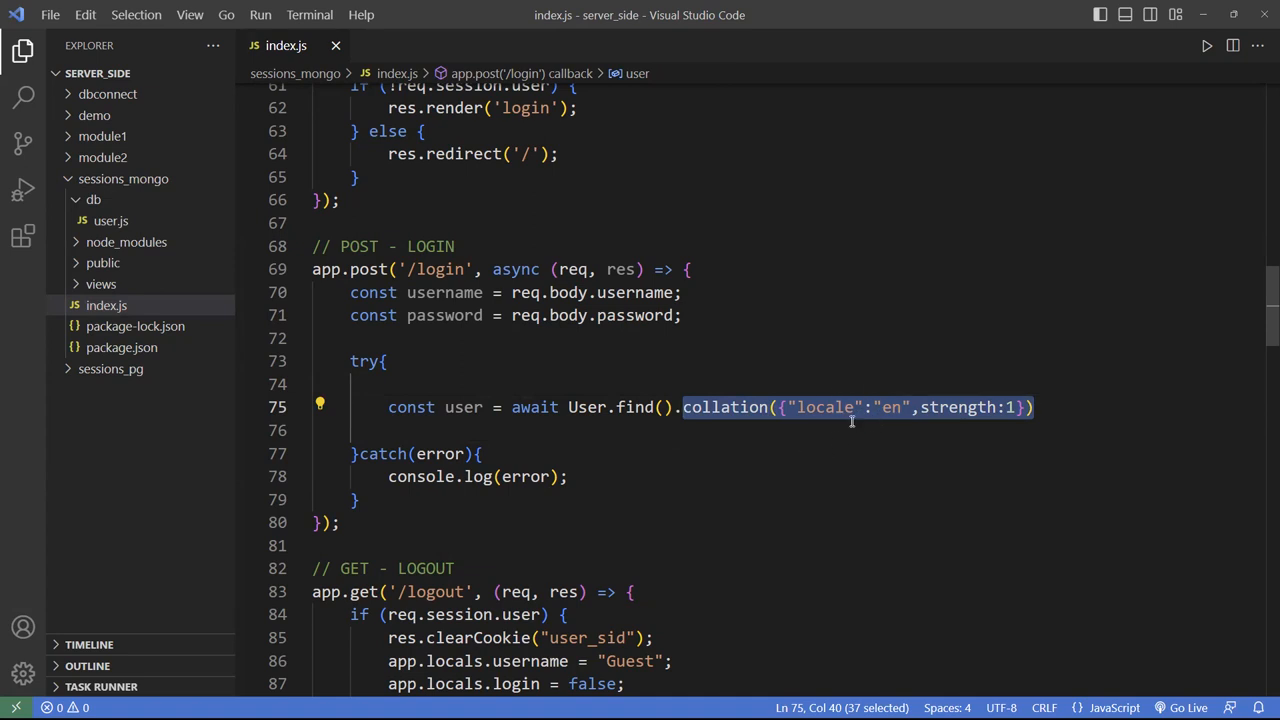
- Change the query to findOne({username}), confirming the username field in db/user.js
click(665, 407)
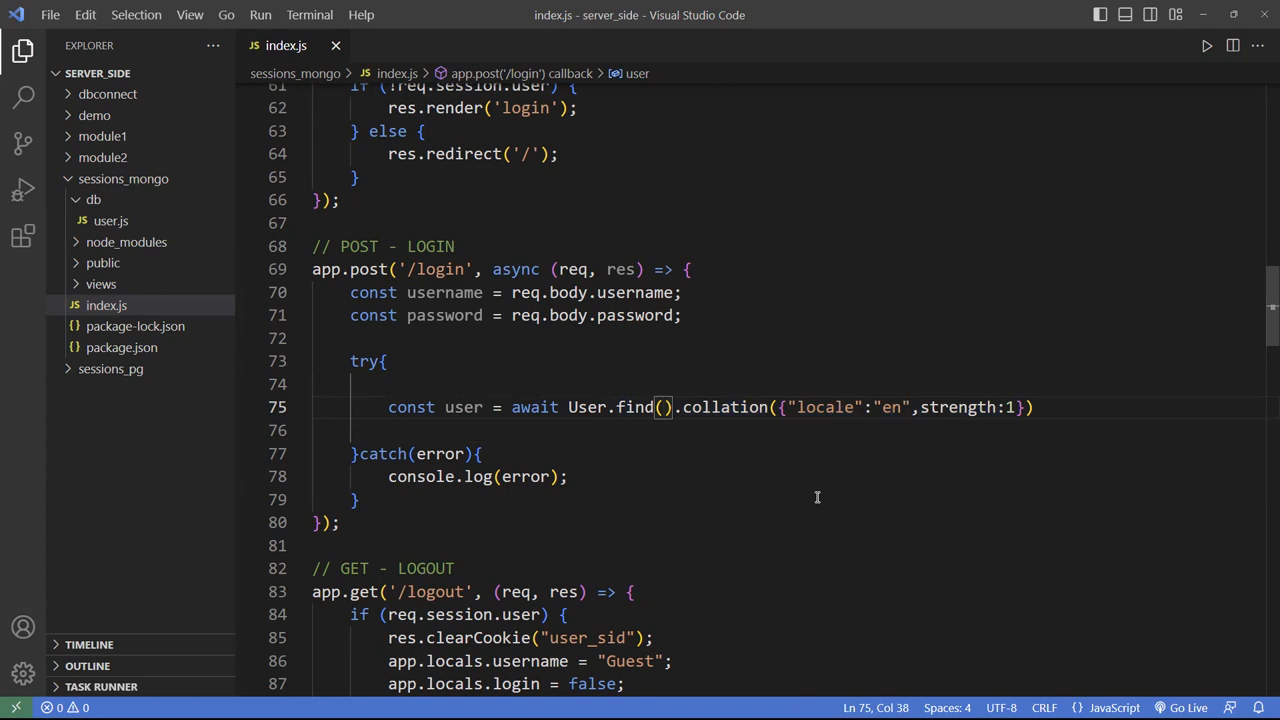
text(One)
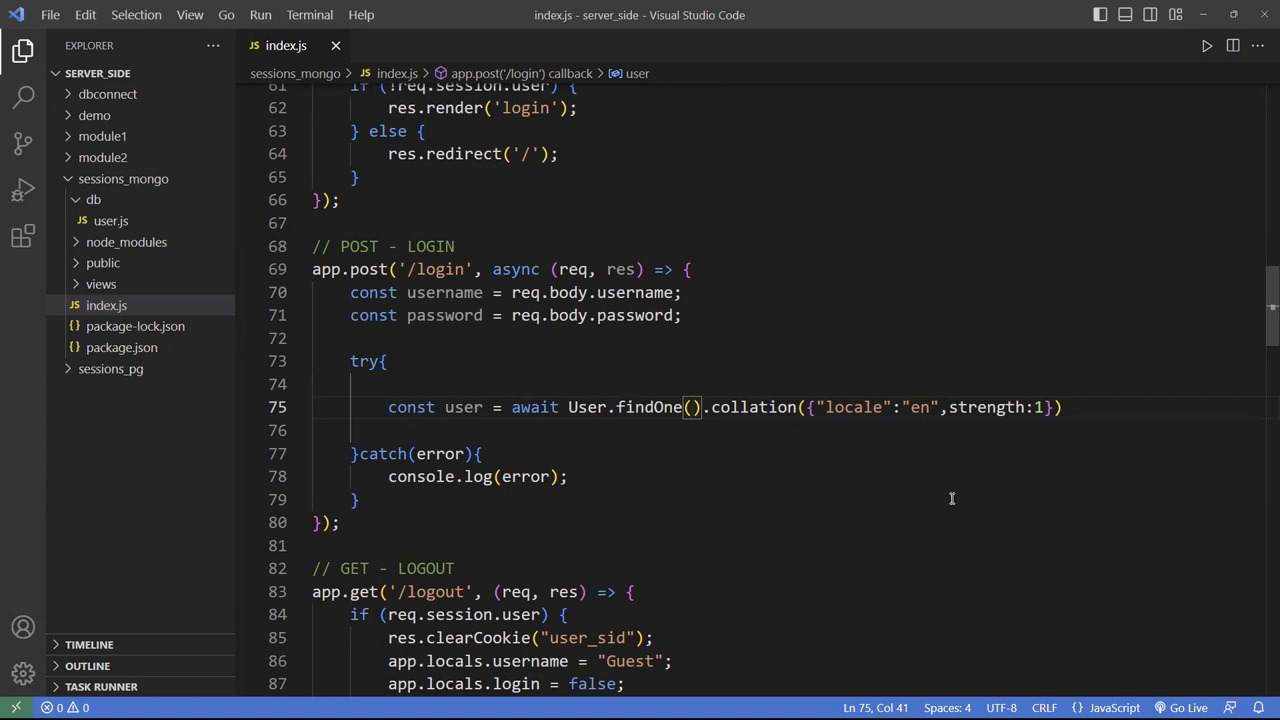
text({})
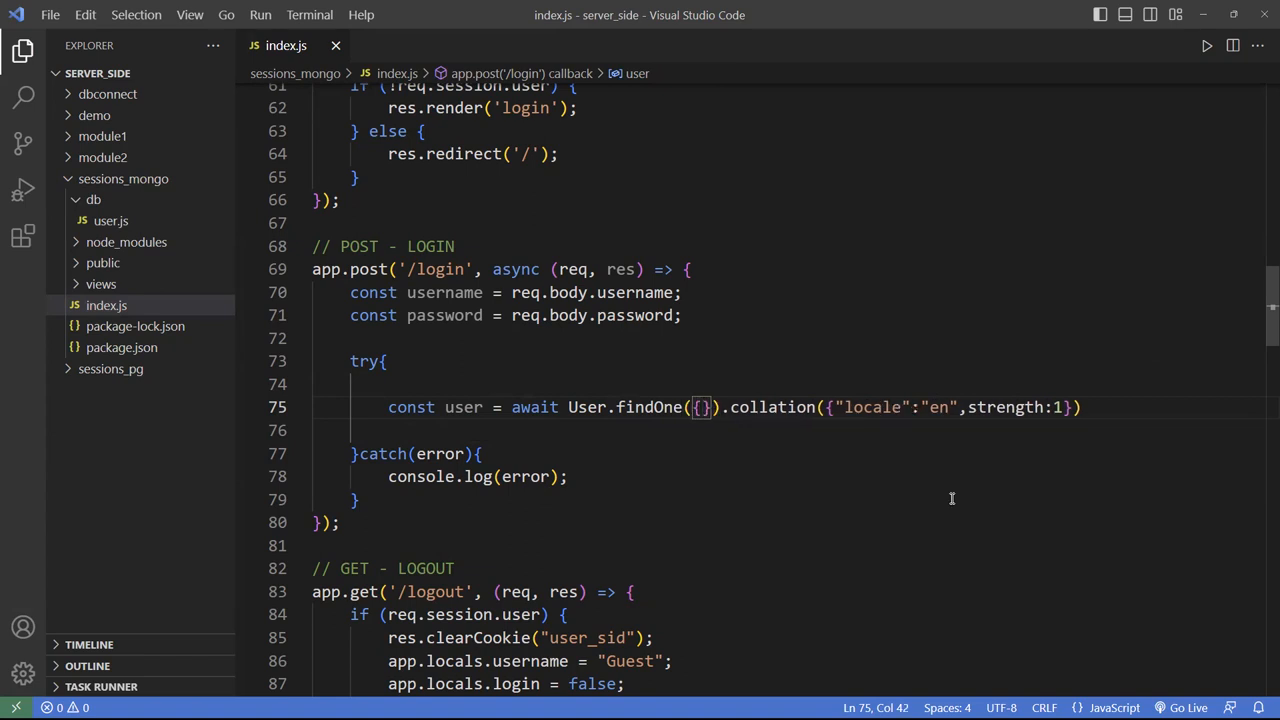
mouse_move(451, 293)
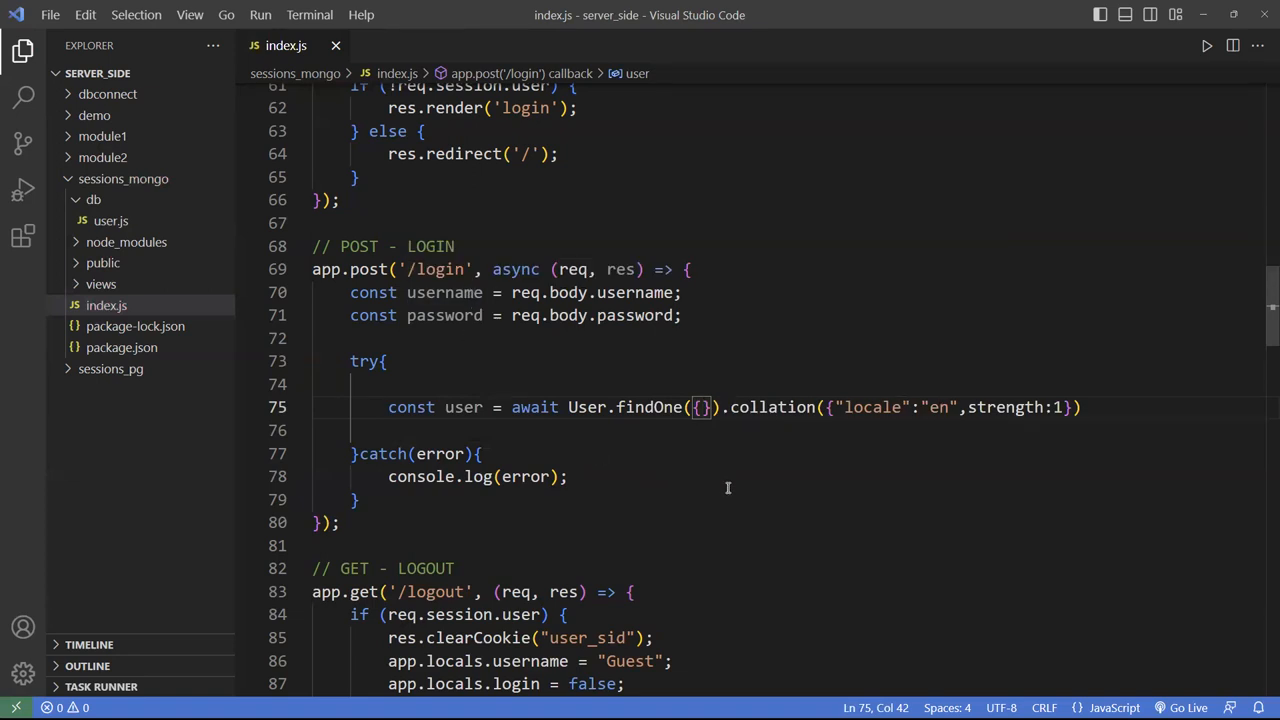
text(userna)
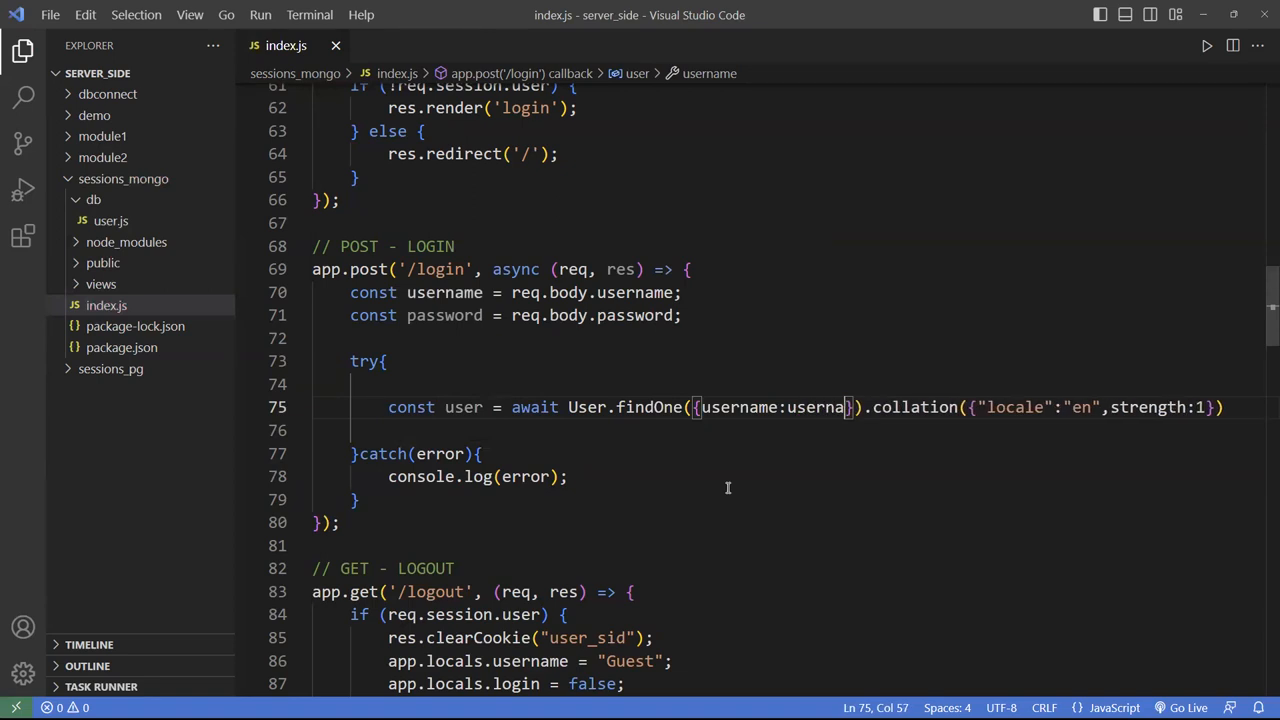
text(me)
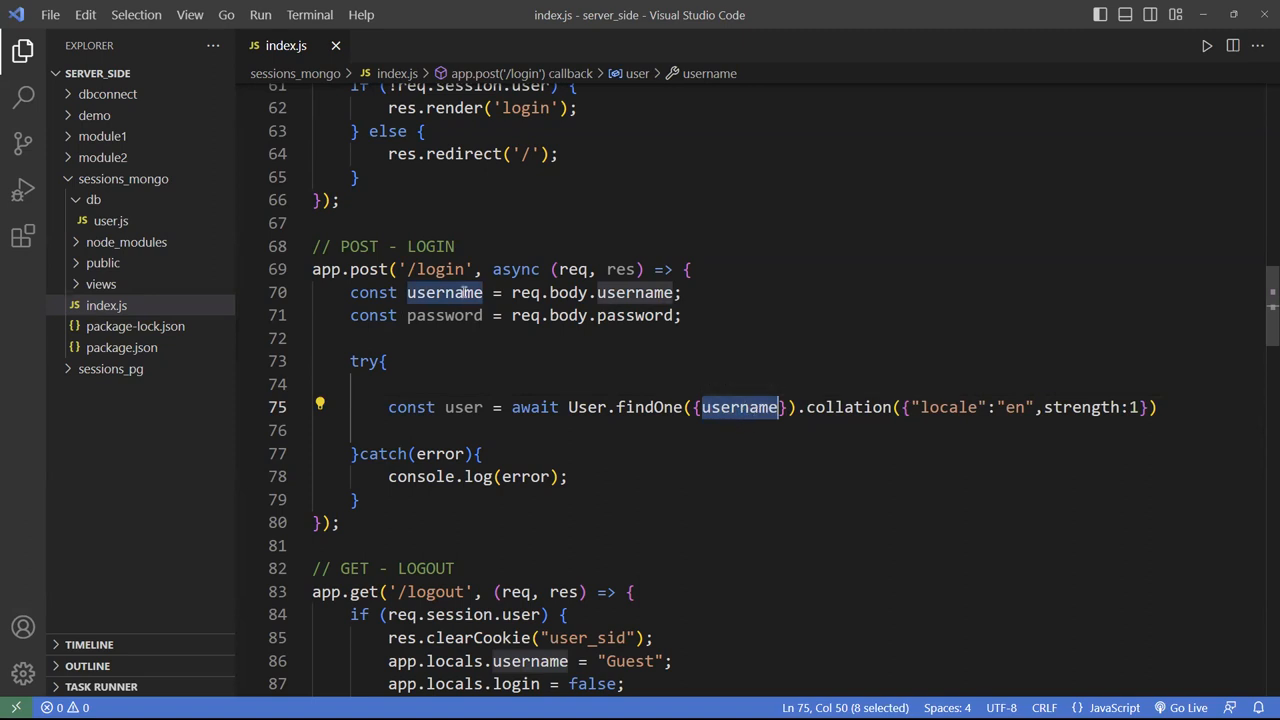
mouse_move(740, 407)
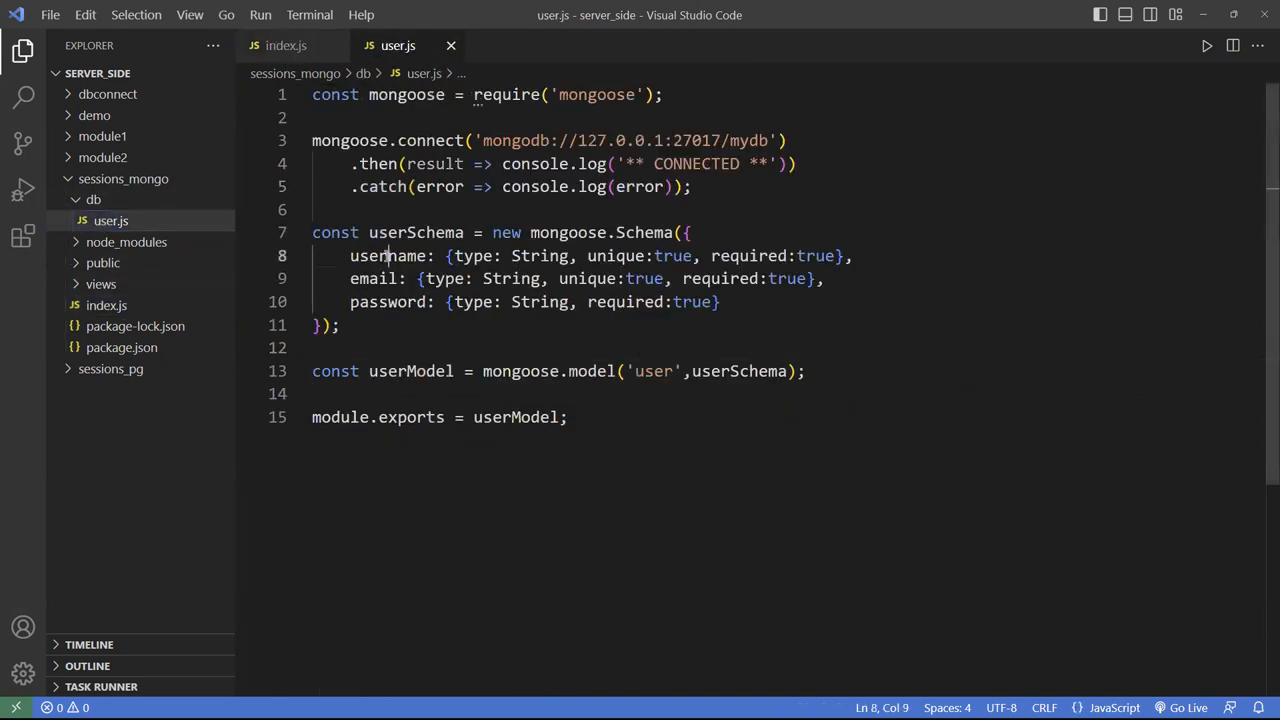
double_click(388, 255)
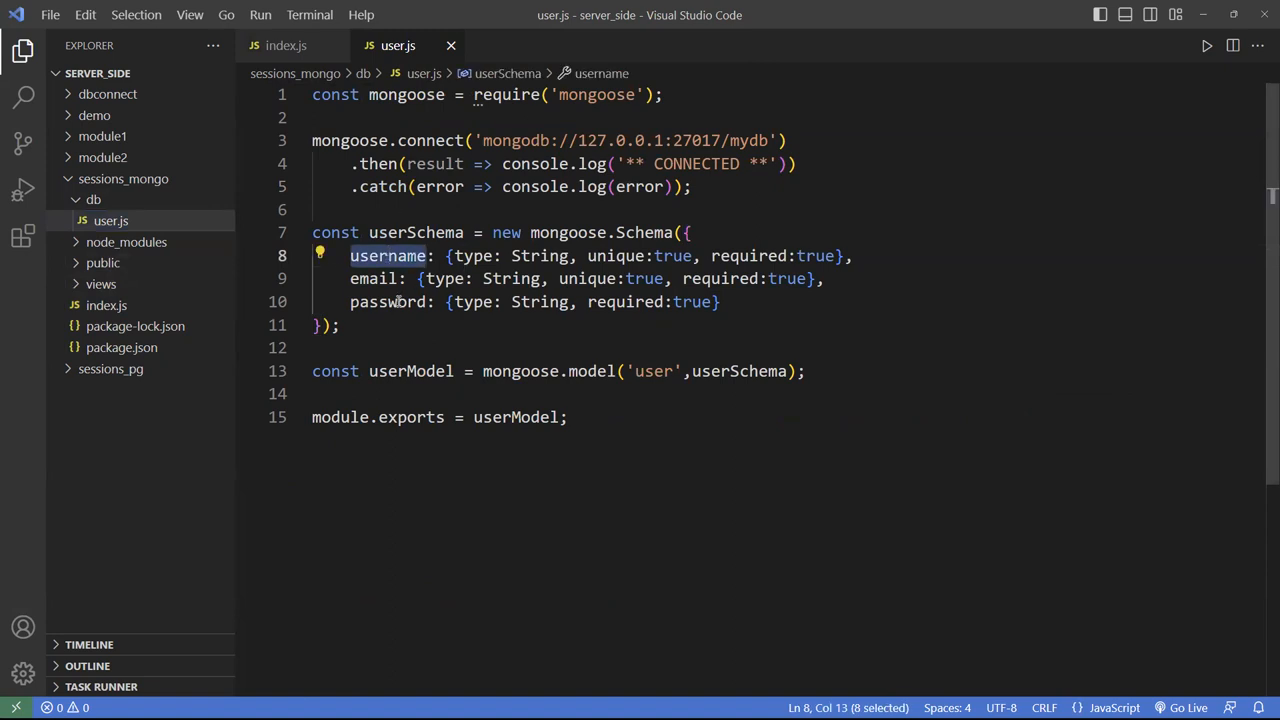
click(286, 45)
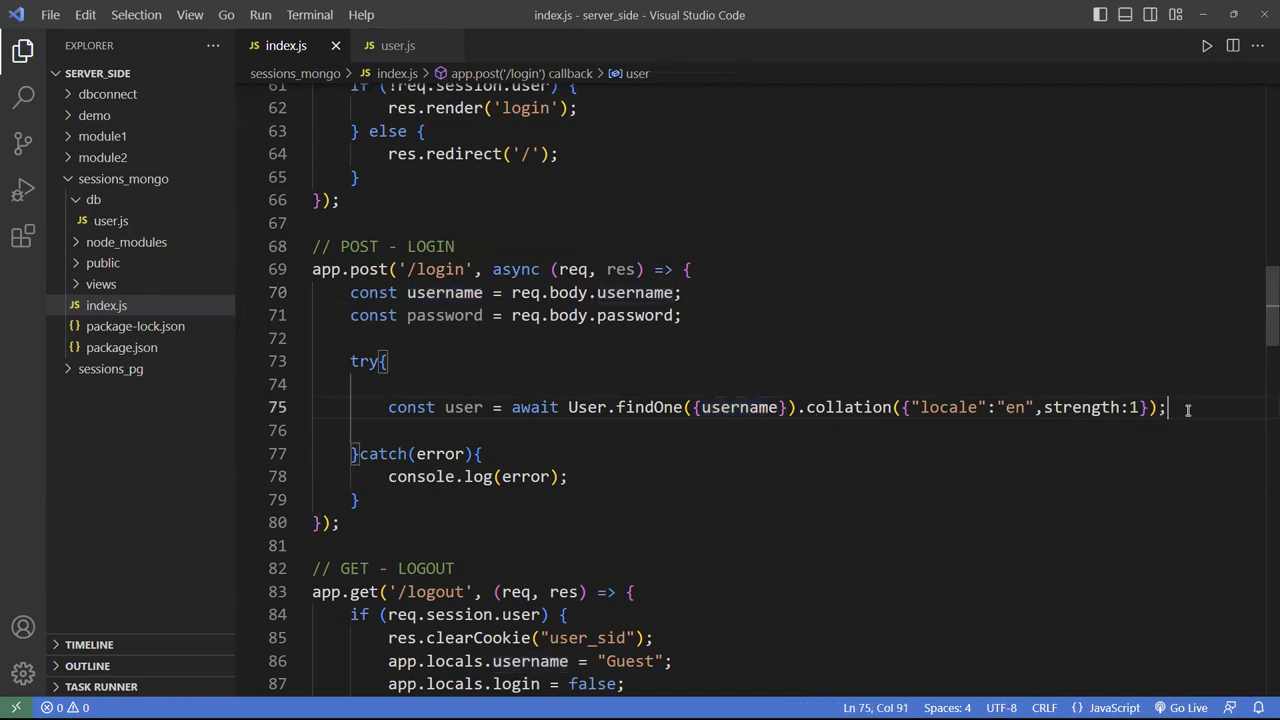
- Below the lookup, add if(user){ } with an else running res.redirect('/login')
key(Enter)
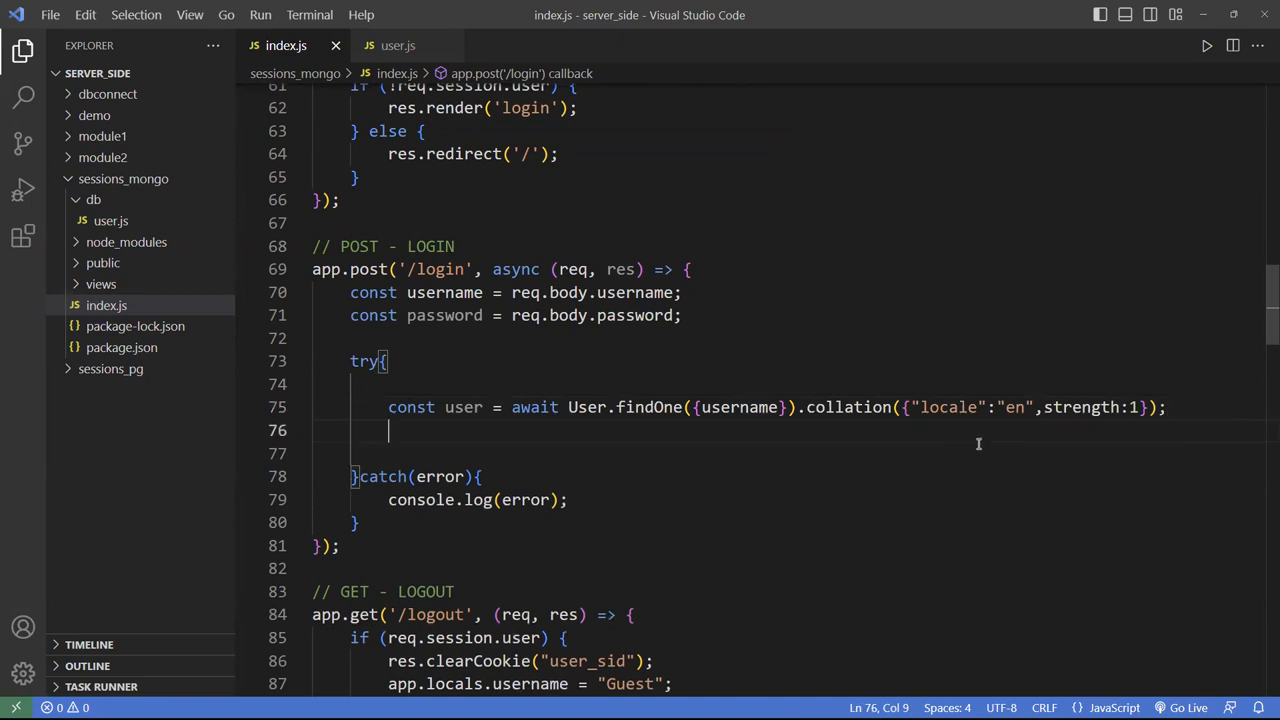
scroll(down, 3)
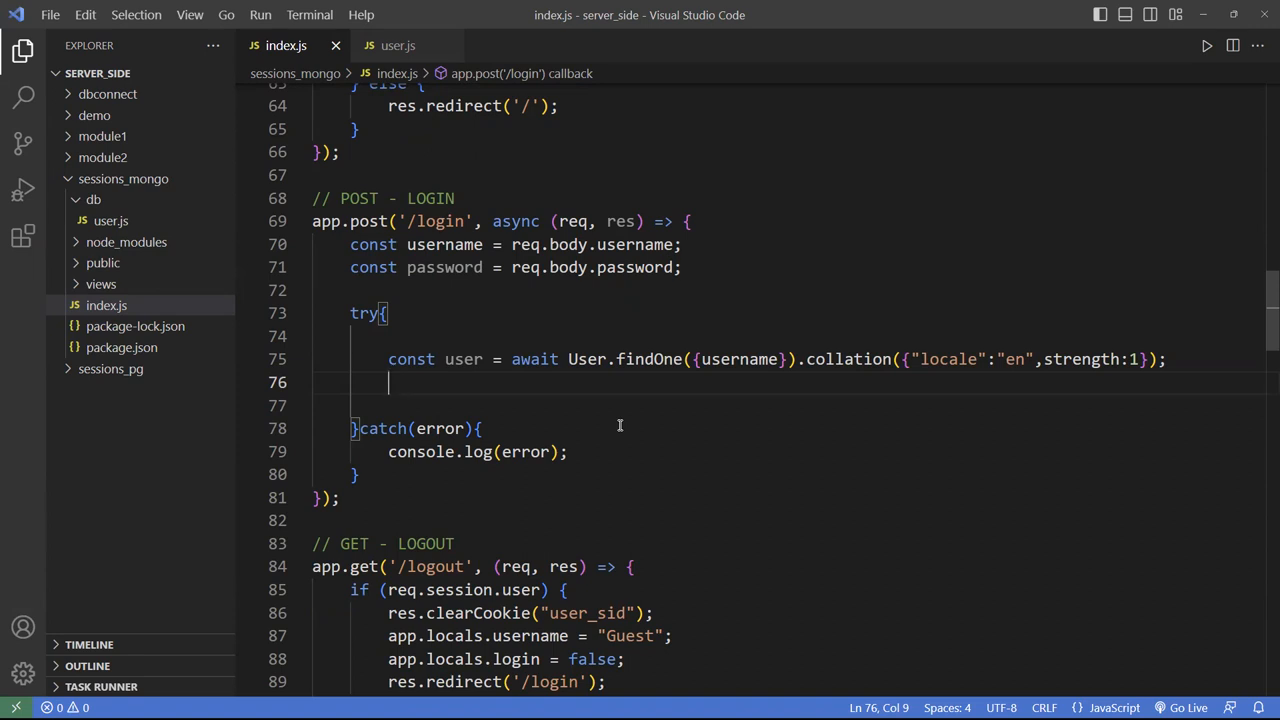
text(if)
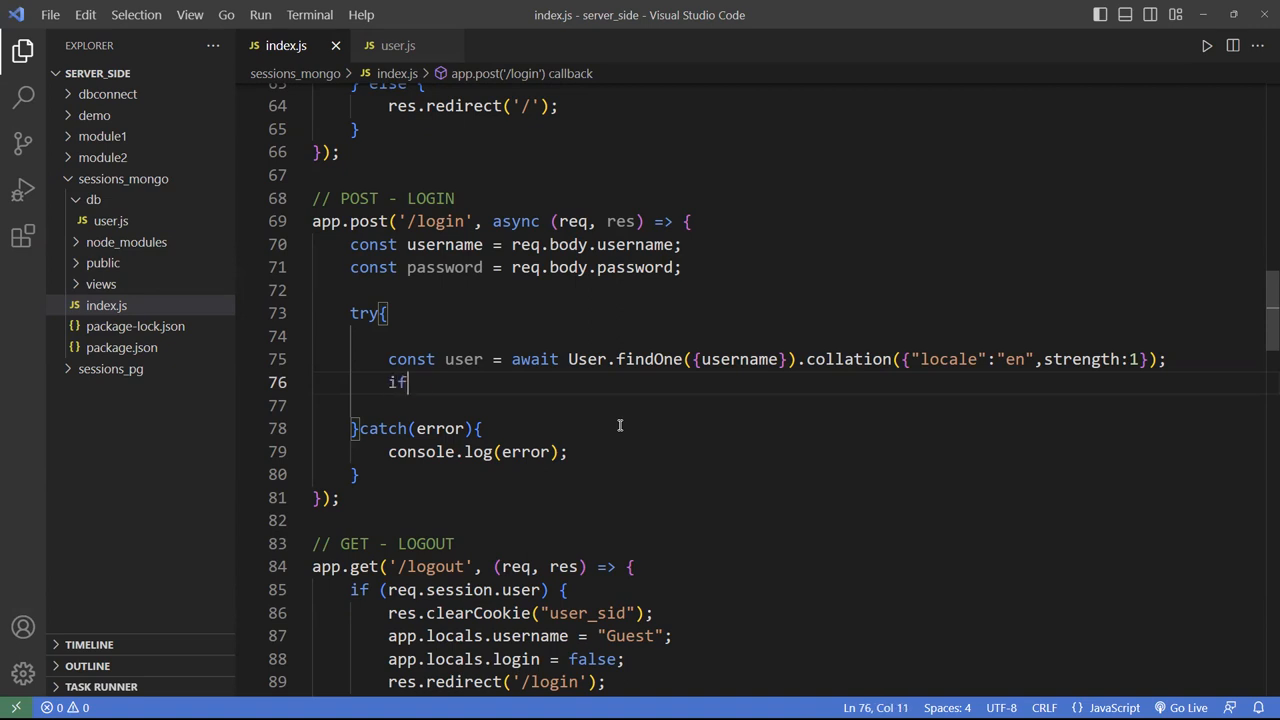
text((user){)
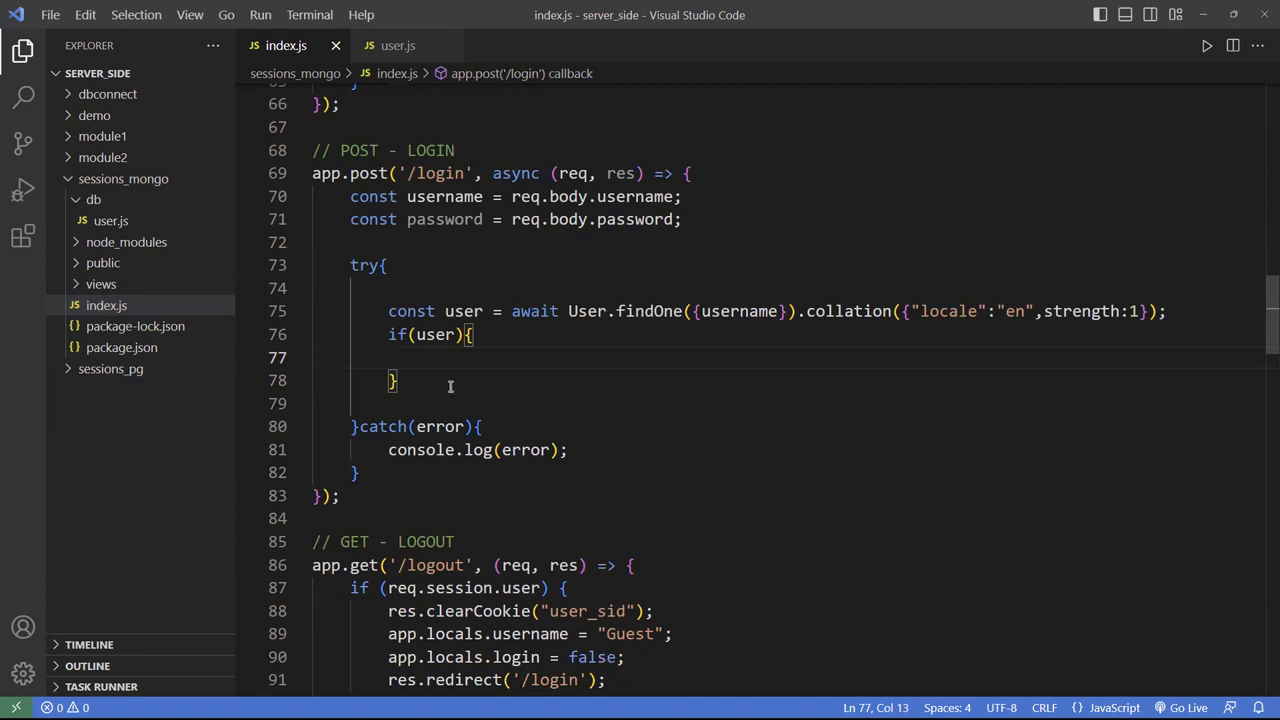
text(else)
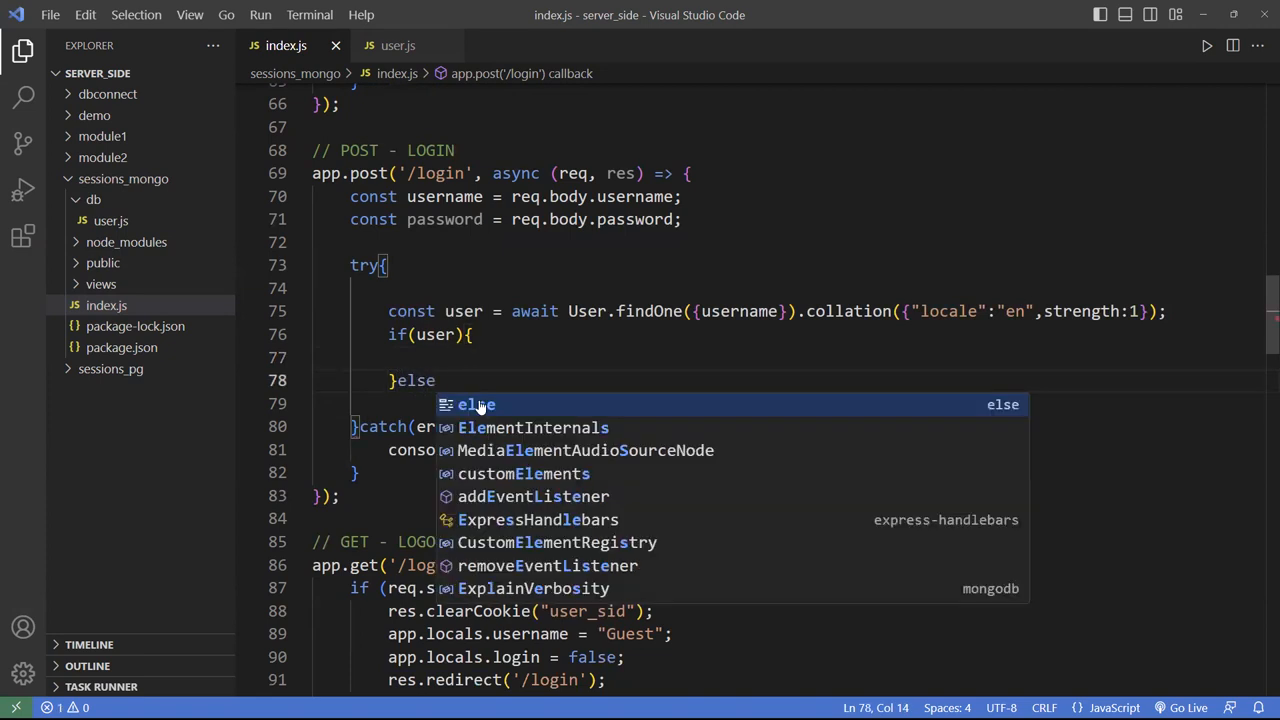
text({)
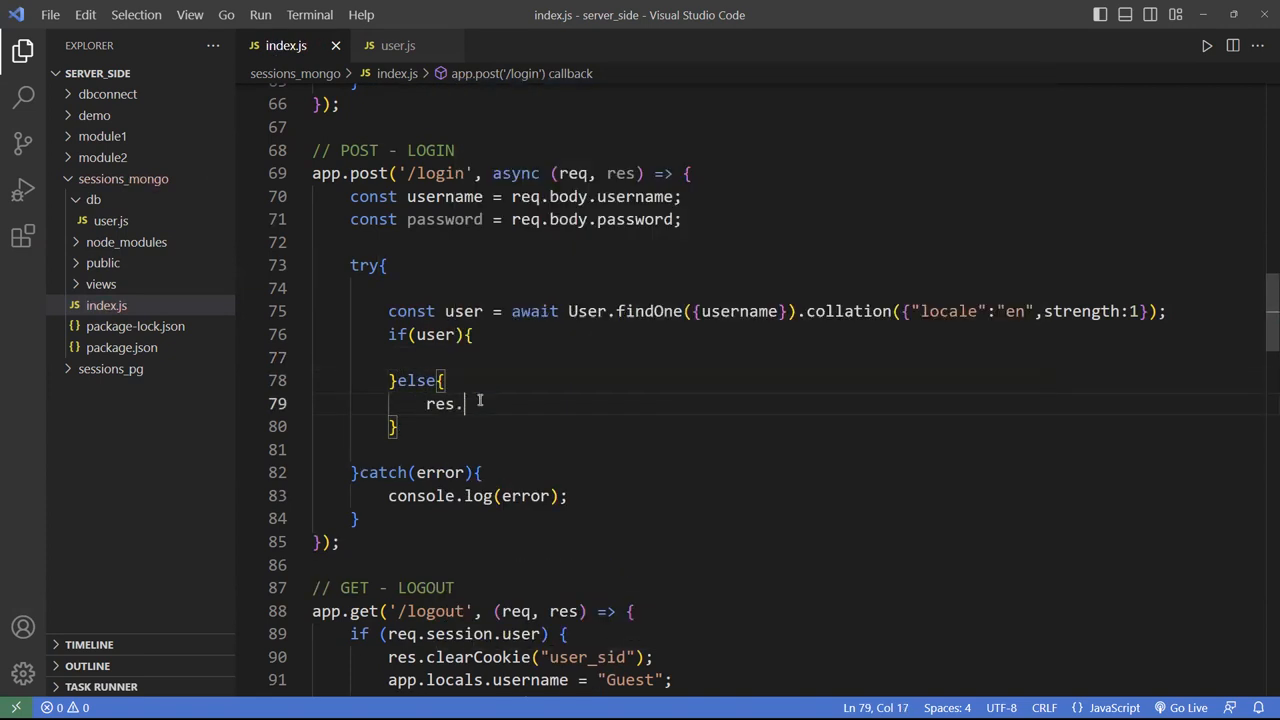
text(redirect()
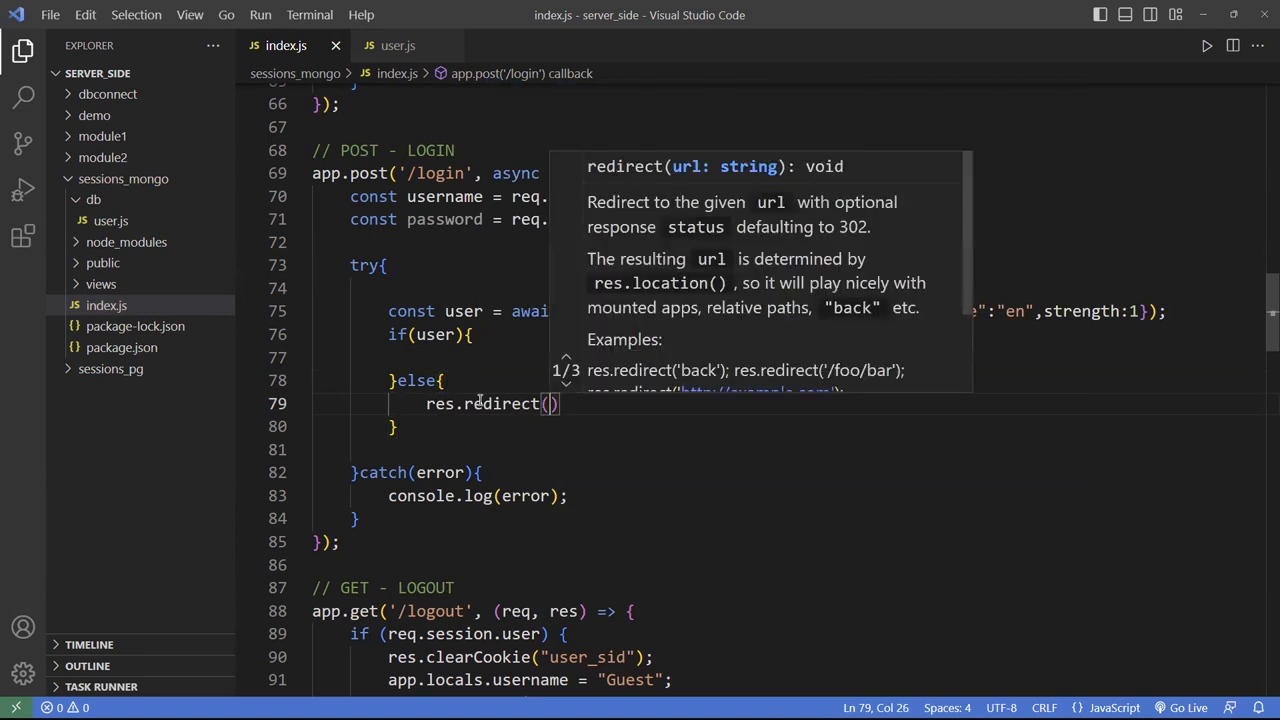
text('/login')
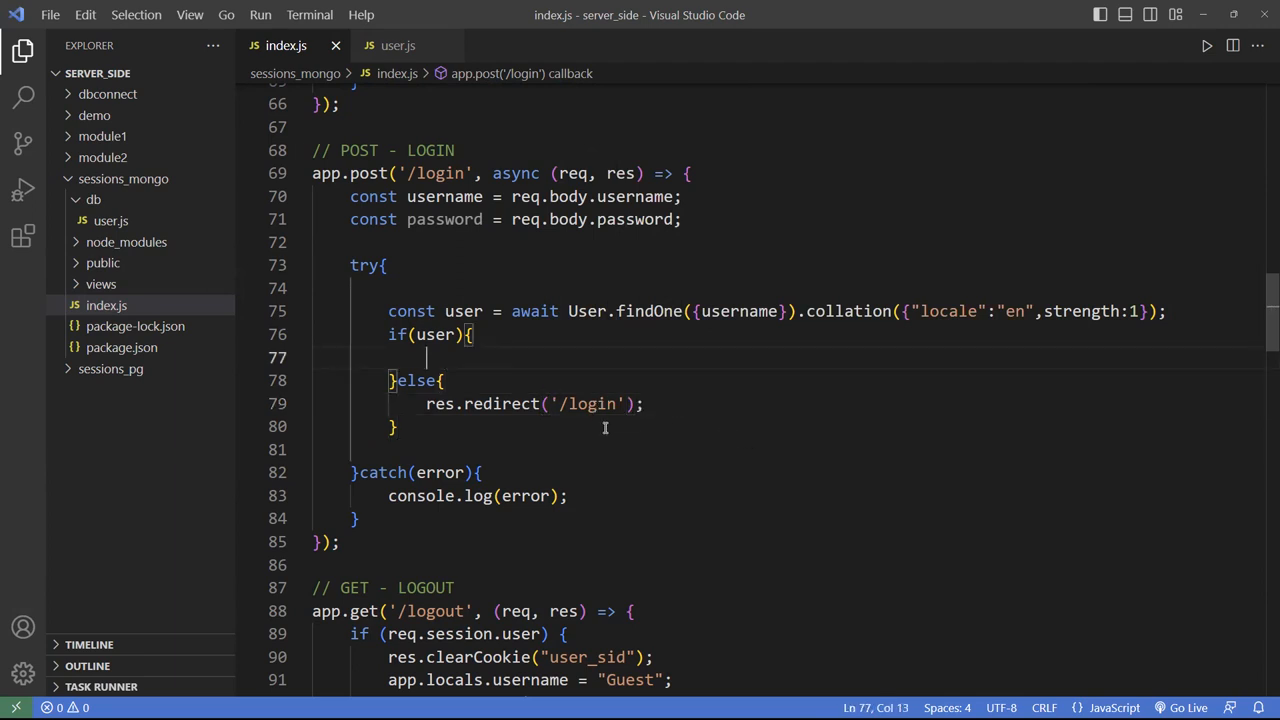
mouse_move(610, 435)
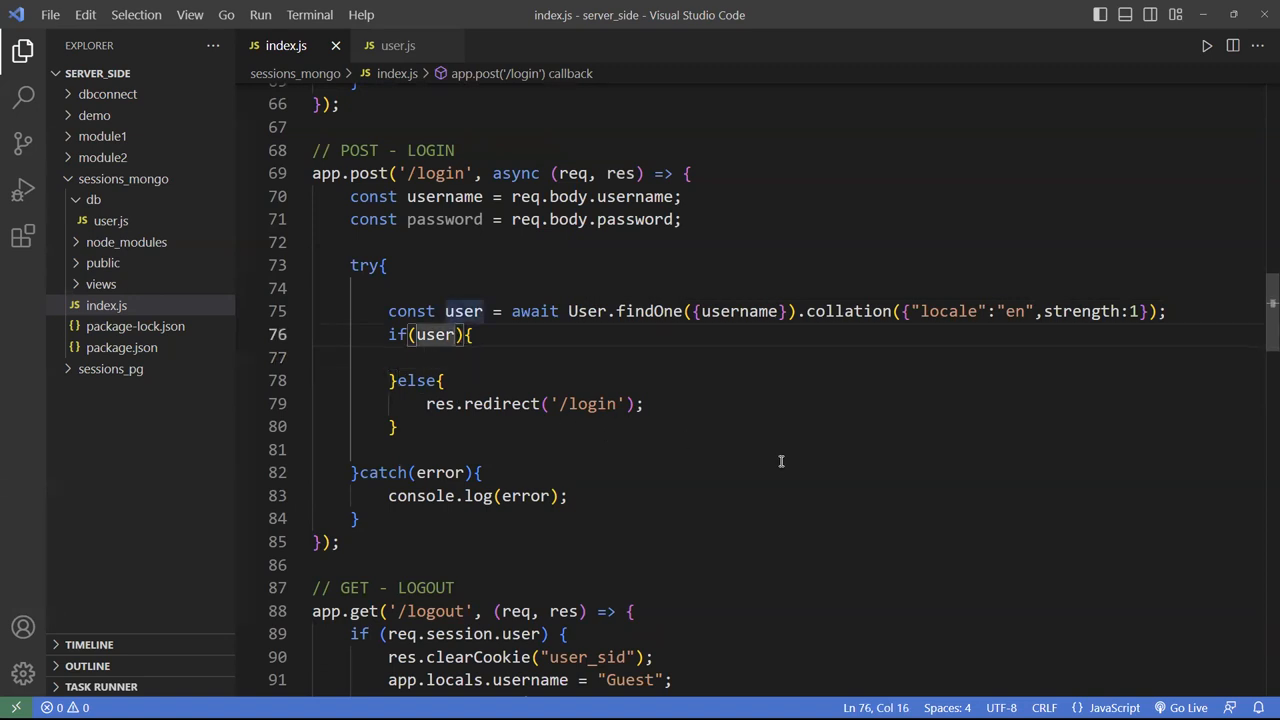
- Compare the user's password with the submitted one and set req.session.user = user
text(" ")
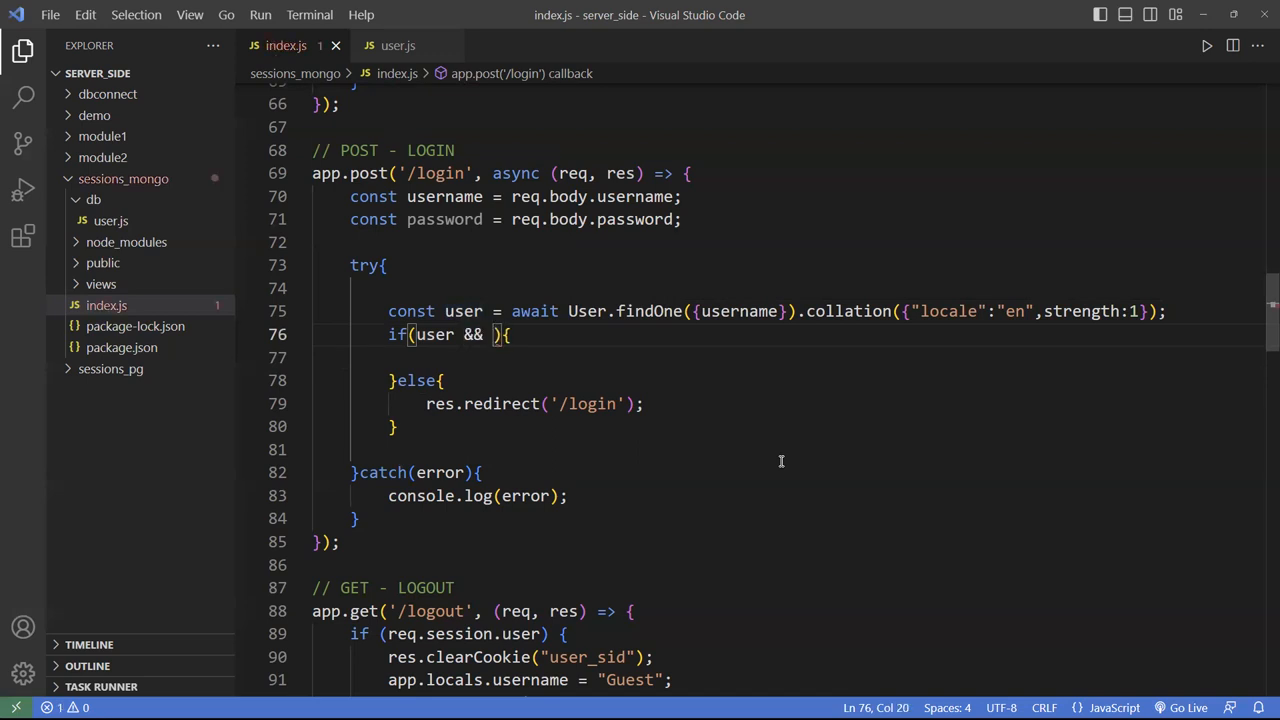
text(user)
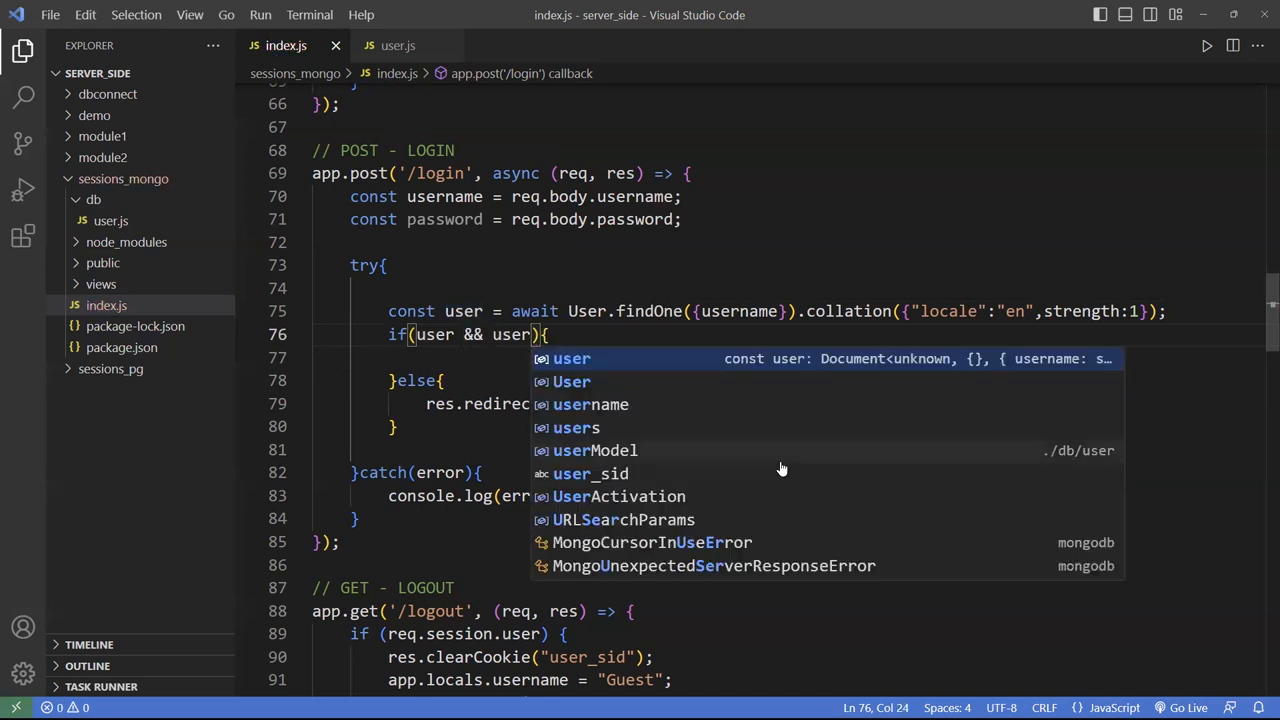
text(.passow)
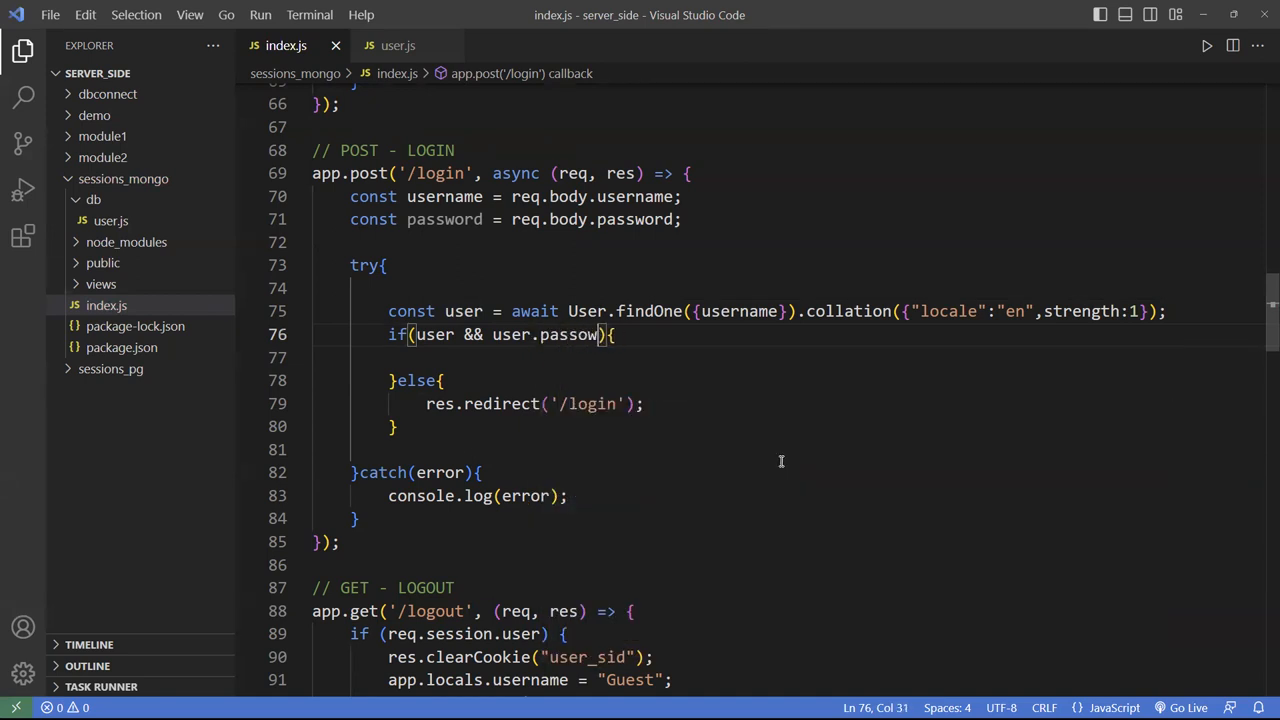
text(r)
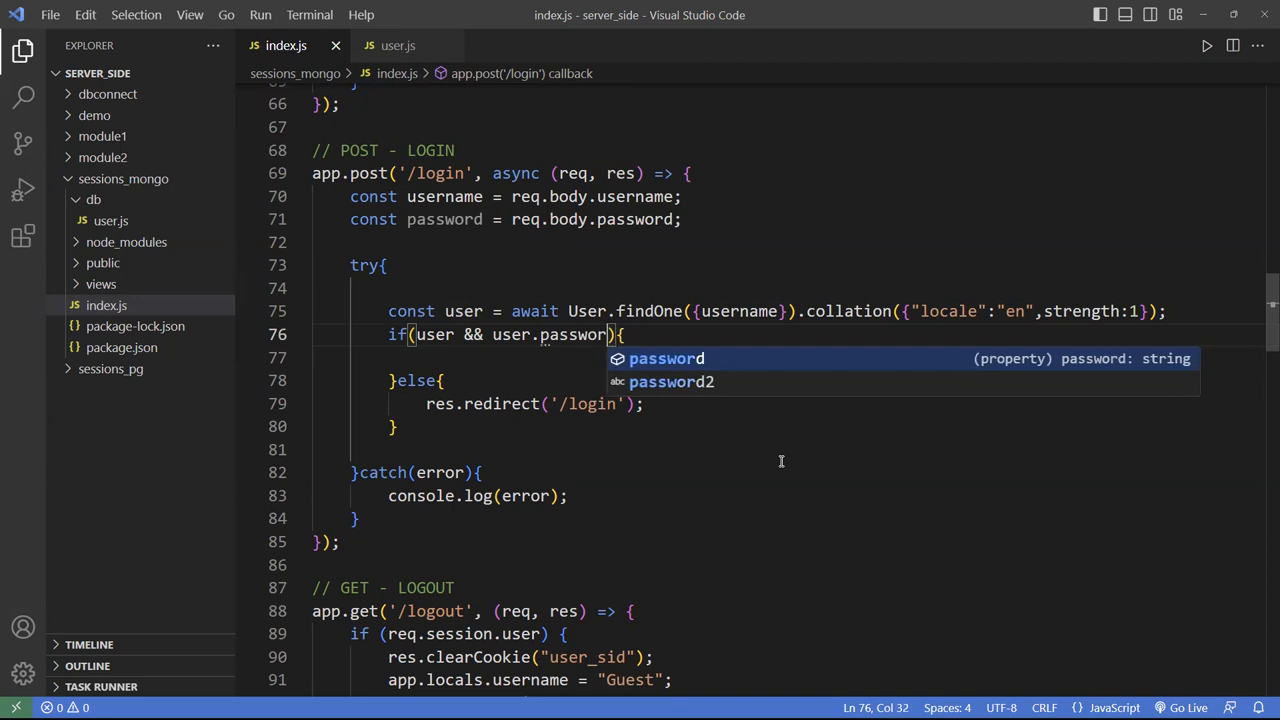
text(==)
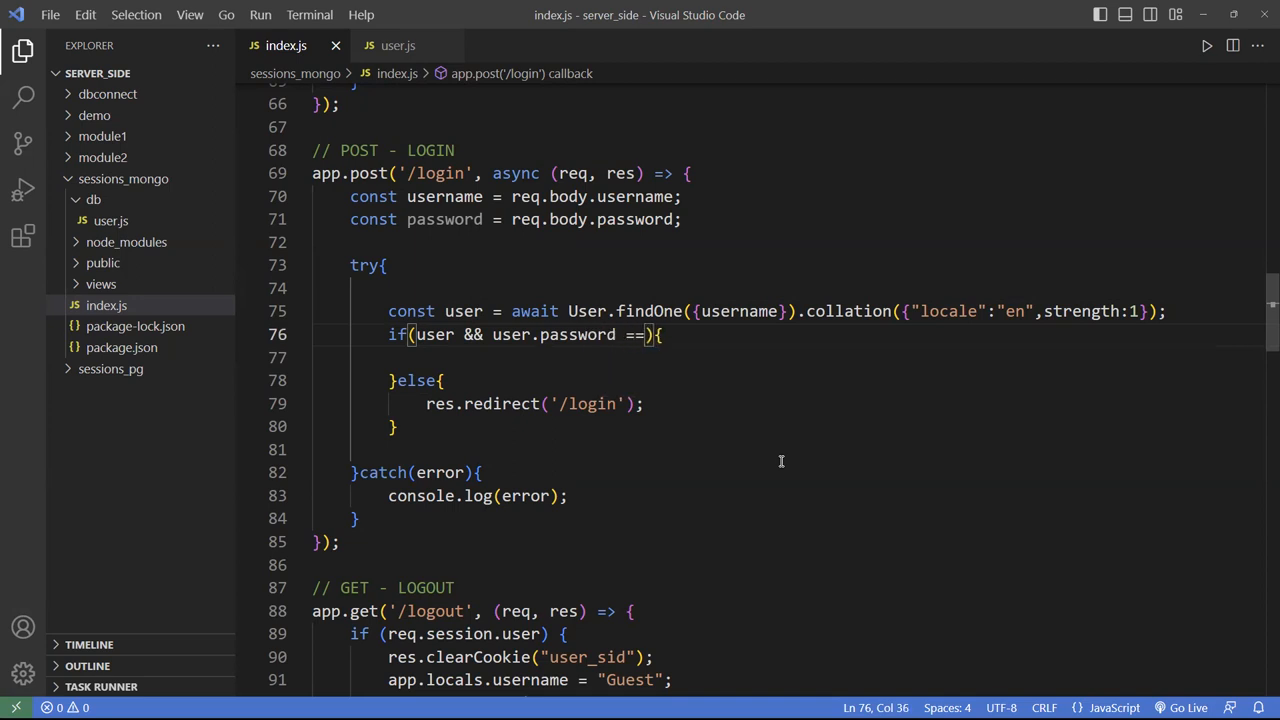
text(password))
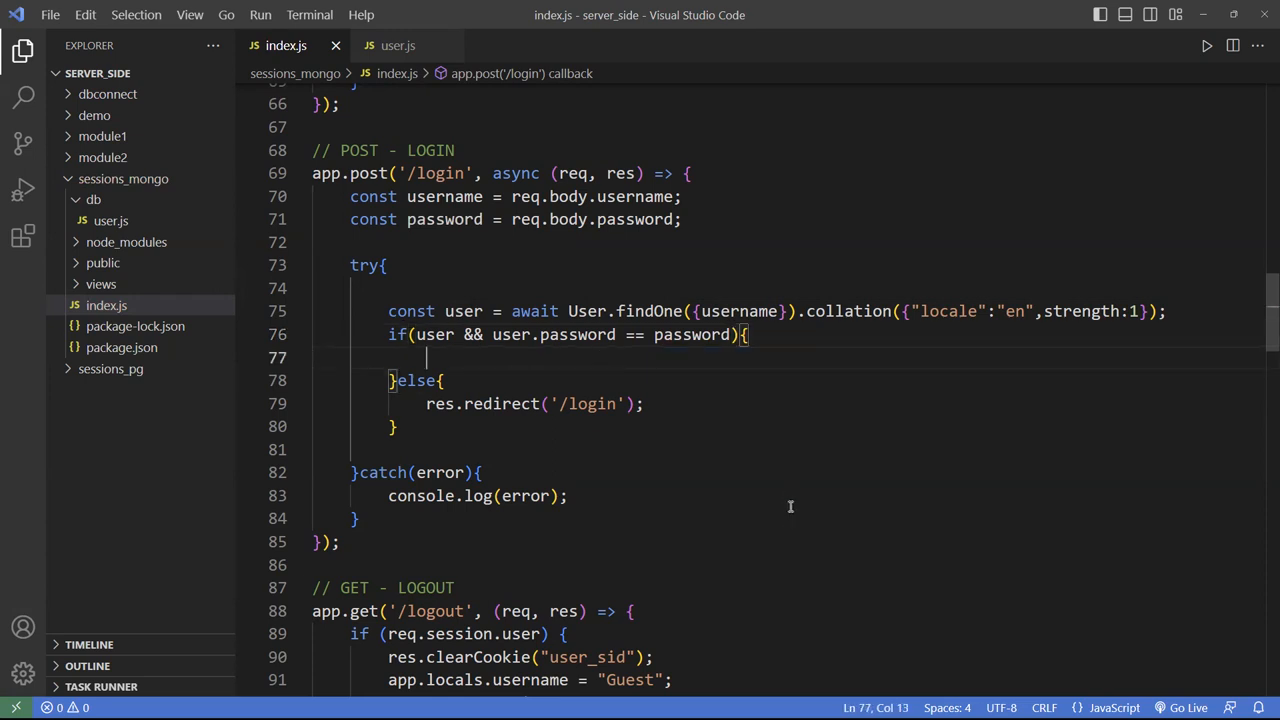
text(req)
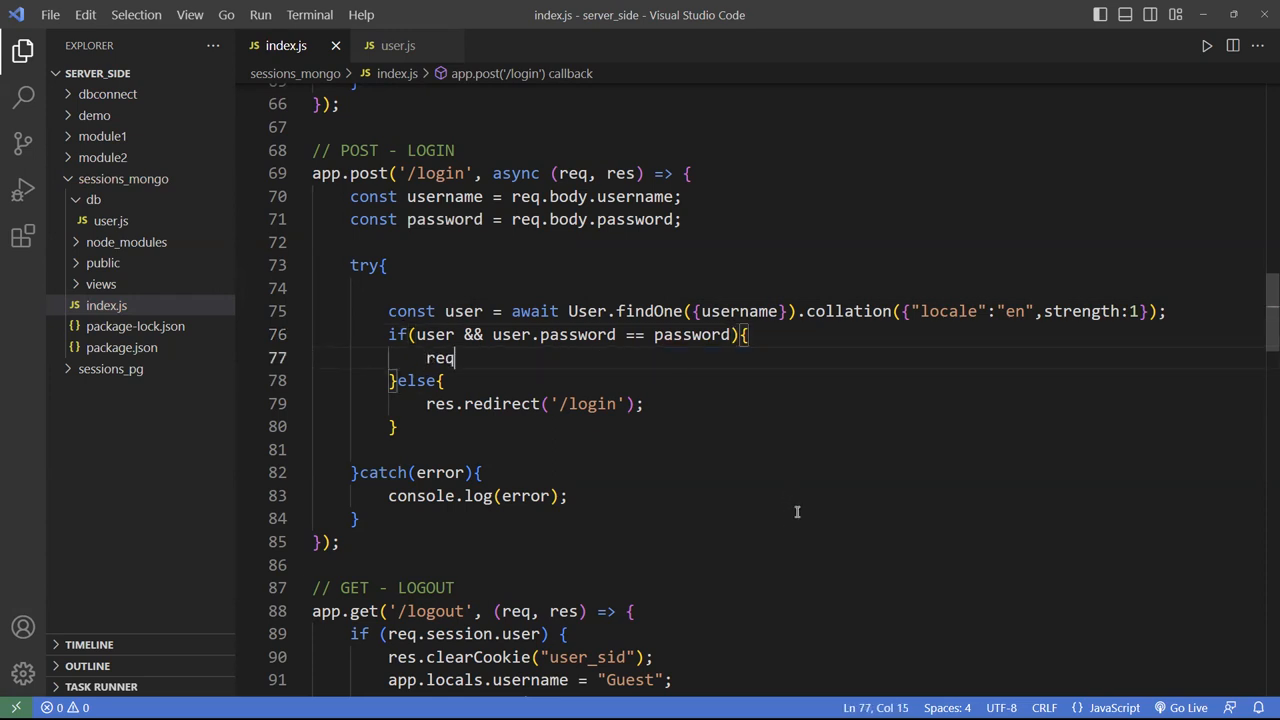
text(.session.user)
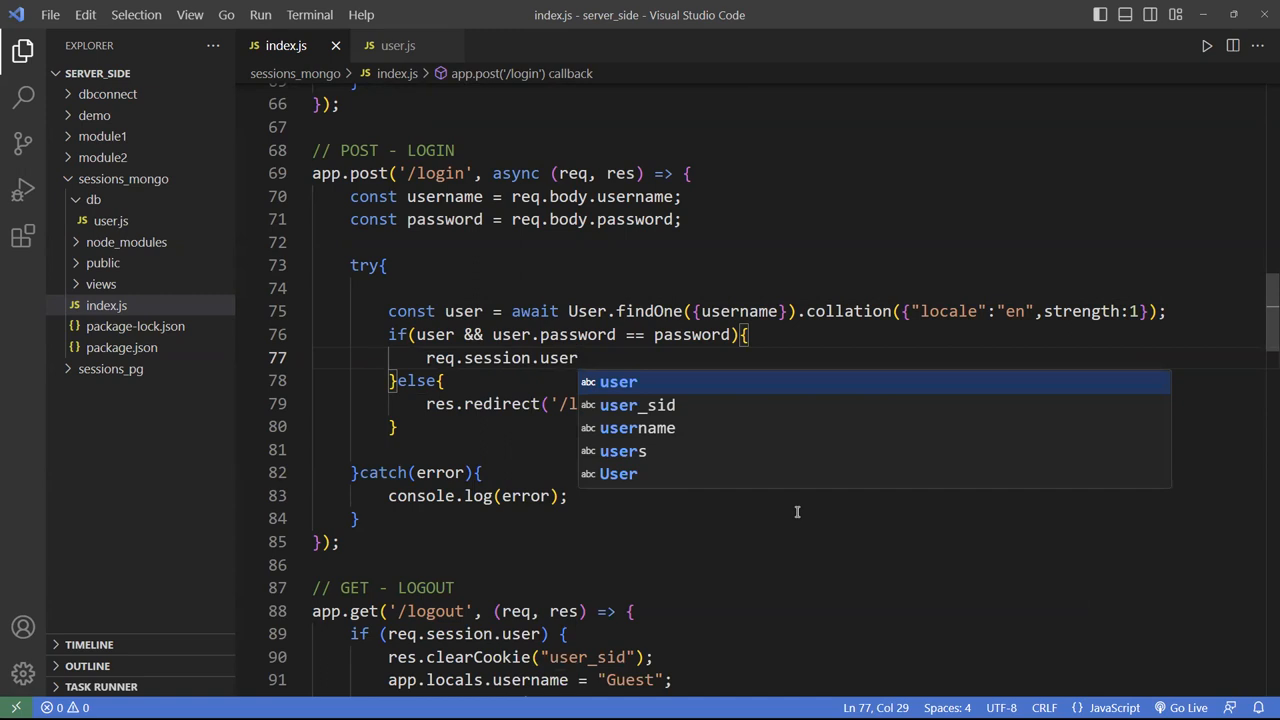
text(= user;)
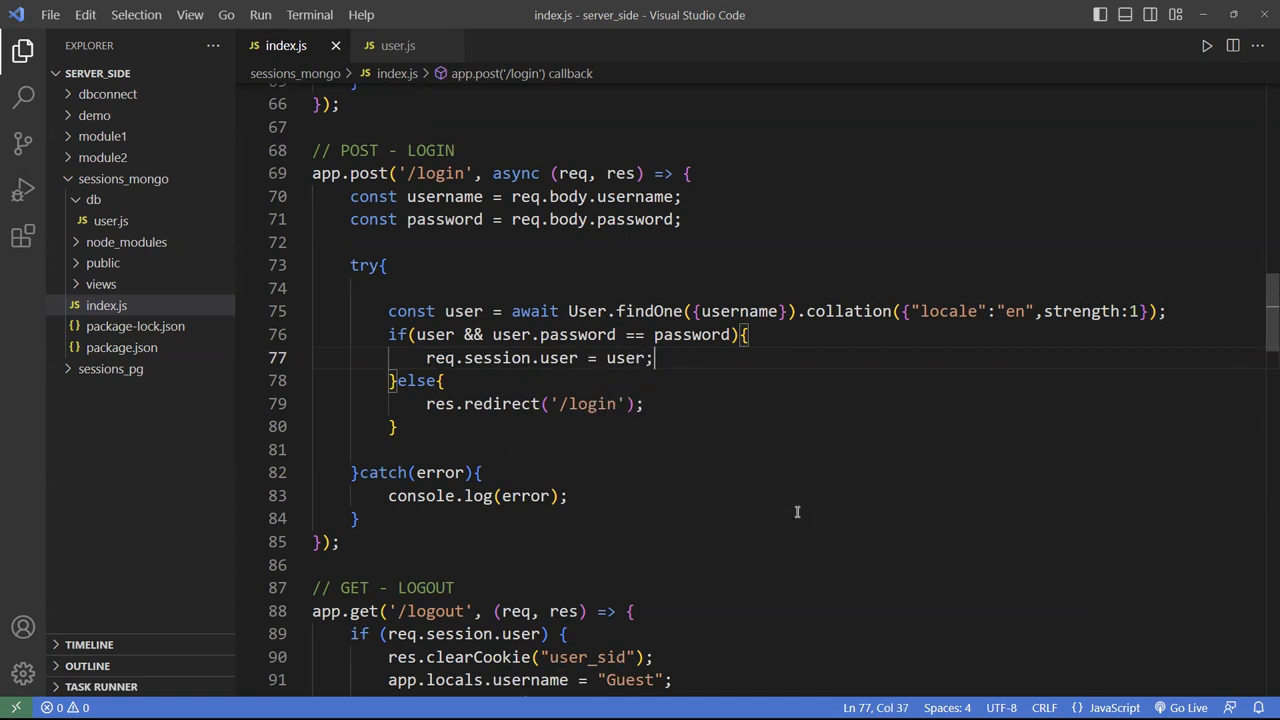
- Set app.locals.username and app.locals.login = true, redirect to '/index', remove the blank line
text(appl)
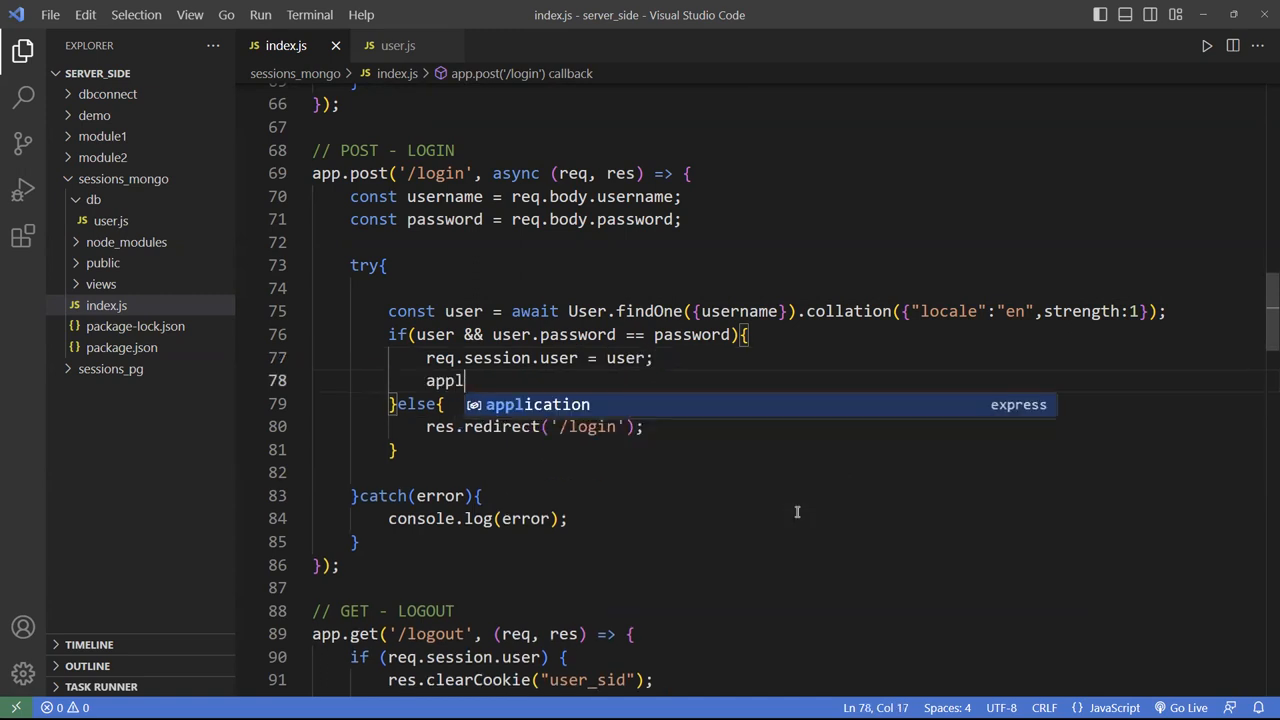
text(.locals)
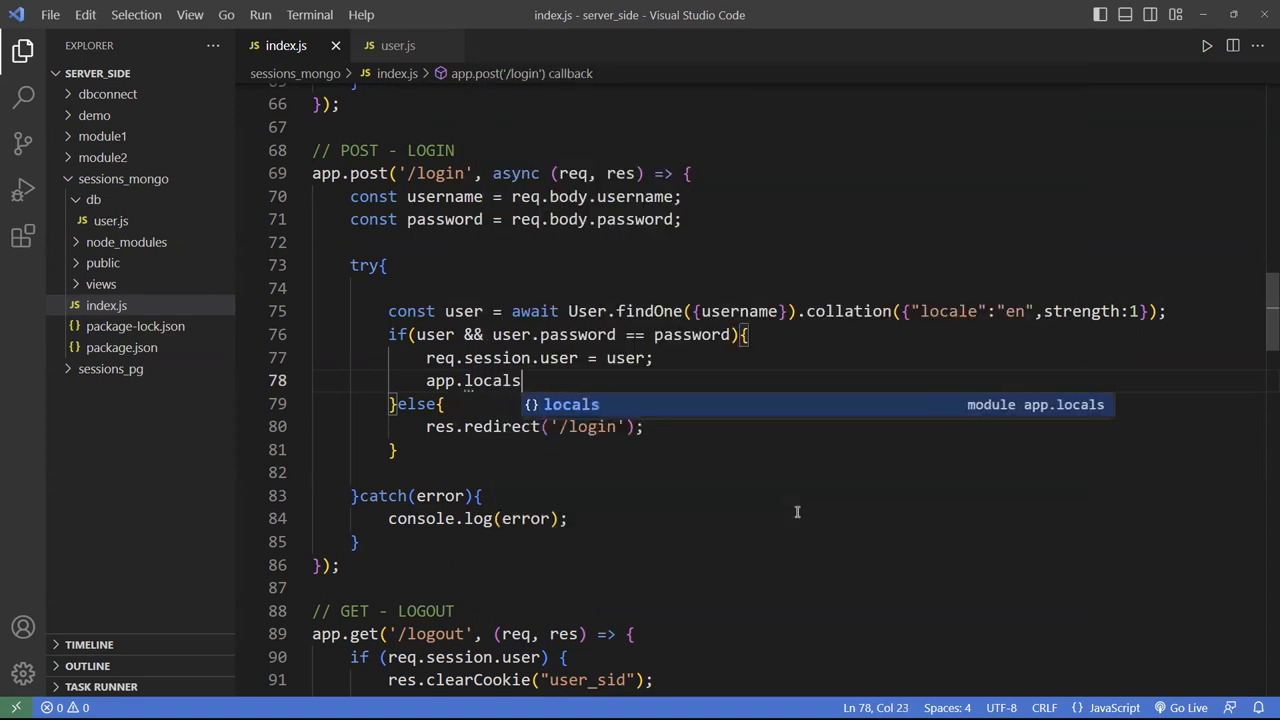
text(.username =)
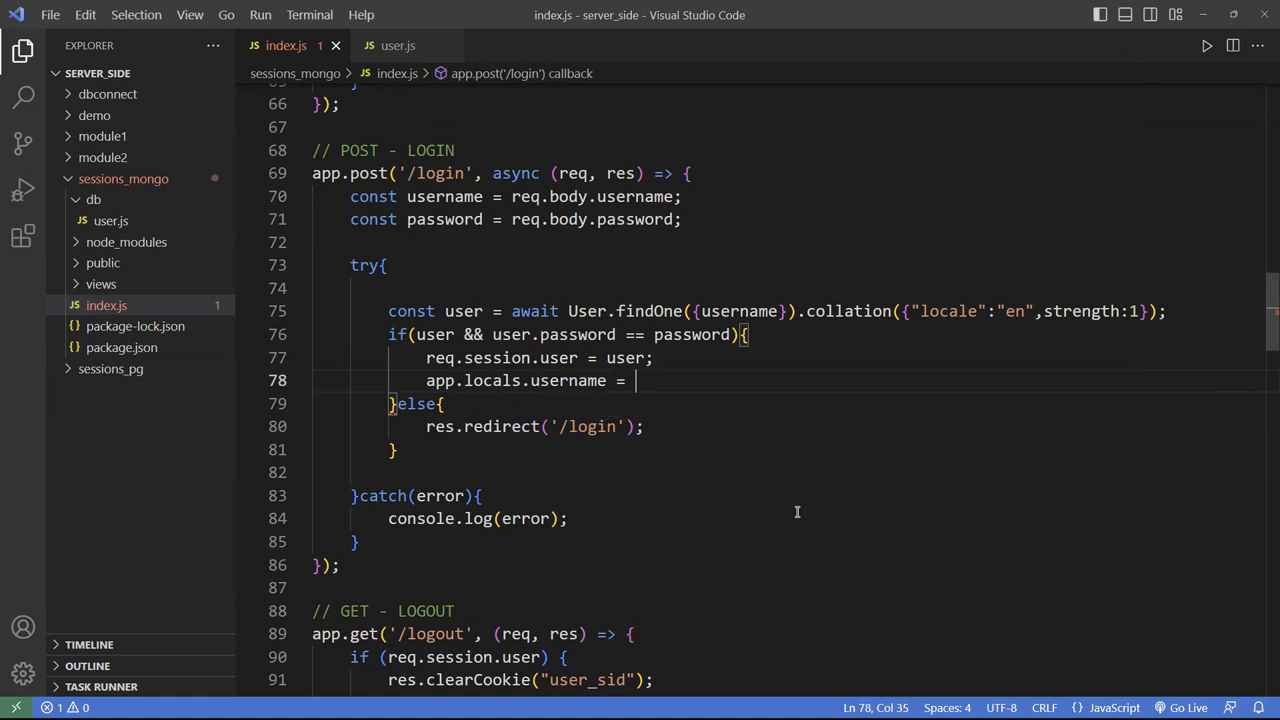
text(user.usernmae)
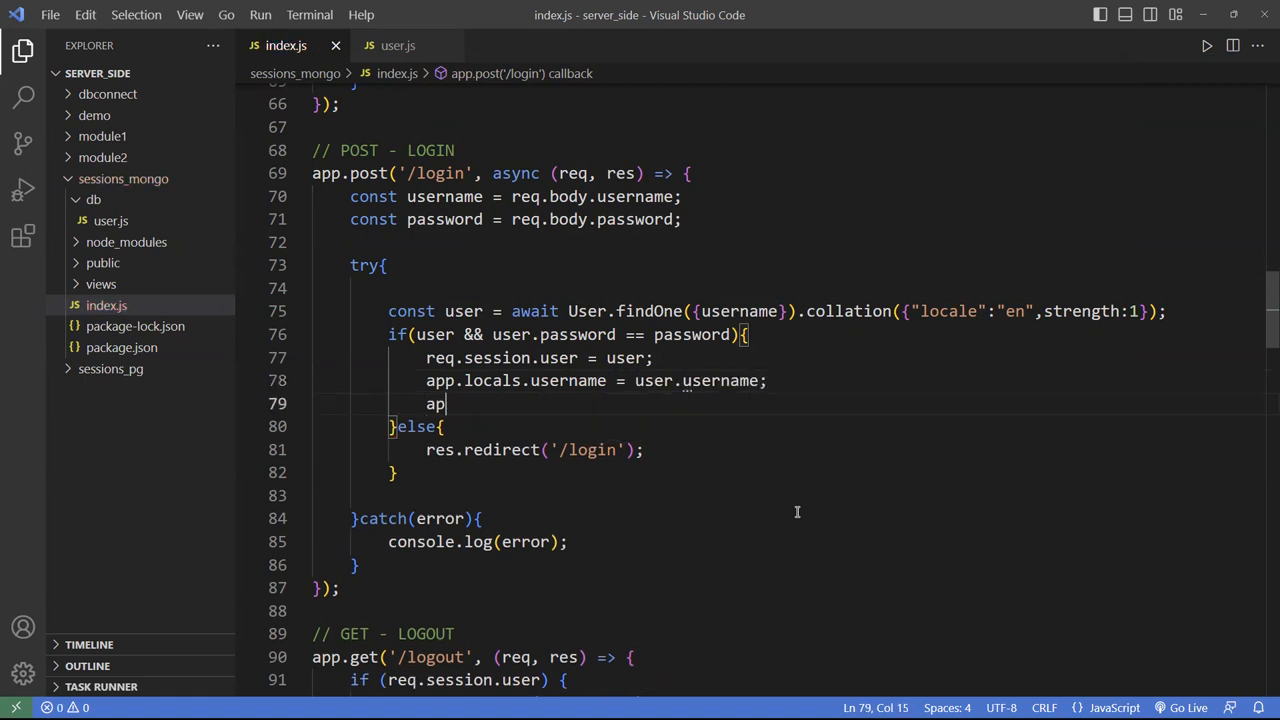
text(p.locals)
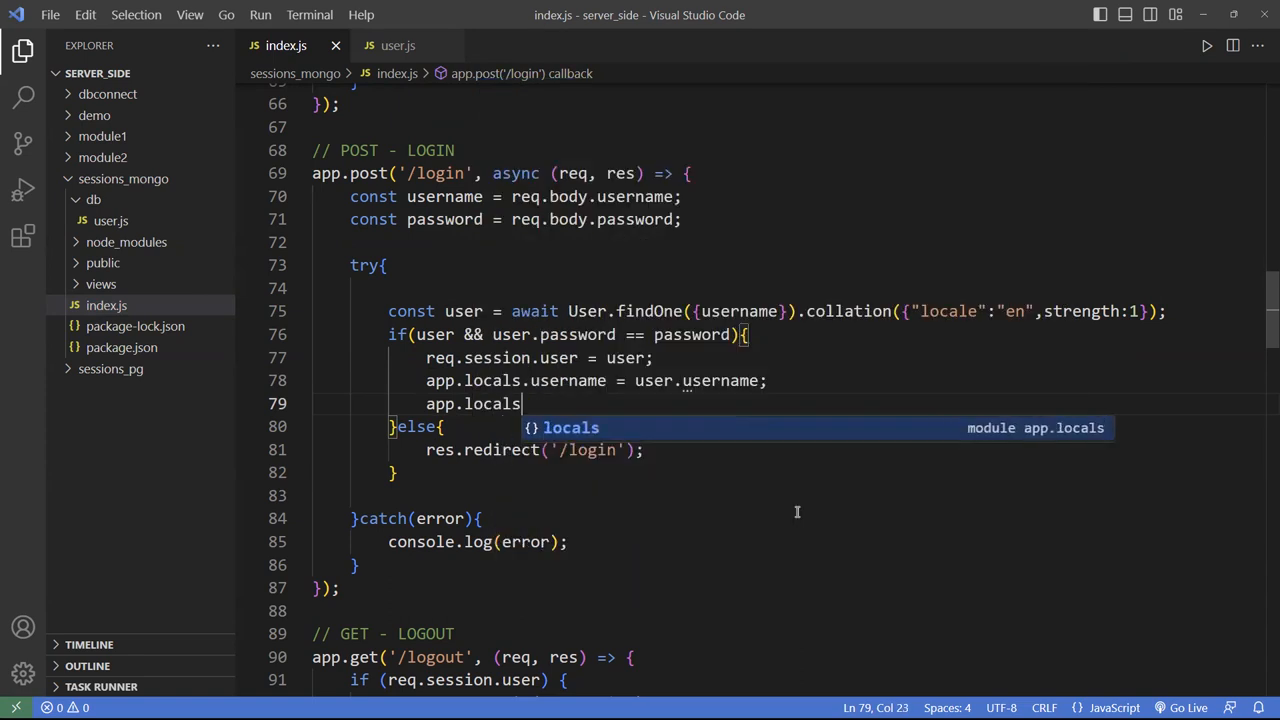
text(.lo)
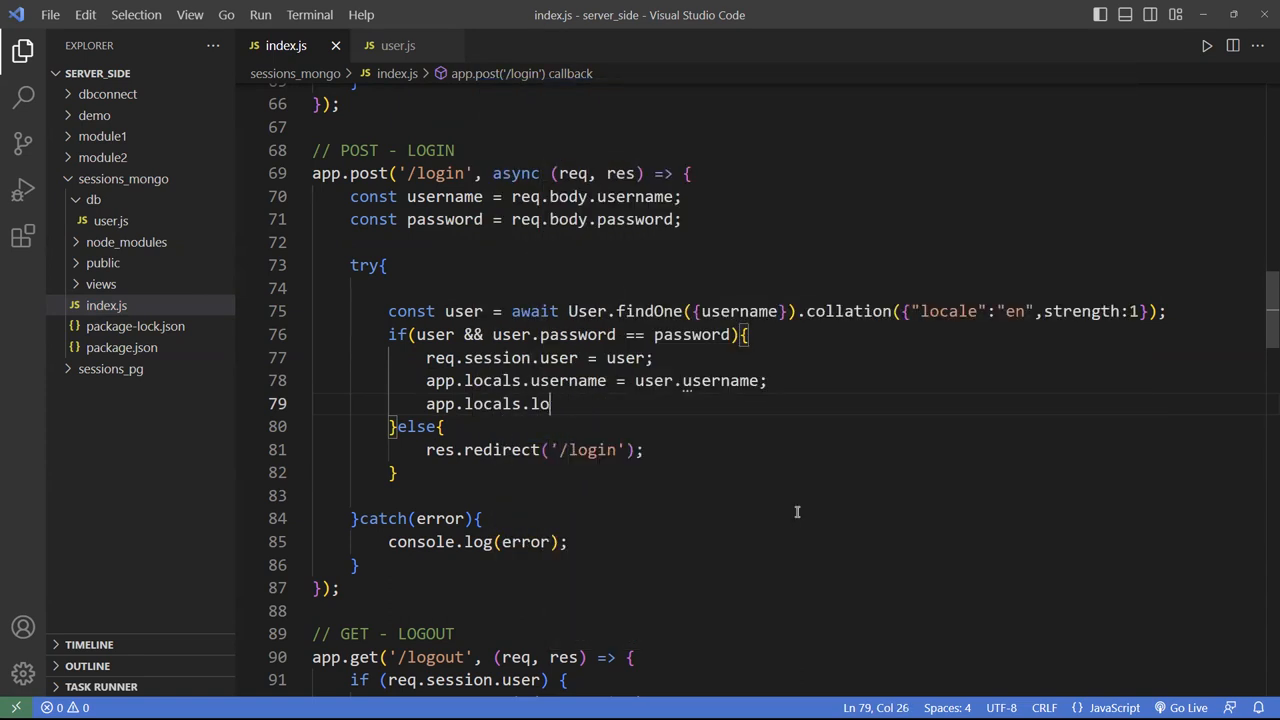
text(gin = true;)
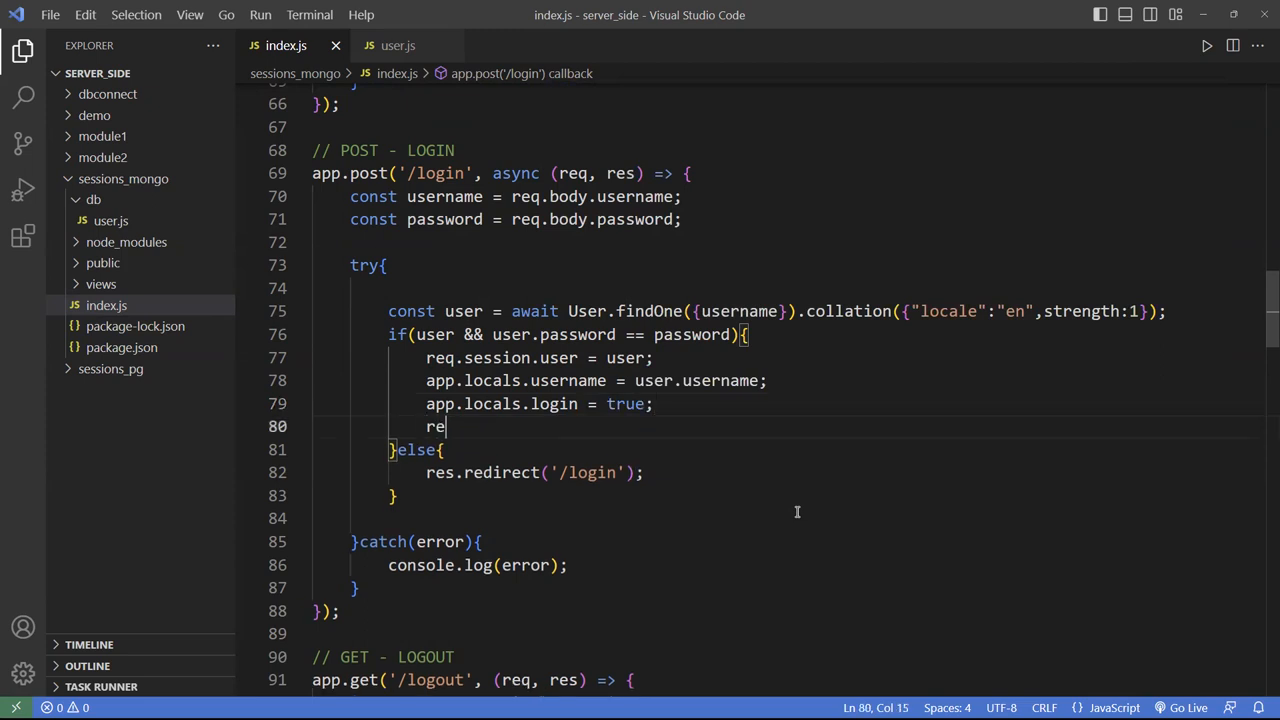
text(redirect('/ind)
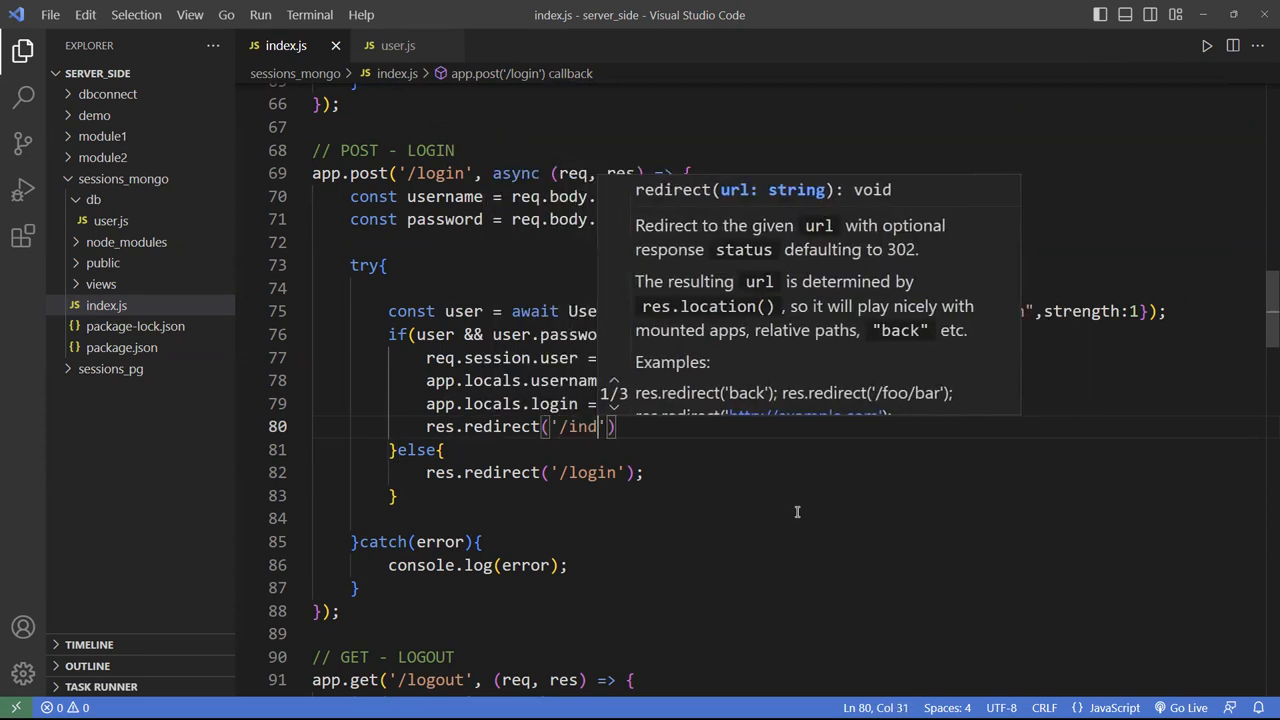
text(ex)
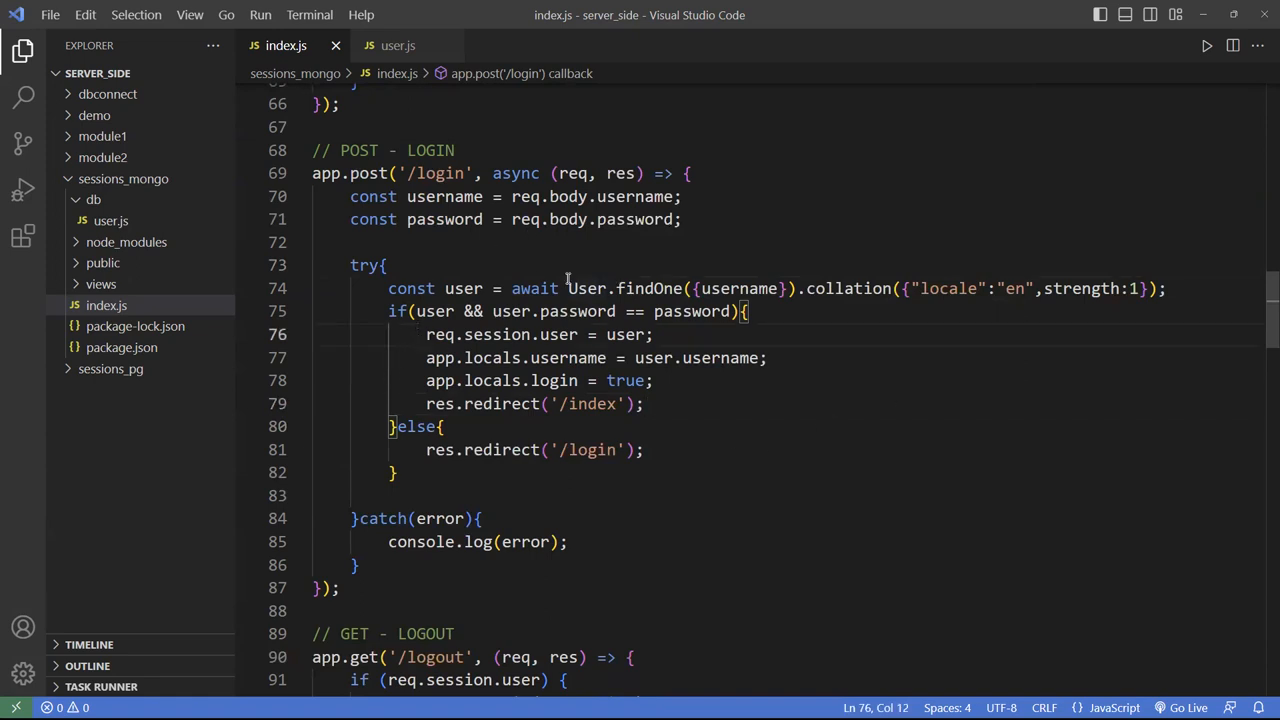
click(745, 311)
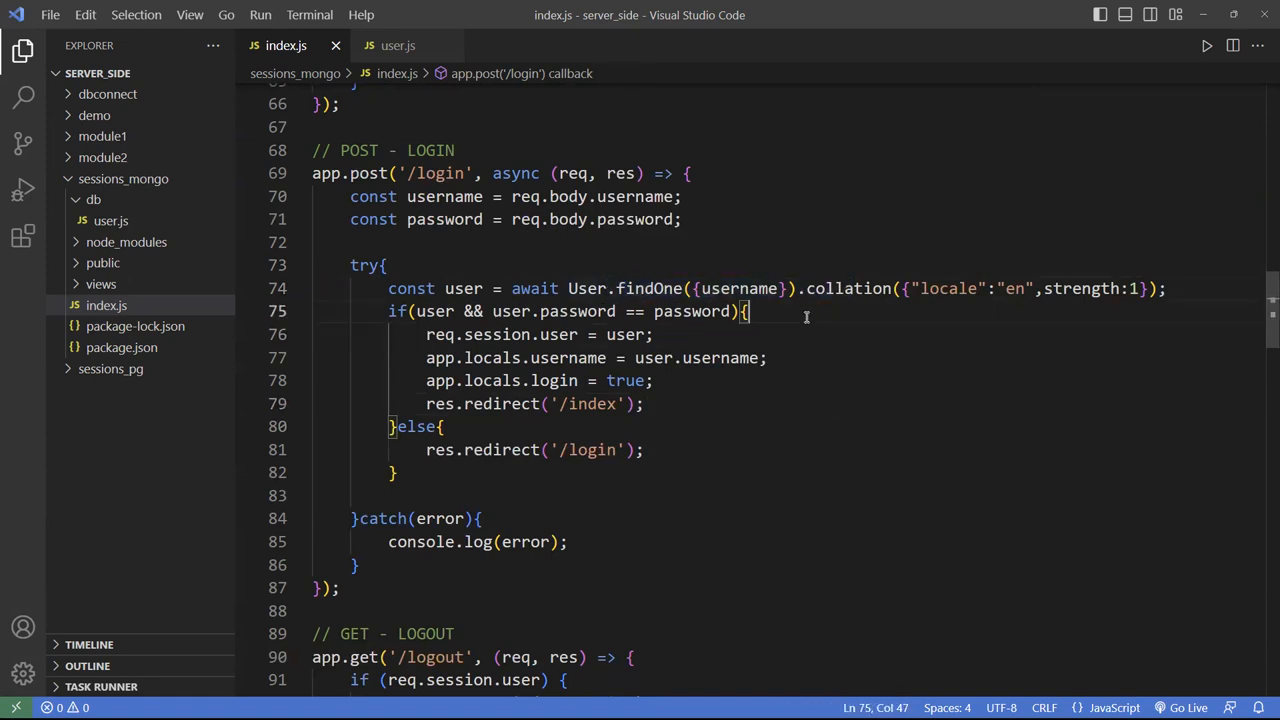
click(385, 265)
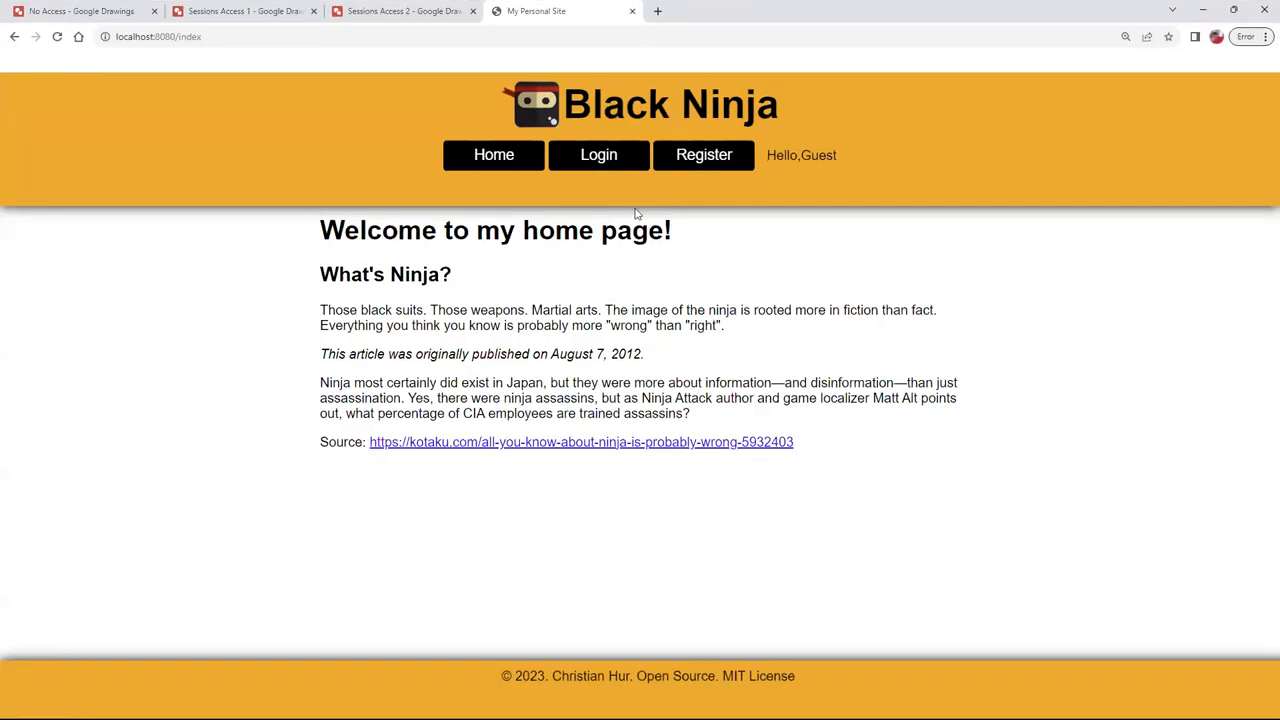
- Submit made-up credentials on the site's login page and return to an empty form
click(598, 154)
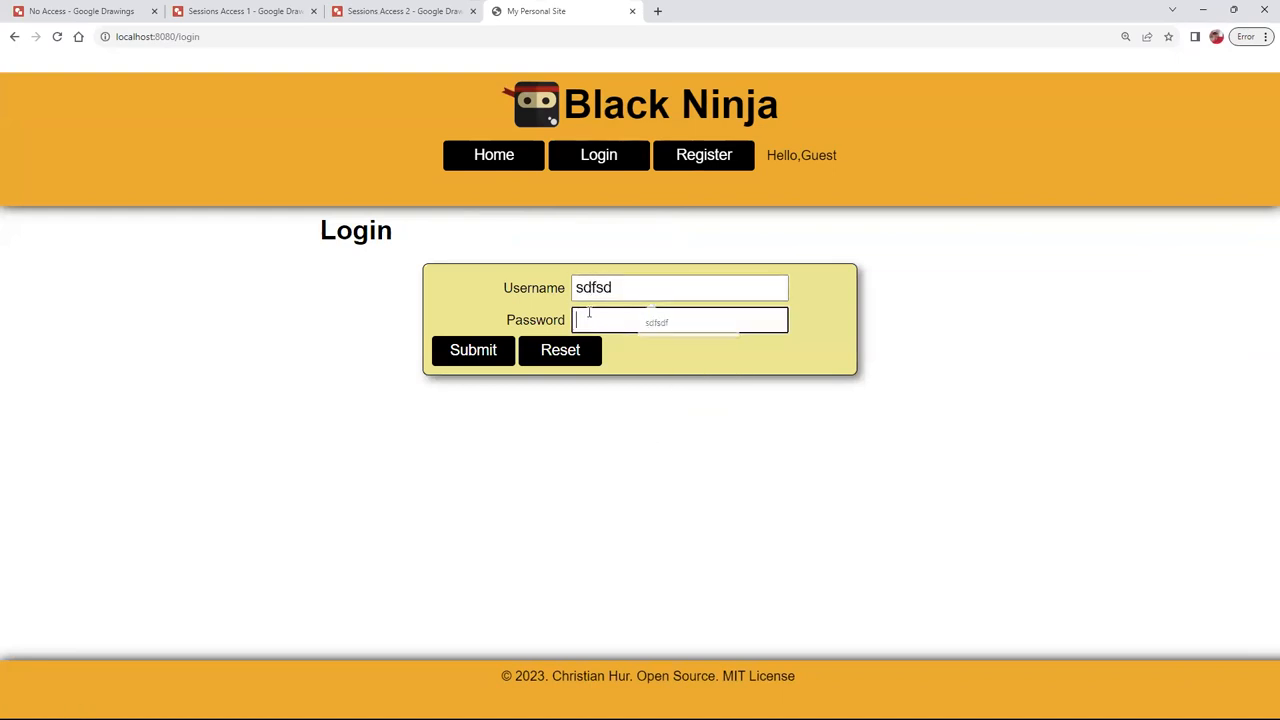
click(560, 350)
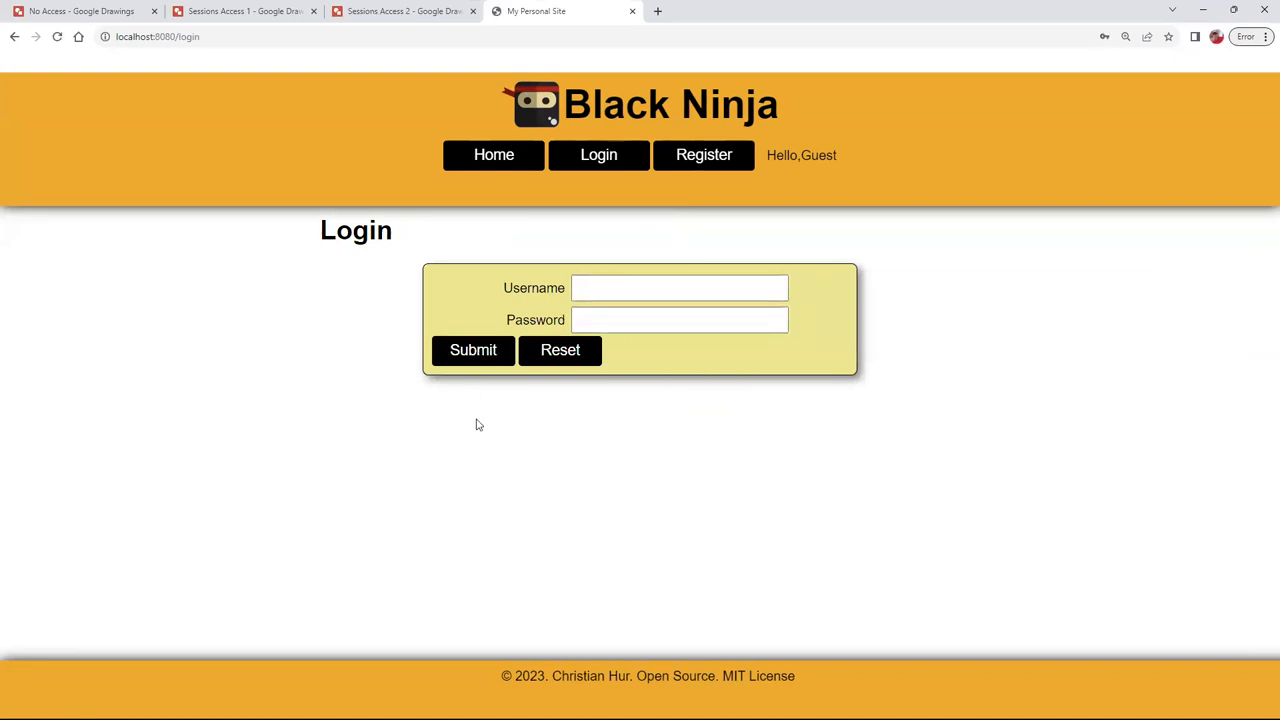
mouse_move(461, 446)
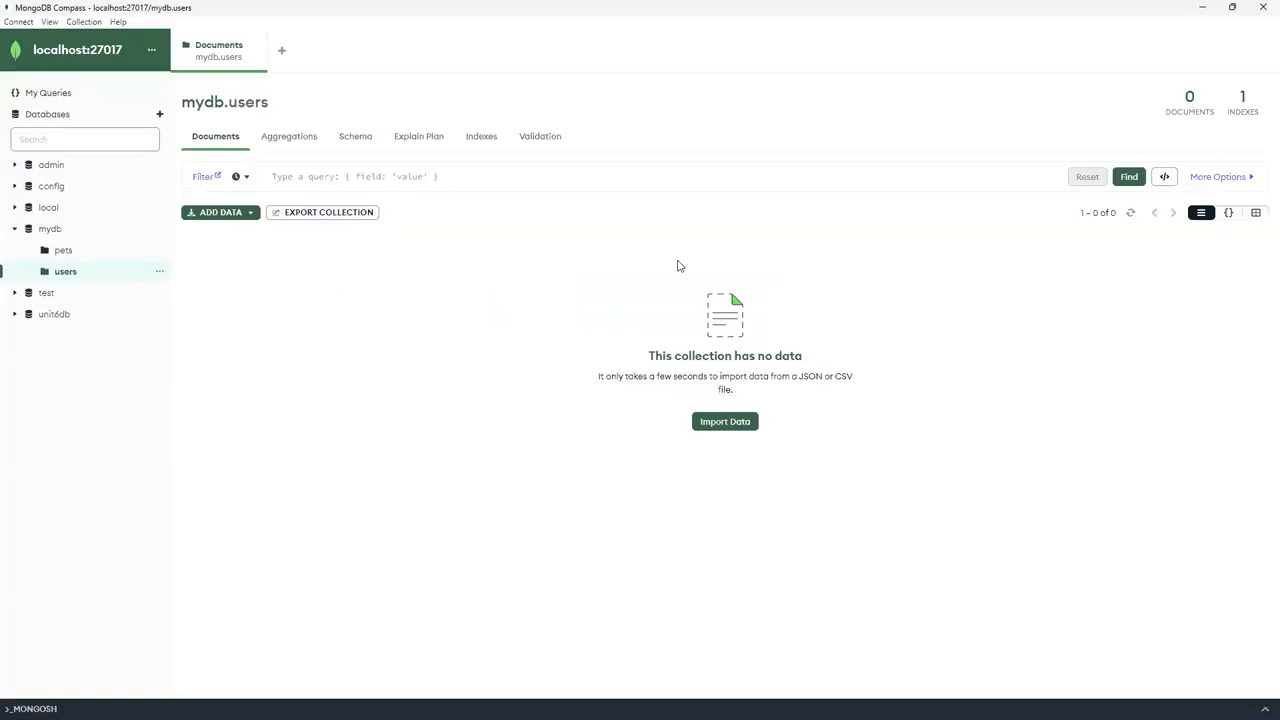
mouse_move(868, 195)
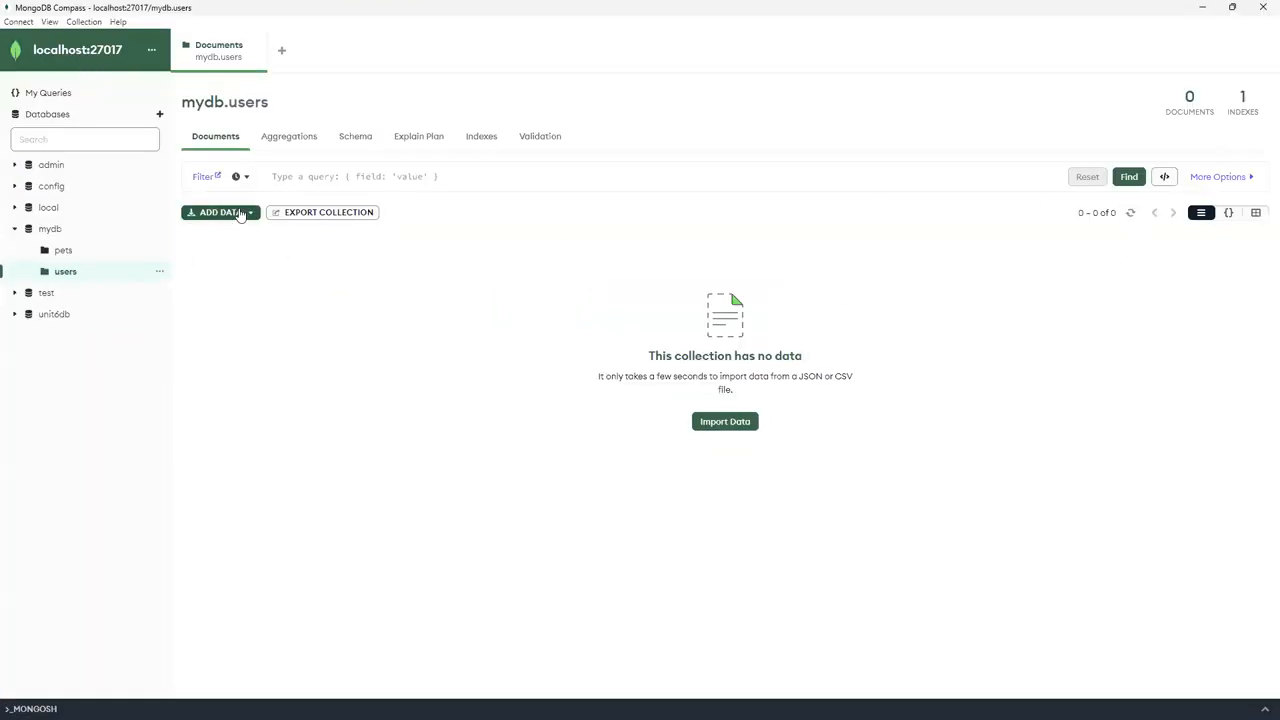
click(217, 212)
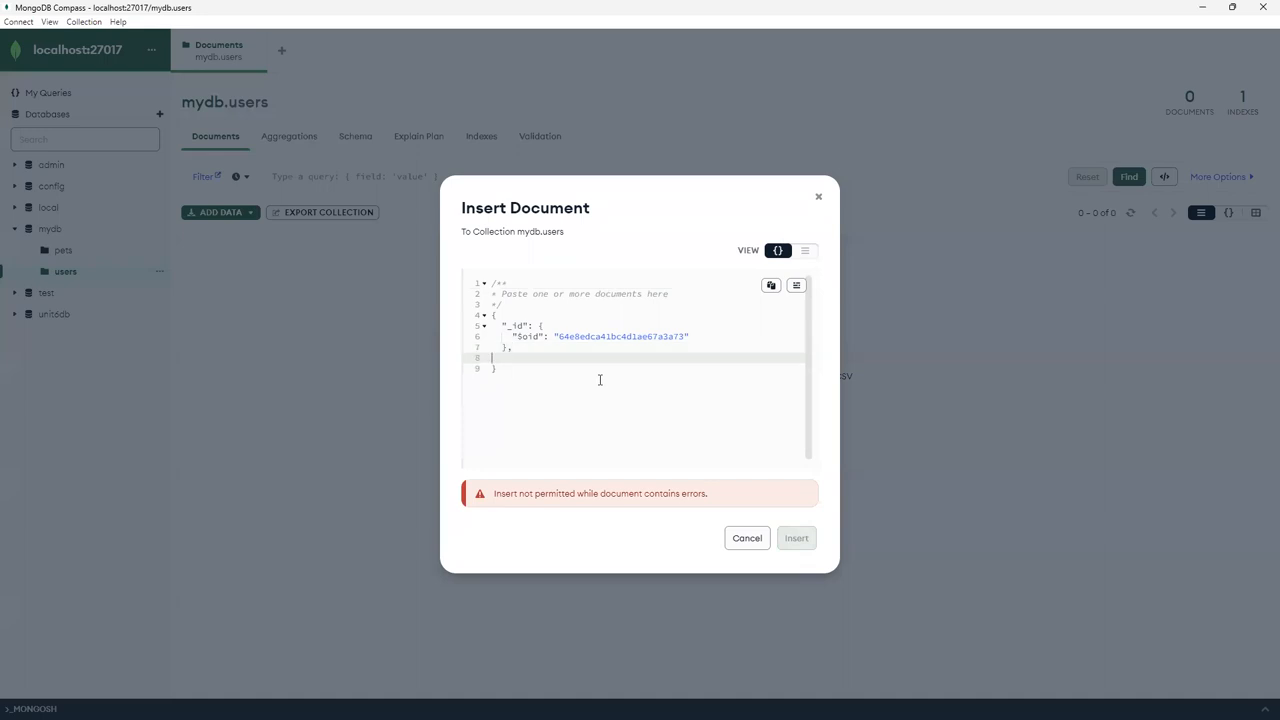
text("user")
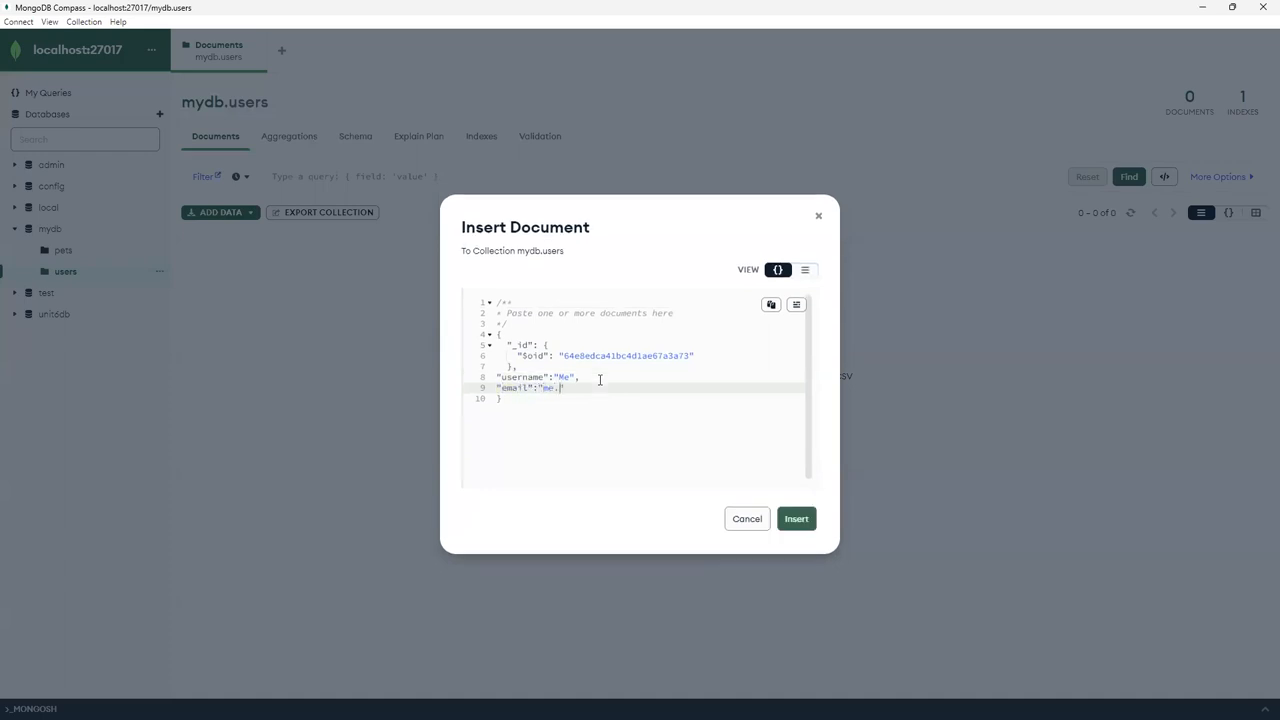
text(@m.com)
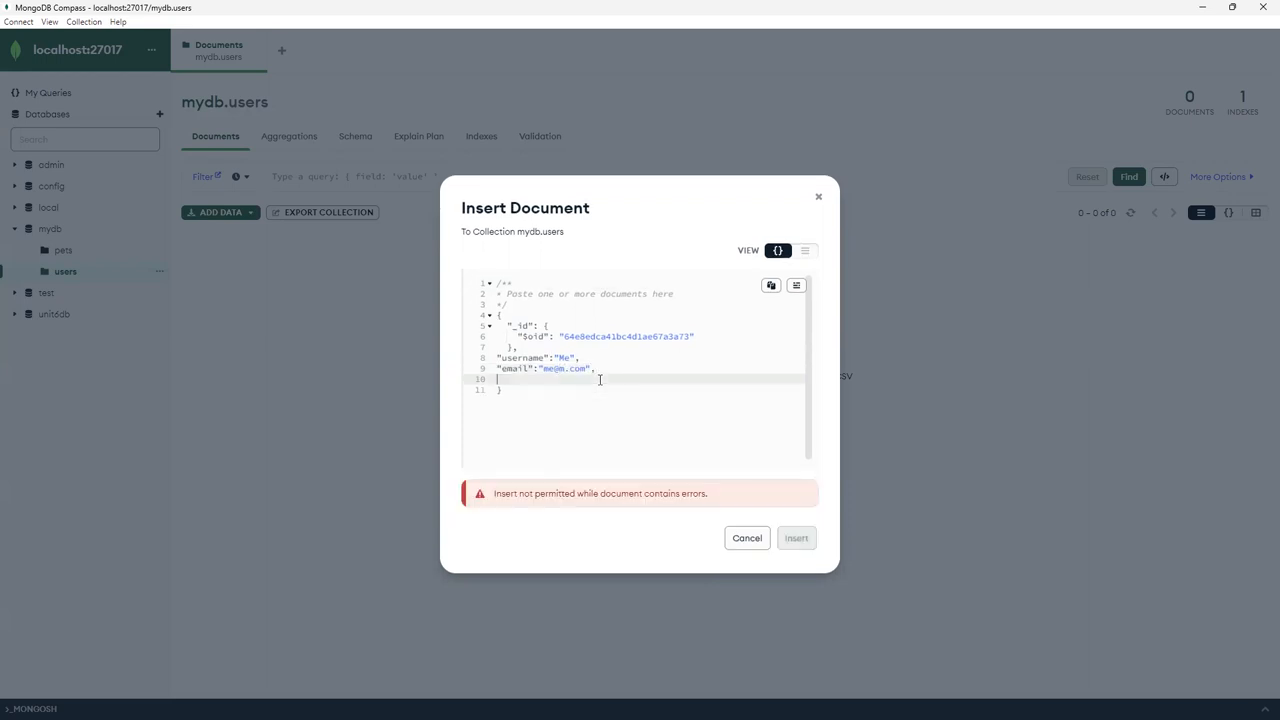
text("password")
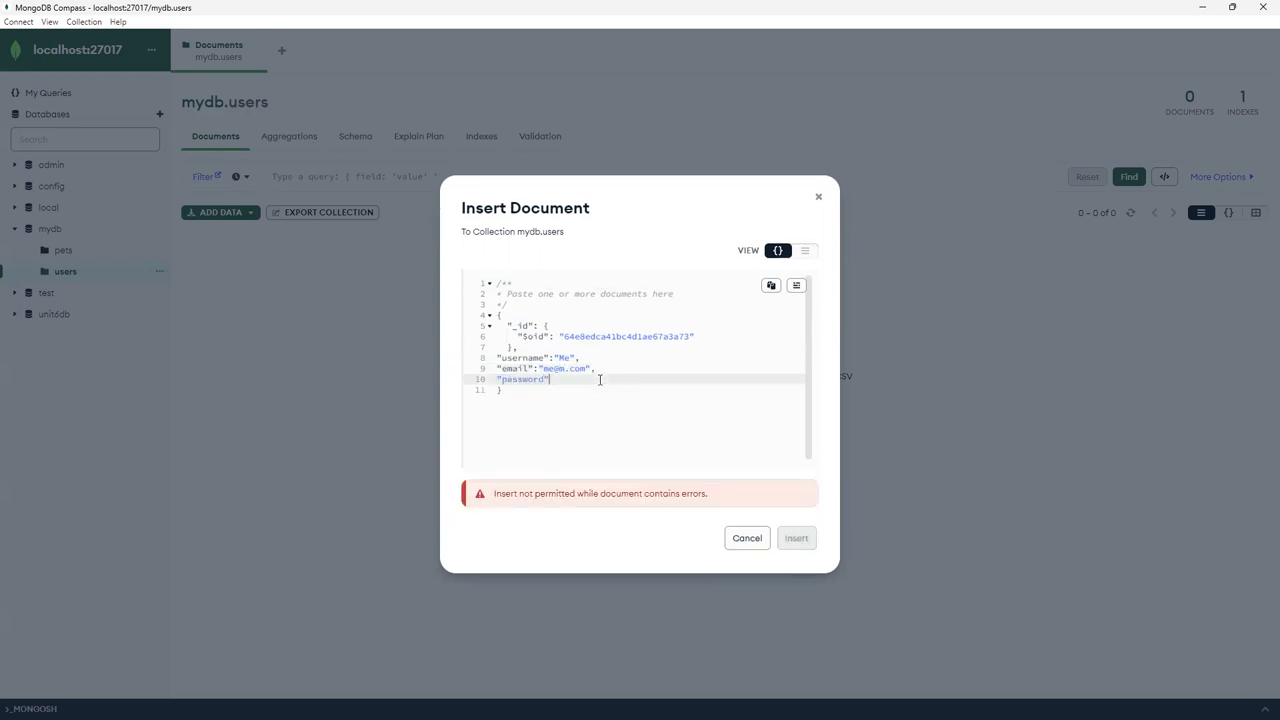
text(123")
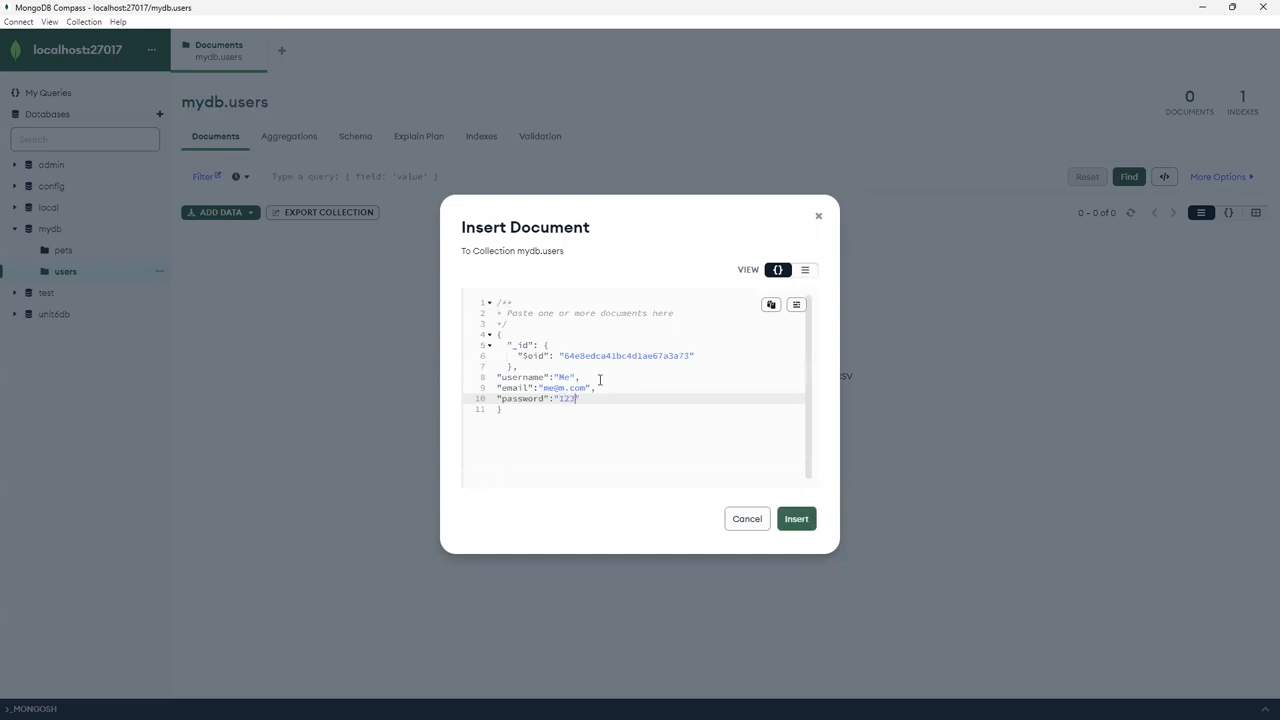
click(796, 518)
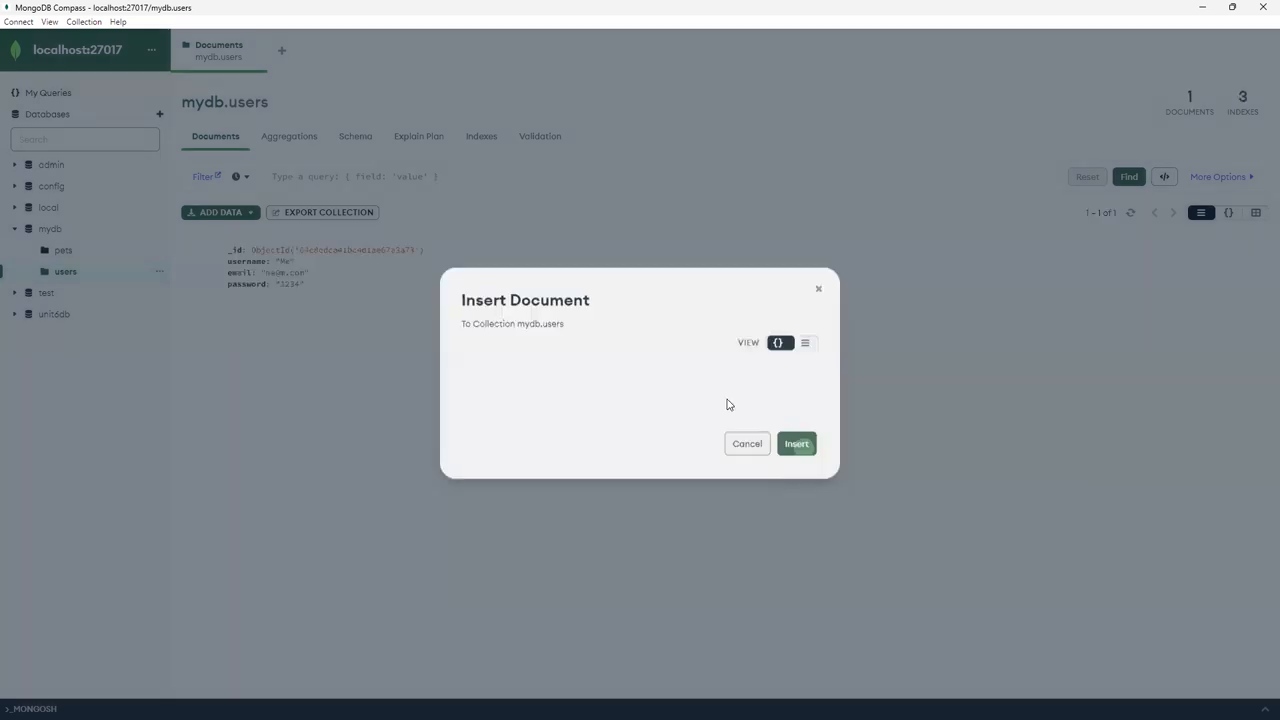
click(796, 443)
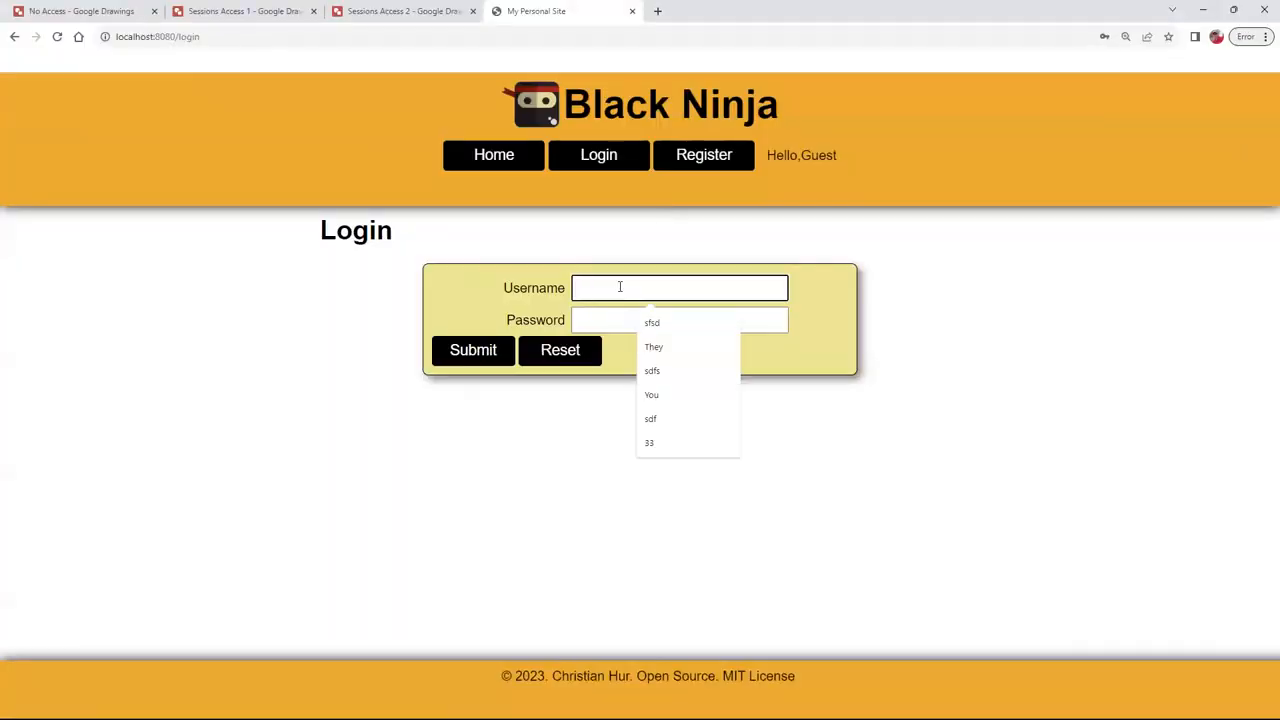
text(me)
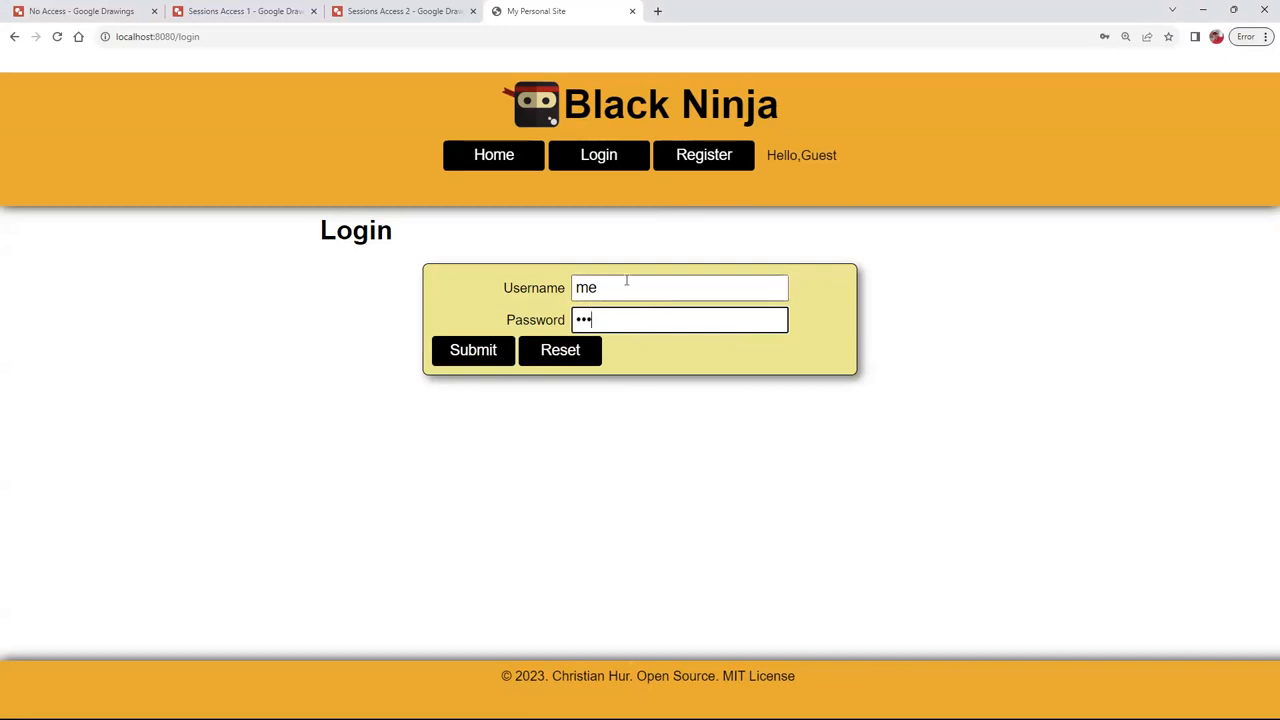
click(472, 350)
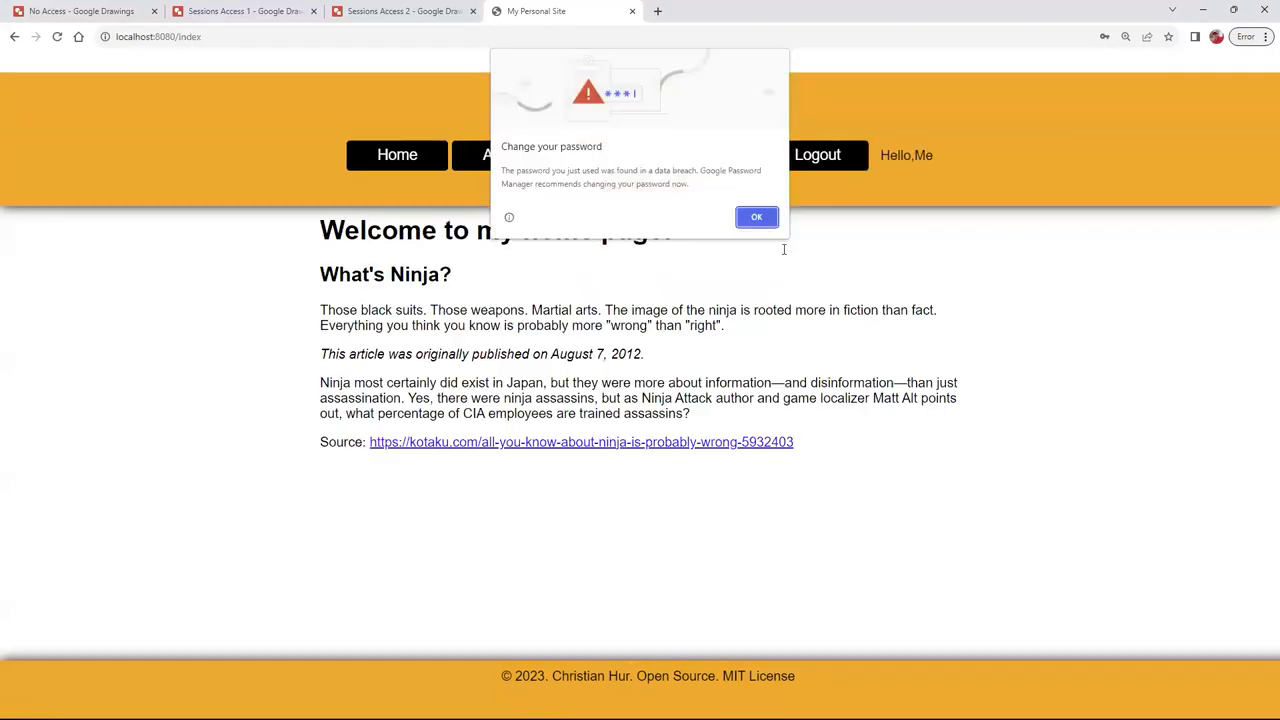
click(756, 217)
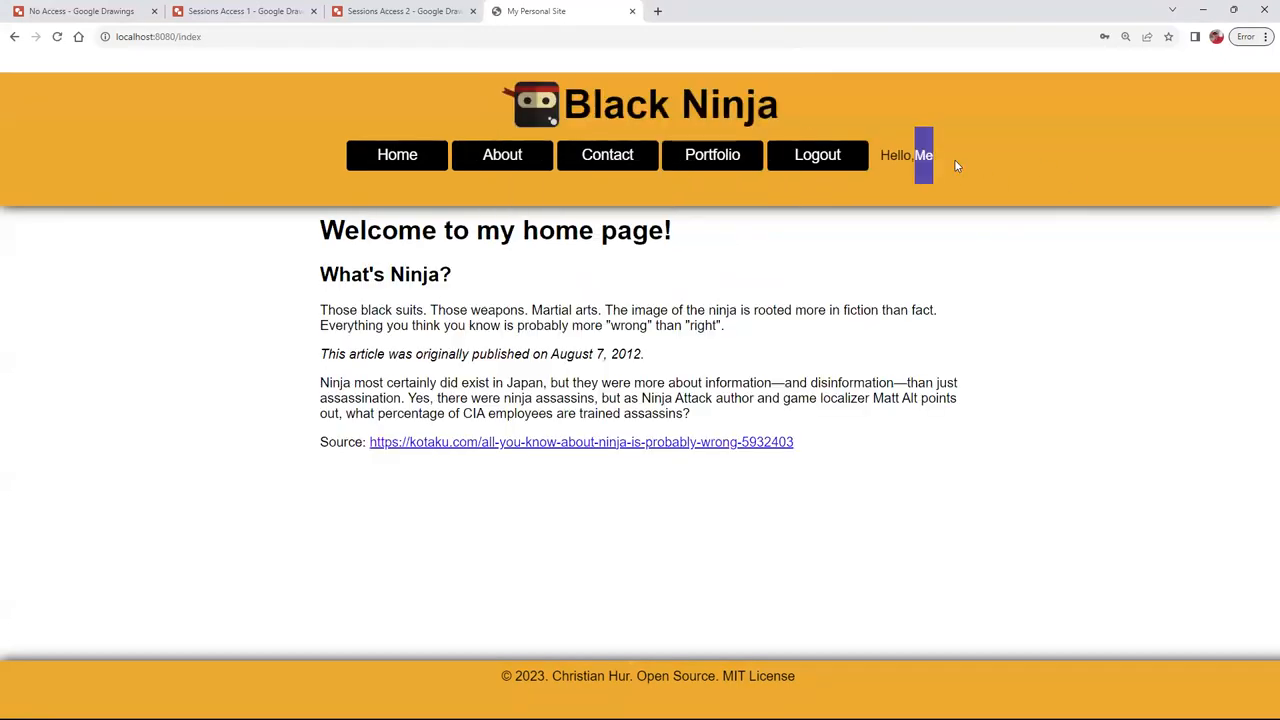
click(712, 155)
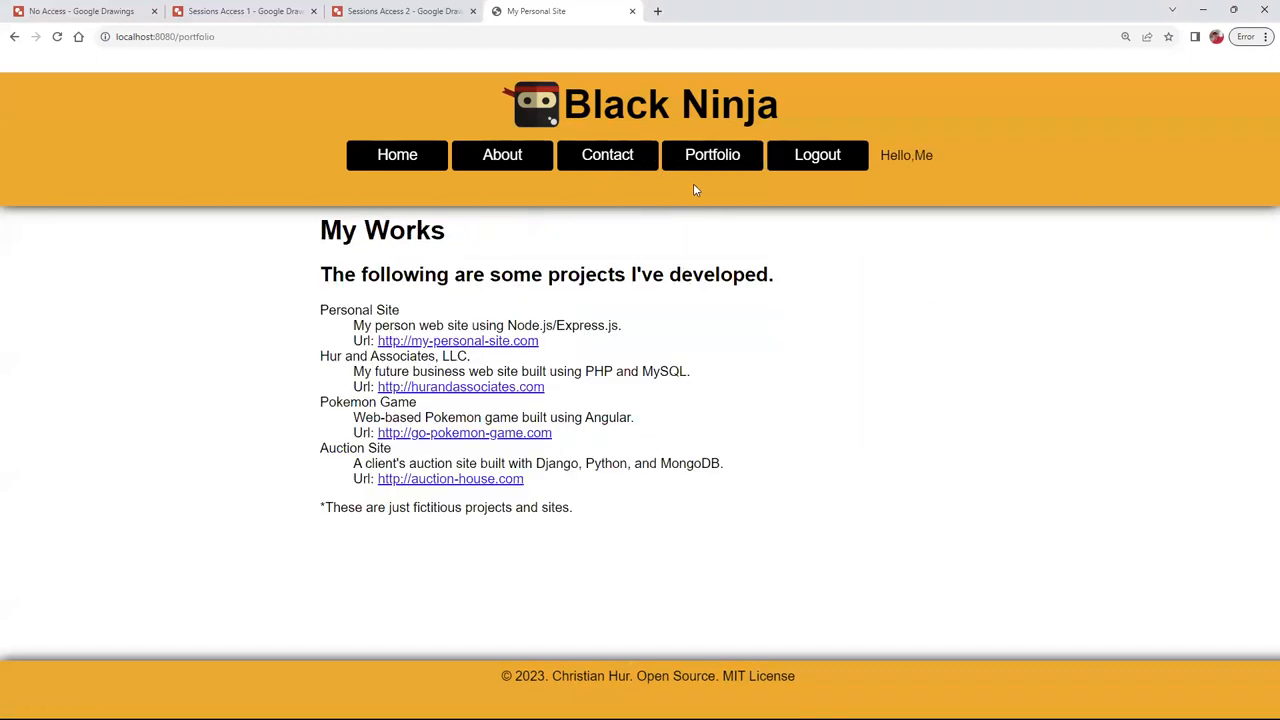
click(817, 155)
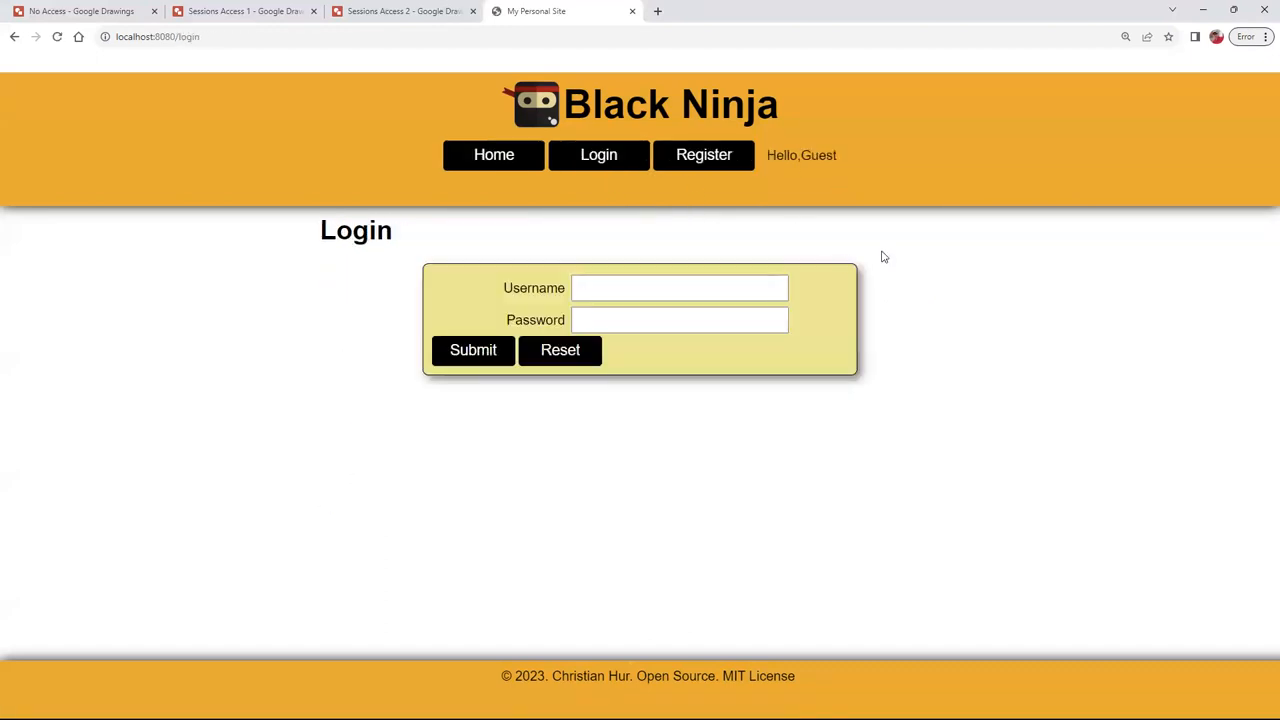
click(703, 155)
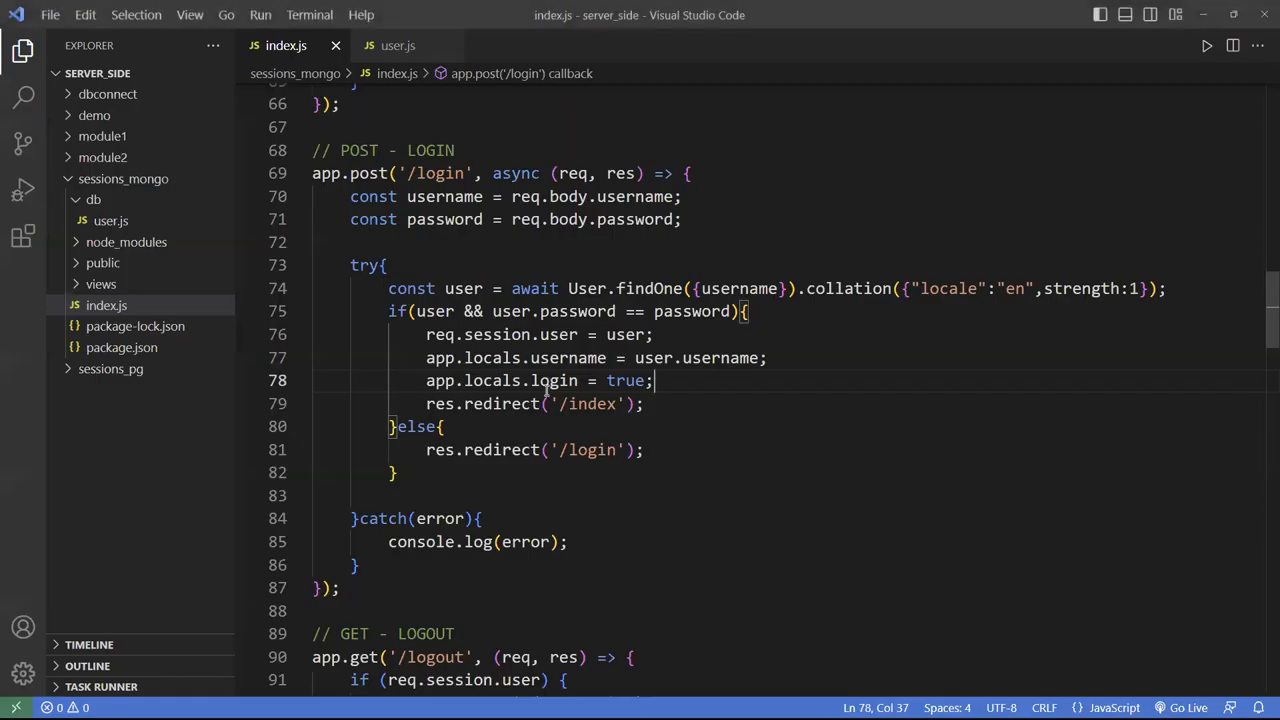
scroll(down, 3)
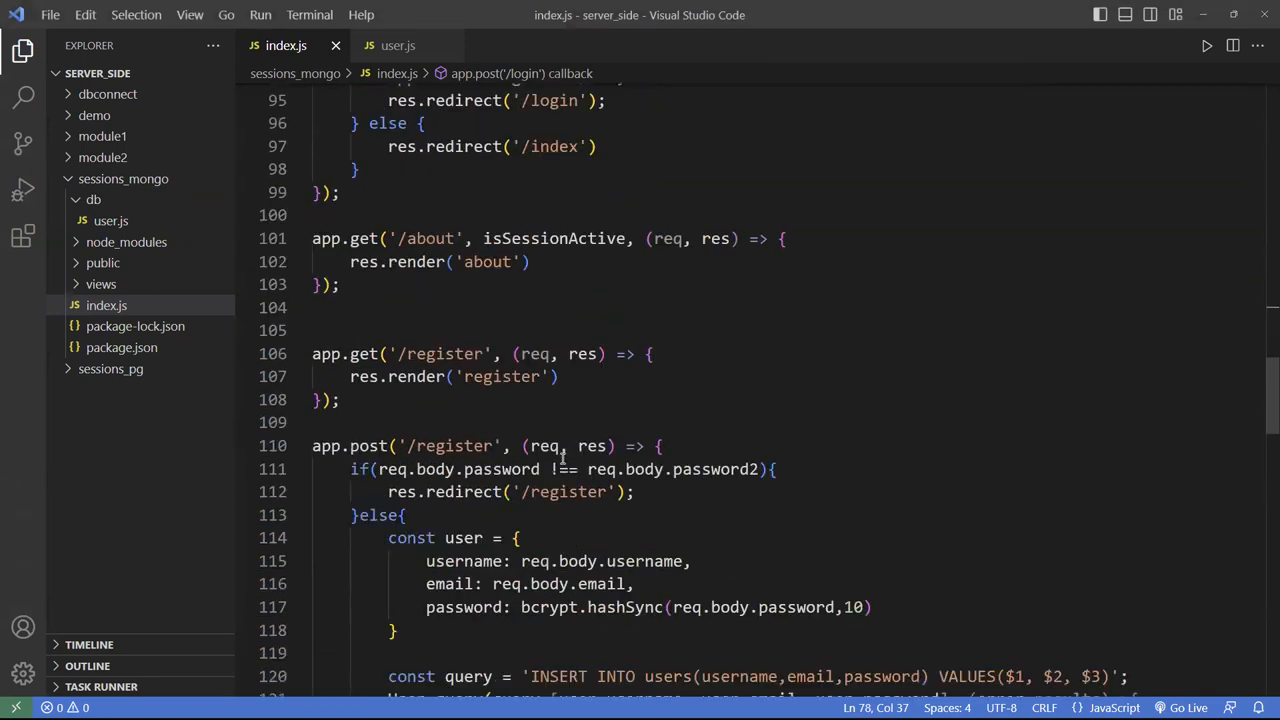
scroll(down, 3)
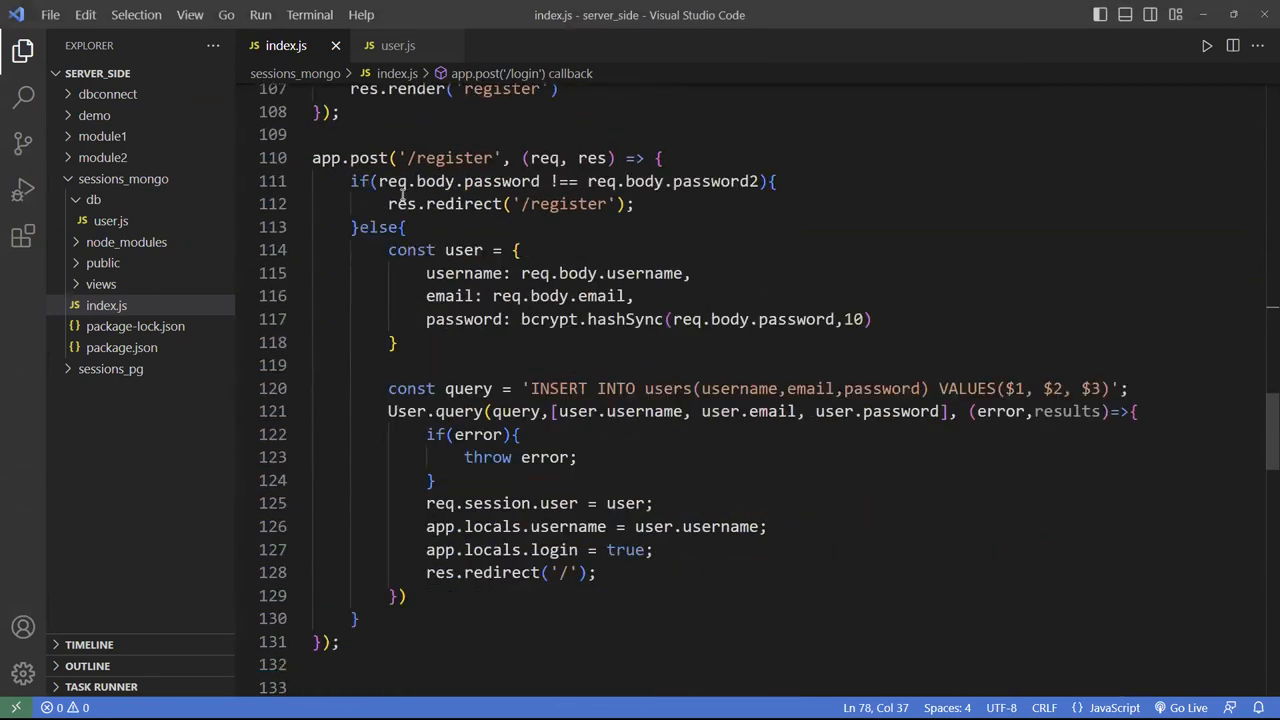
drag(371, 181, 763, 181)
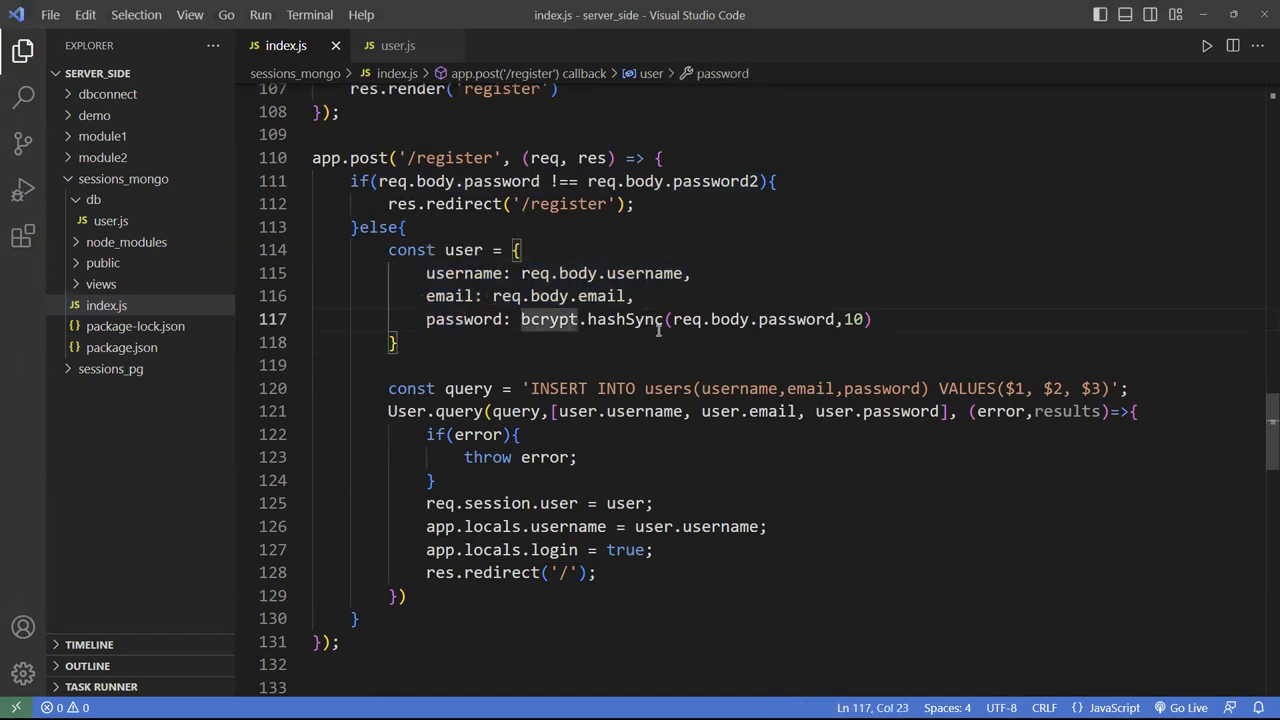
mouse_move(675, 344)
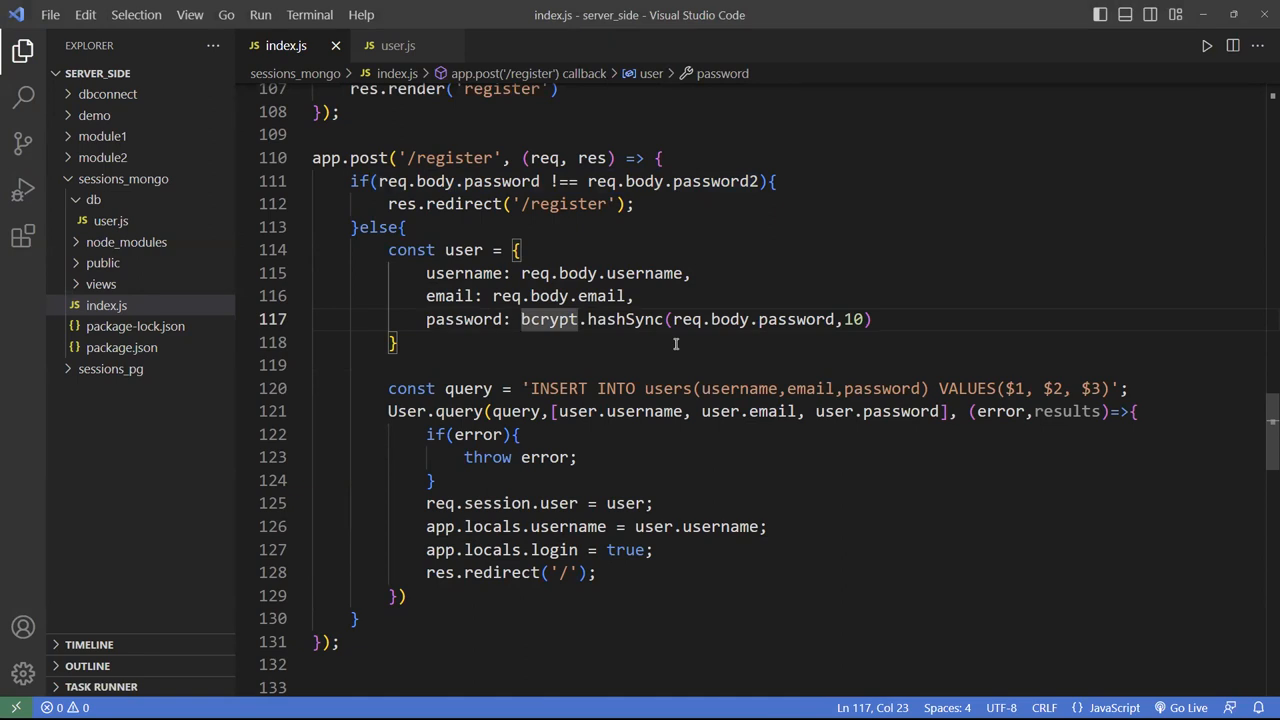
mouse_move(620, 296)
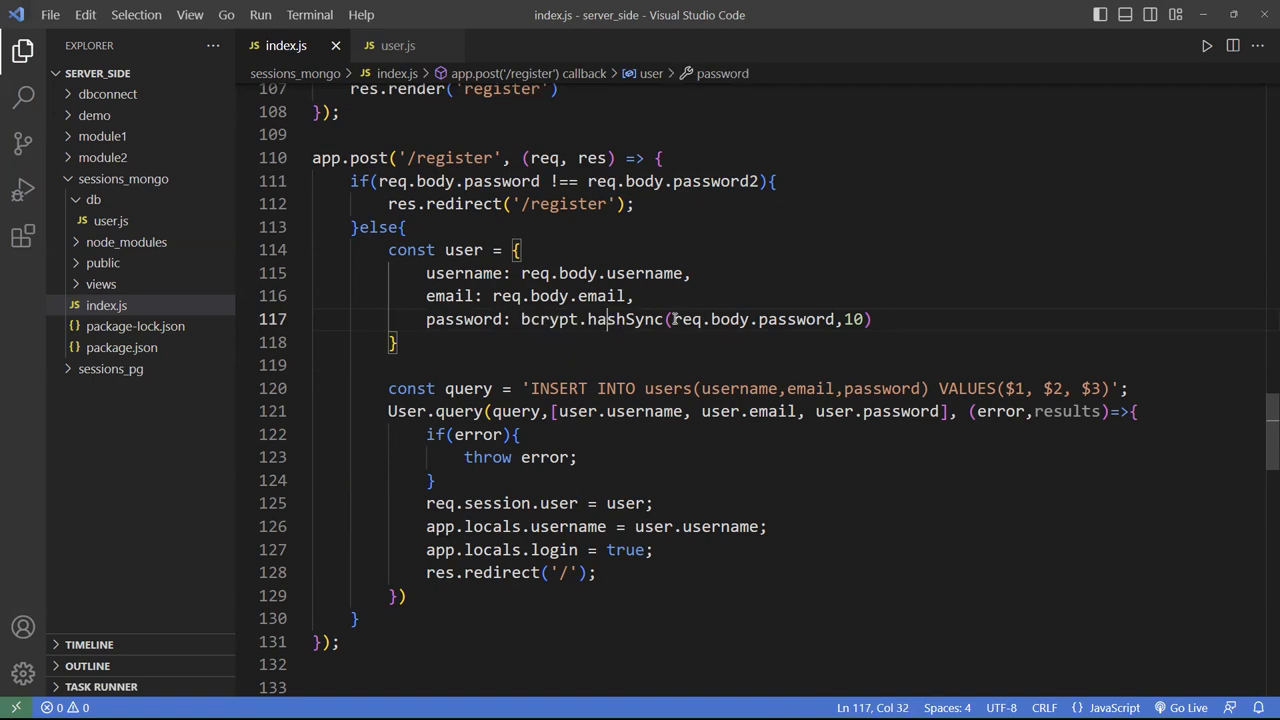
double_click(853, 319)
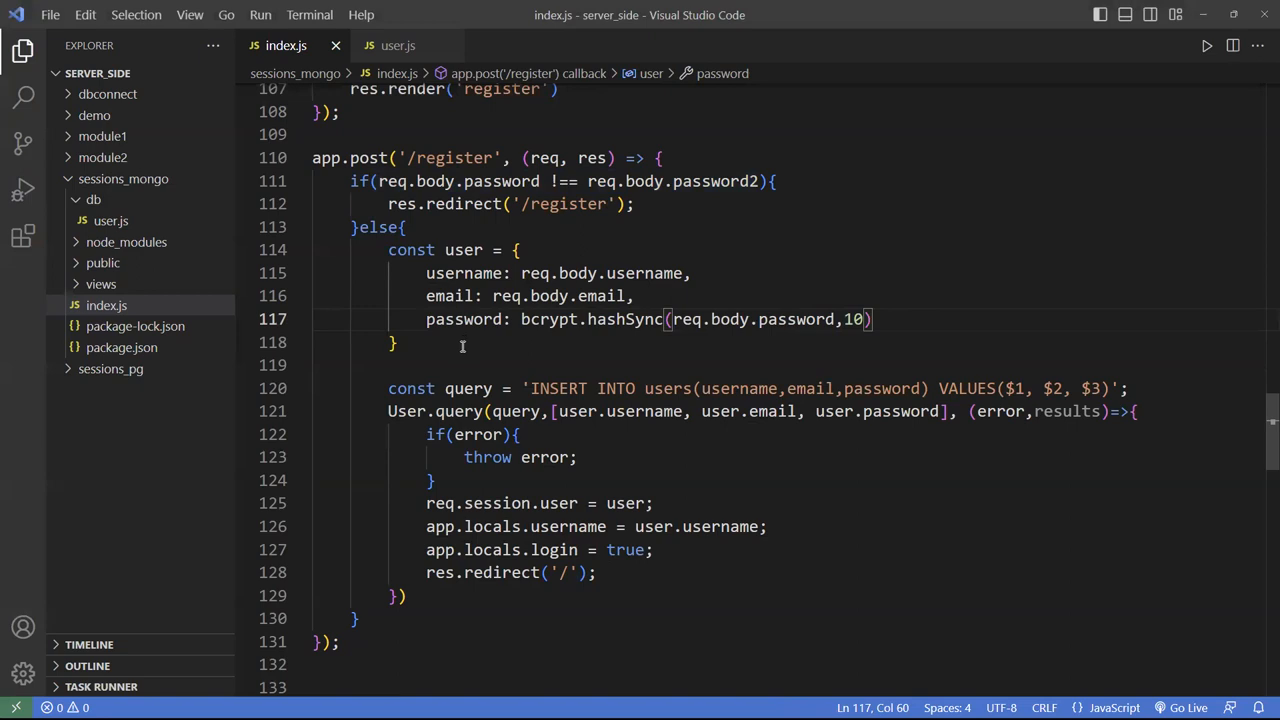
click(393, 342)
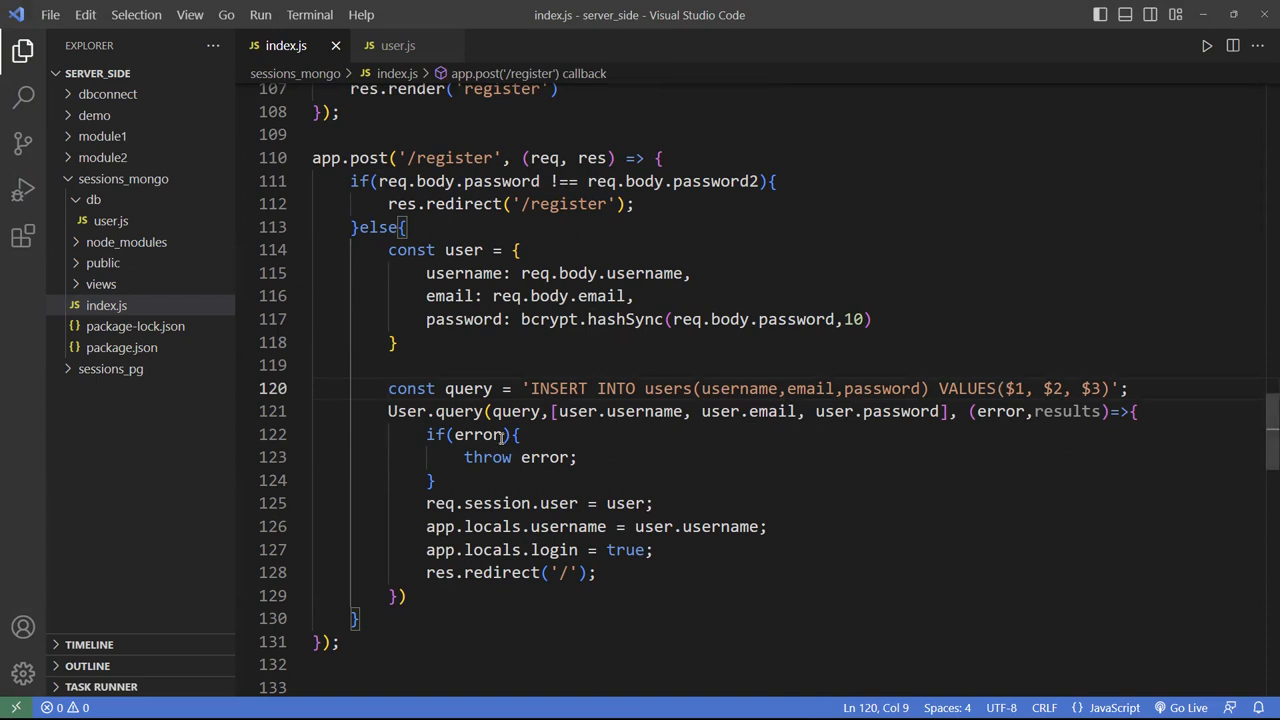
mouse_move(606, 440)
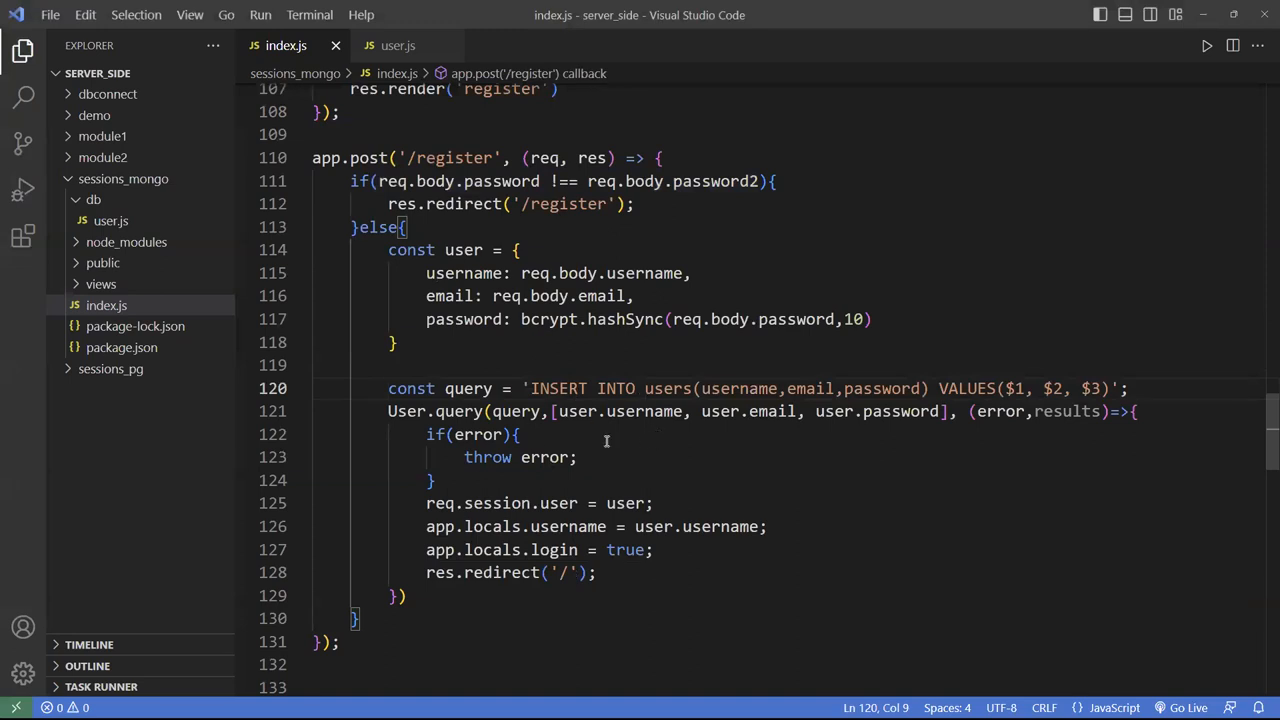
mouse_move(1188, 440)
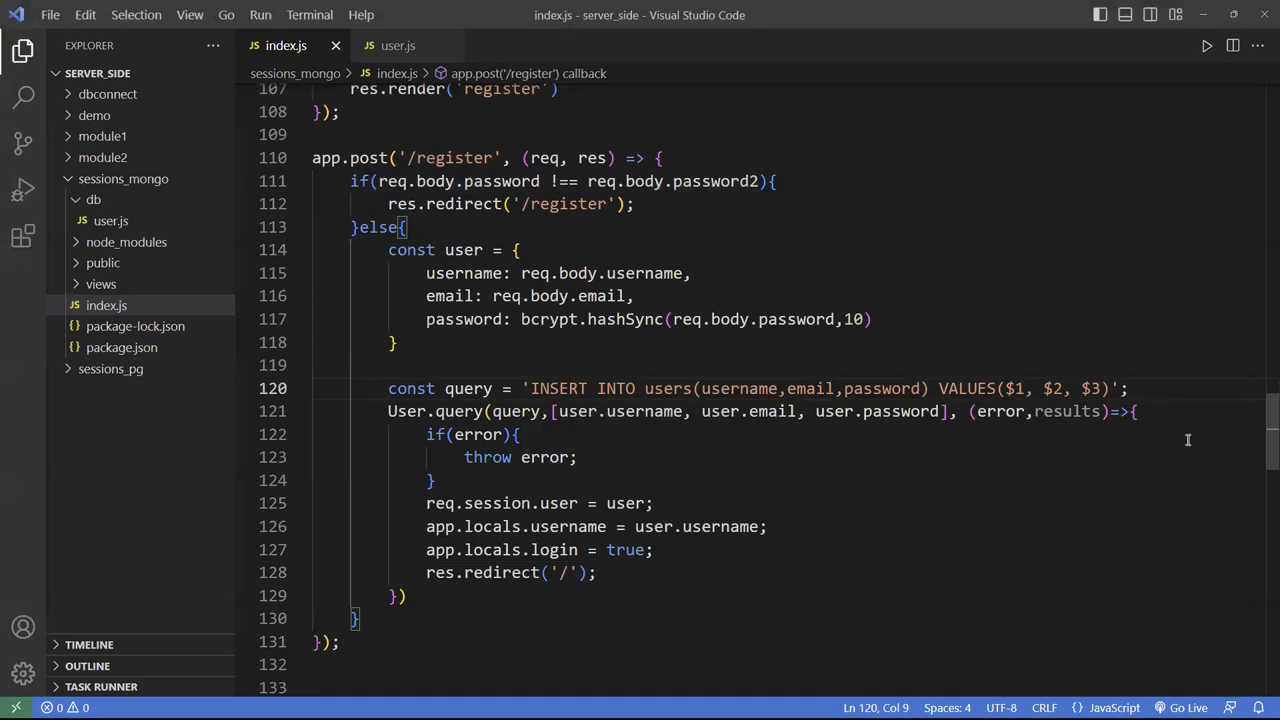
drag(388, 388, 435, 480)
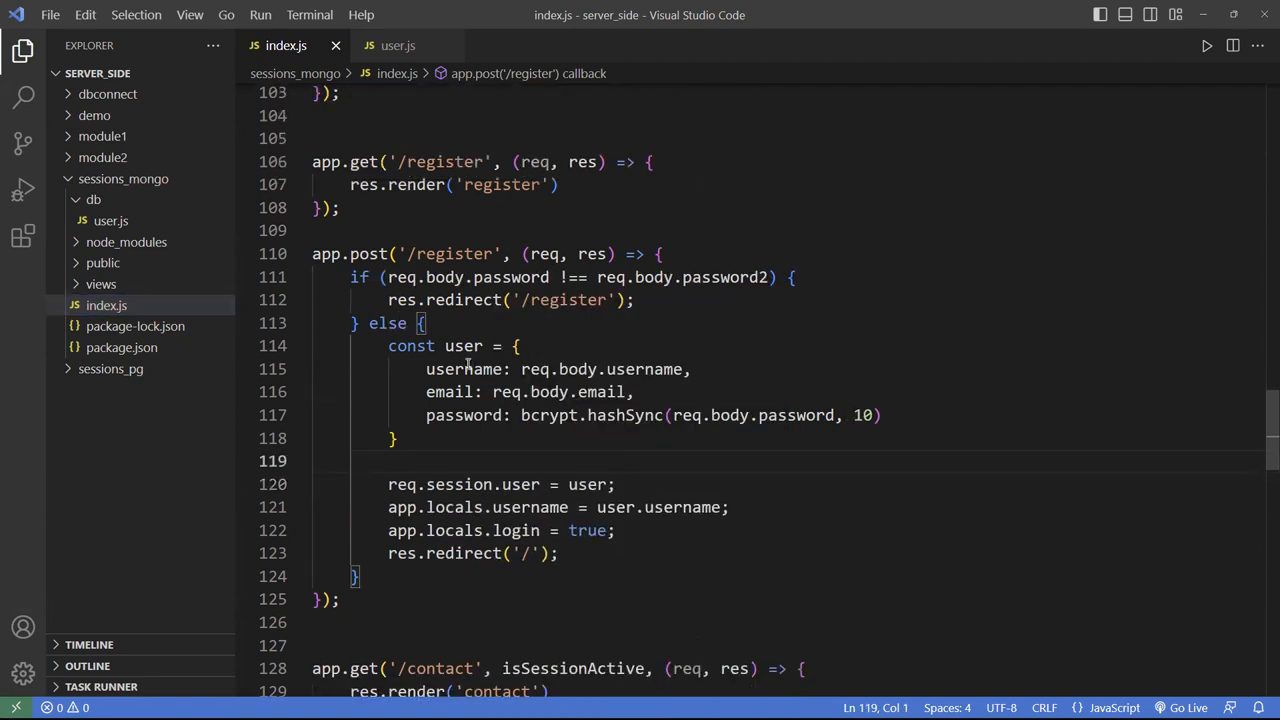
- Compare the user object fields with the schema and add user.save(); after it
drag(445, 345, 397, 438)
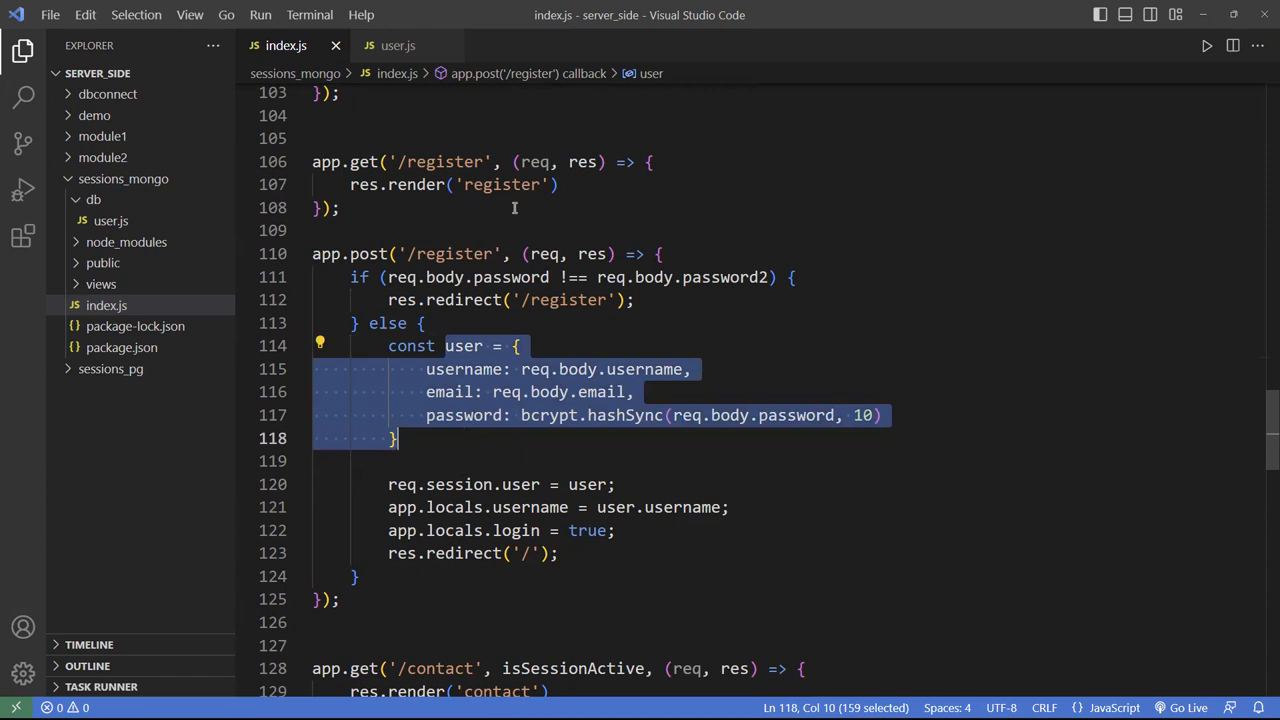
mouse_move(511, 221)
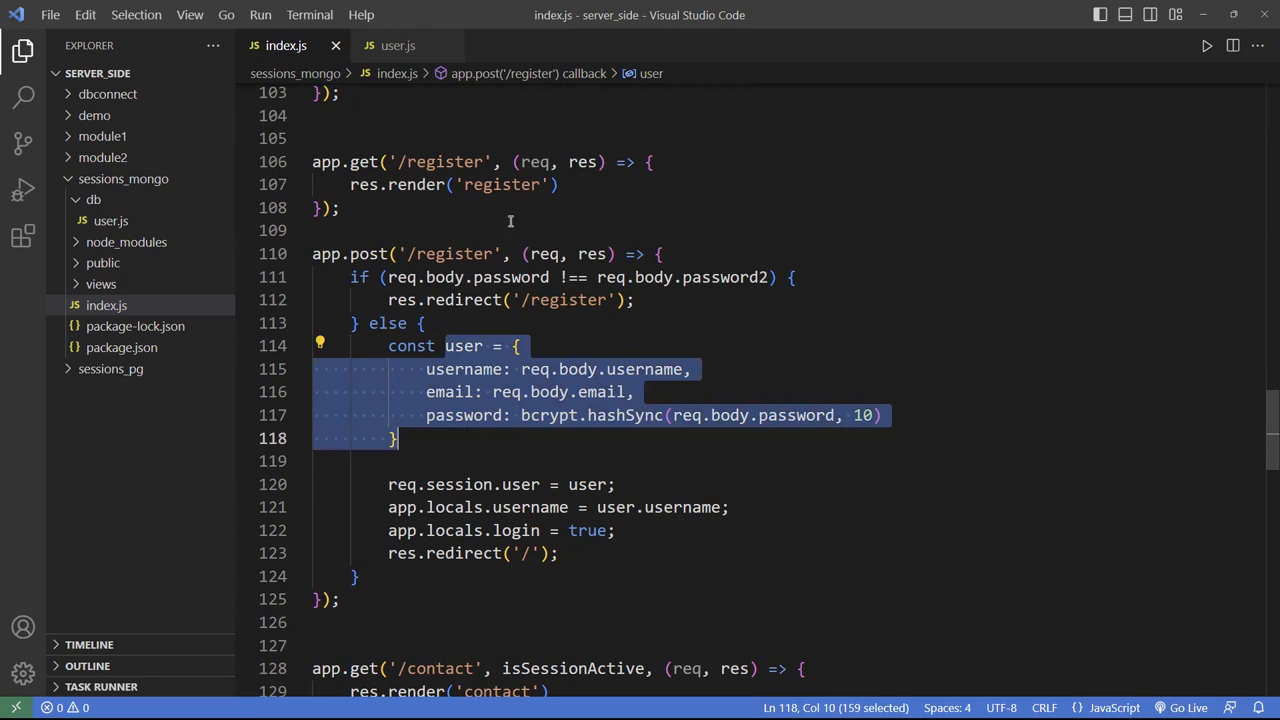
mouse_move(463, 230)
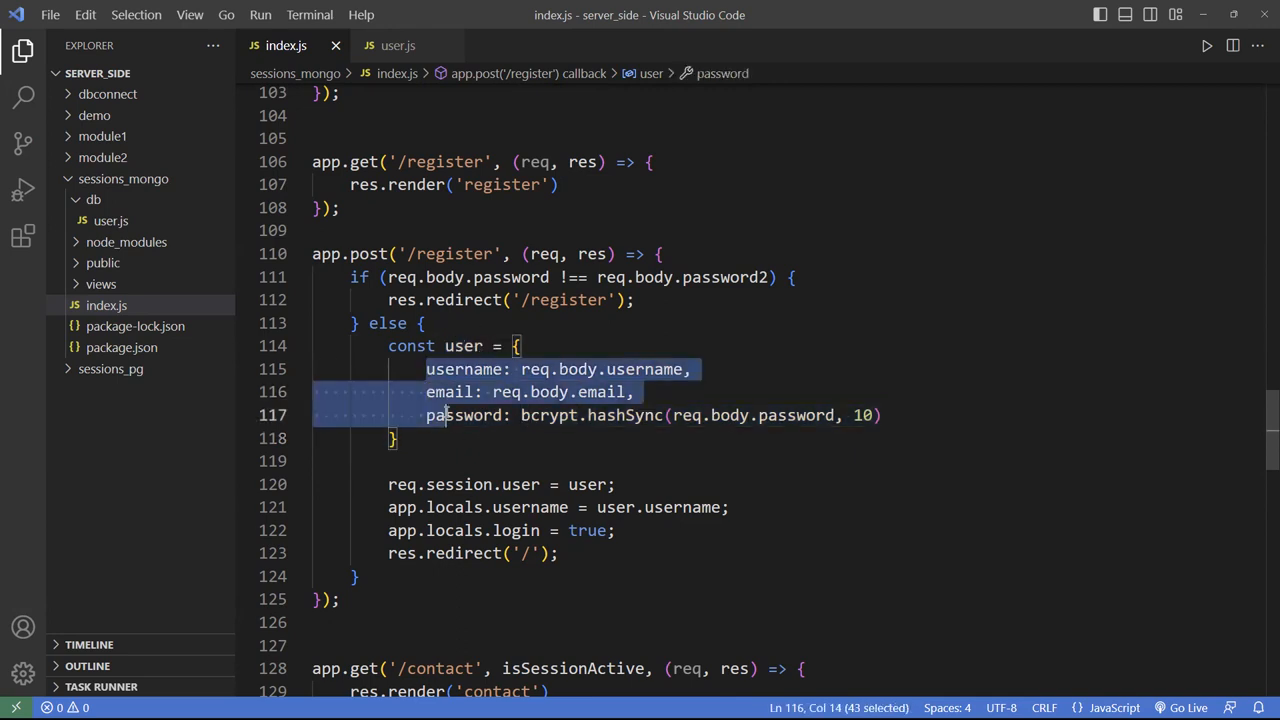
click(398, 45)
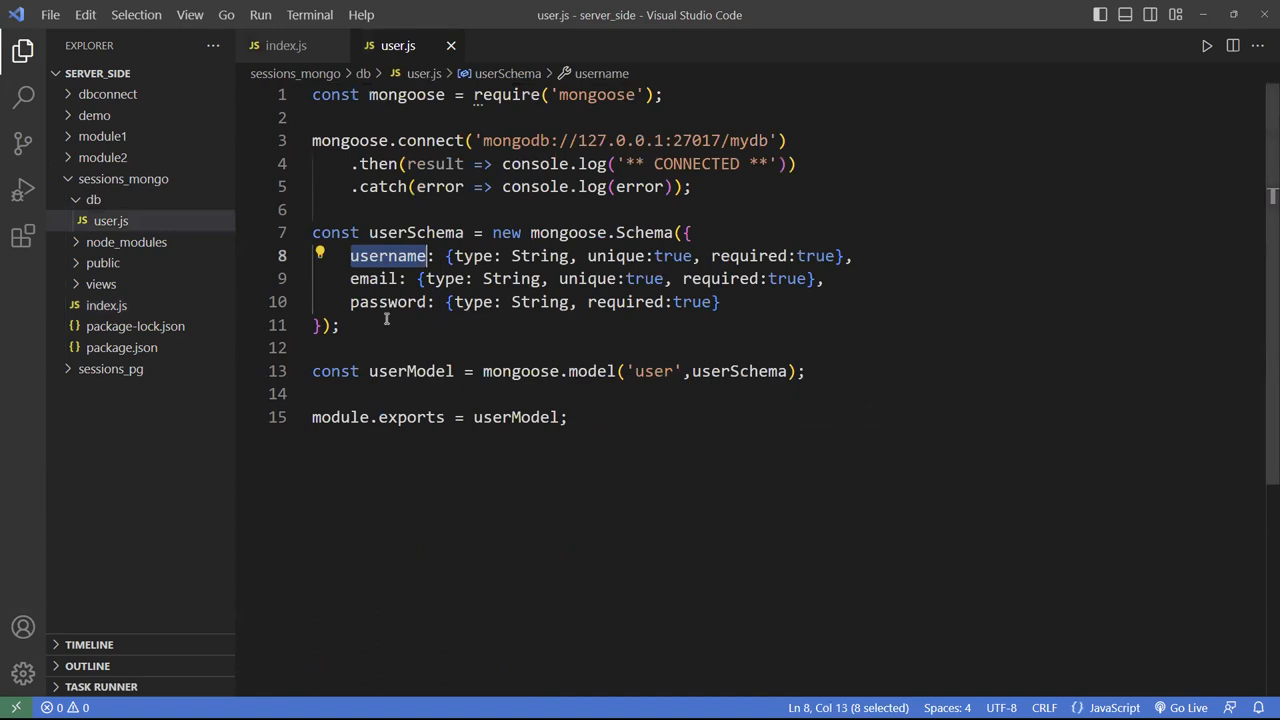
click(350, 255)
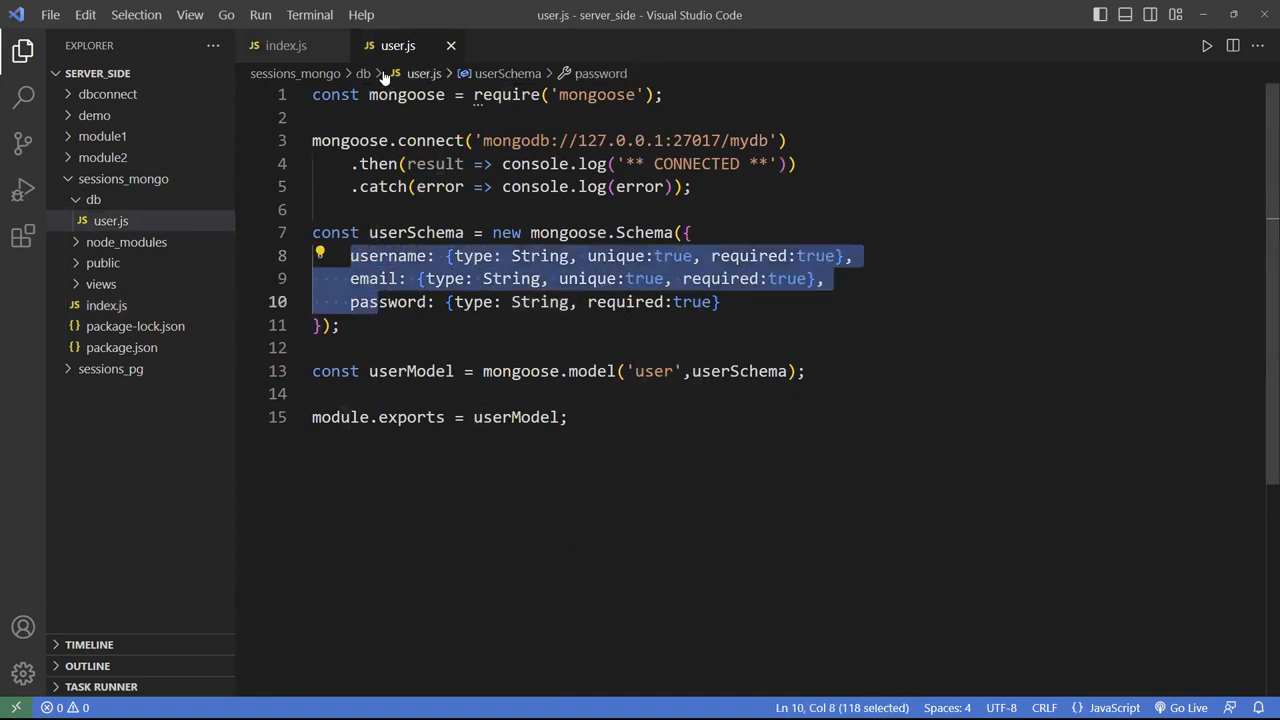
click(285, 45)
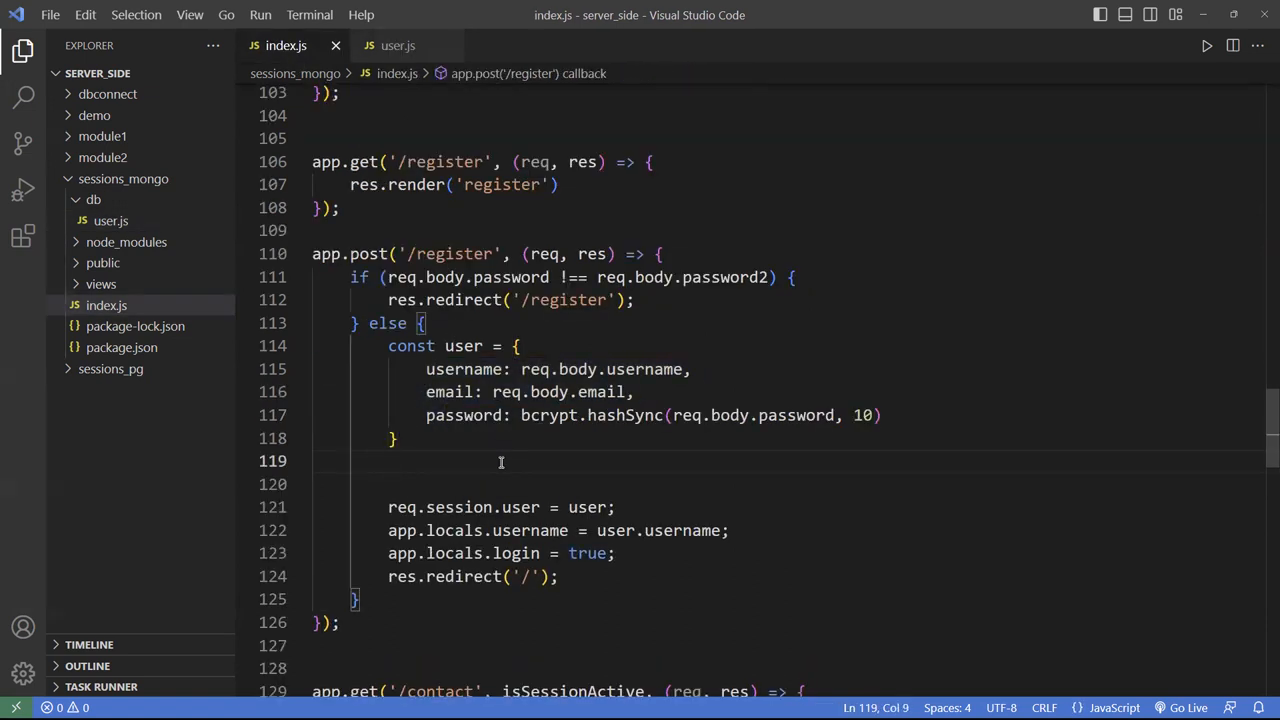
text(user.save)
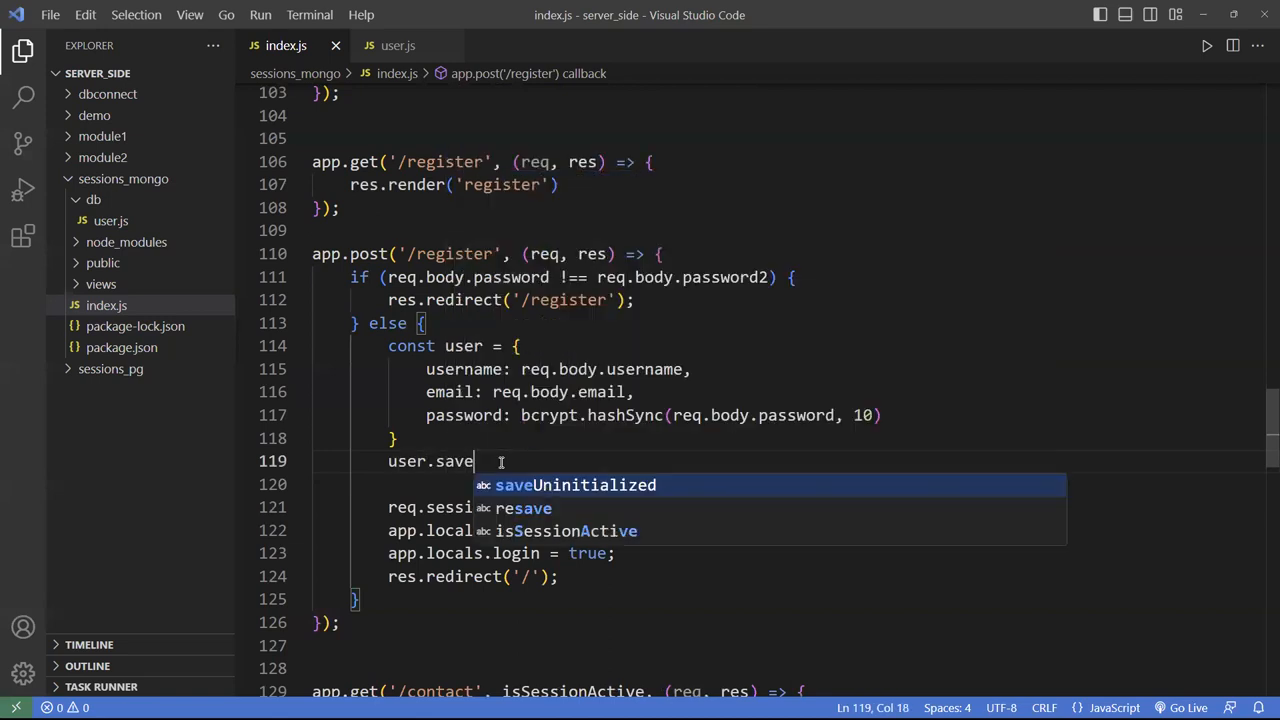
text(();)
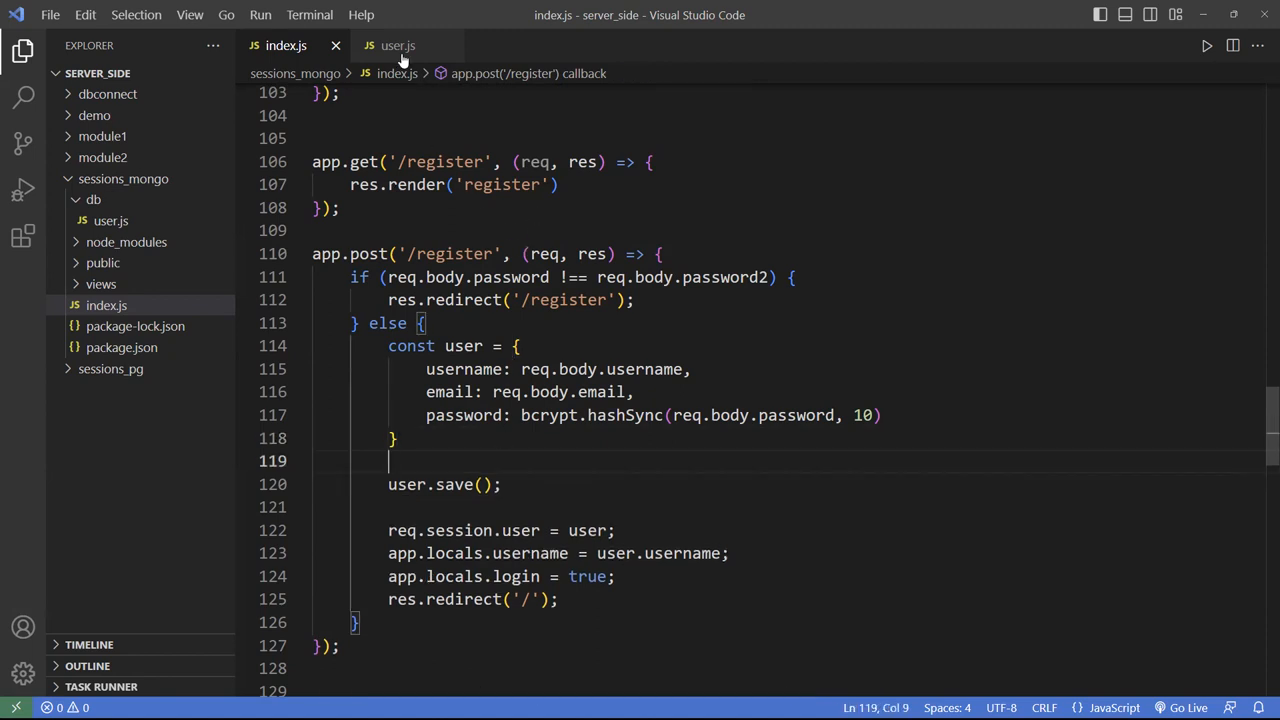
- Type 'new User' before the user object, checking the exported userModel in db/user.js
click(397, 45)
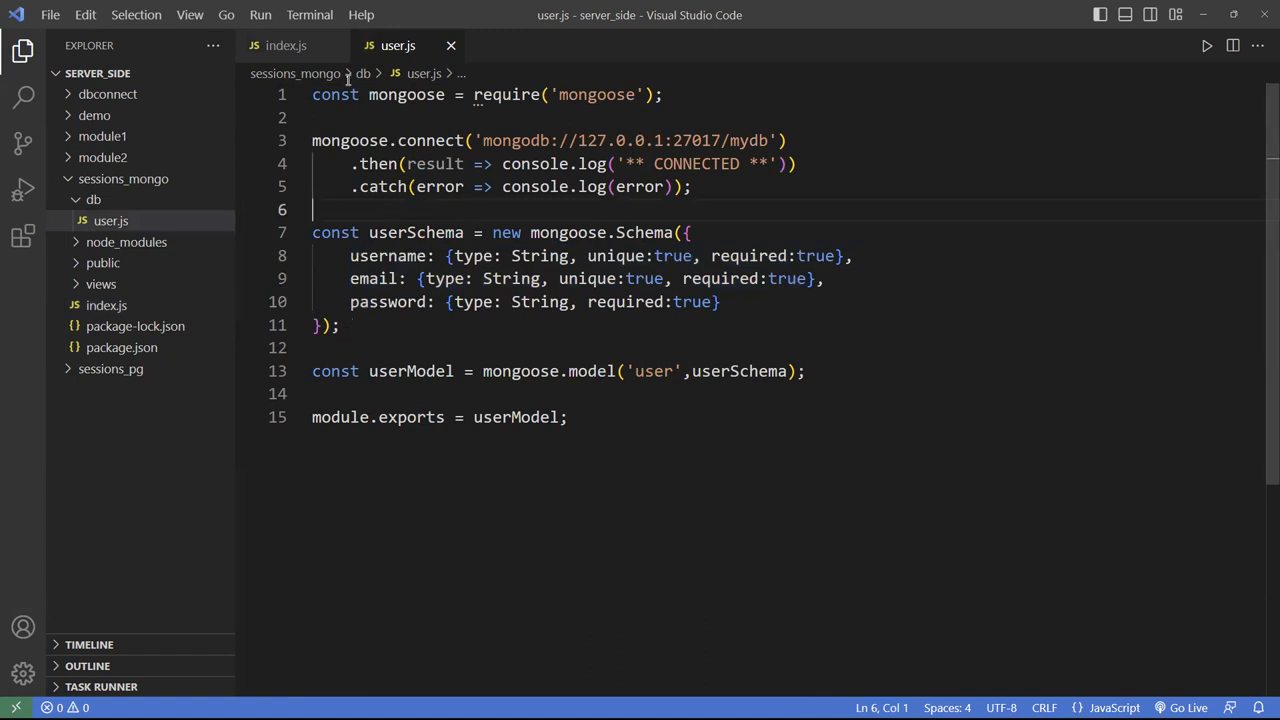
click(285, 45)
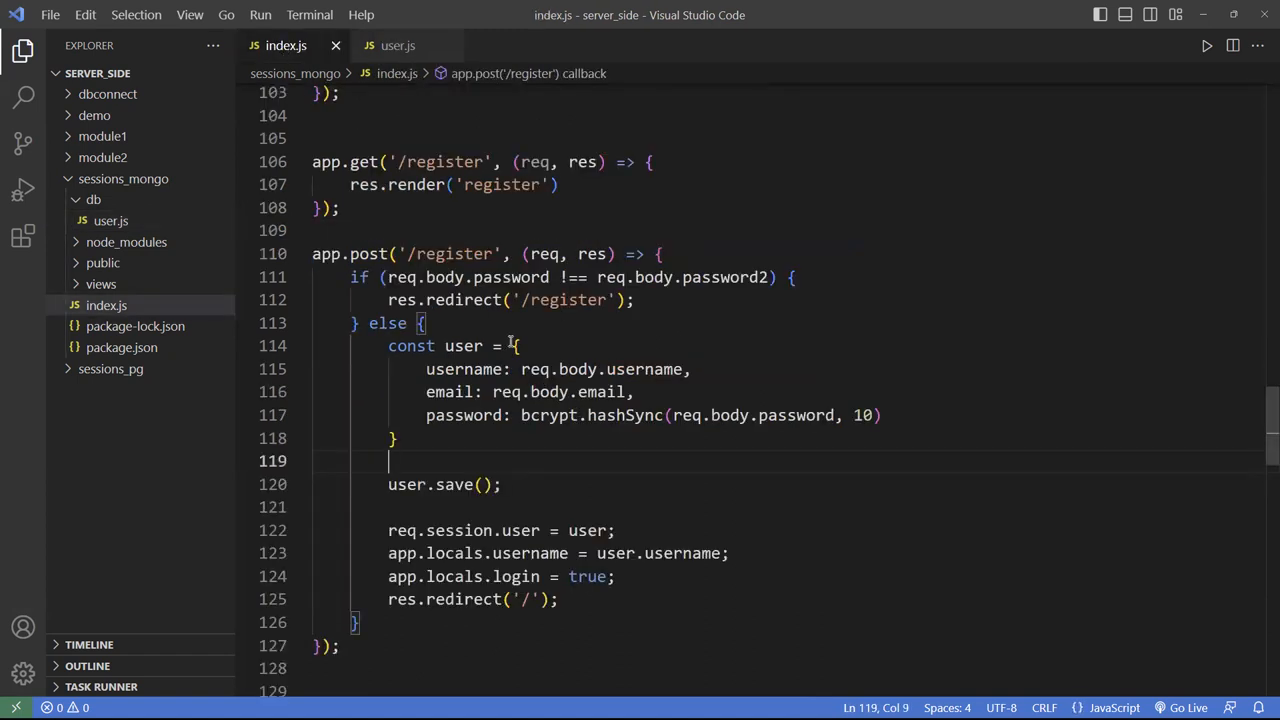
text(new)
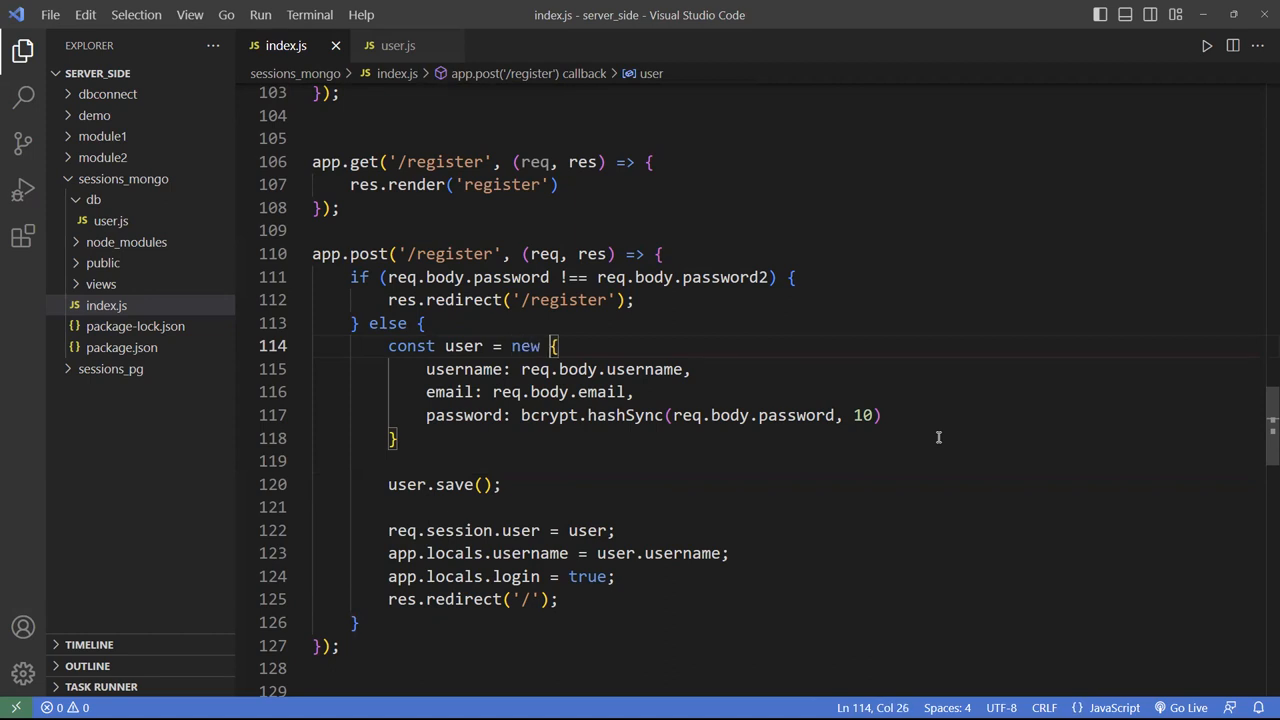
text(User)
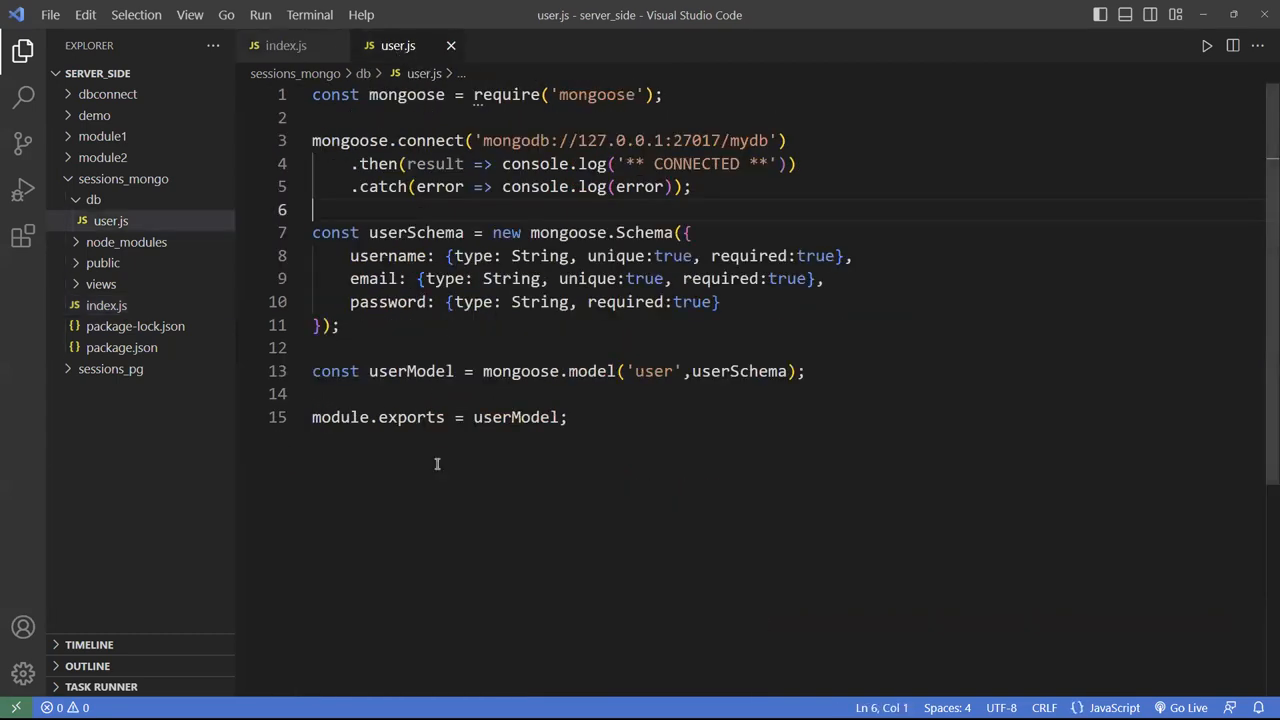
double_click(515, 417)
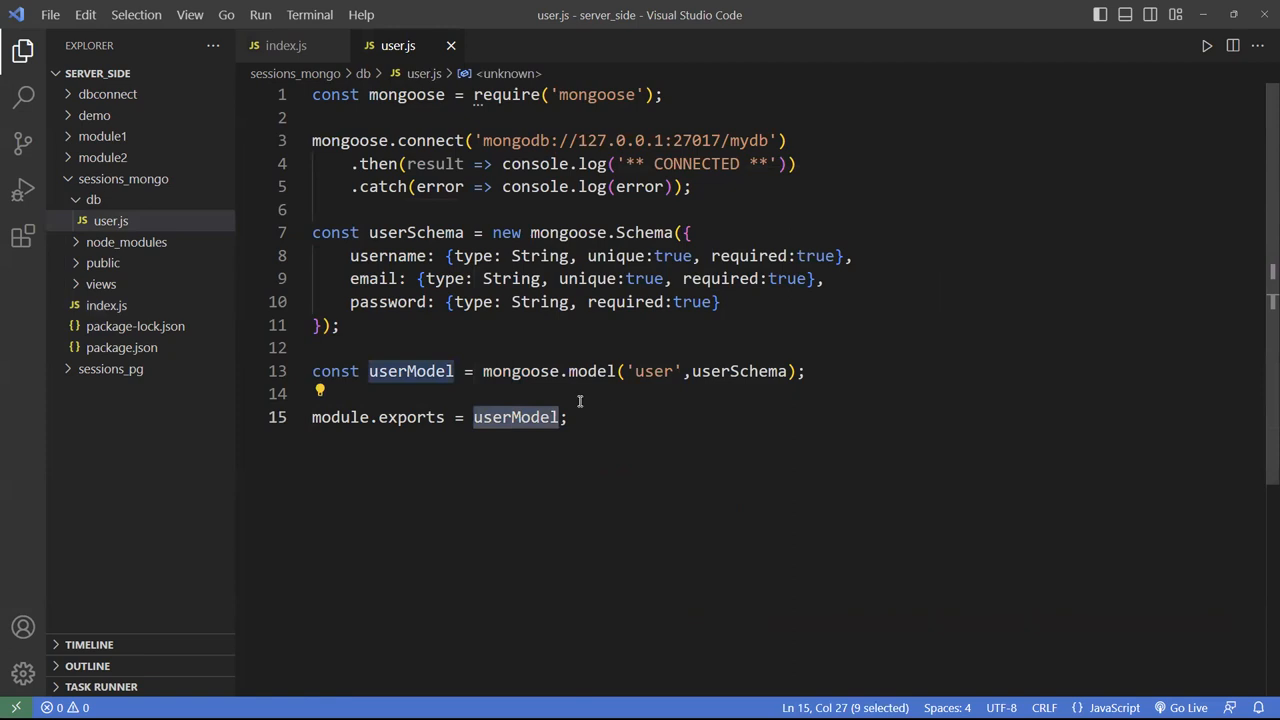
- Wrap the user fields in new User({...}) and delete the blank line after user.save()
click(286, 45)
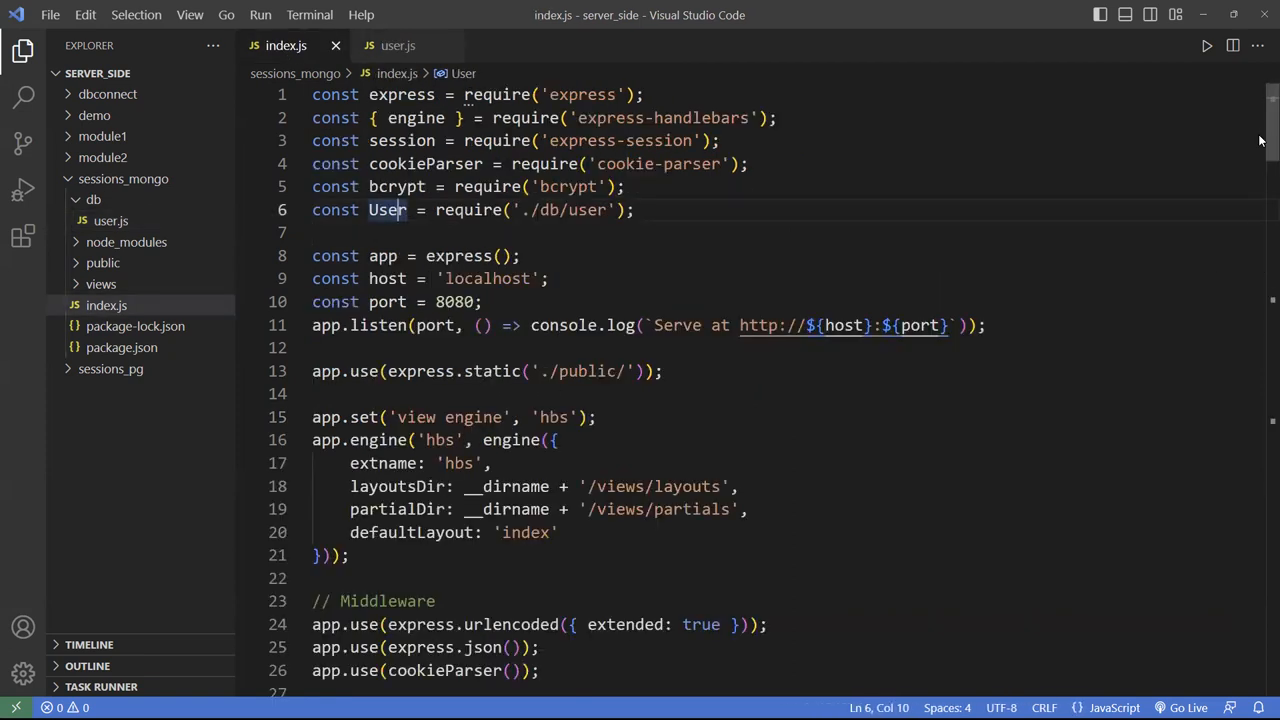
scroll(down, 3)
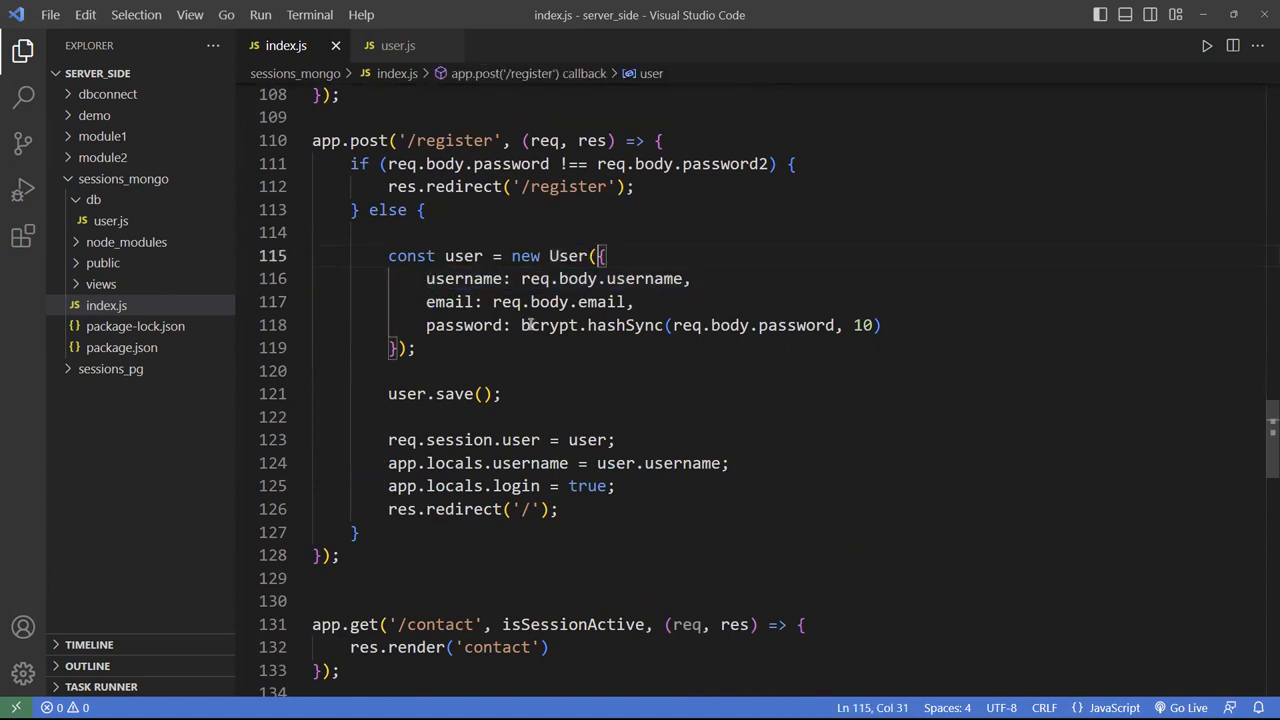
drag(520, 325, 881, 325)
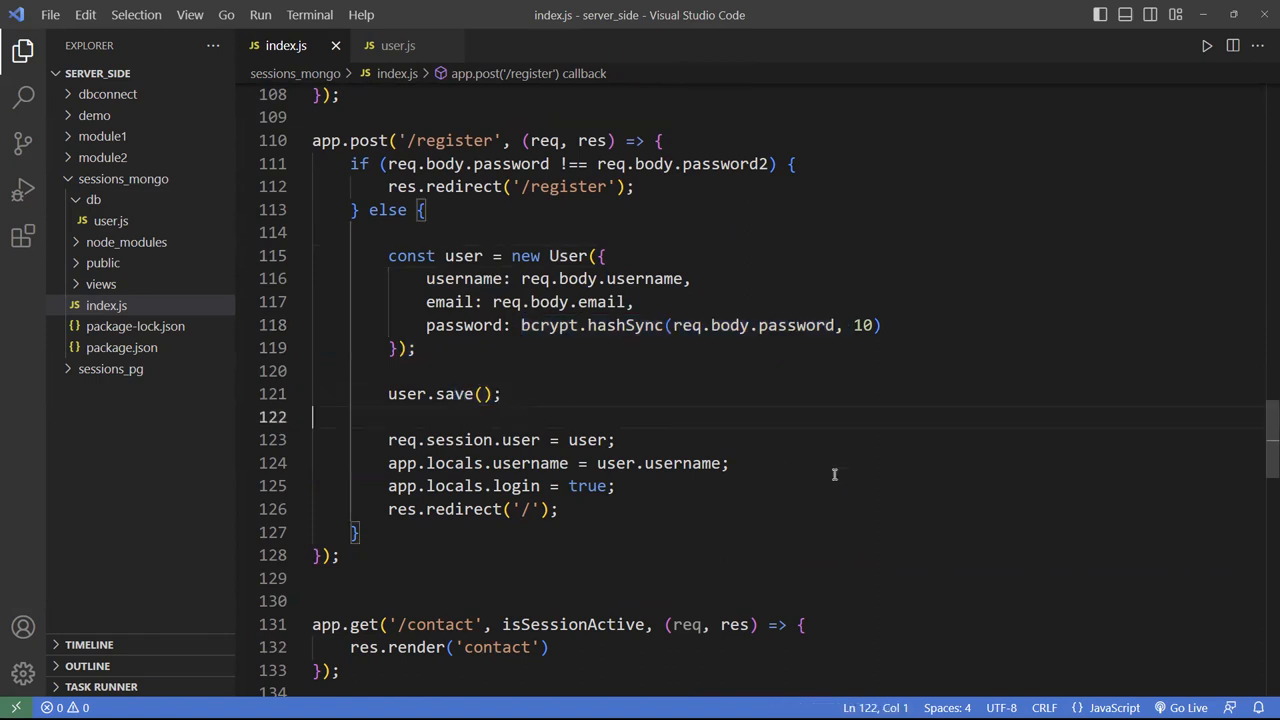
mouse_move(866, 483)
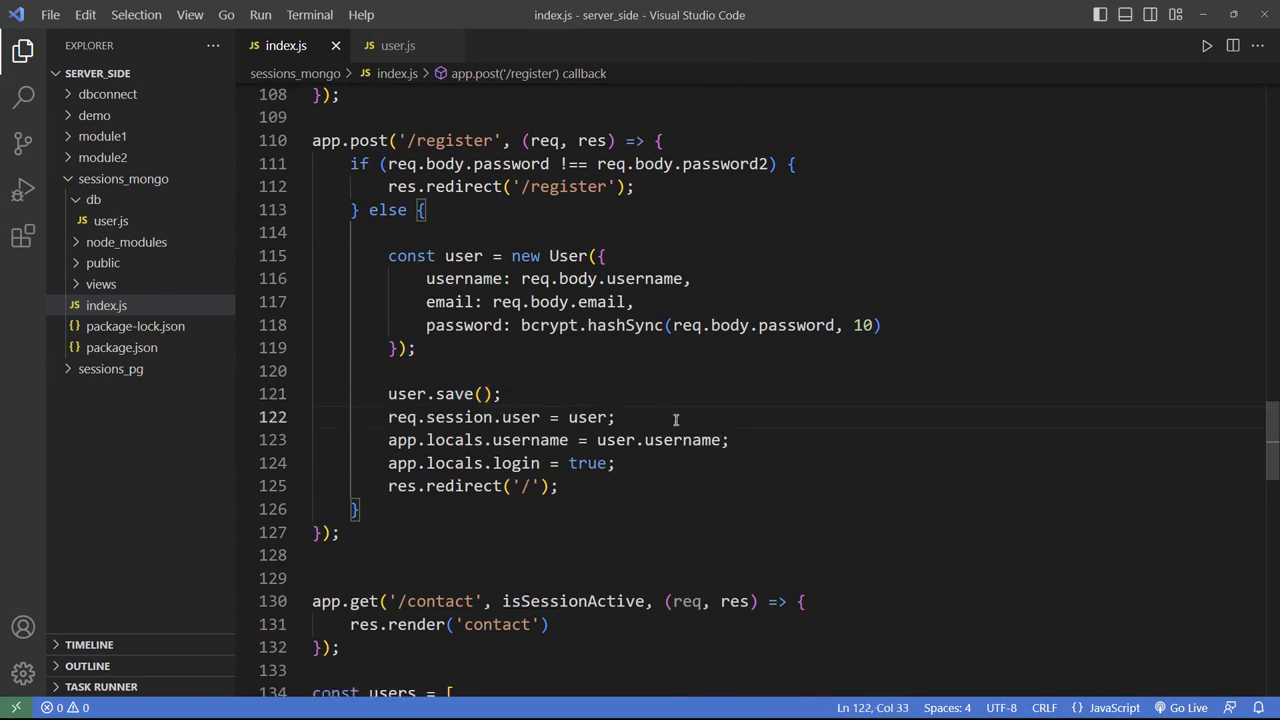
mouse_move(494, 457)
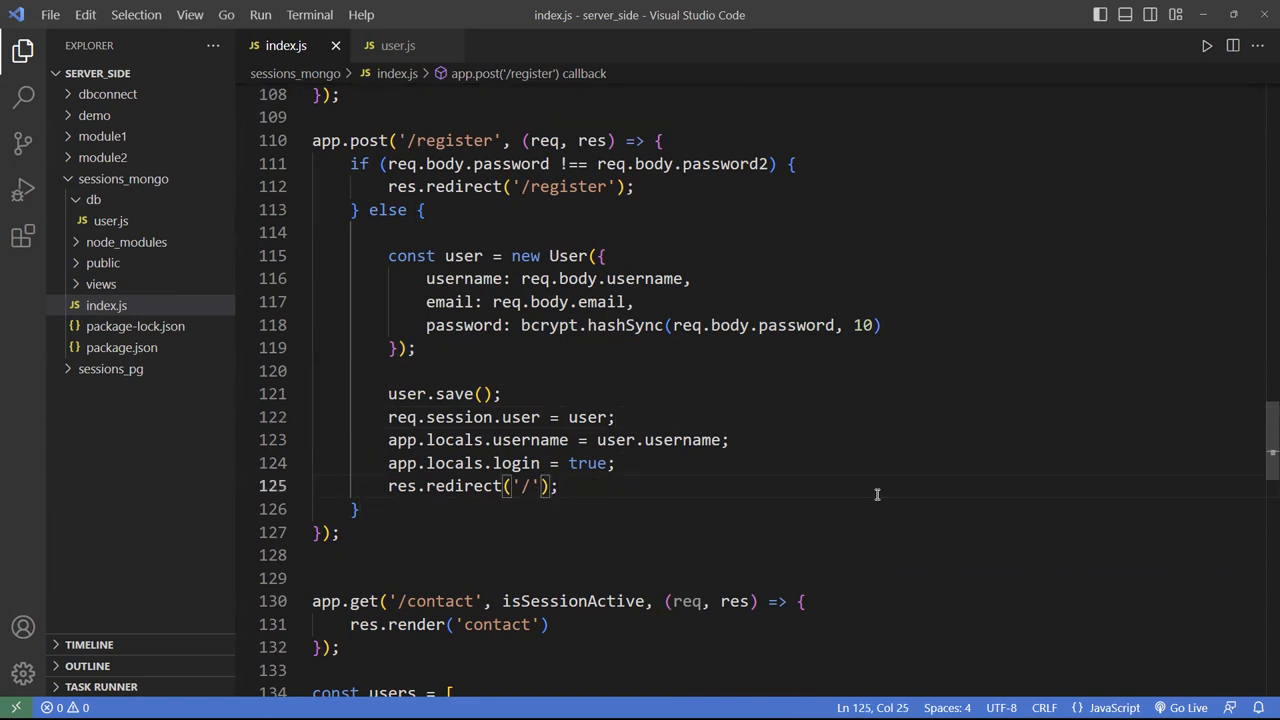
text(index'))
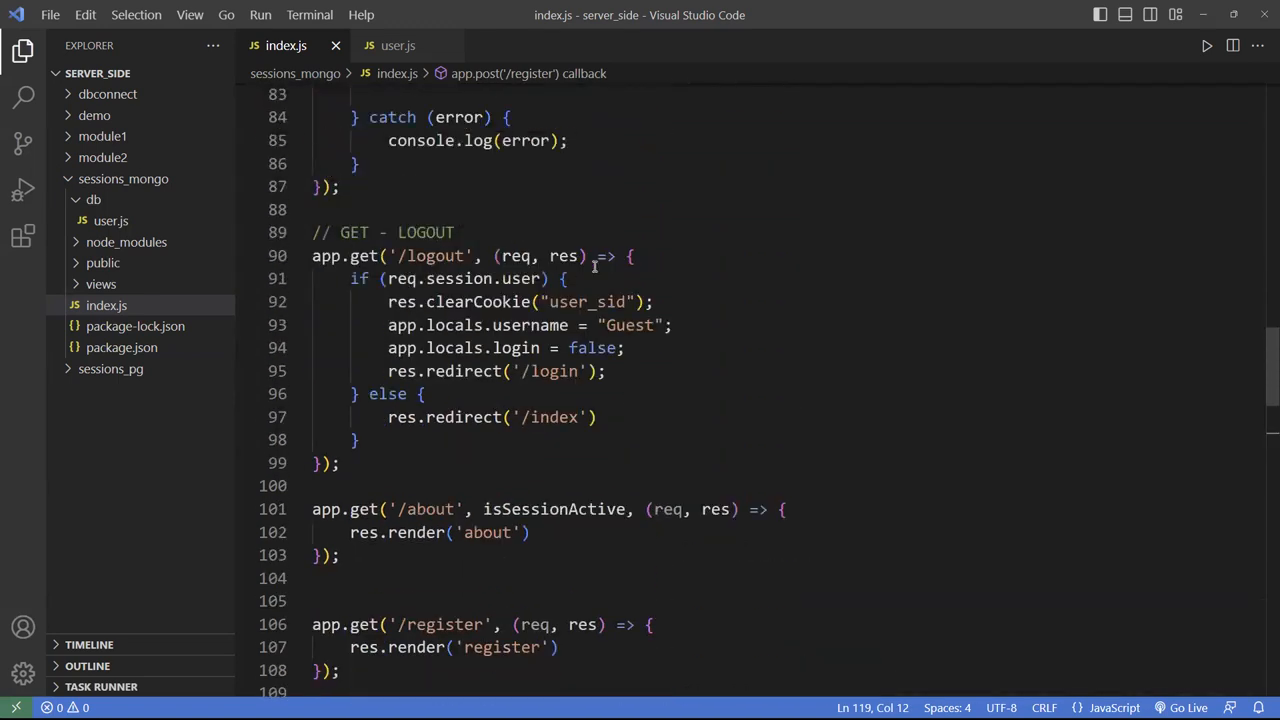
scroll(up, 3)
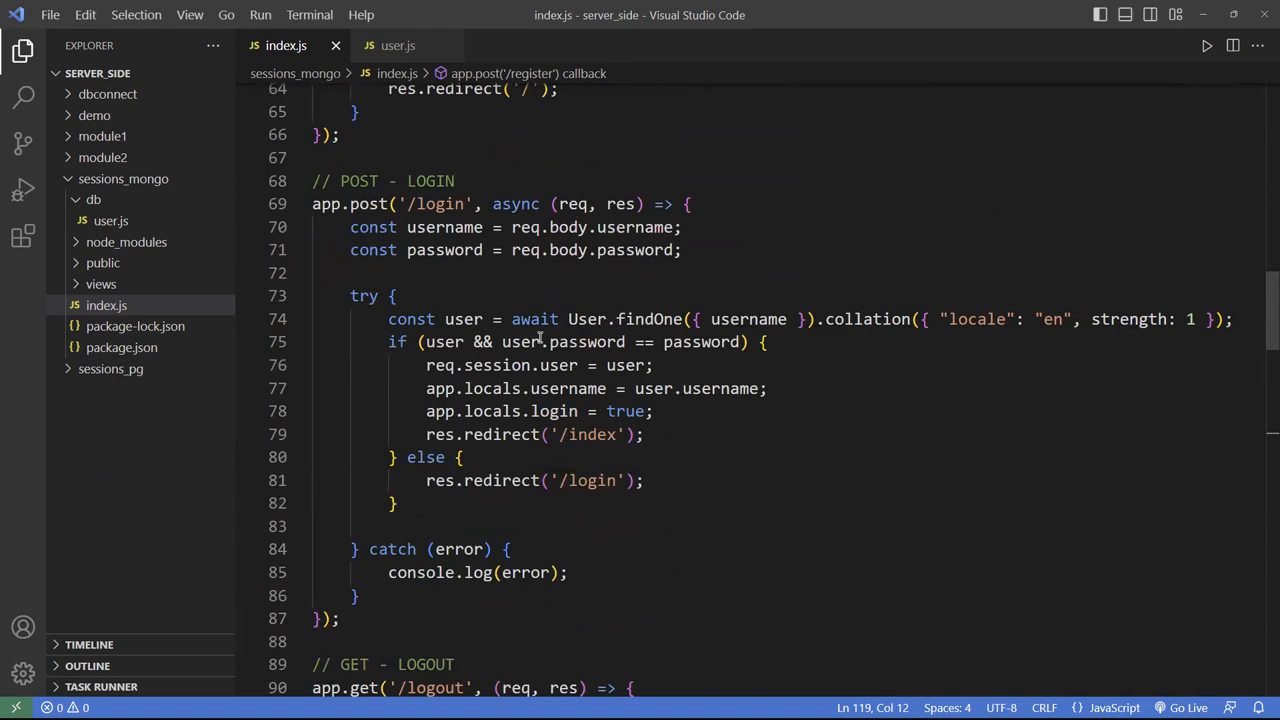
drag(501, 342, 740, 342)
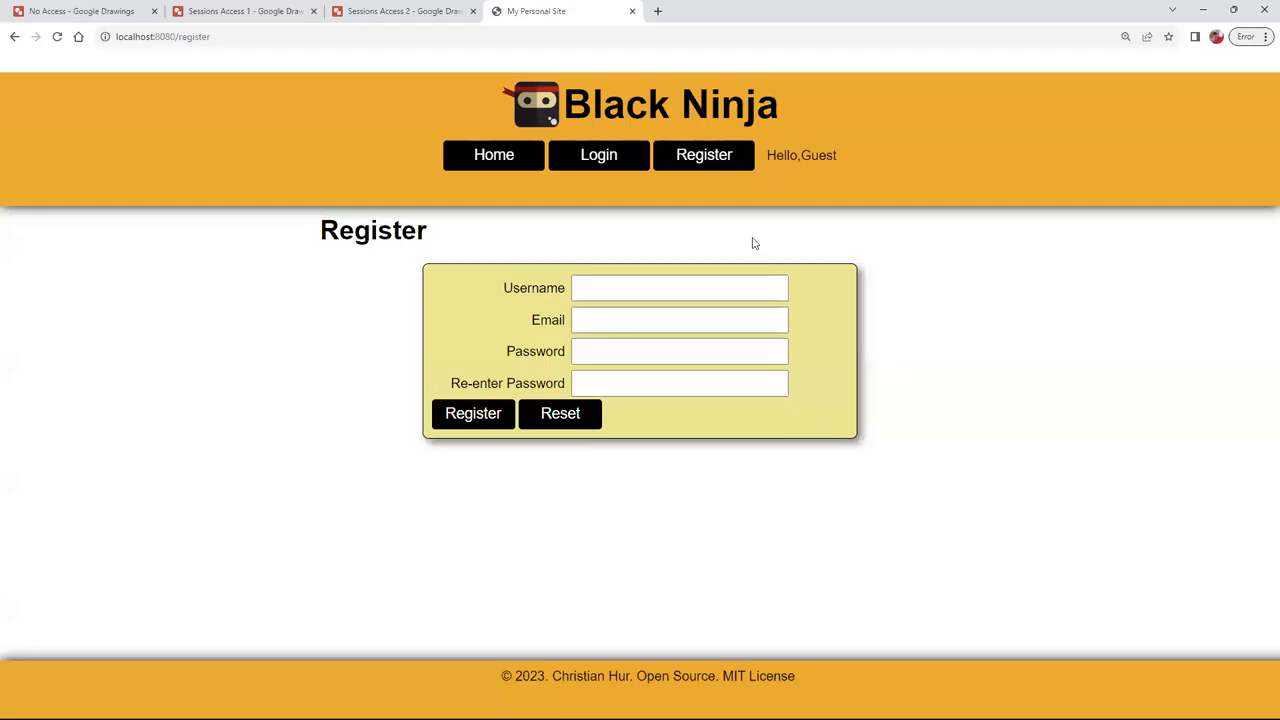
click(598, 155)
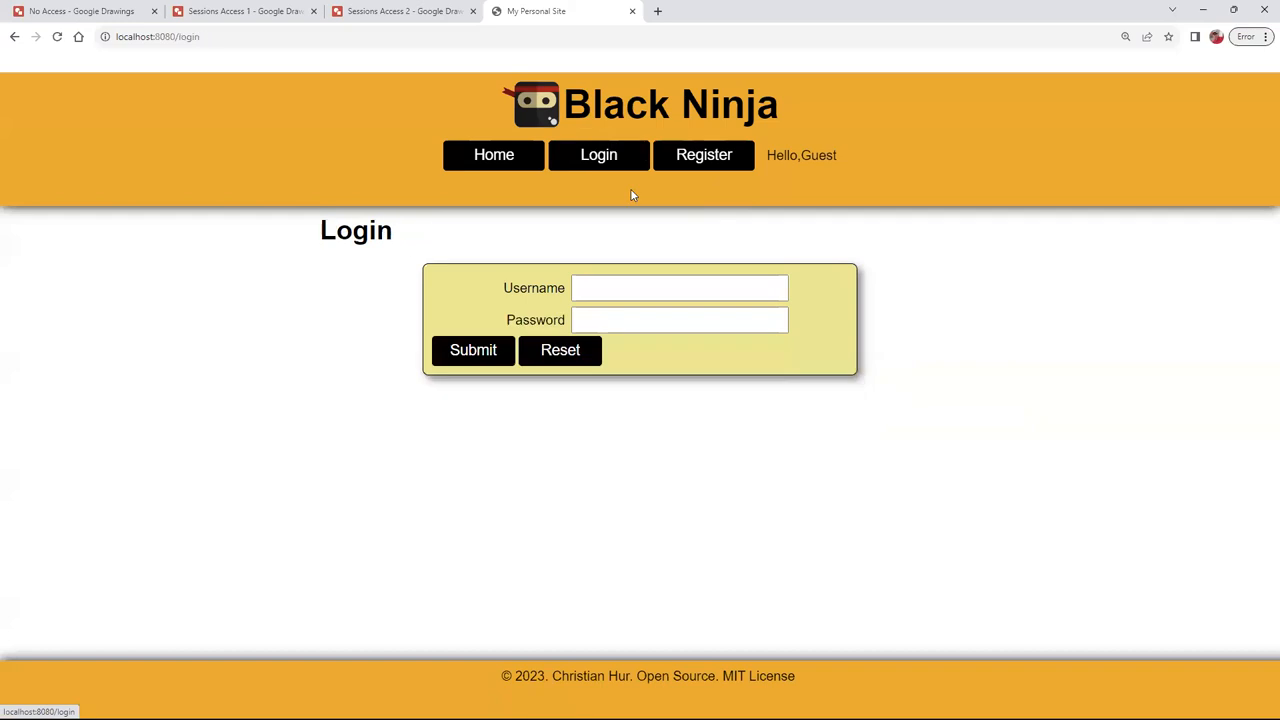
text(me)
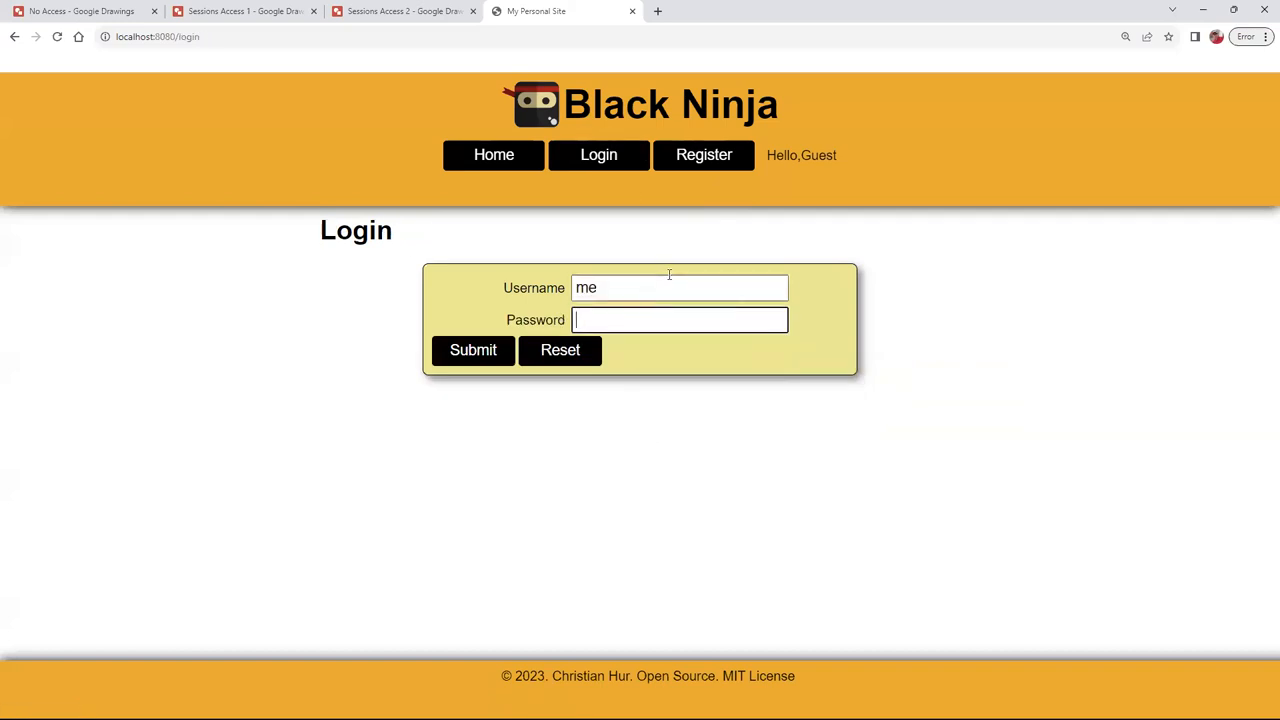
click(472, 350)
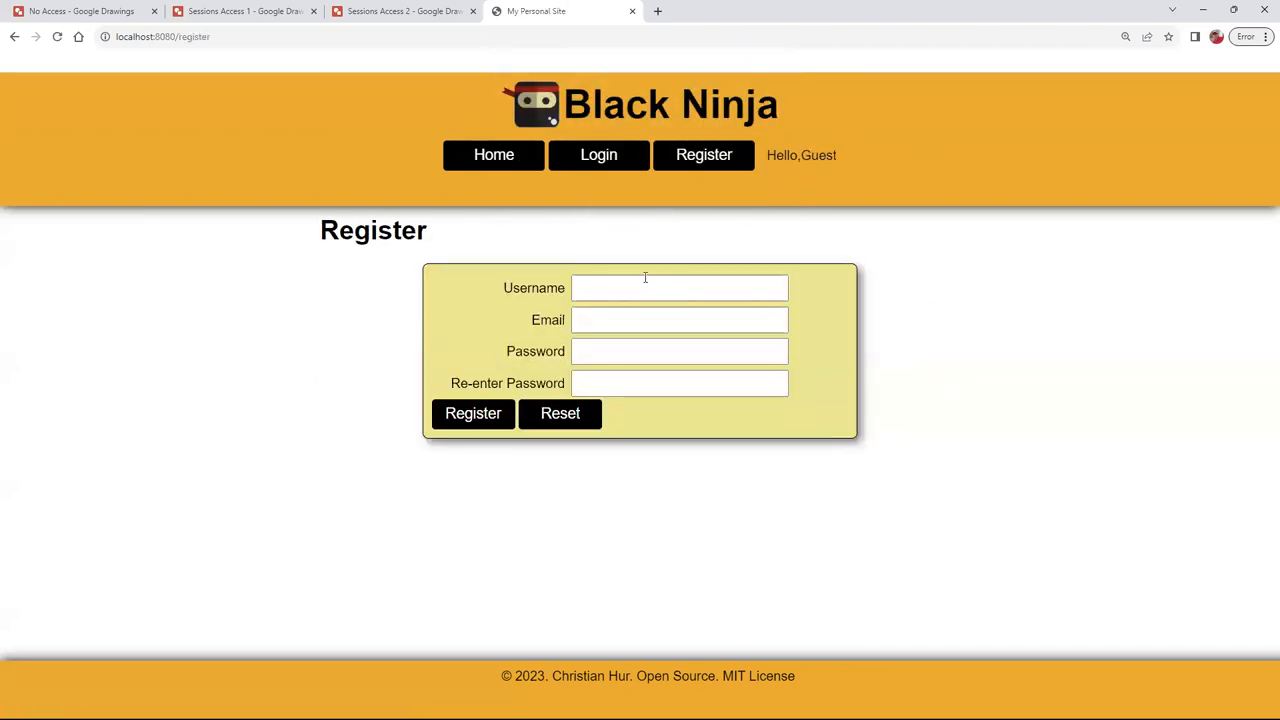
text(You)
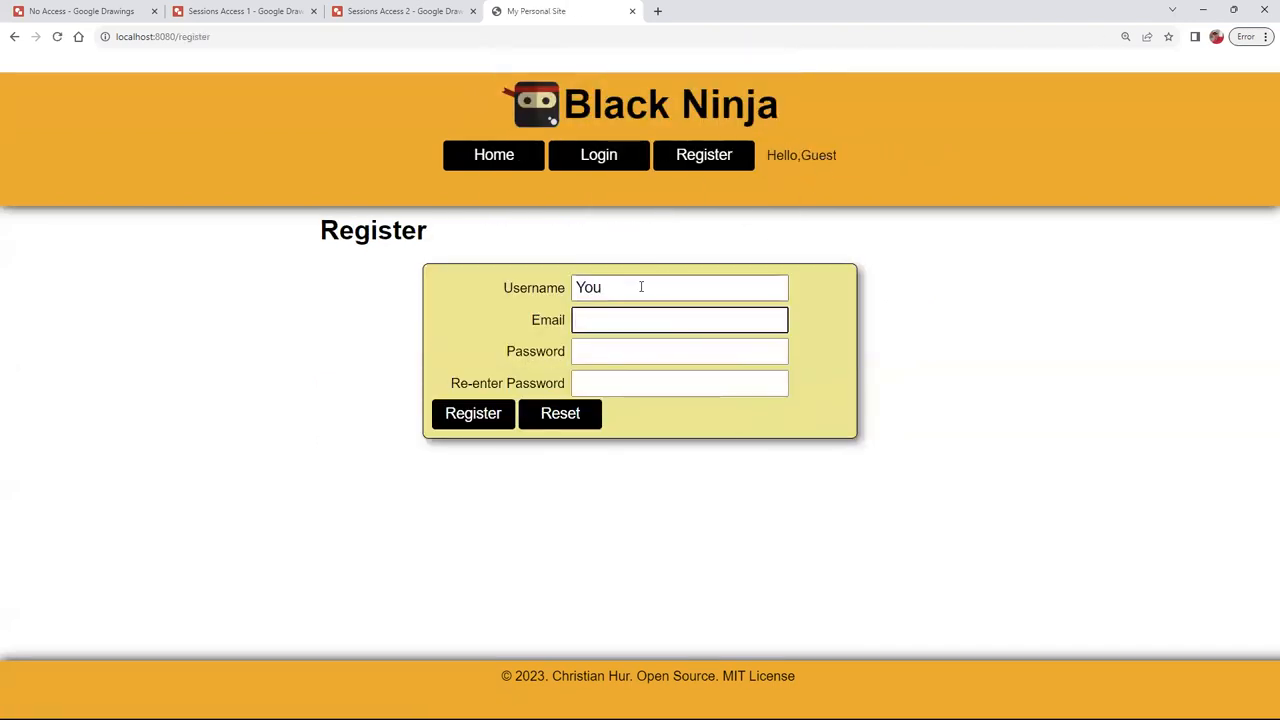
text(you@you.com)
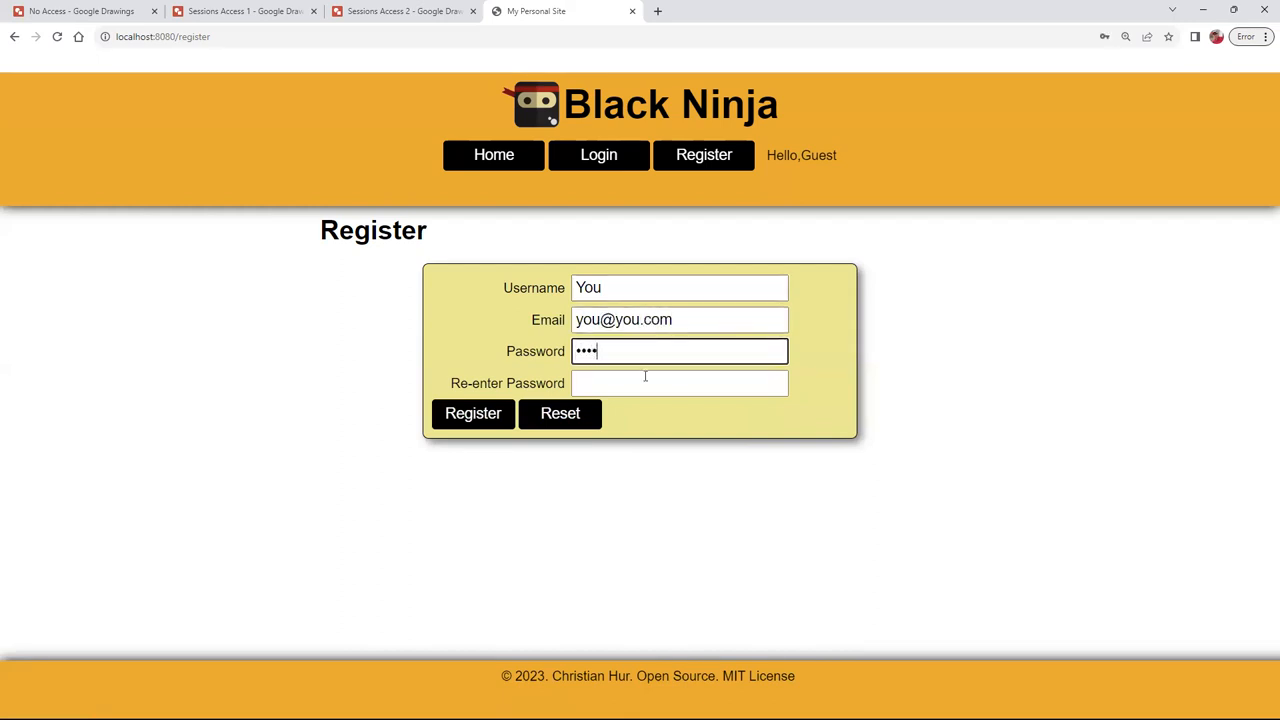
text(1234)
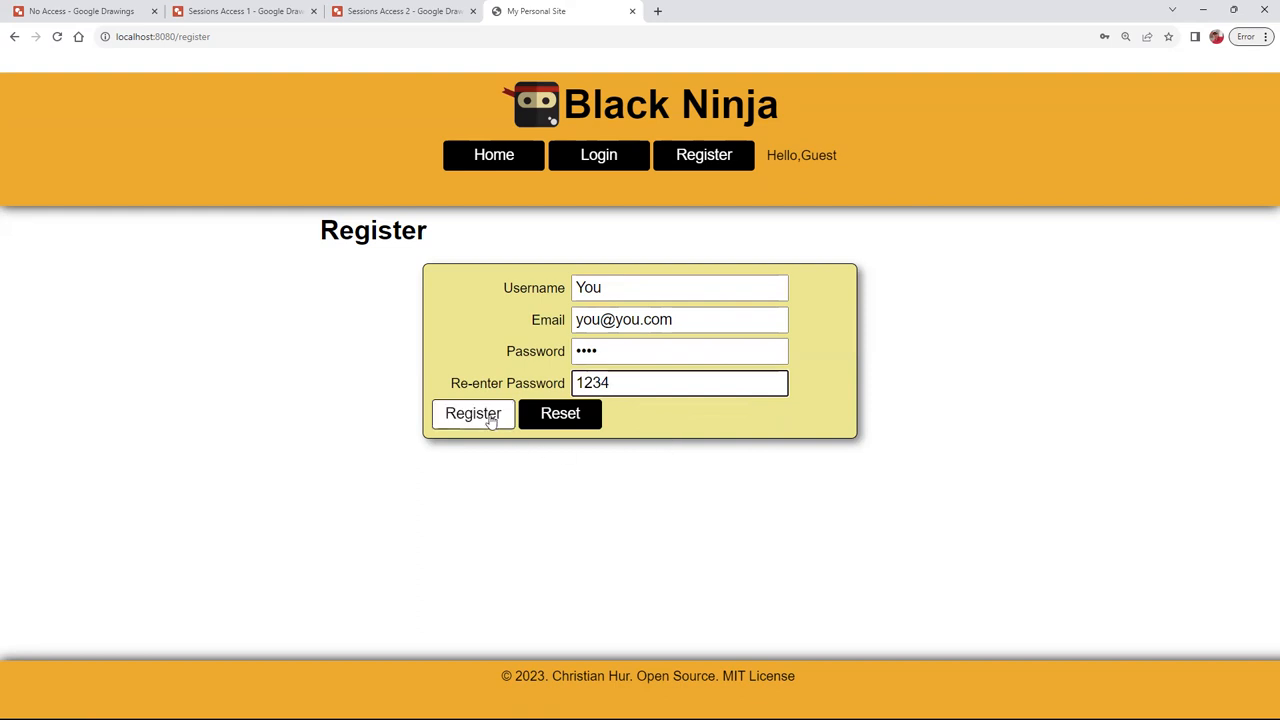
click(472, 413)
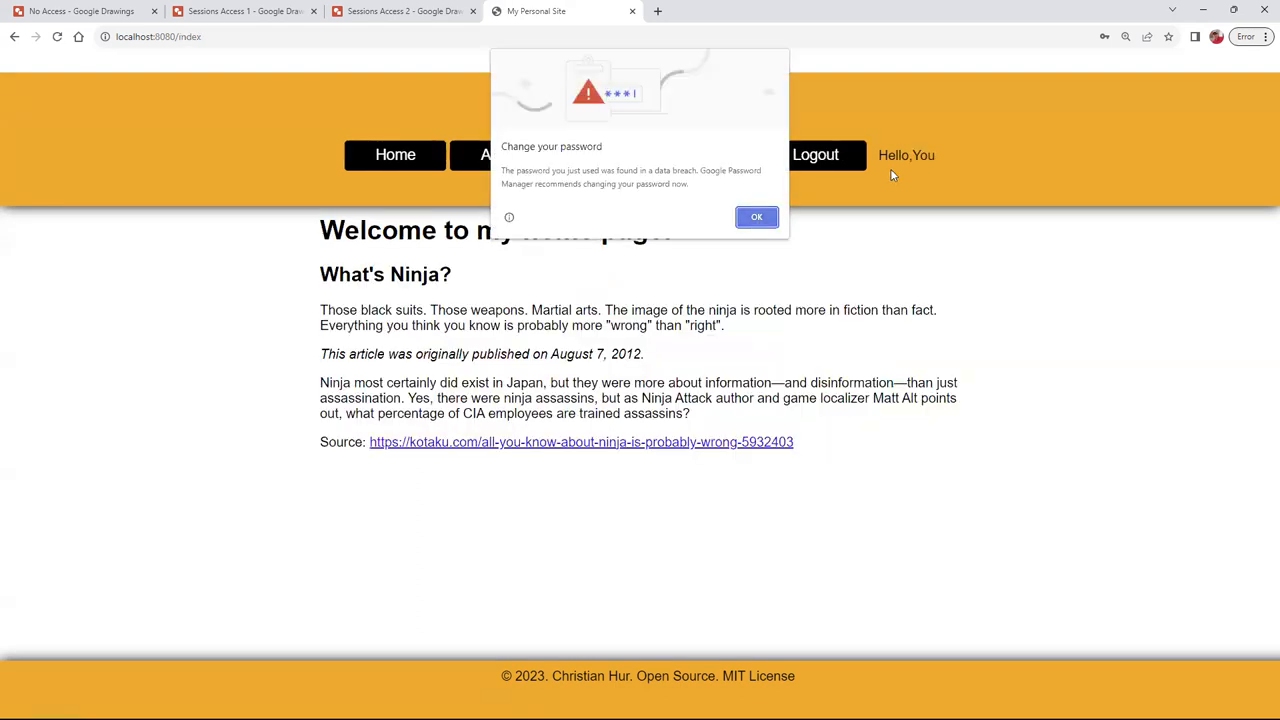
click(756, 217)
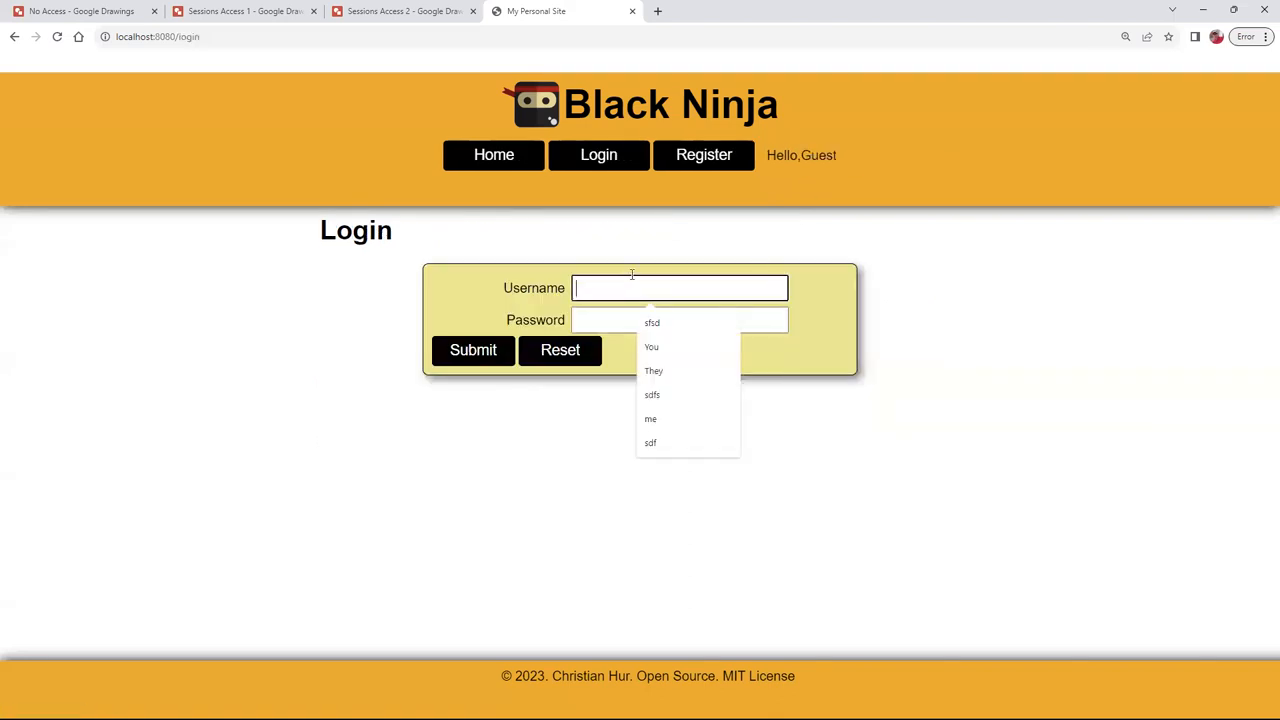
- Fill the login form with the saved You entry and submit it twice
click(651, 346)
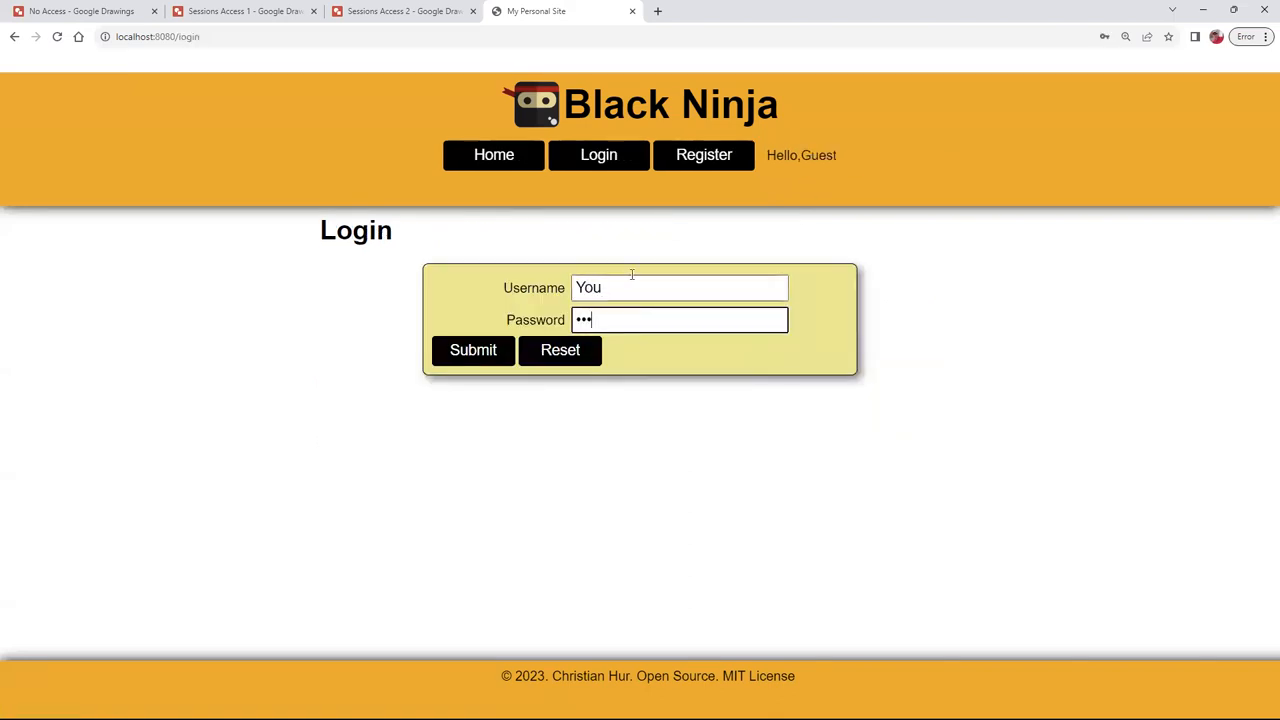
click(560, 350)
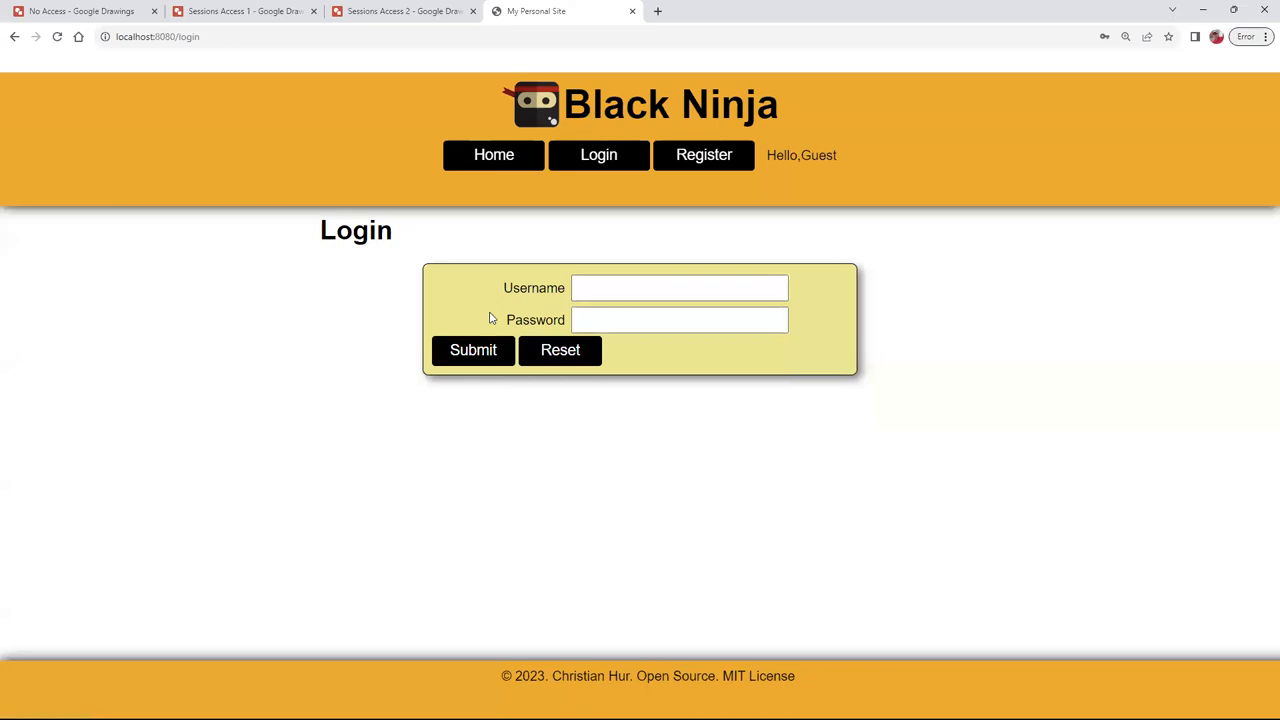
click(680, 288)
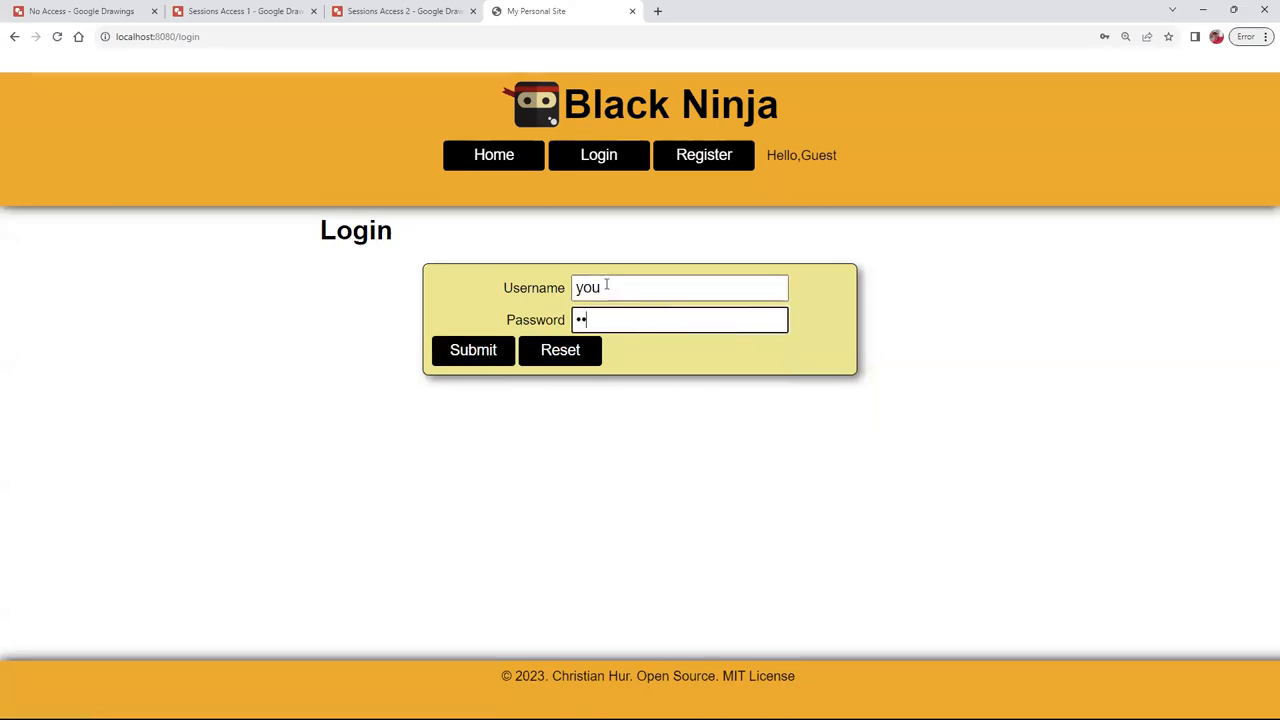
click(560, 350)
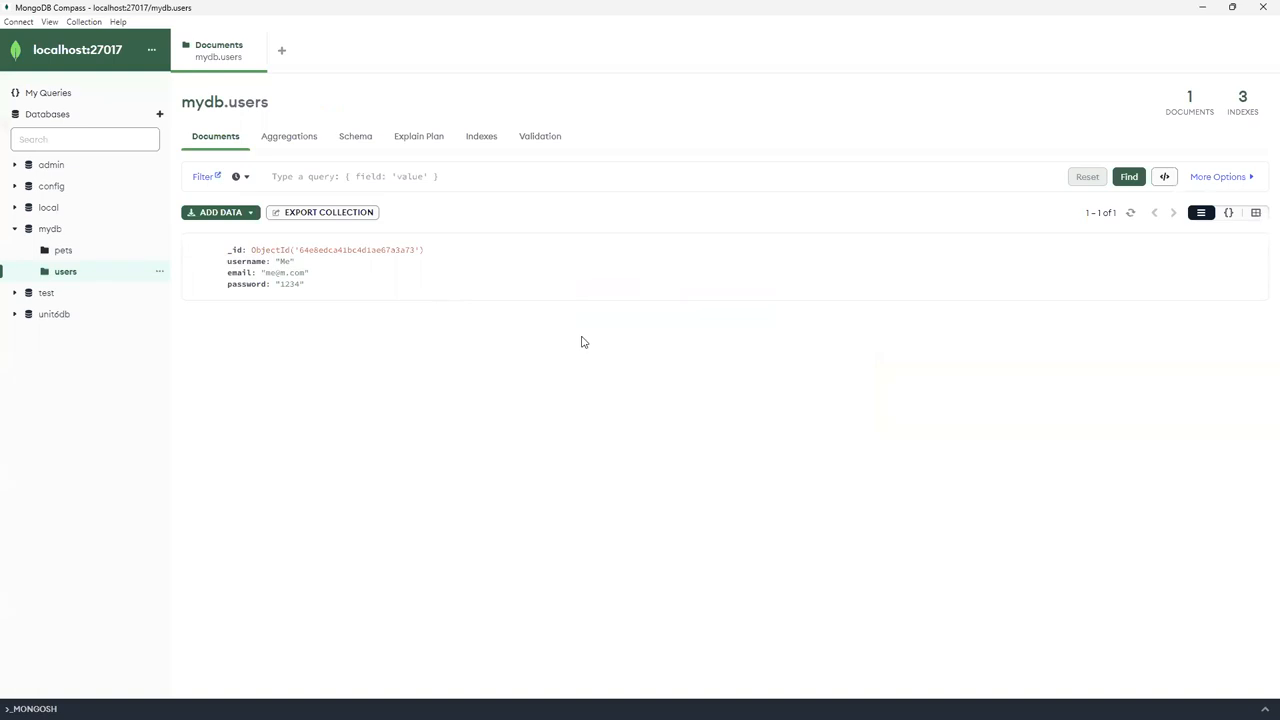
- Reload the mydb.users documents to see the new You user's hashed password
click(1131, 212)
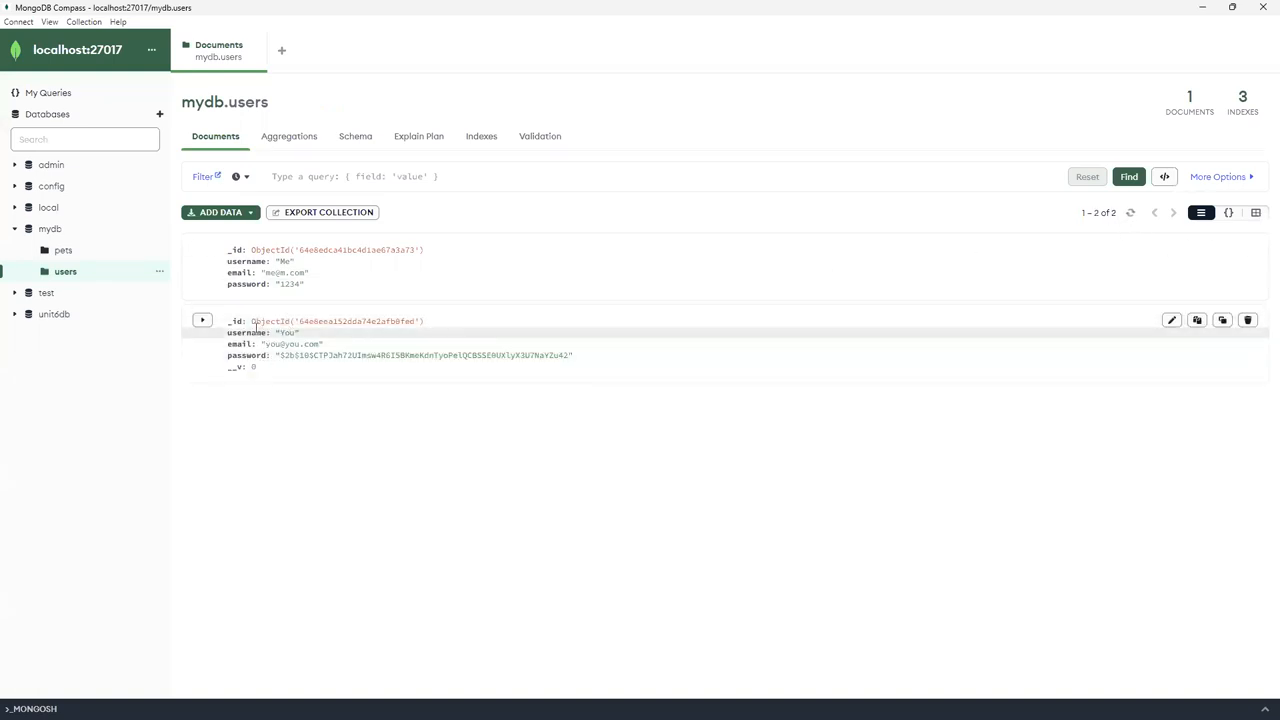
mouse_move(570, 367)
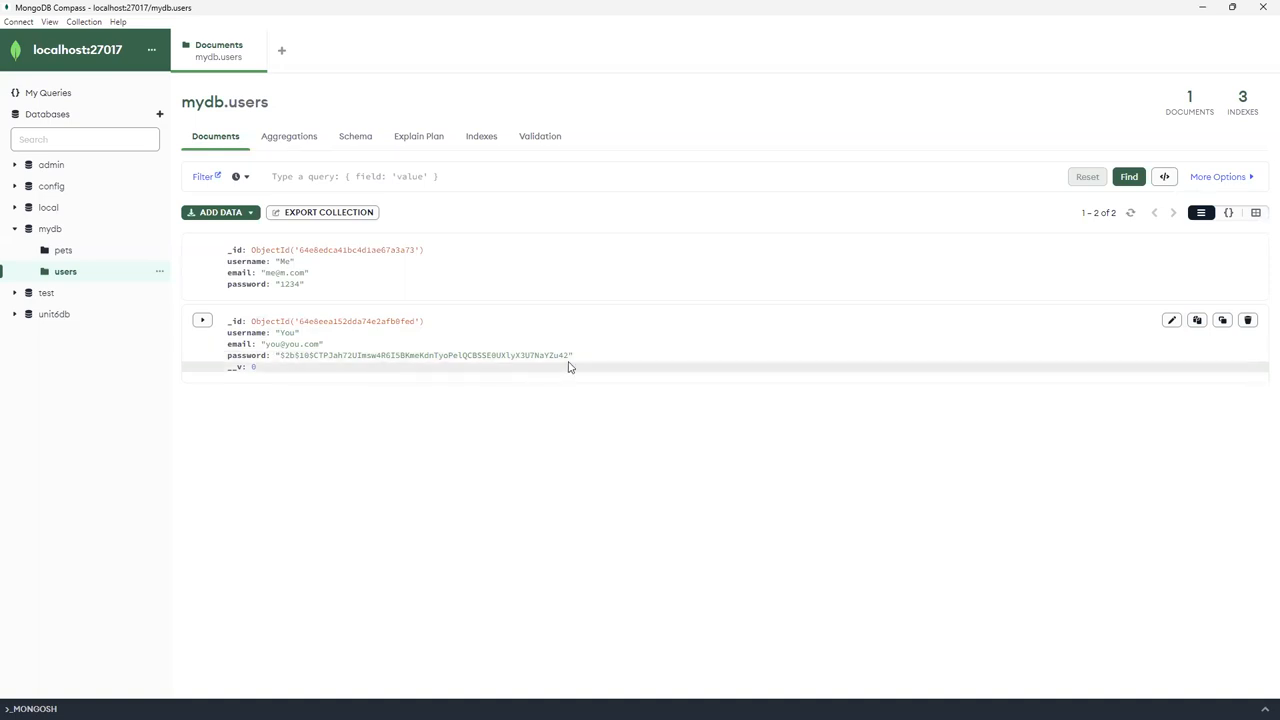
mouse_move(555, 414)
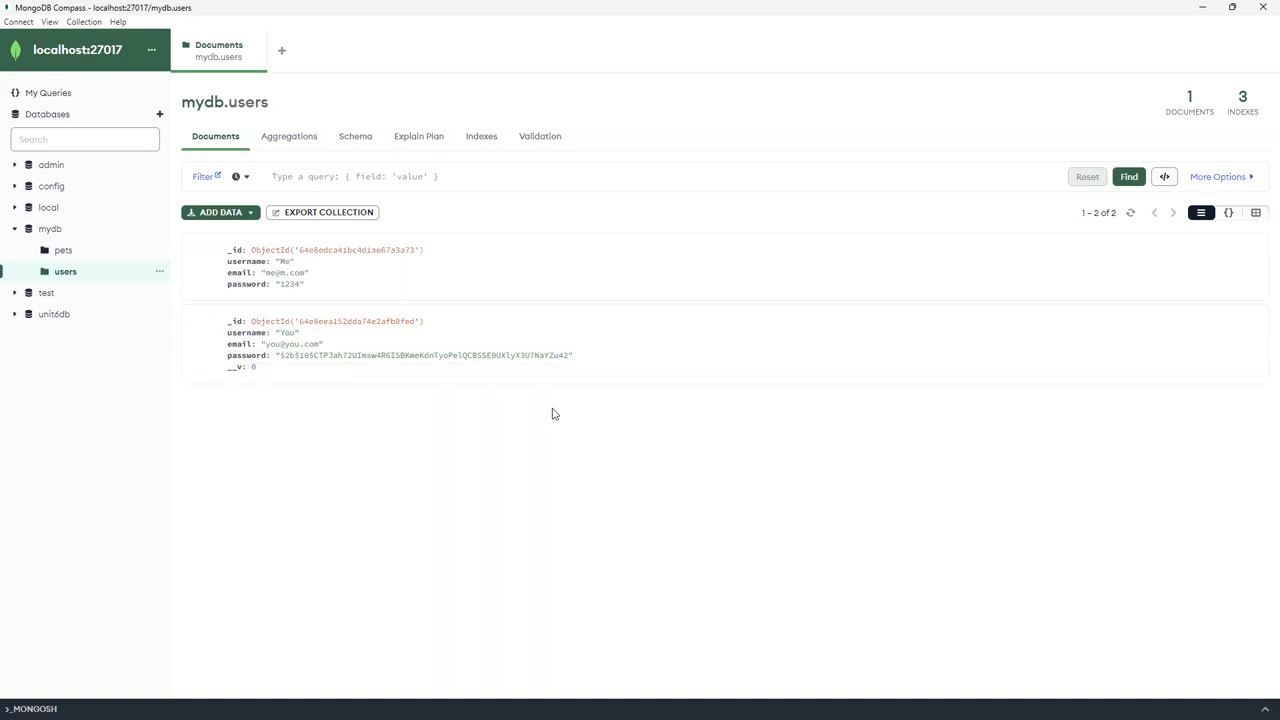
click(563, 11)
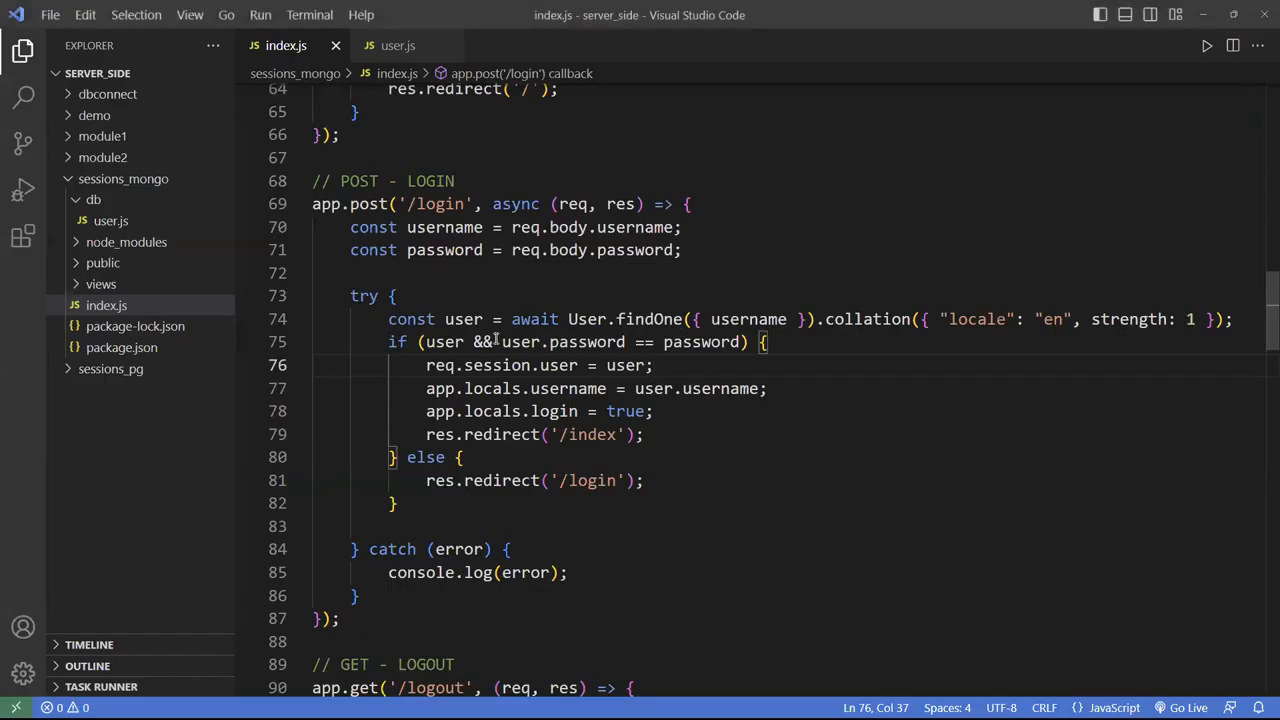
- On index.js line 75, replace 'user.password == password' with 'bcrypt.compareSync(password,user.password)'
drag(502, 342, 740, 342)
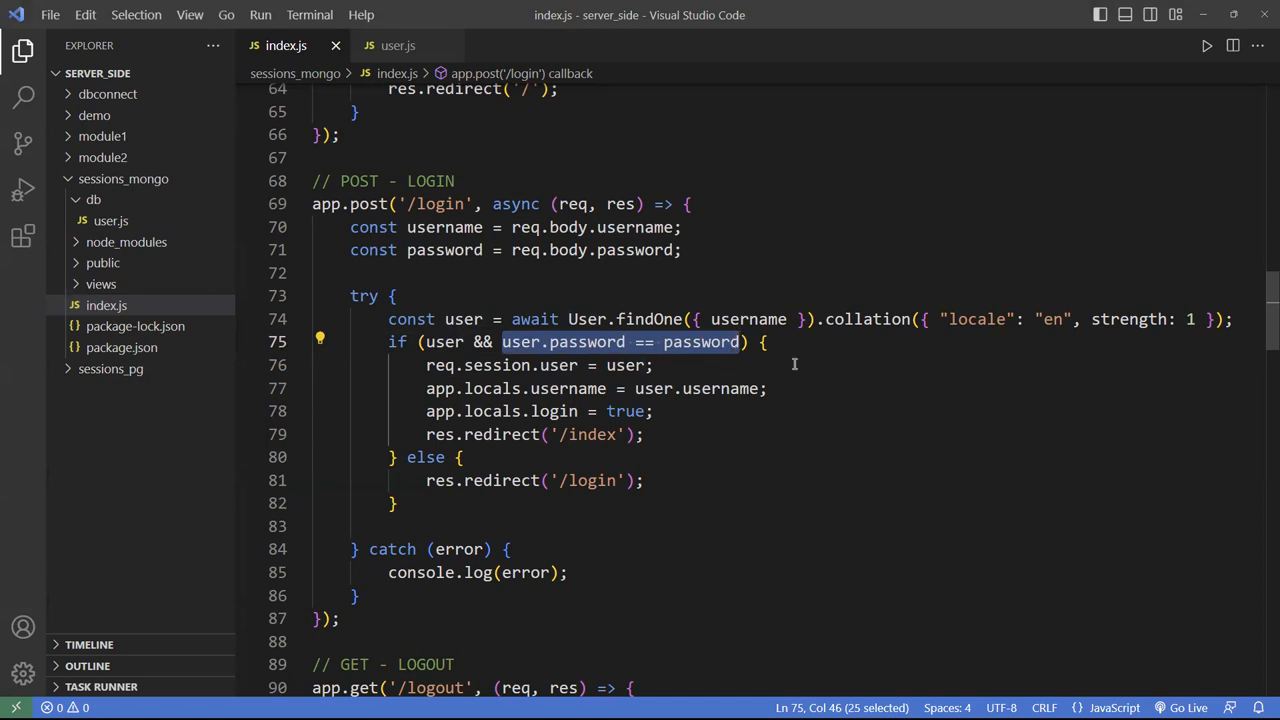
key(Delete)
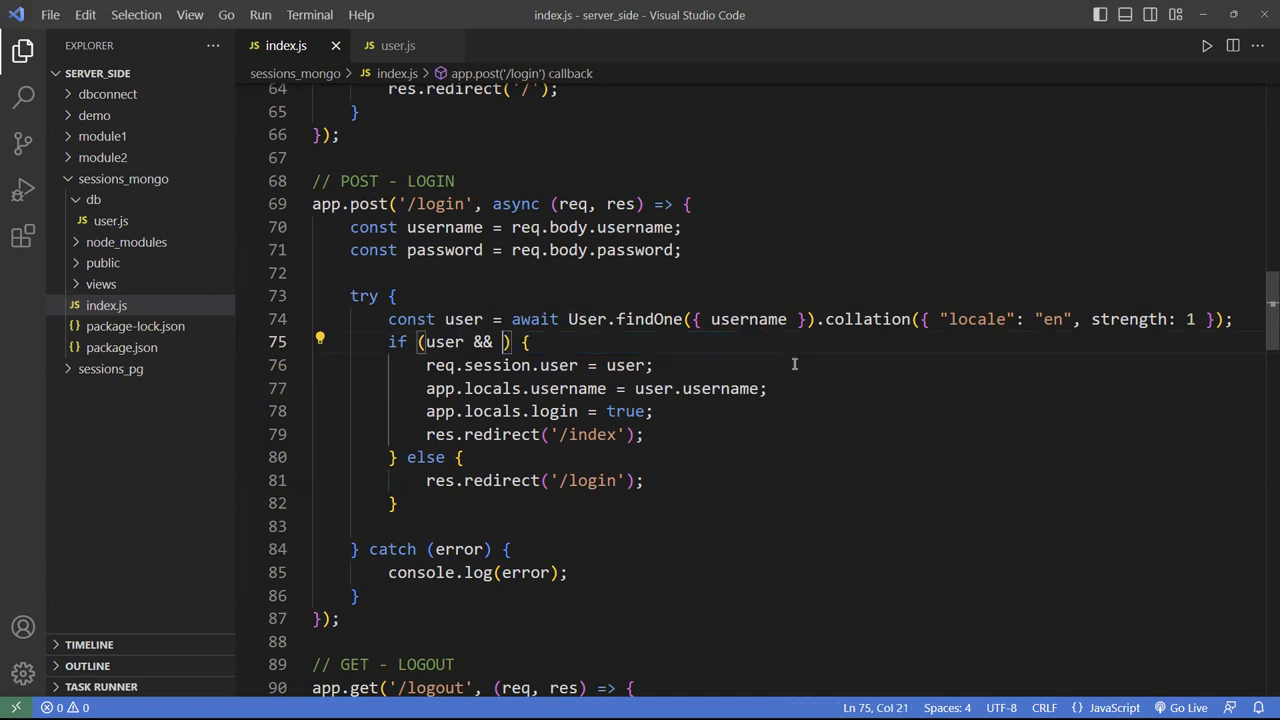
text(bcrypt.compareSync)
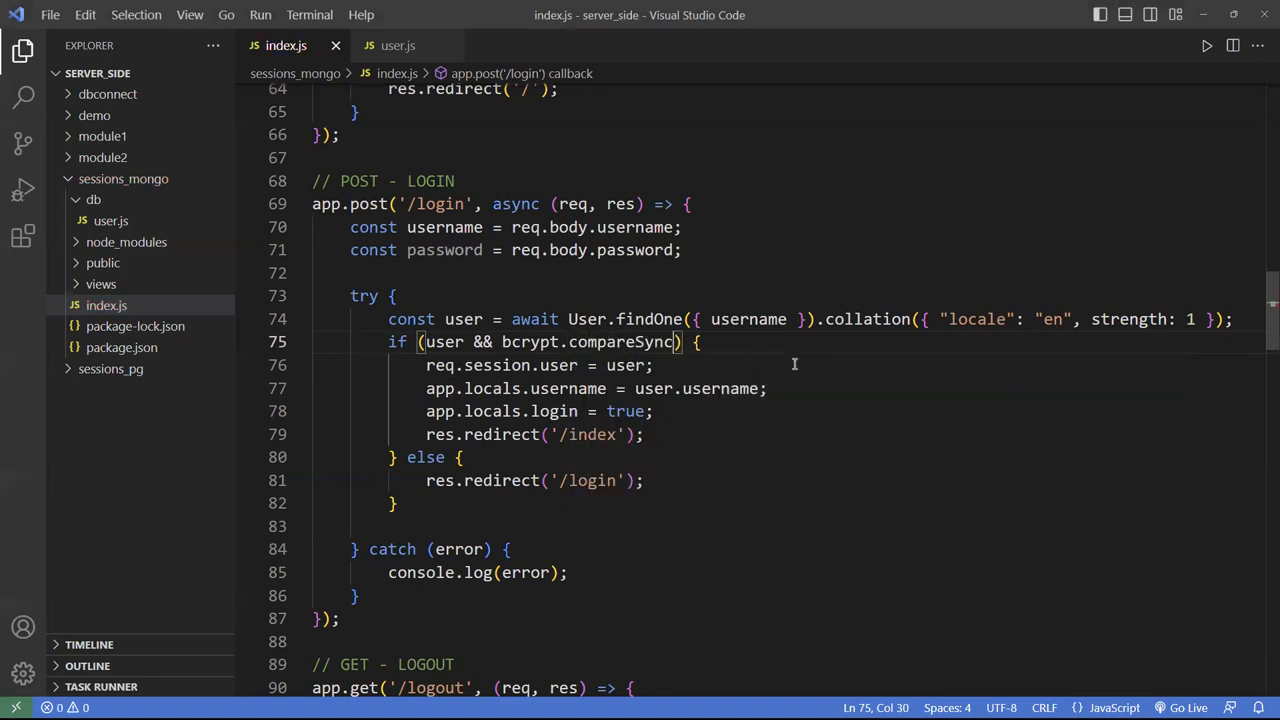
text(())
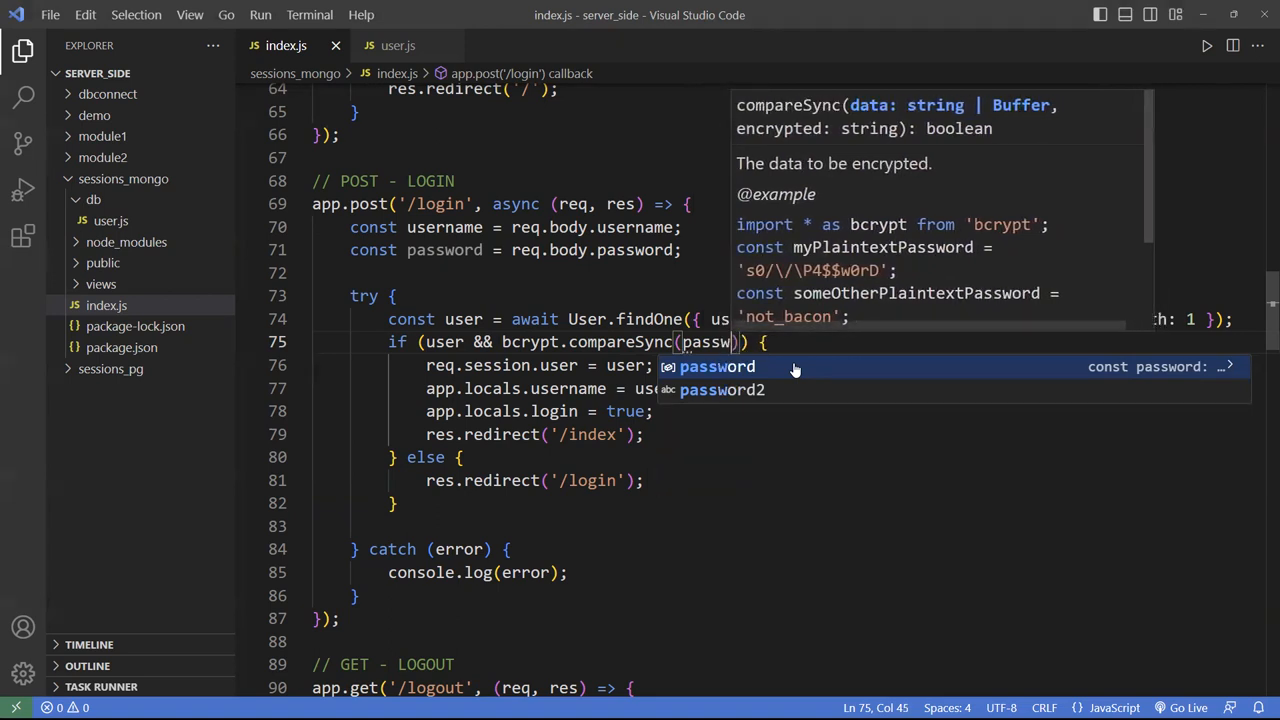
text(password,user.password)
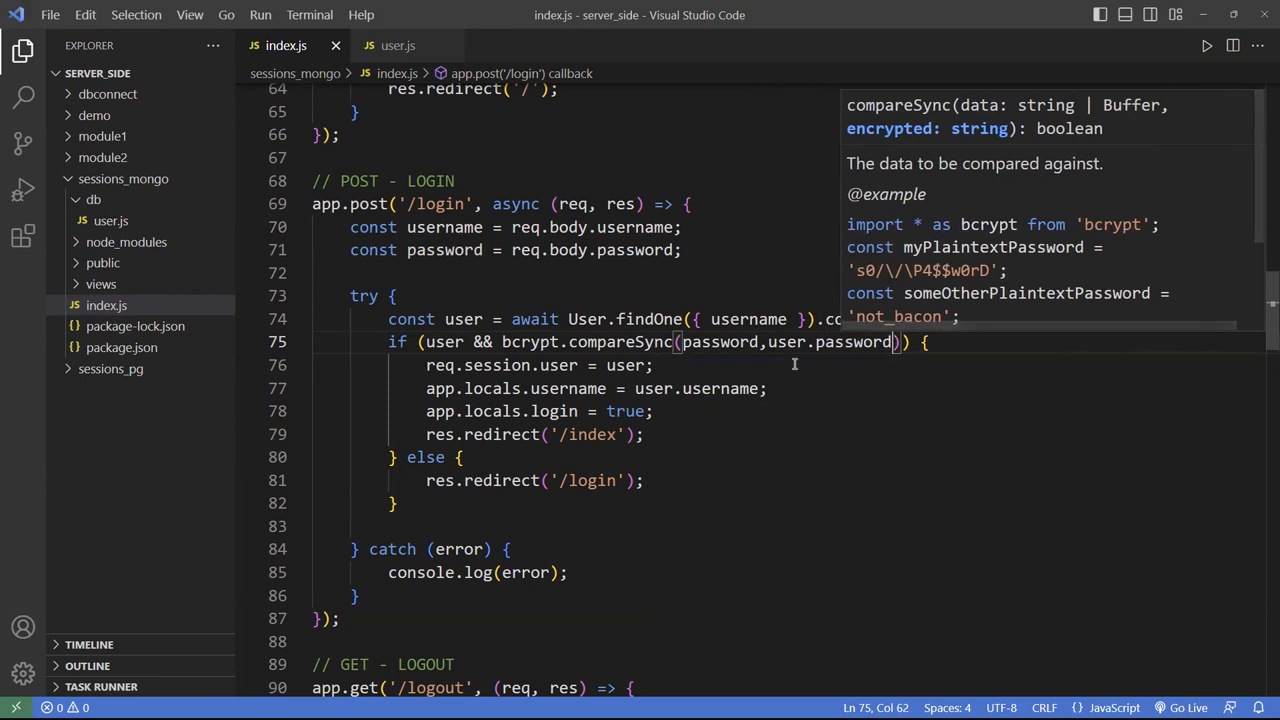
text(.collation({ "locale": "en", strength: 1 });)
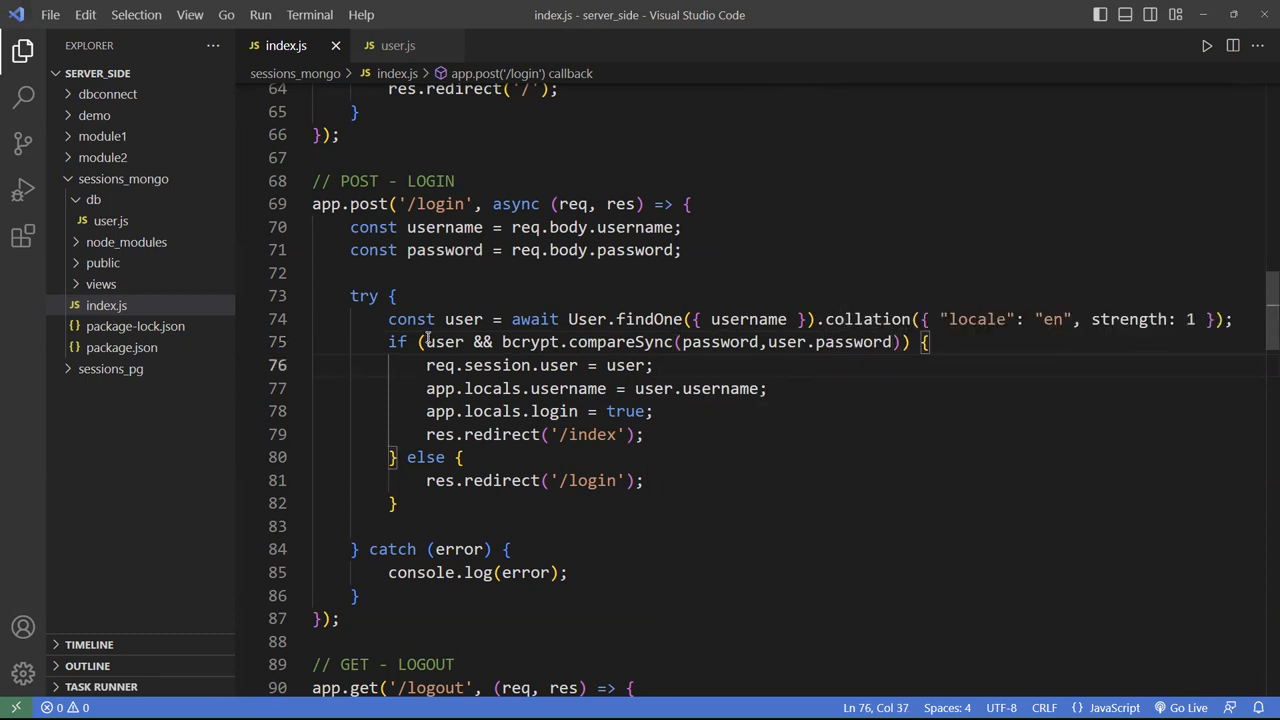
drag(503, 342, 895, 342)
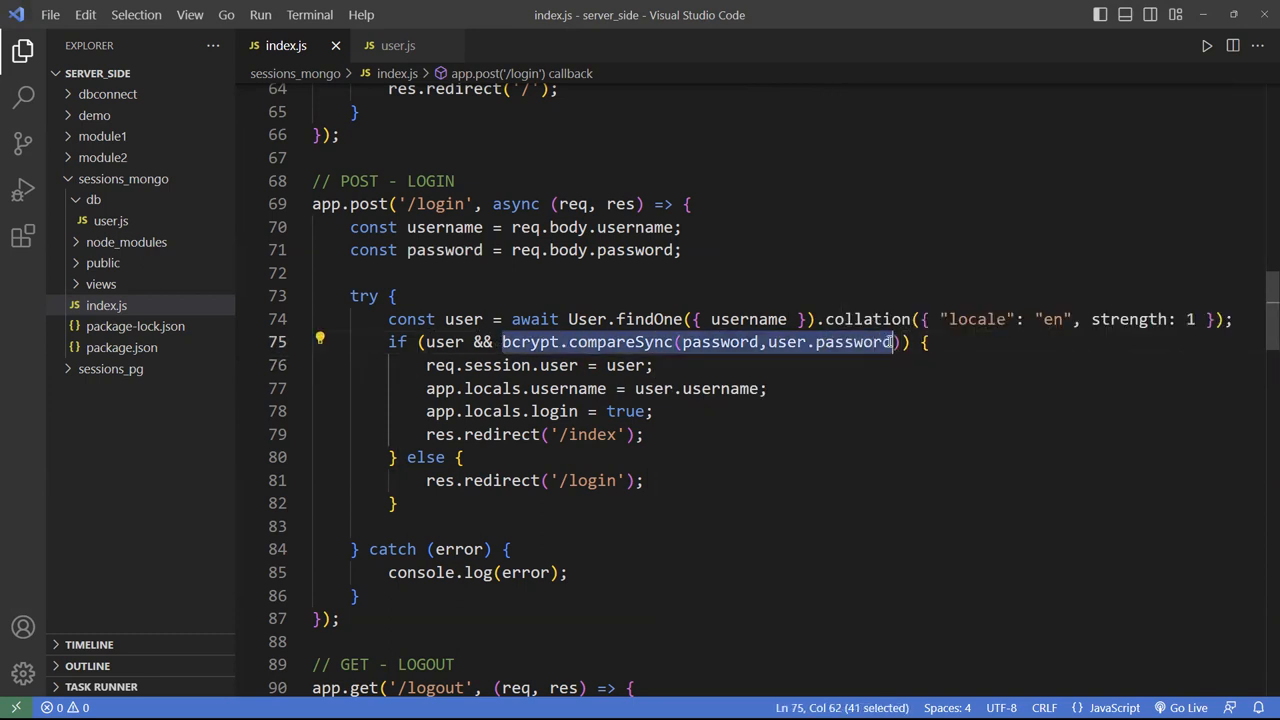
click(653, 365)
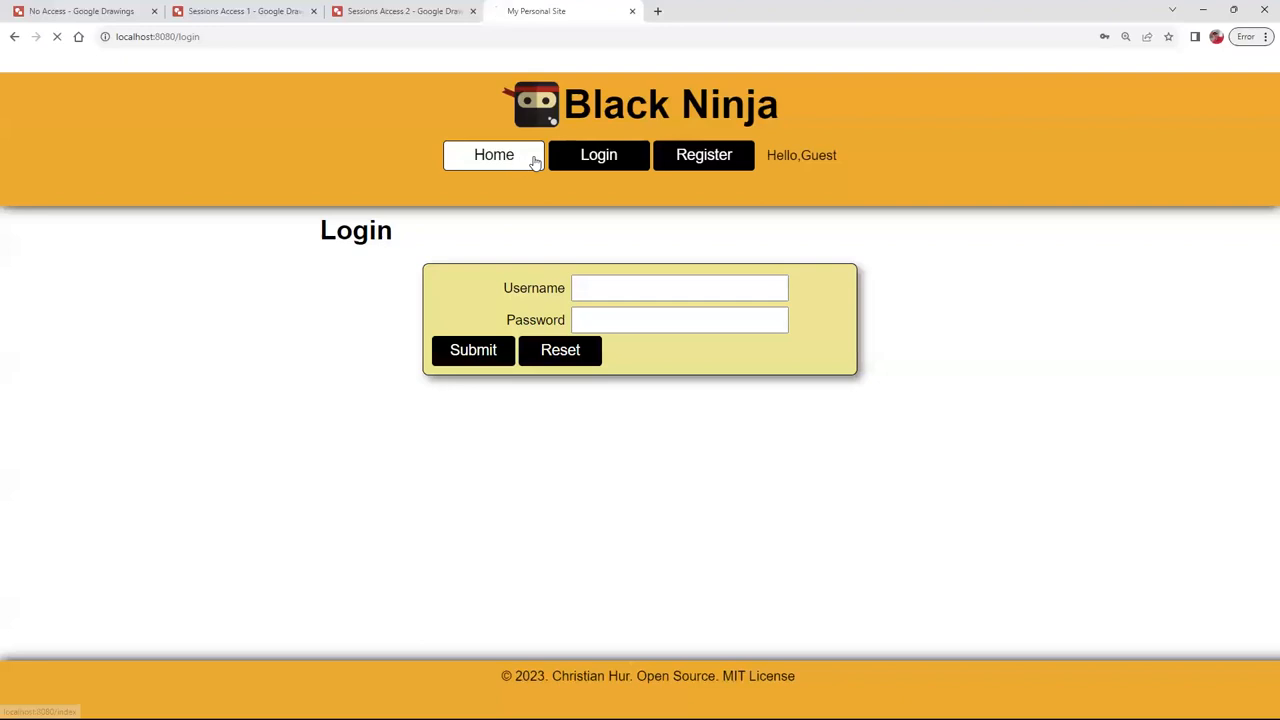
- Submit the Black Ninja login form as username 'you' to reach the Hello,You page
click(679, 288)
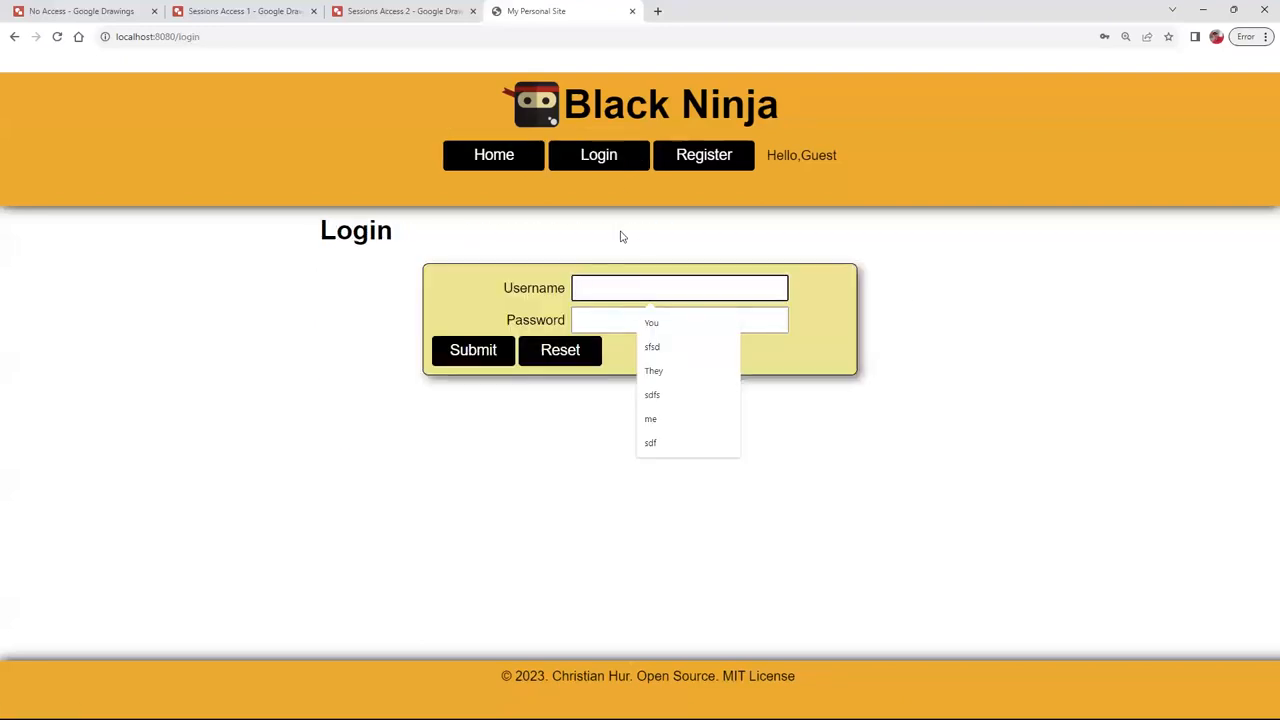
click(680, 288)
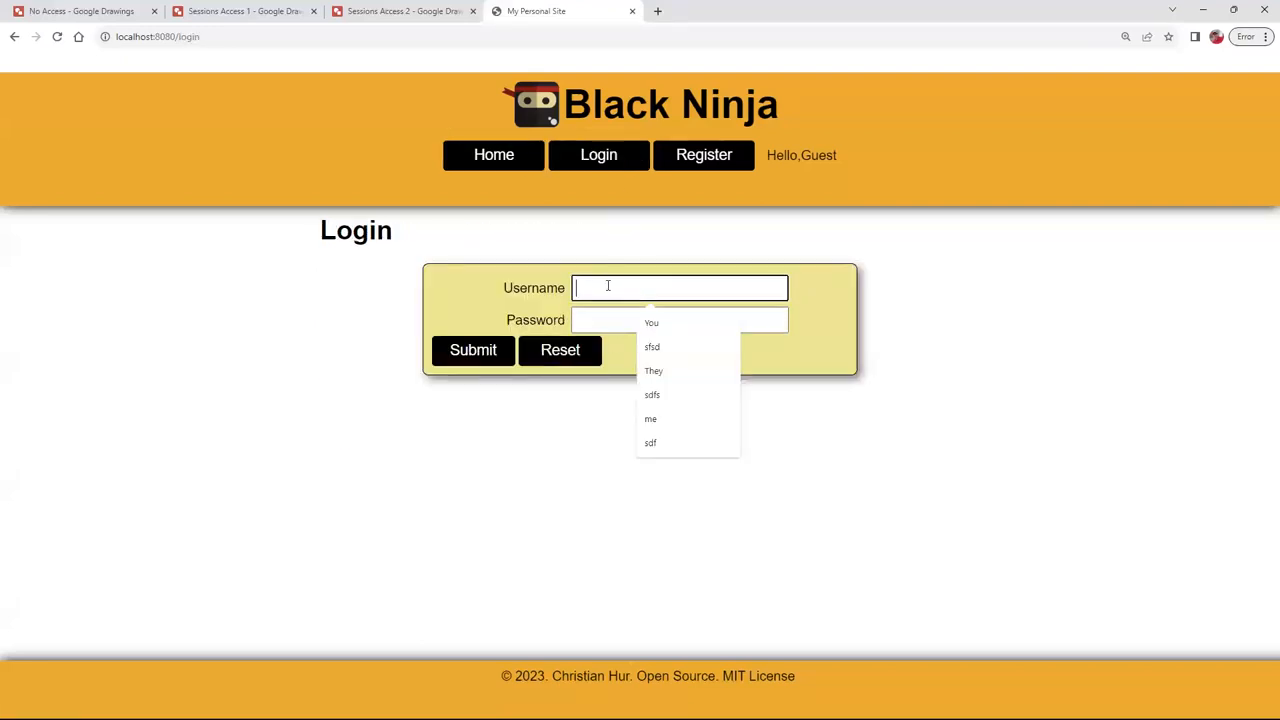
click(650, 419)
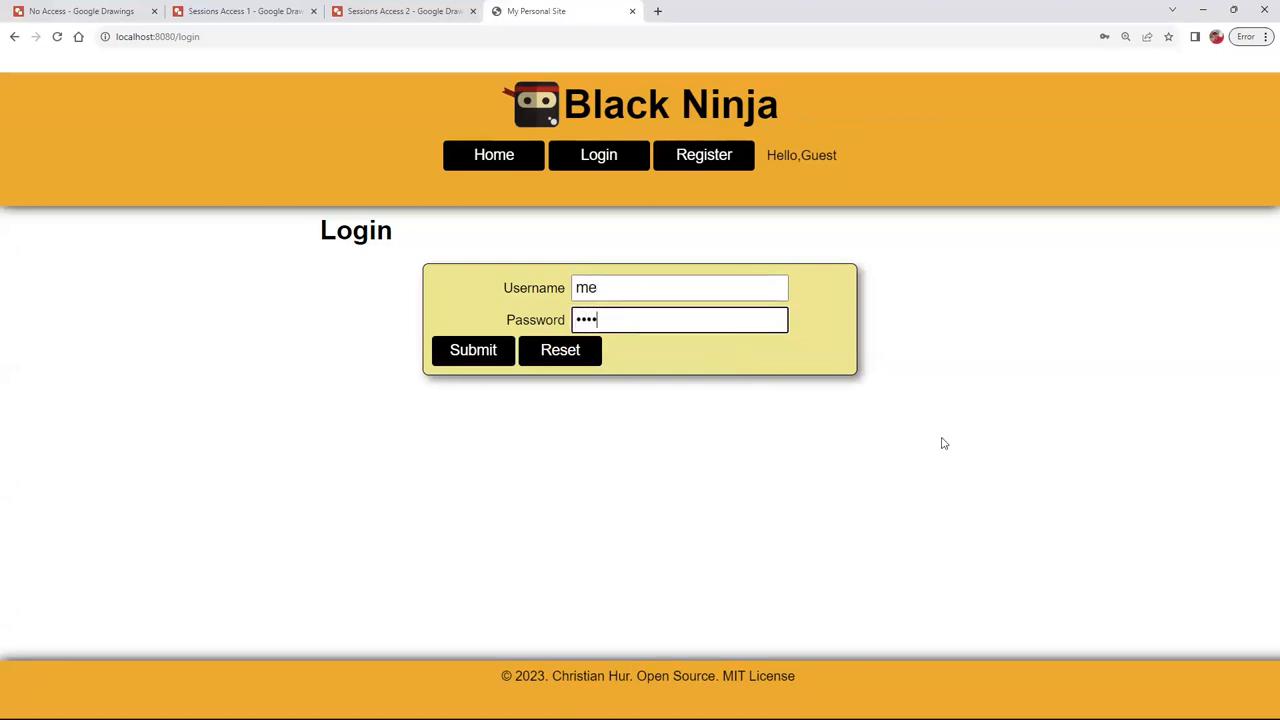
click(560, 350)
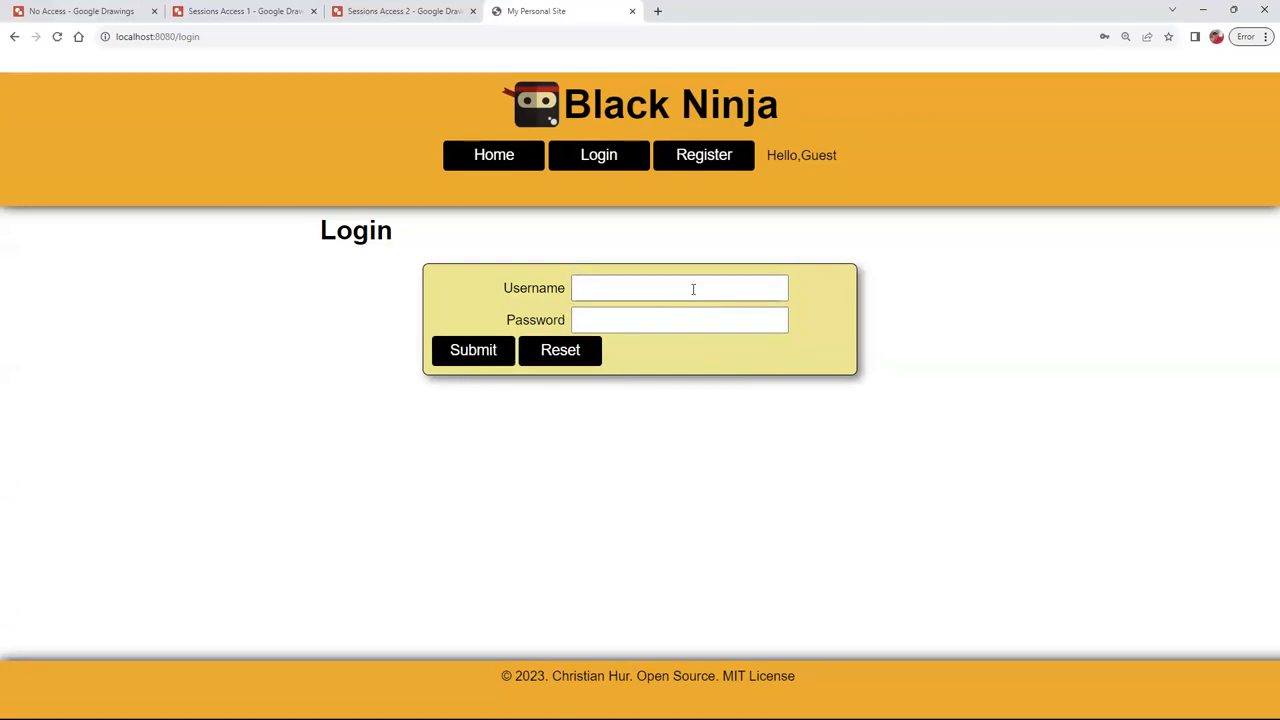
text(you)
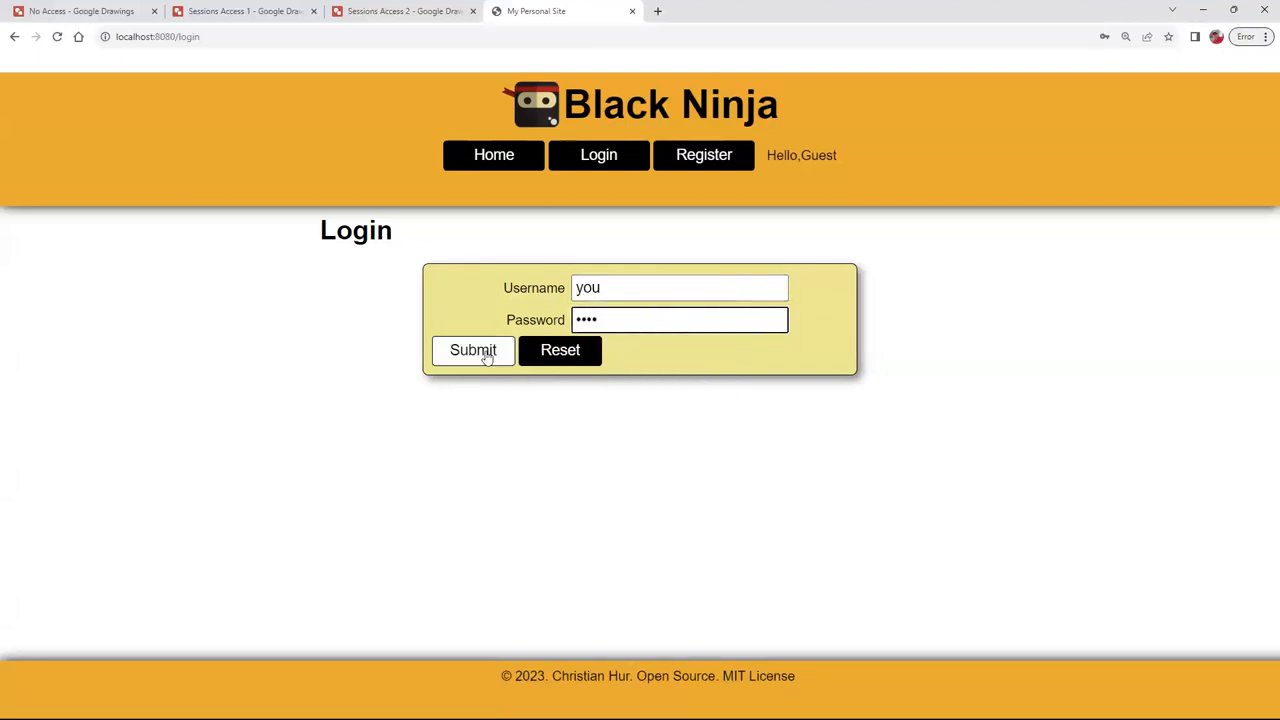
click(472, 350)
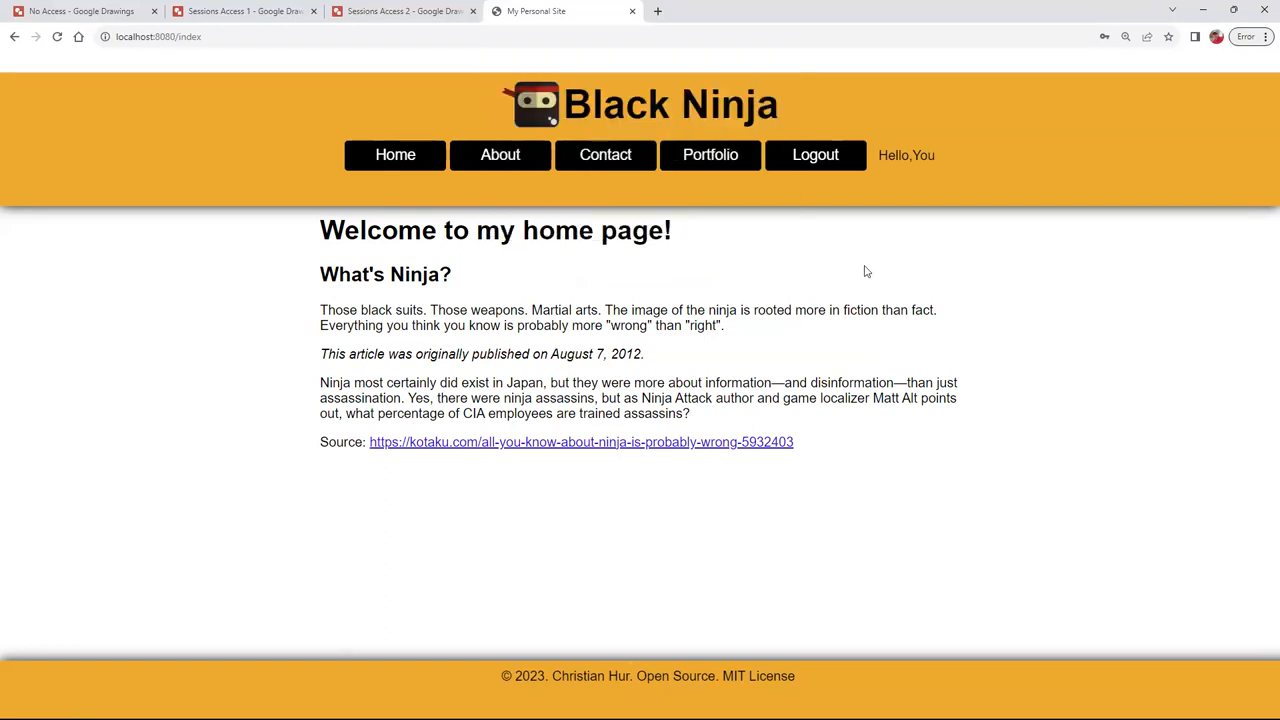
mouse_move(890, 336)
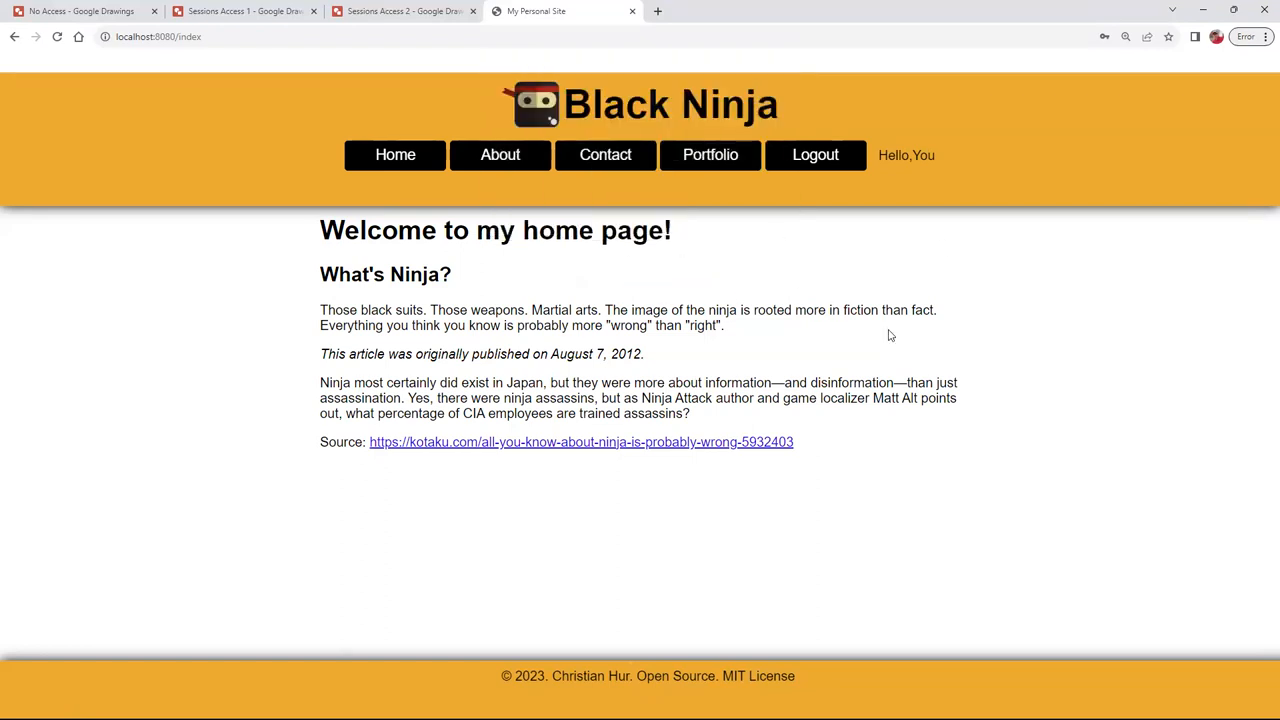
mouse_move(985, 308)
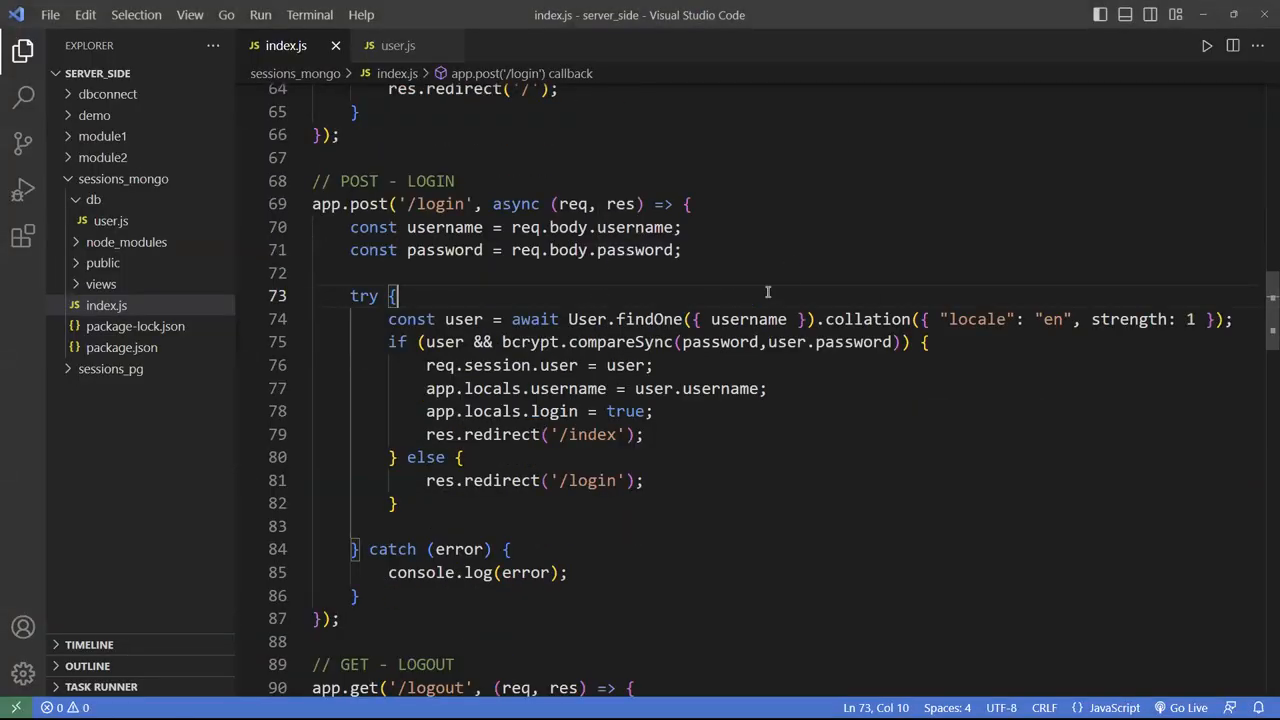
mouse_move(726, 287)
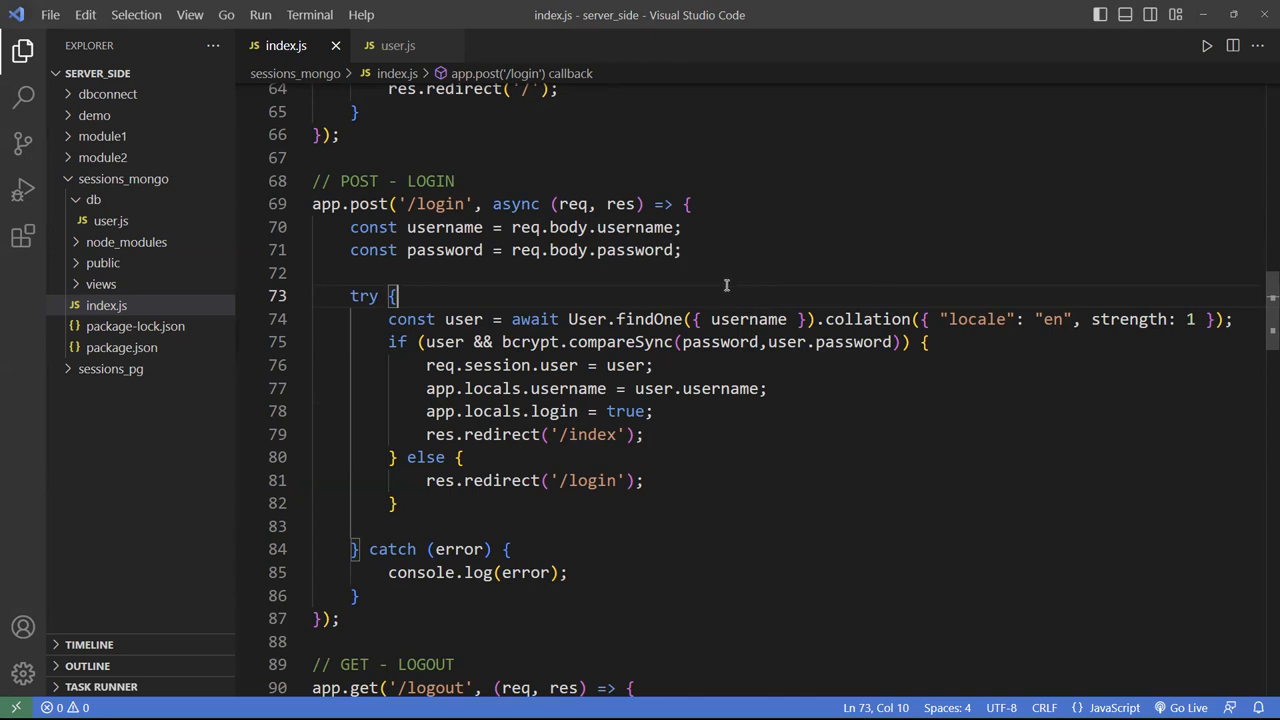
drag(388, 319, 465, 457)
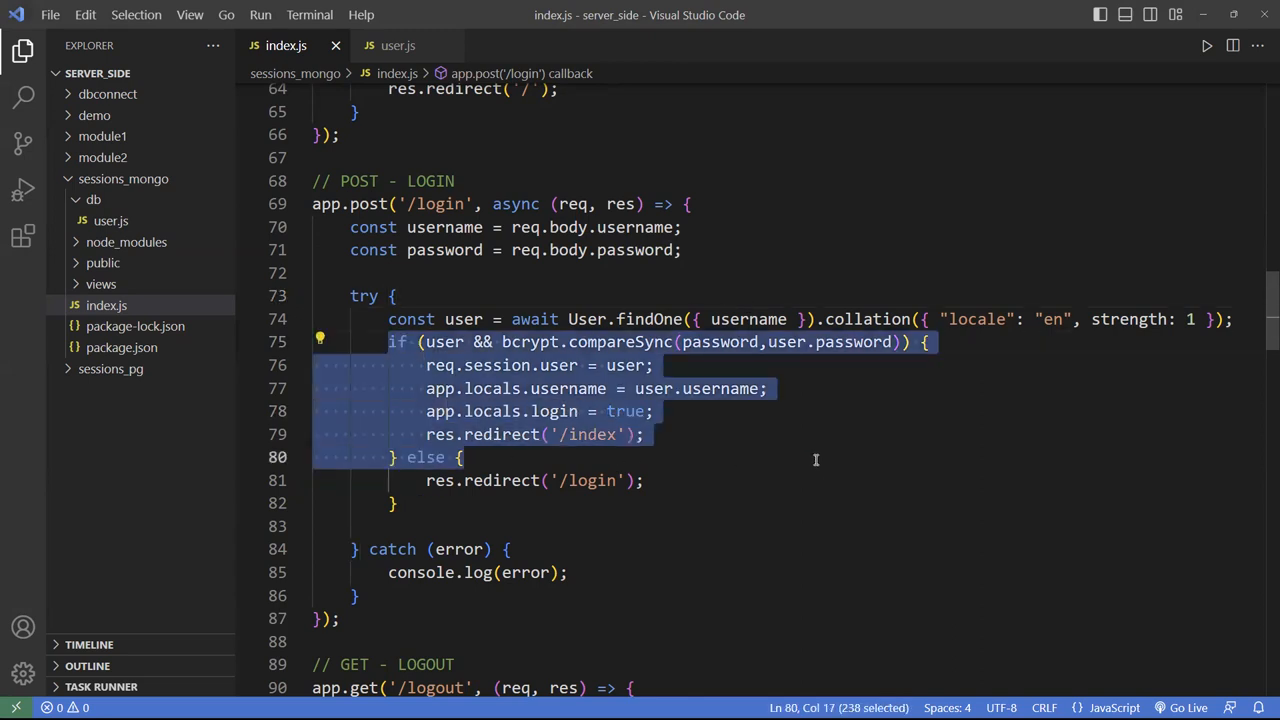